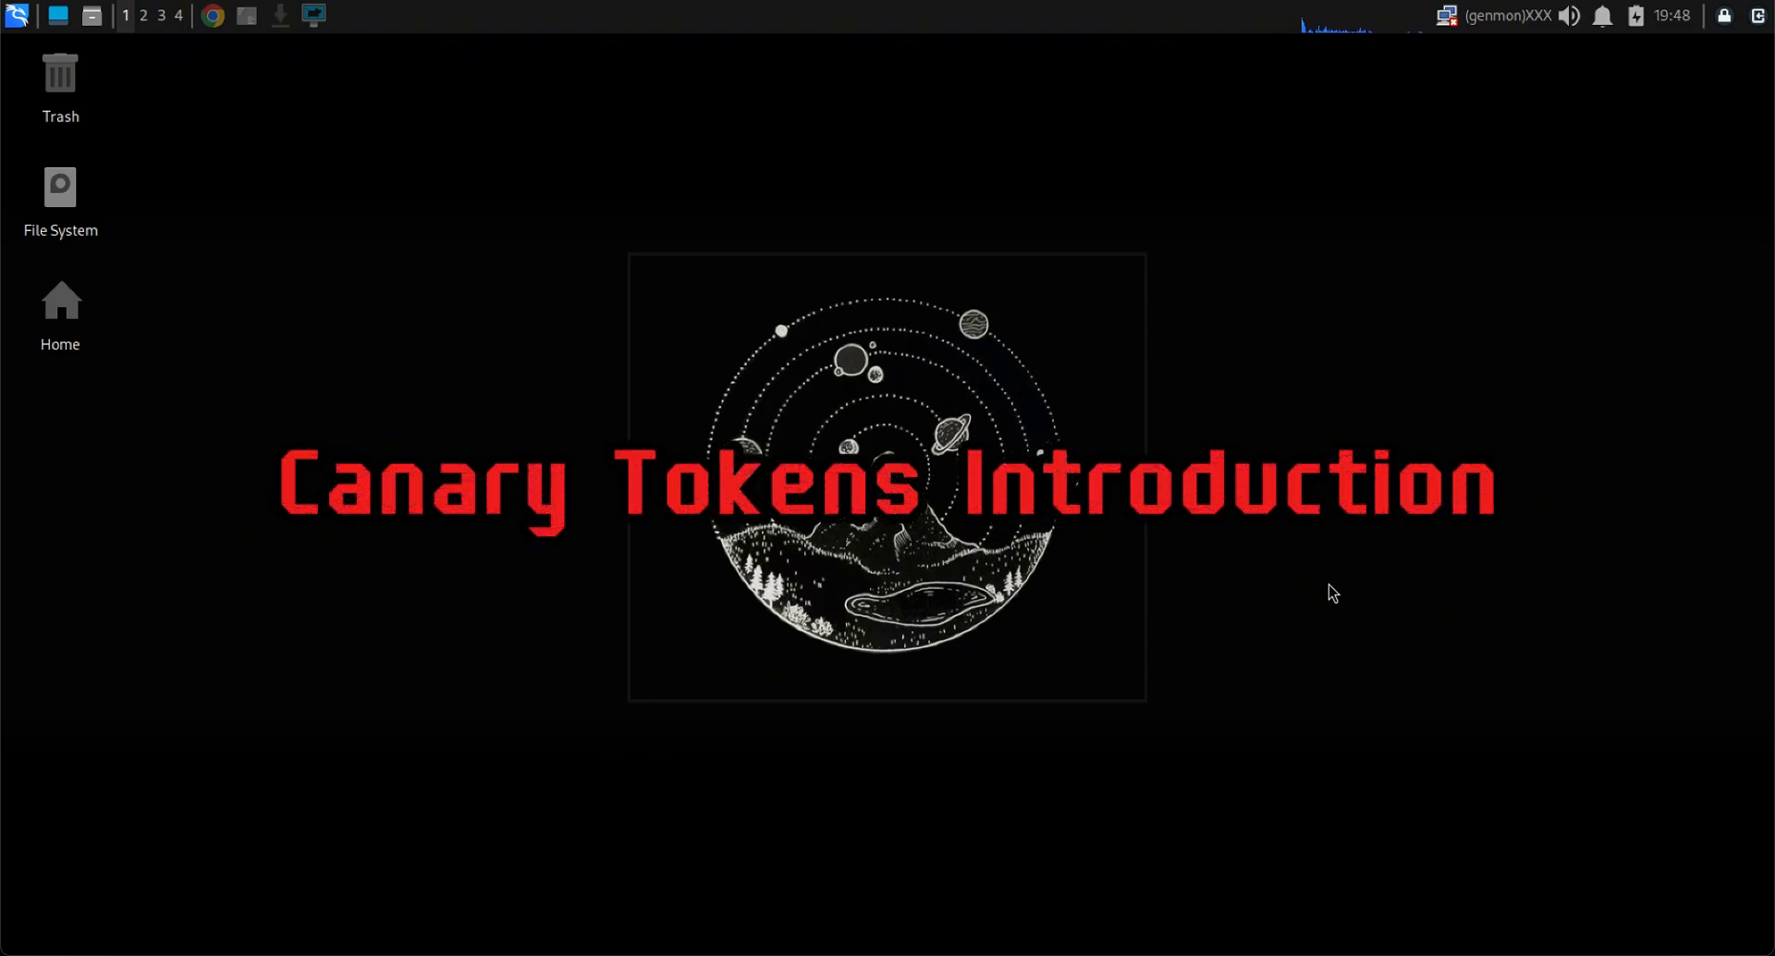
Step: Launch Chrome and search Google for 'canary tokens'
click(211, 17)
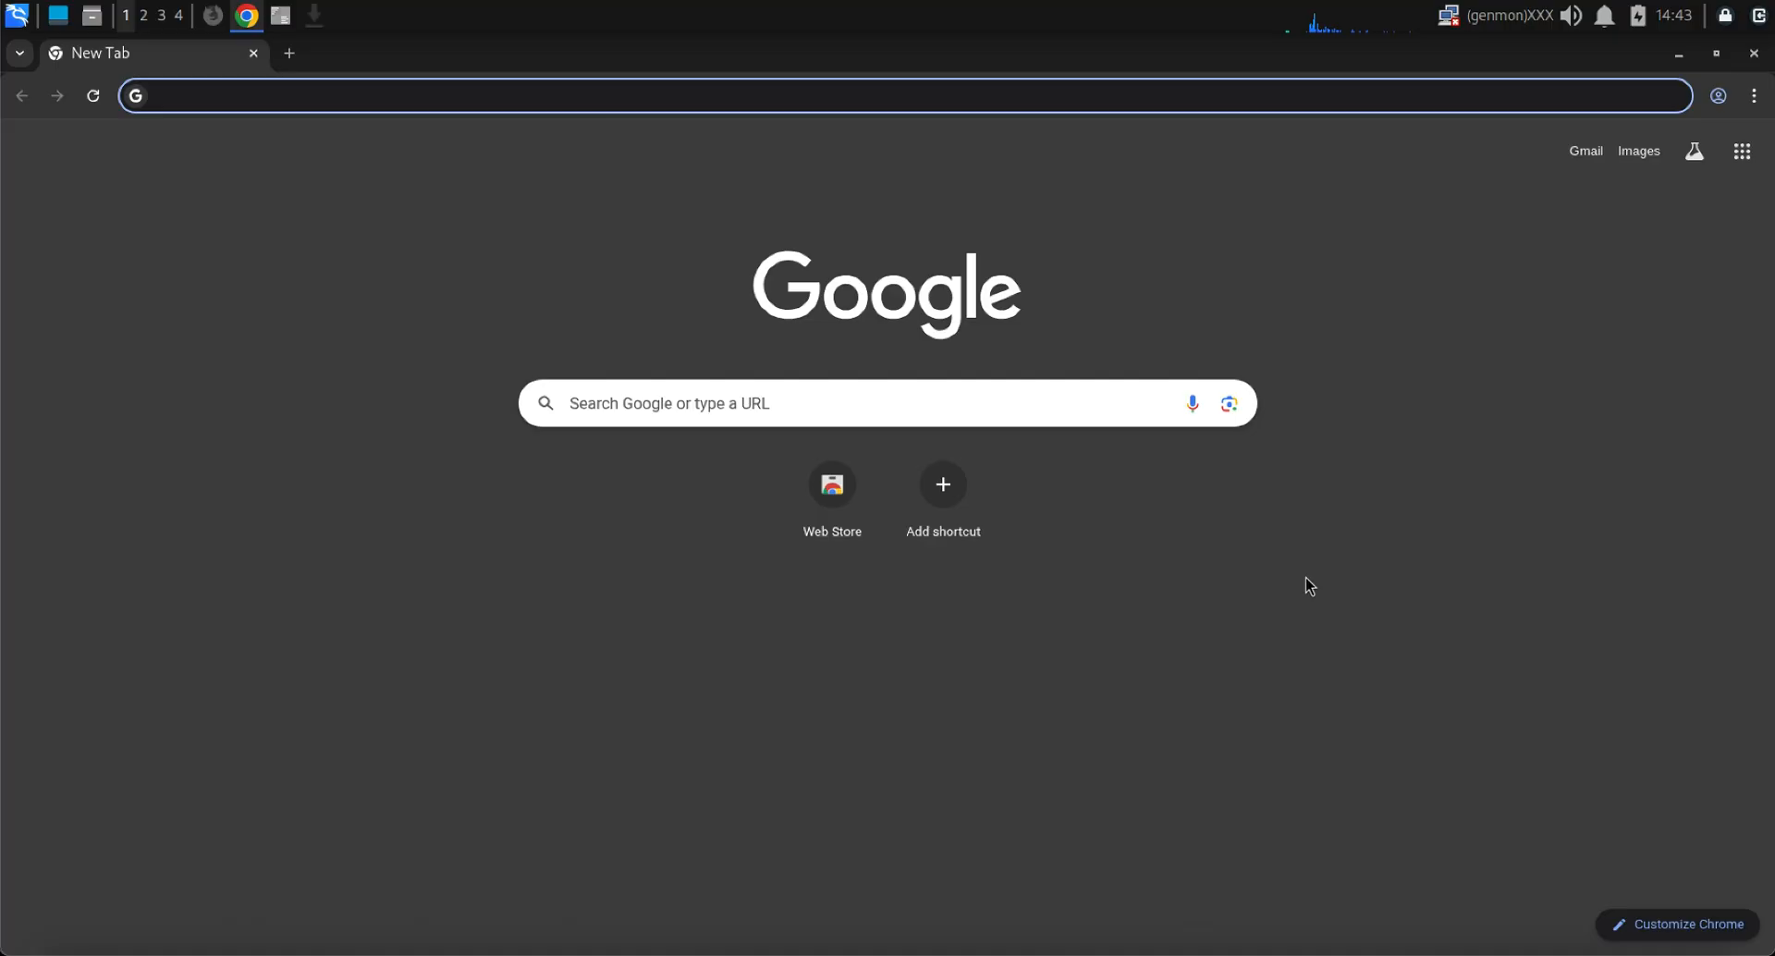
text(canary+tokens&oq=canary+tokens&gs_lcrp=EgZjaHJvbWUyBggAEEUYOTIKCAEQLhixAxiABDIKCAI)
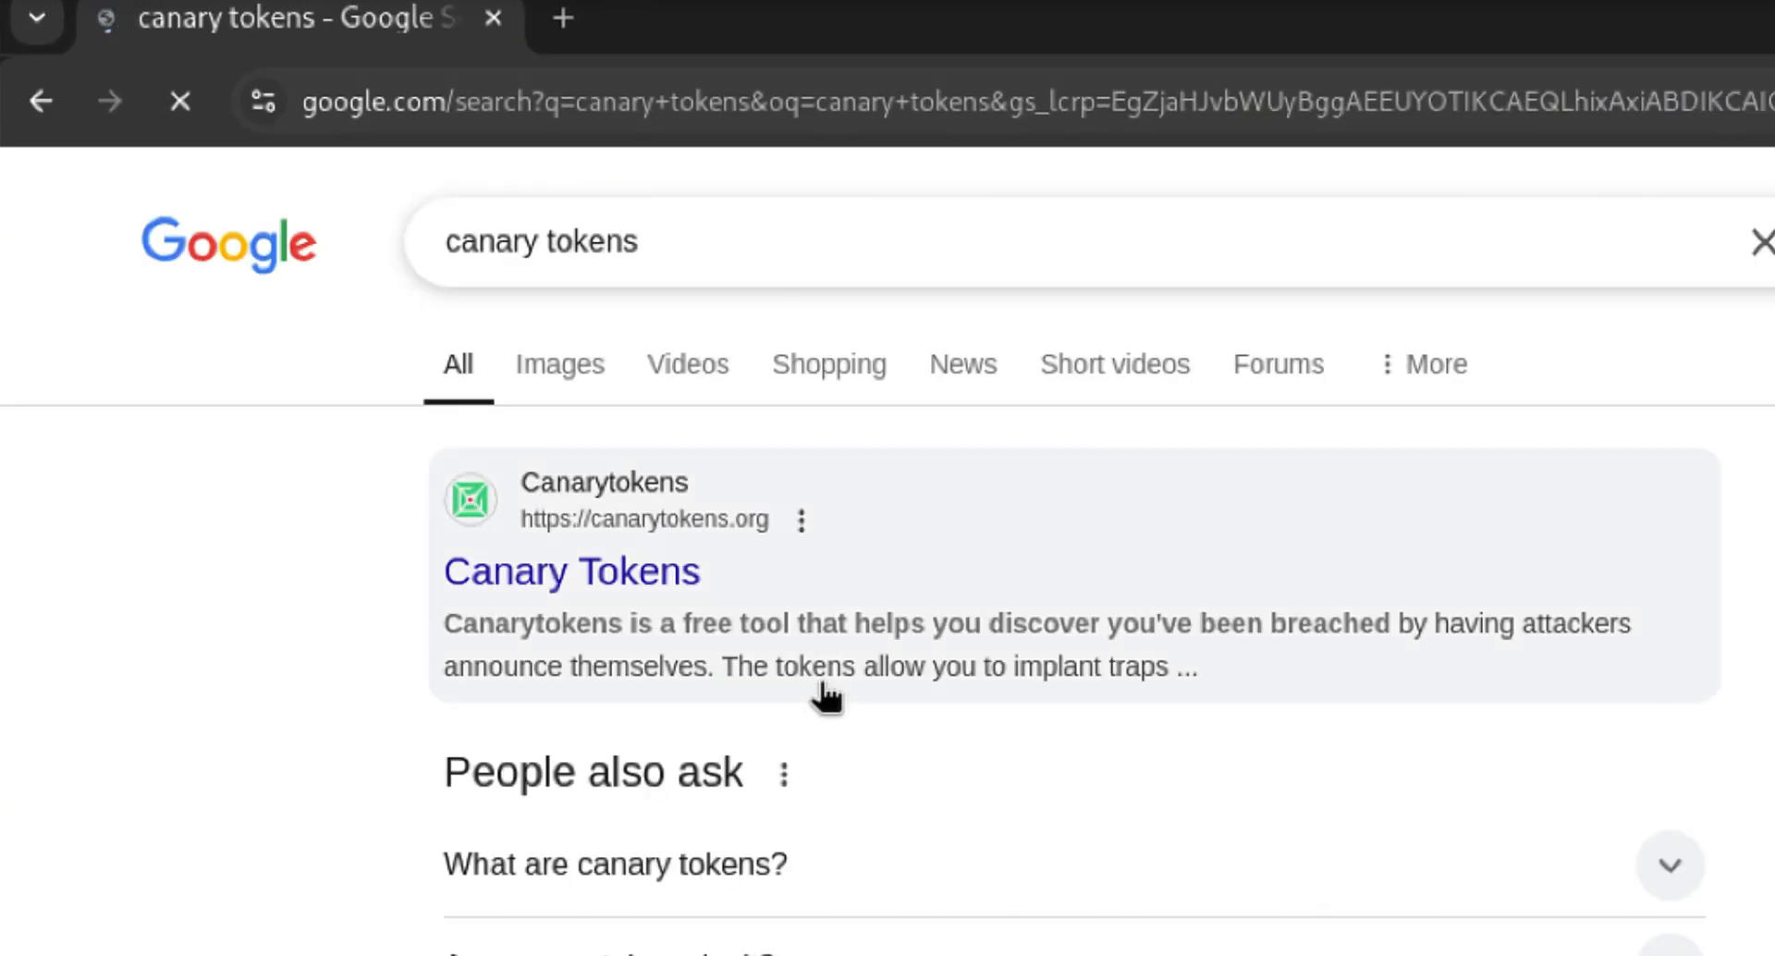
Step: From the results reach canarytokens.org, filter for 'dns' and choose the DNS token card
click(572, 572)
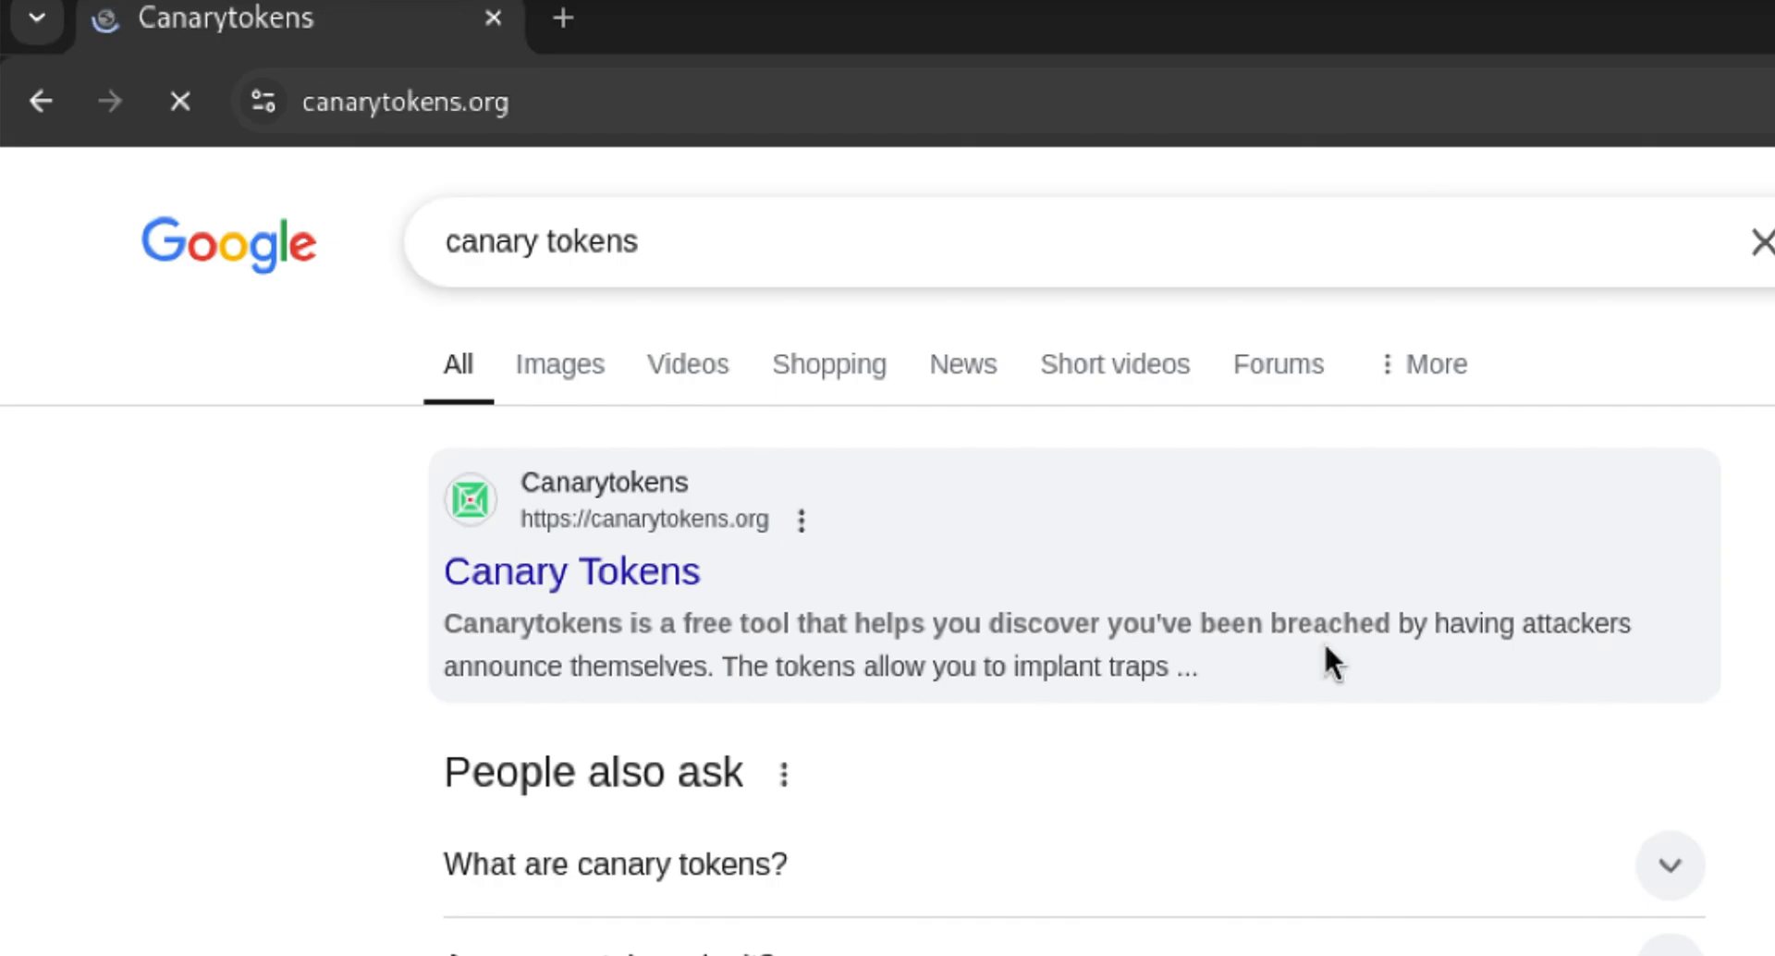
click(572, 571)
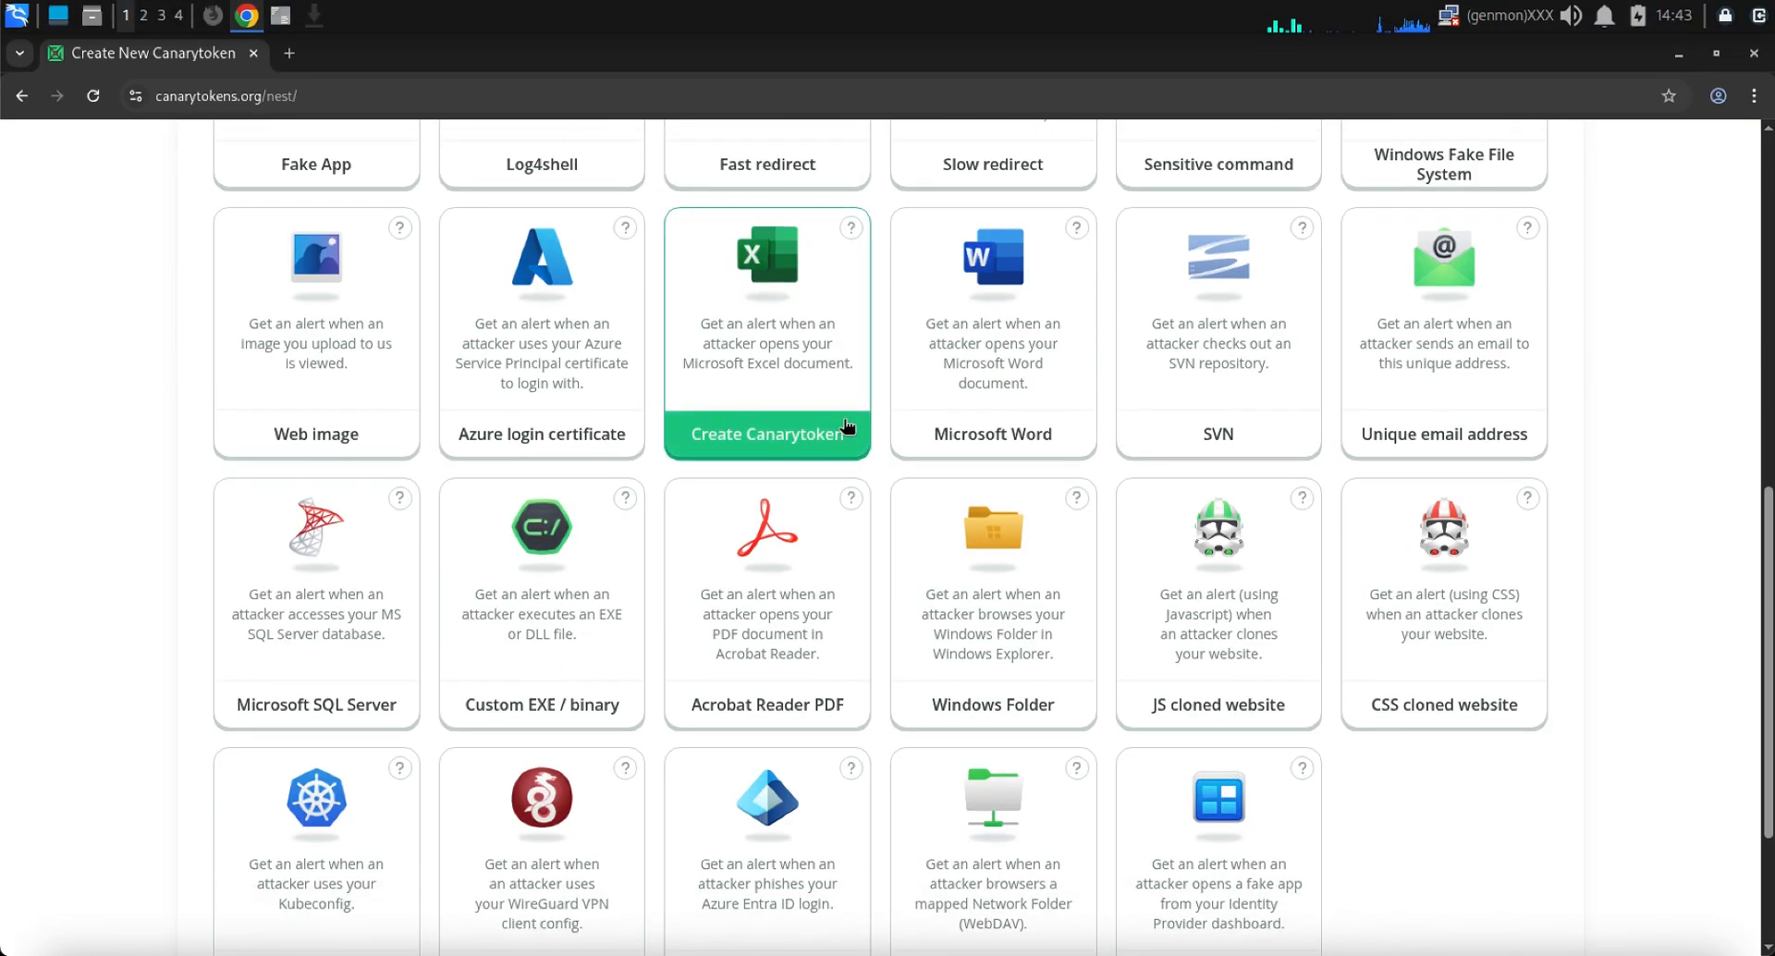
scroll(up, 3)
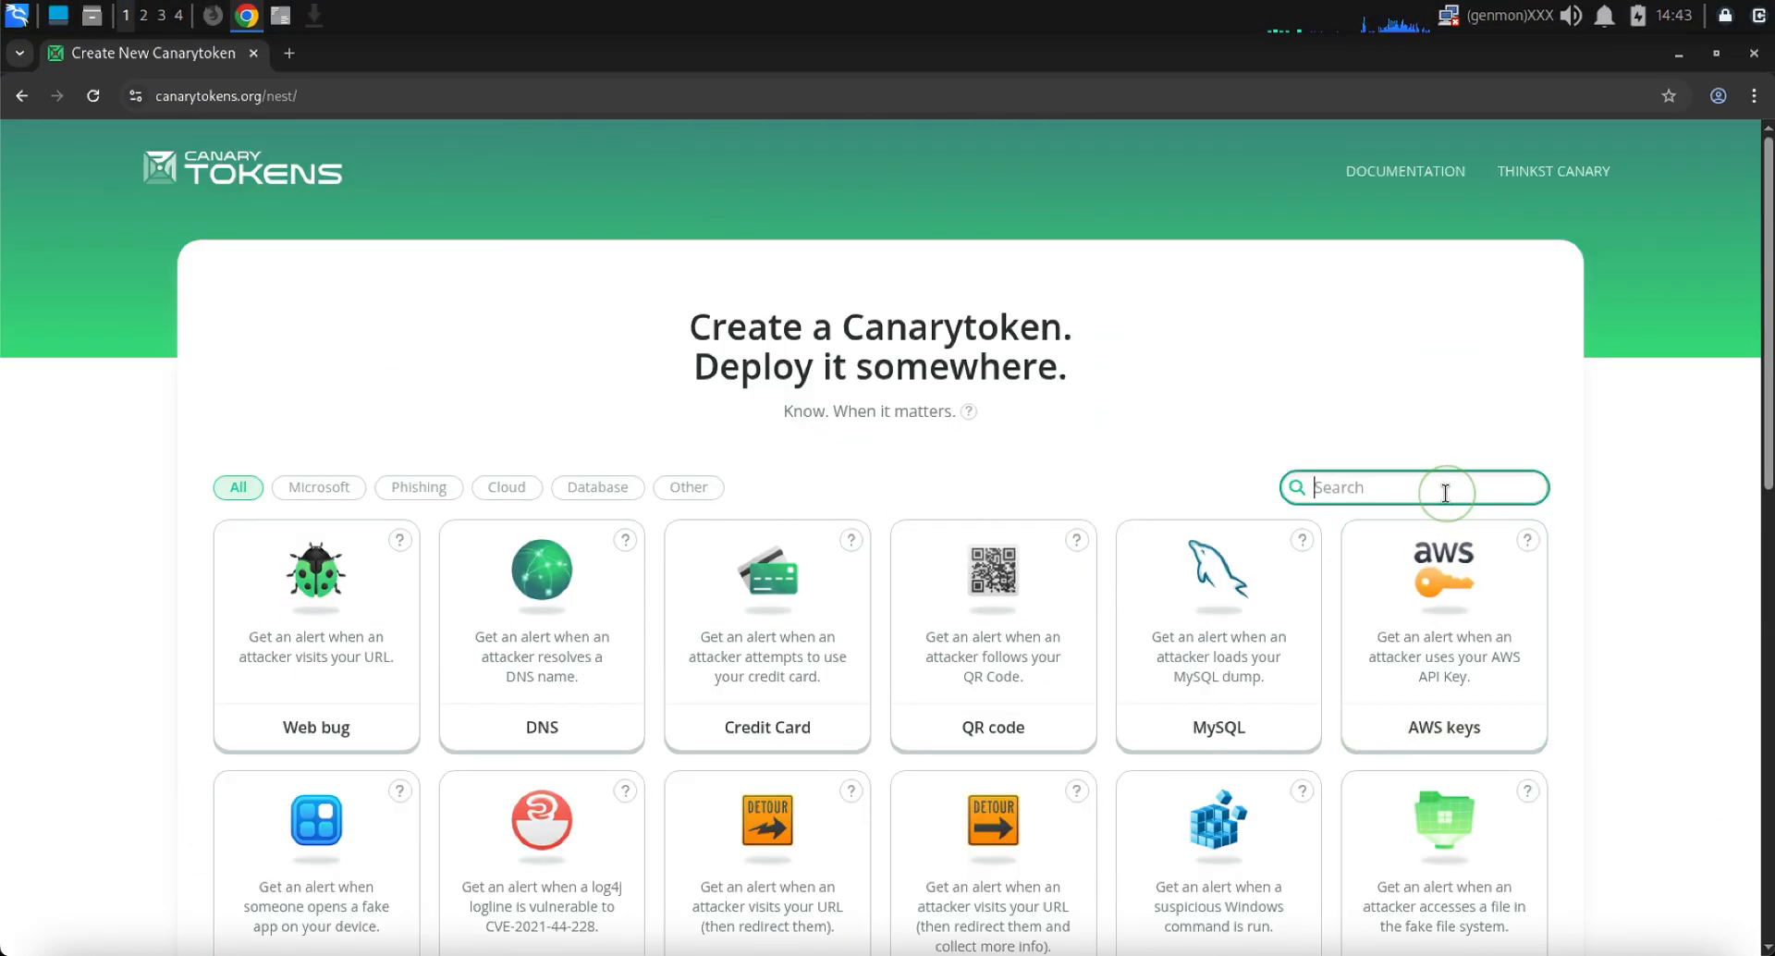
text(dns)
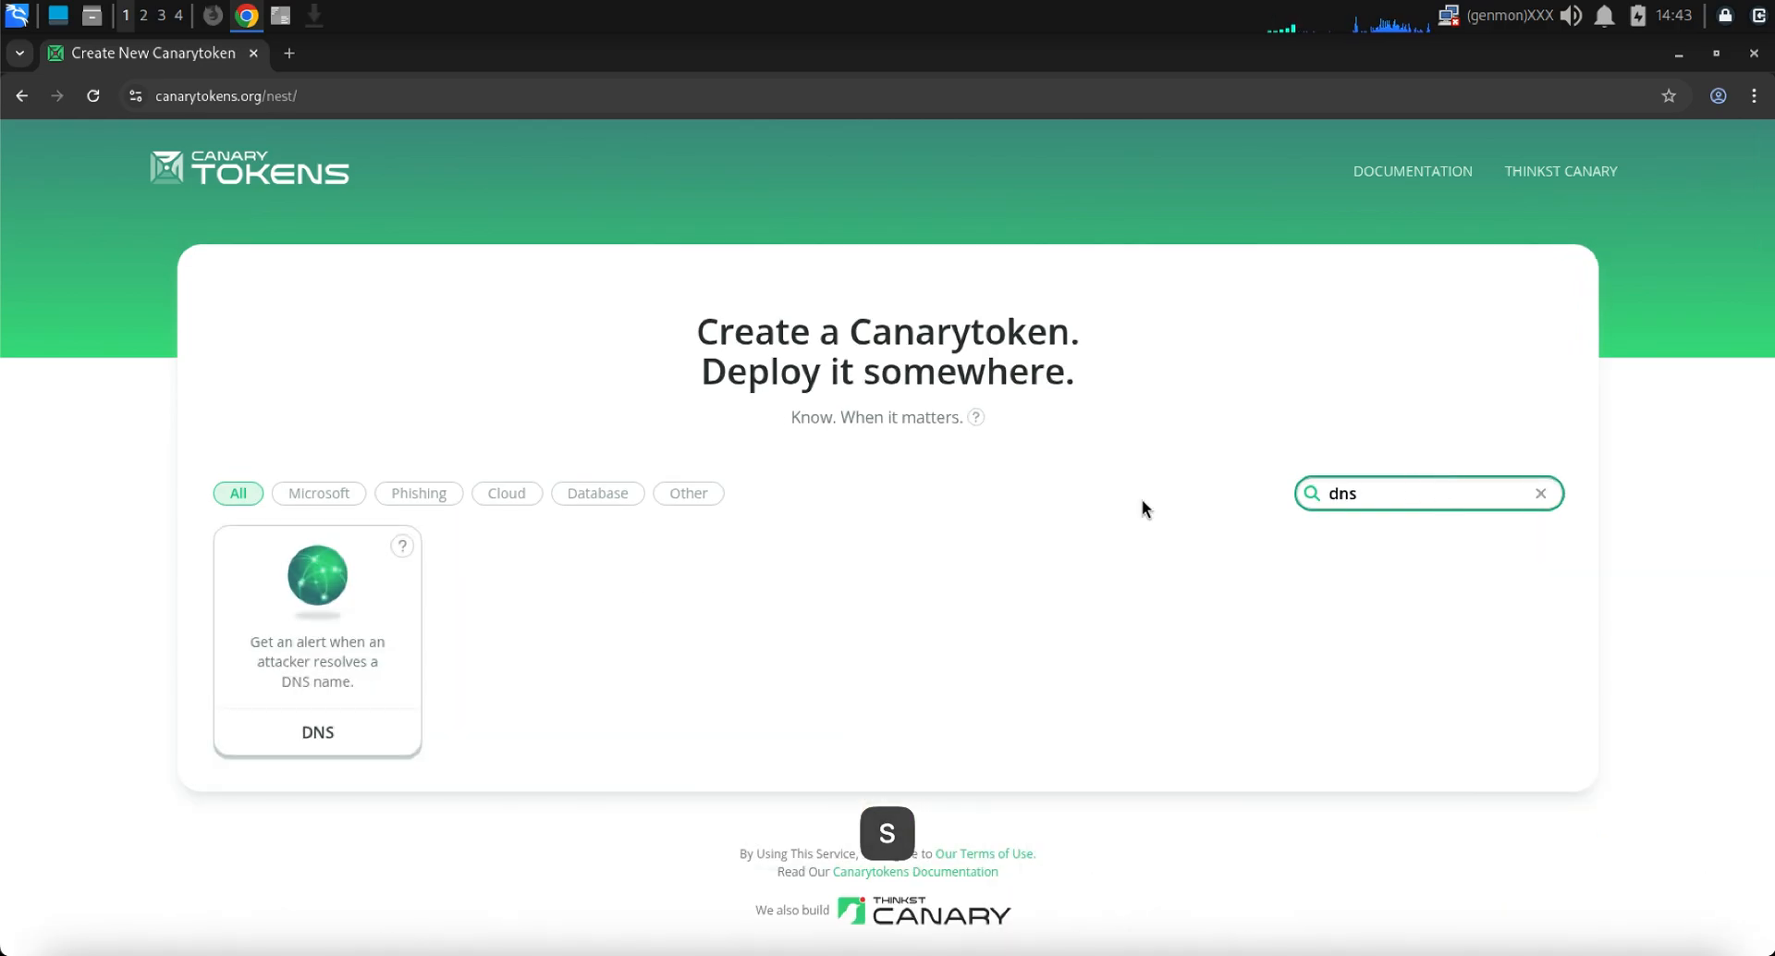
click(316, 640)
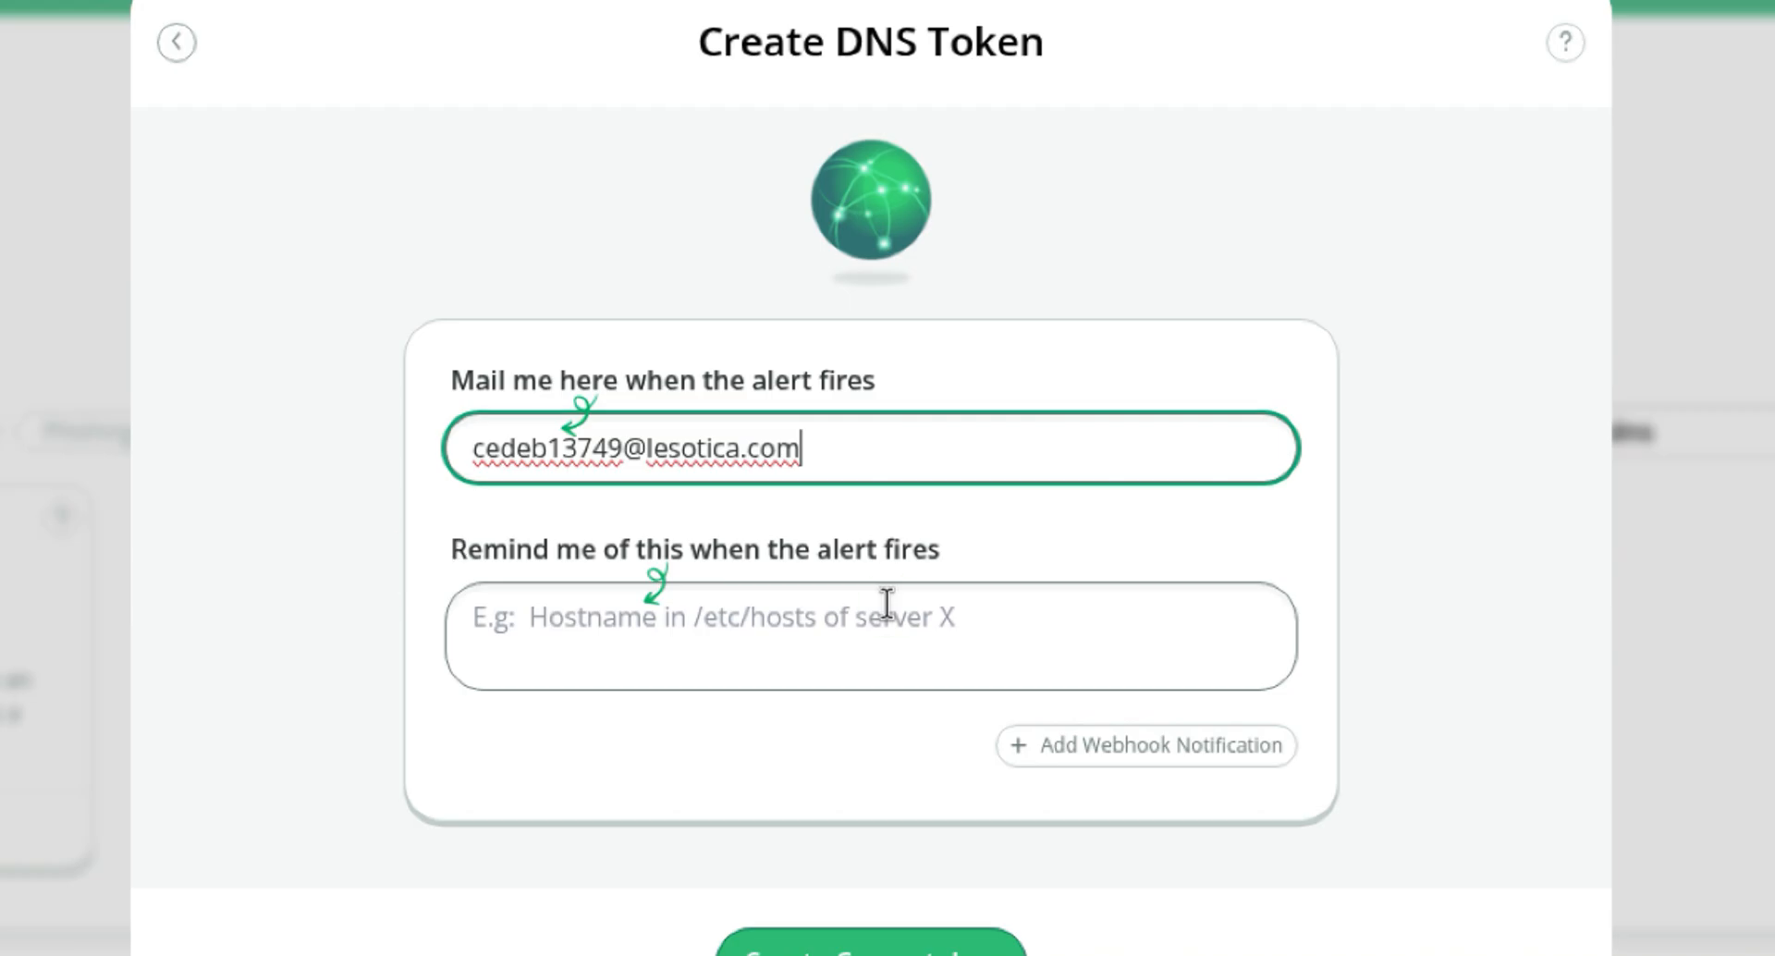
text(demo d)
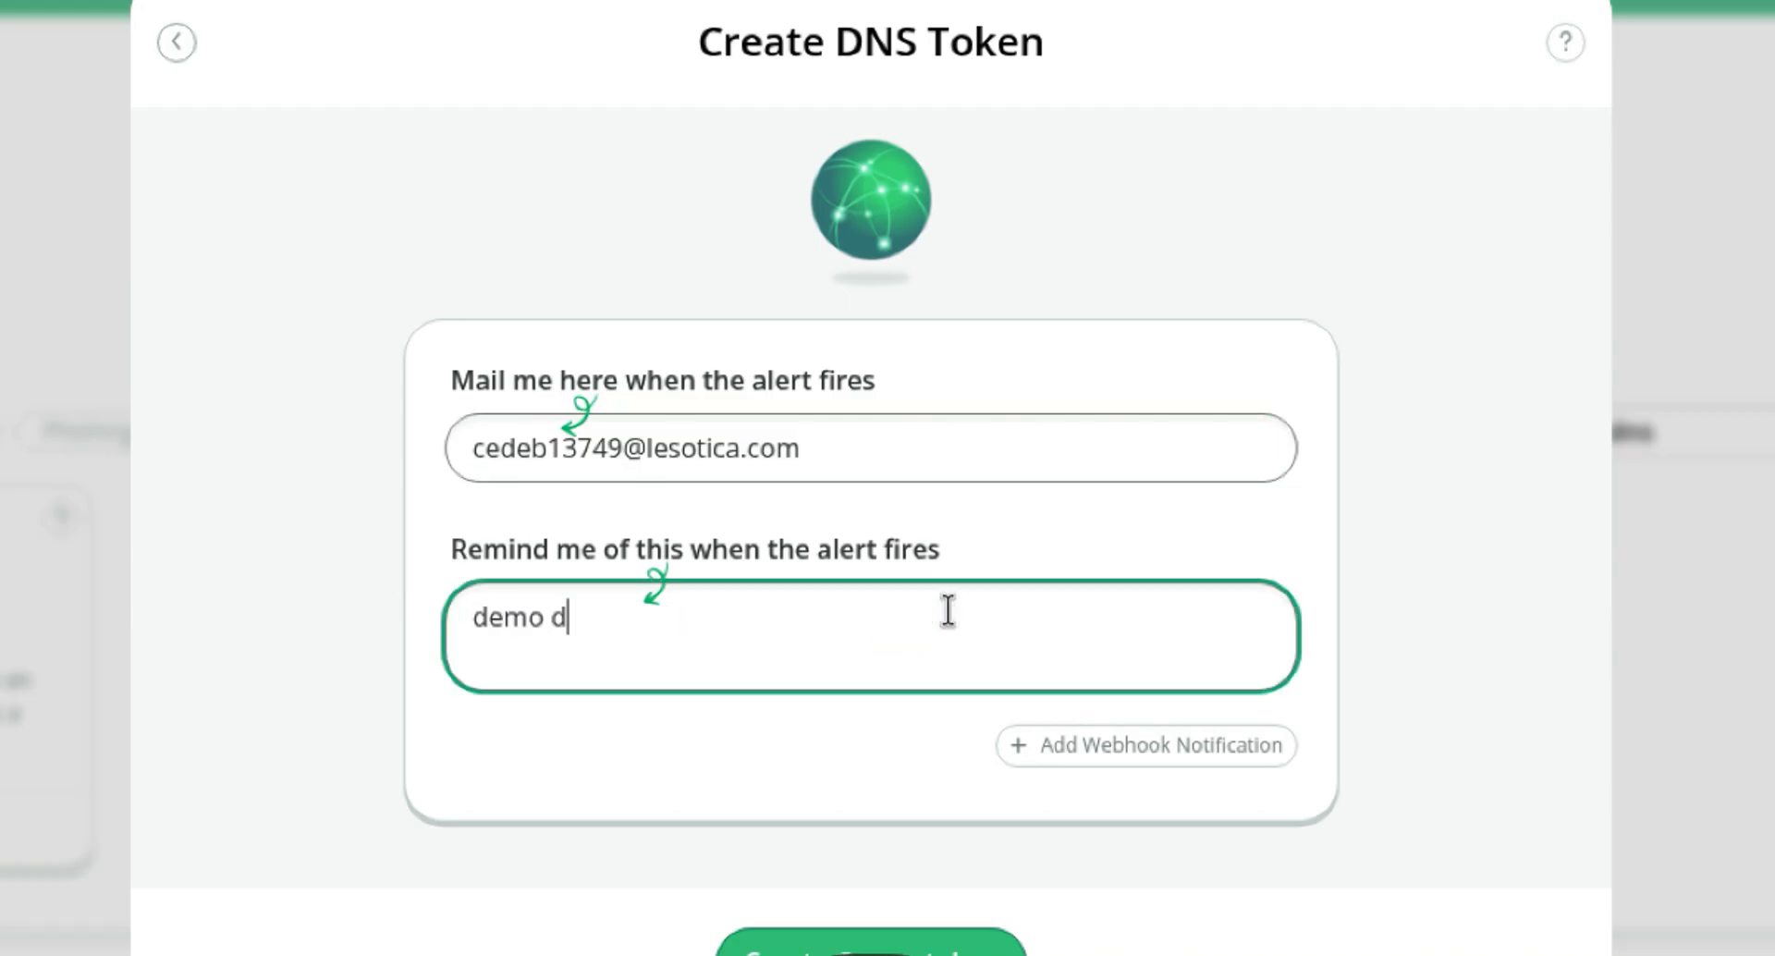
text(ns token)
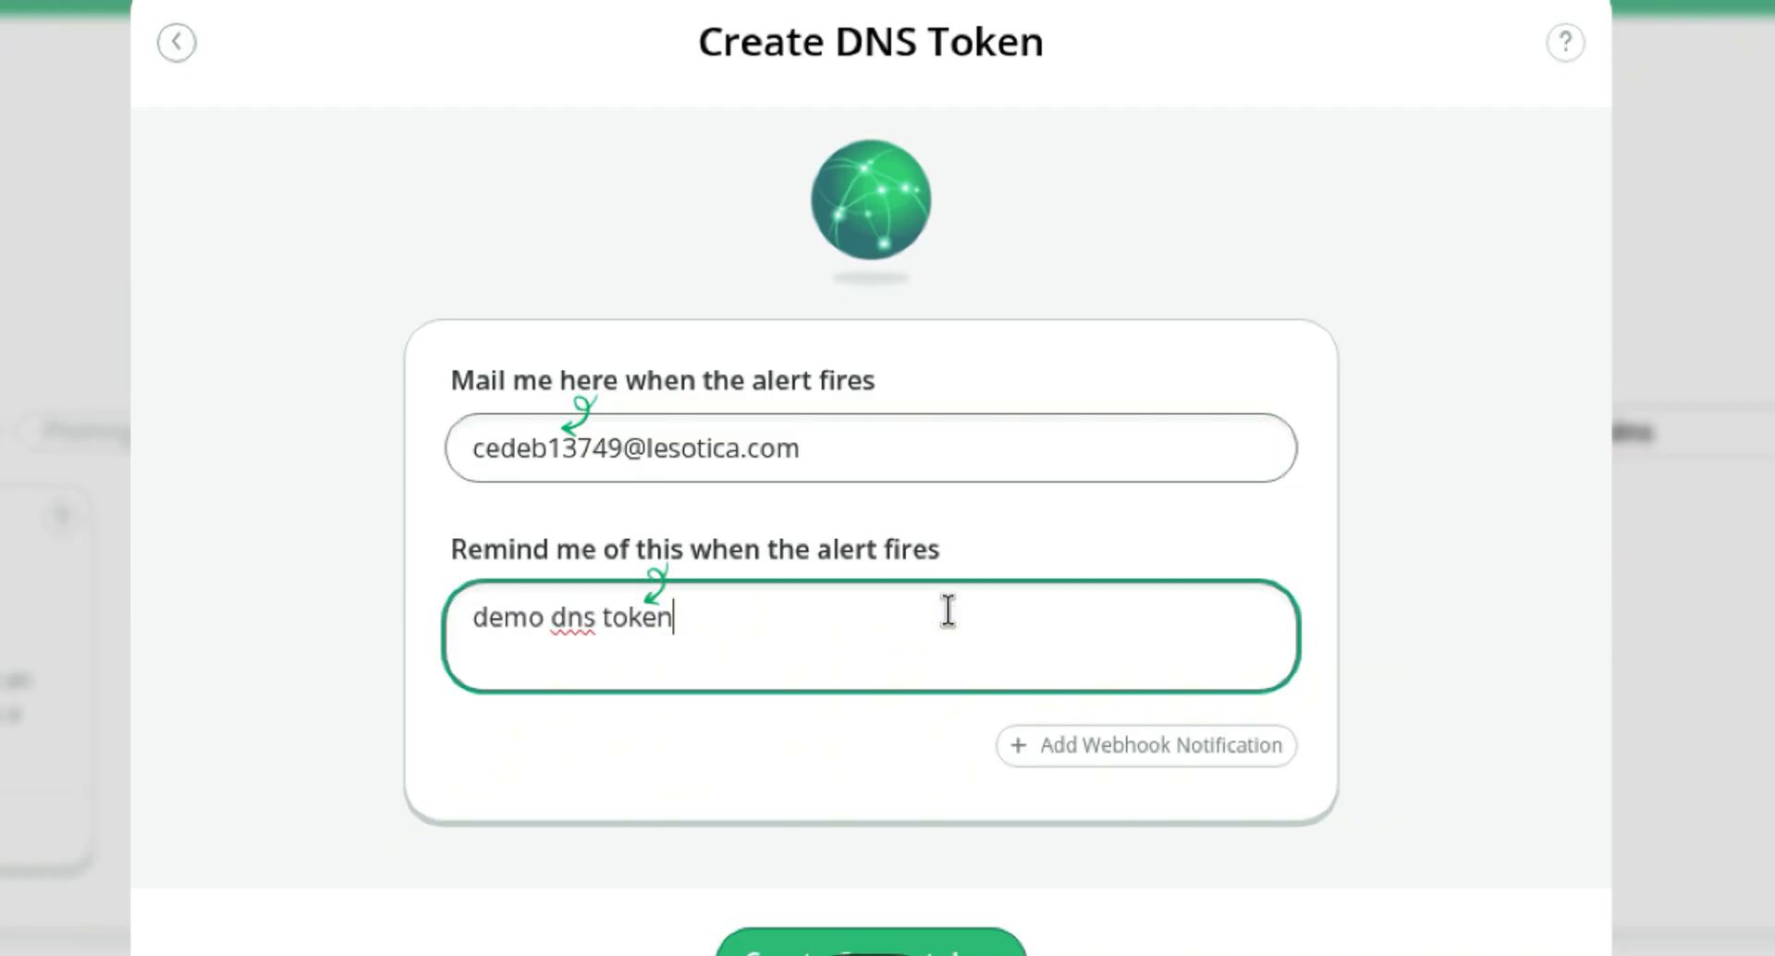
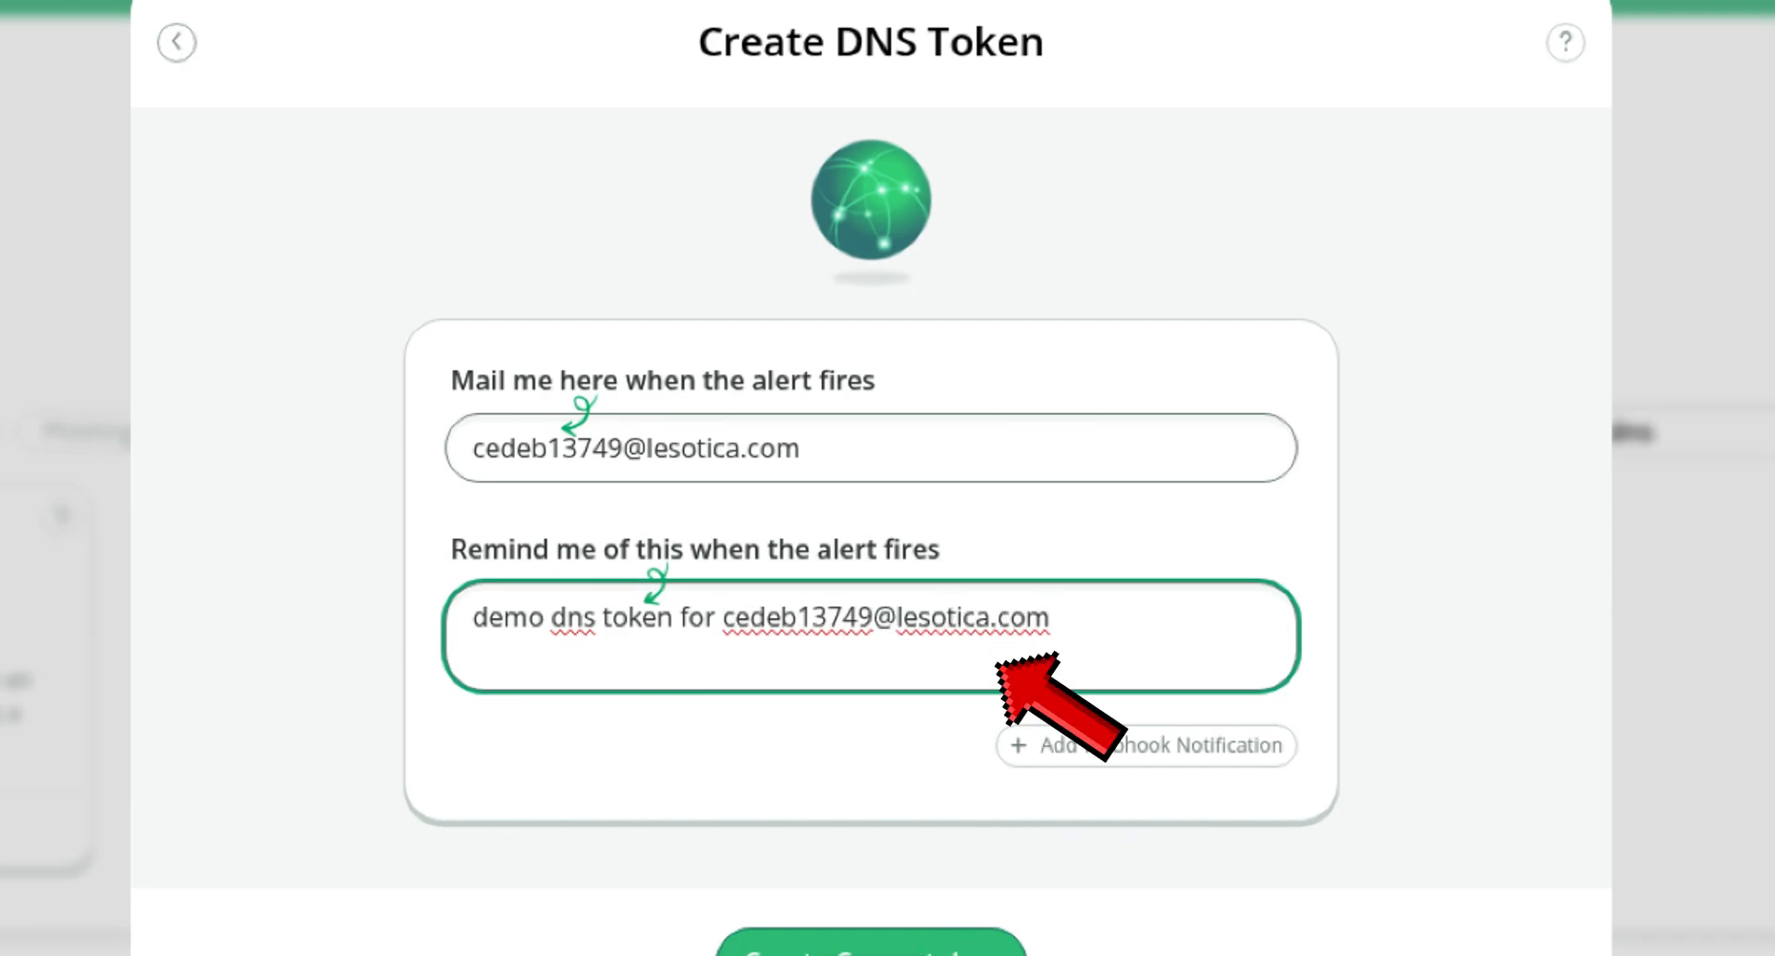
scroll(down, 3)
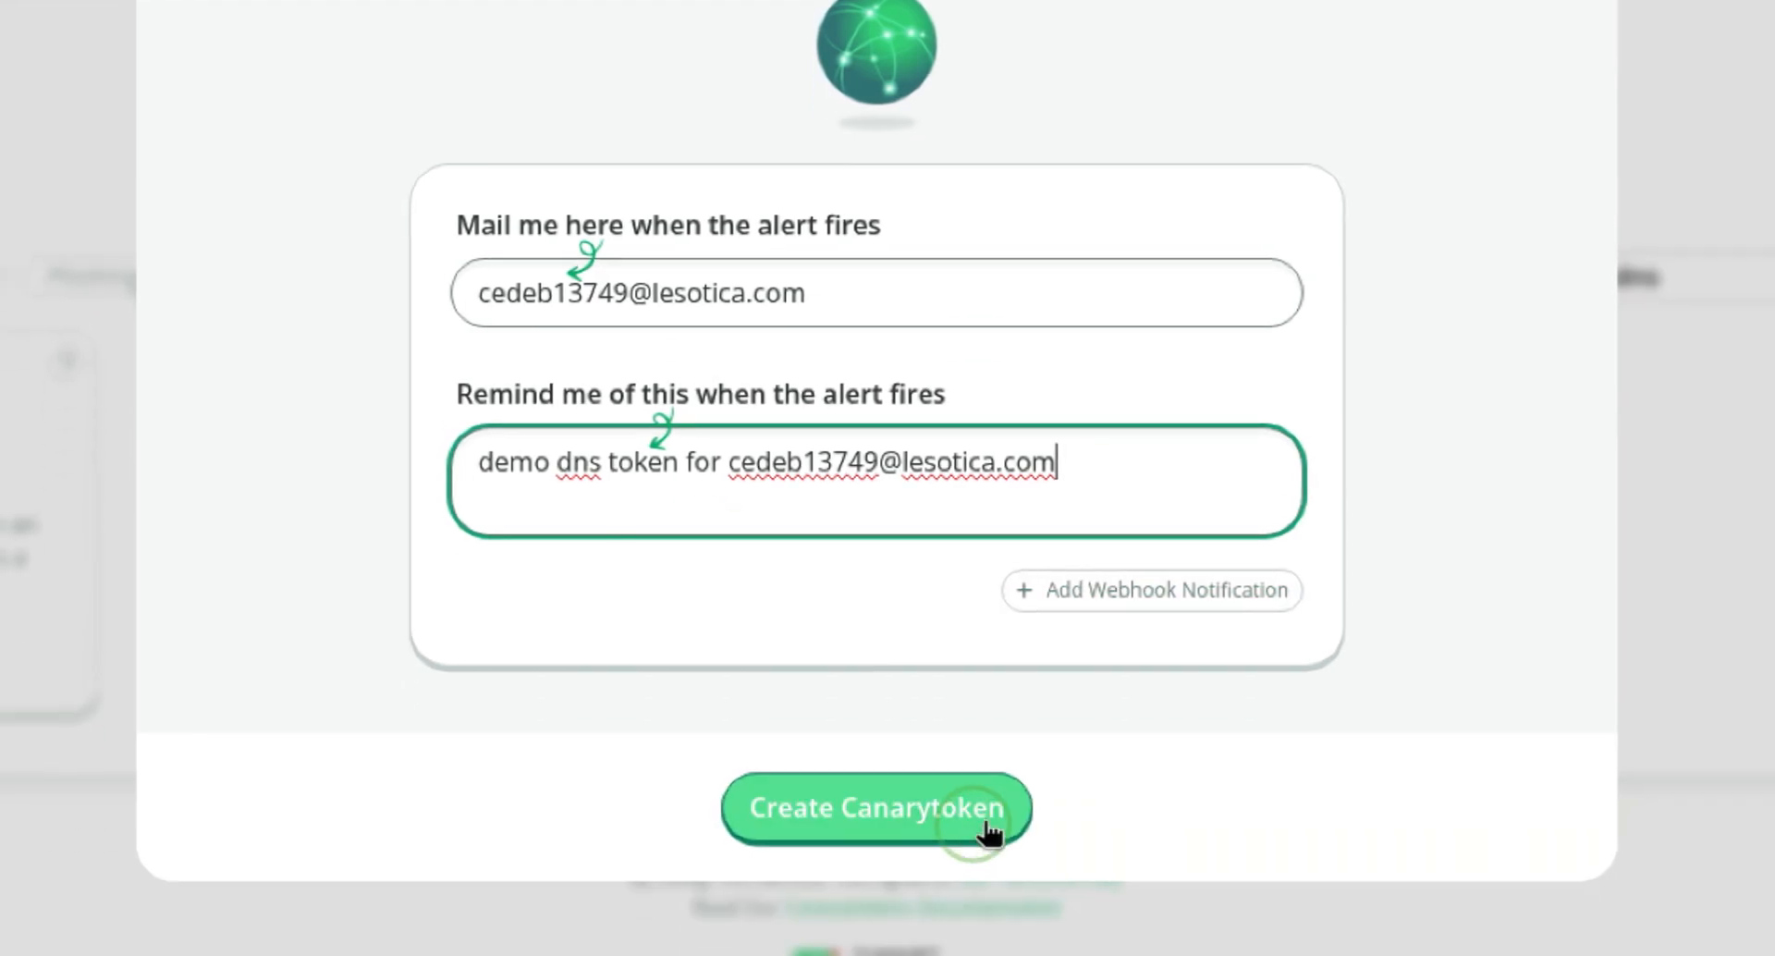
Step: Create the DNS token and read the triggered-alert email's reminder, source IP, date and time
click(874, 808)
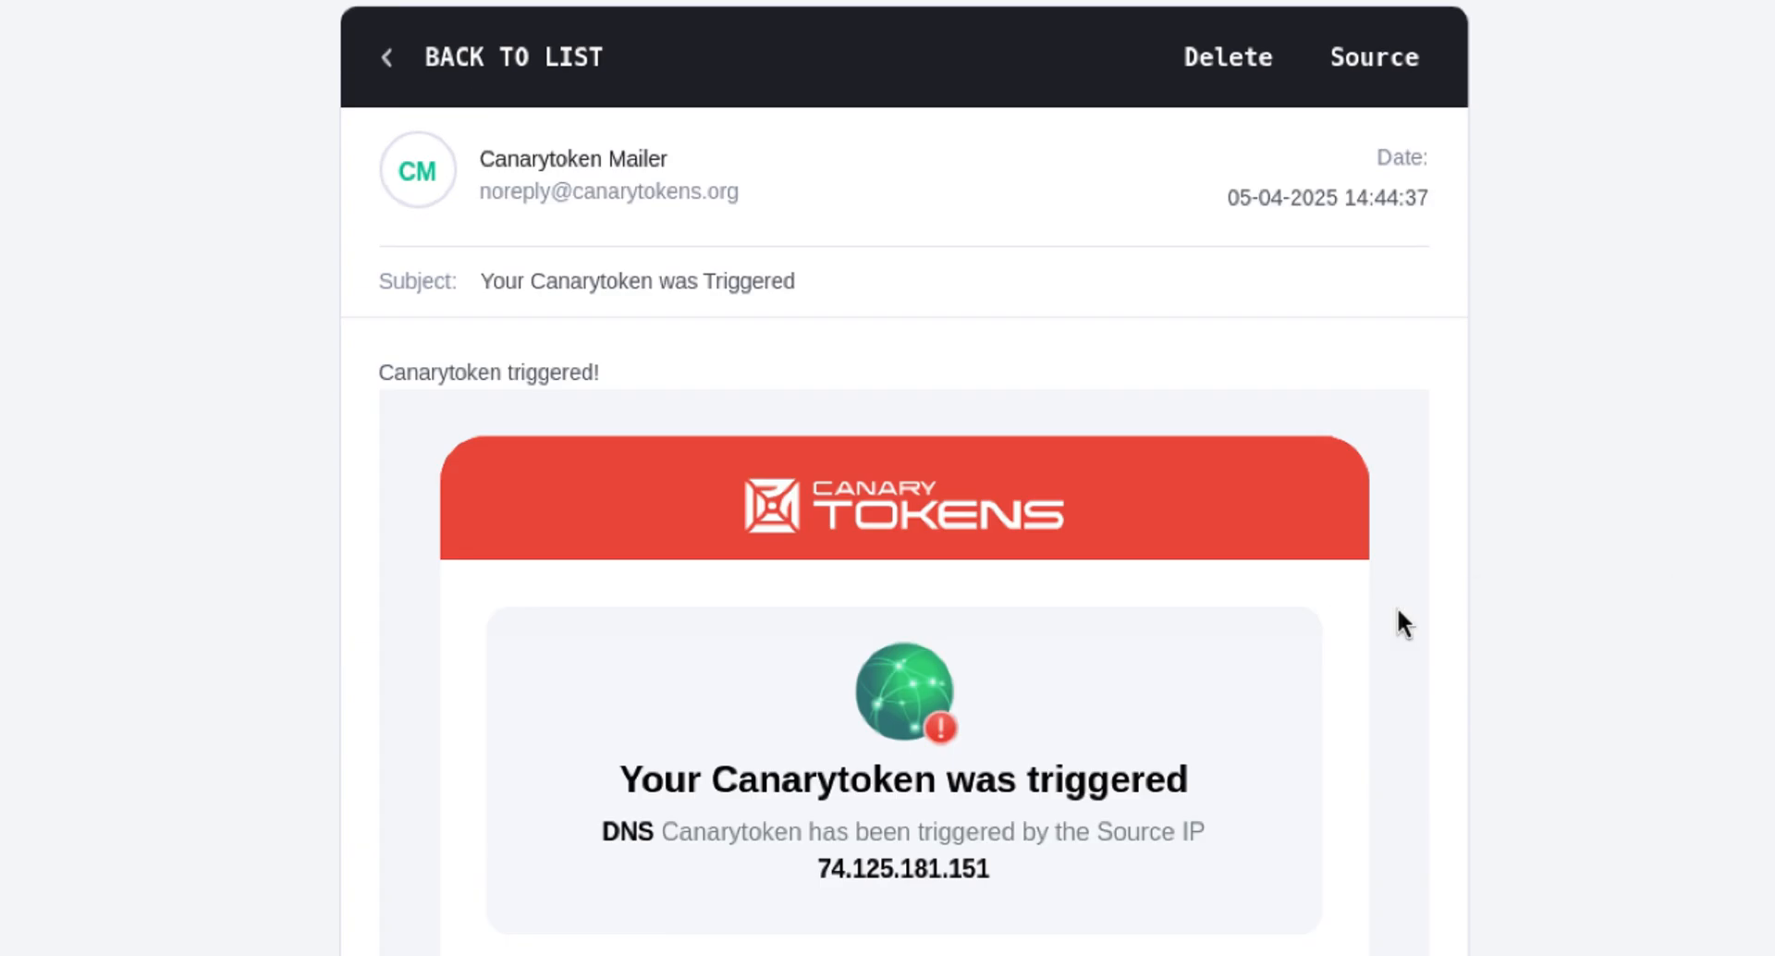
scroll(down, 3)
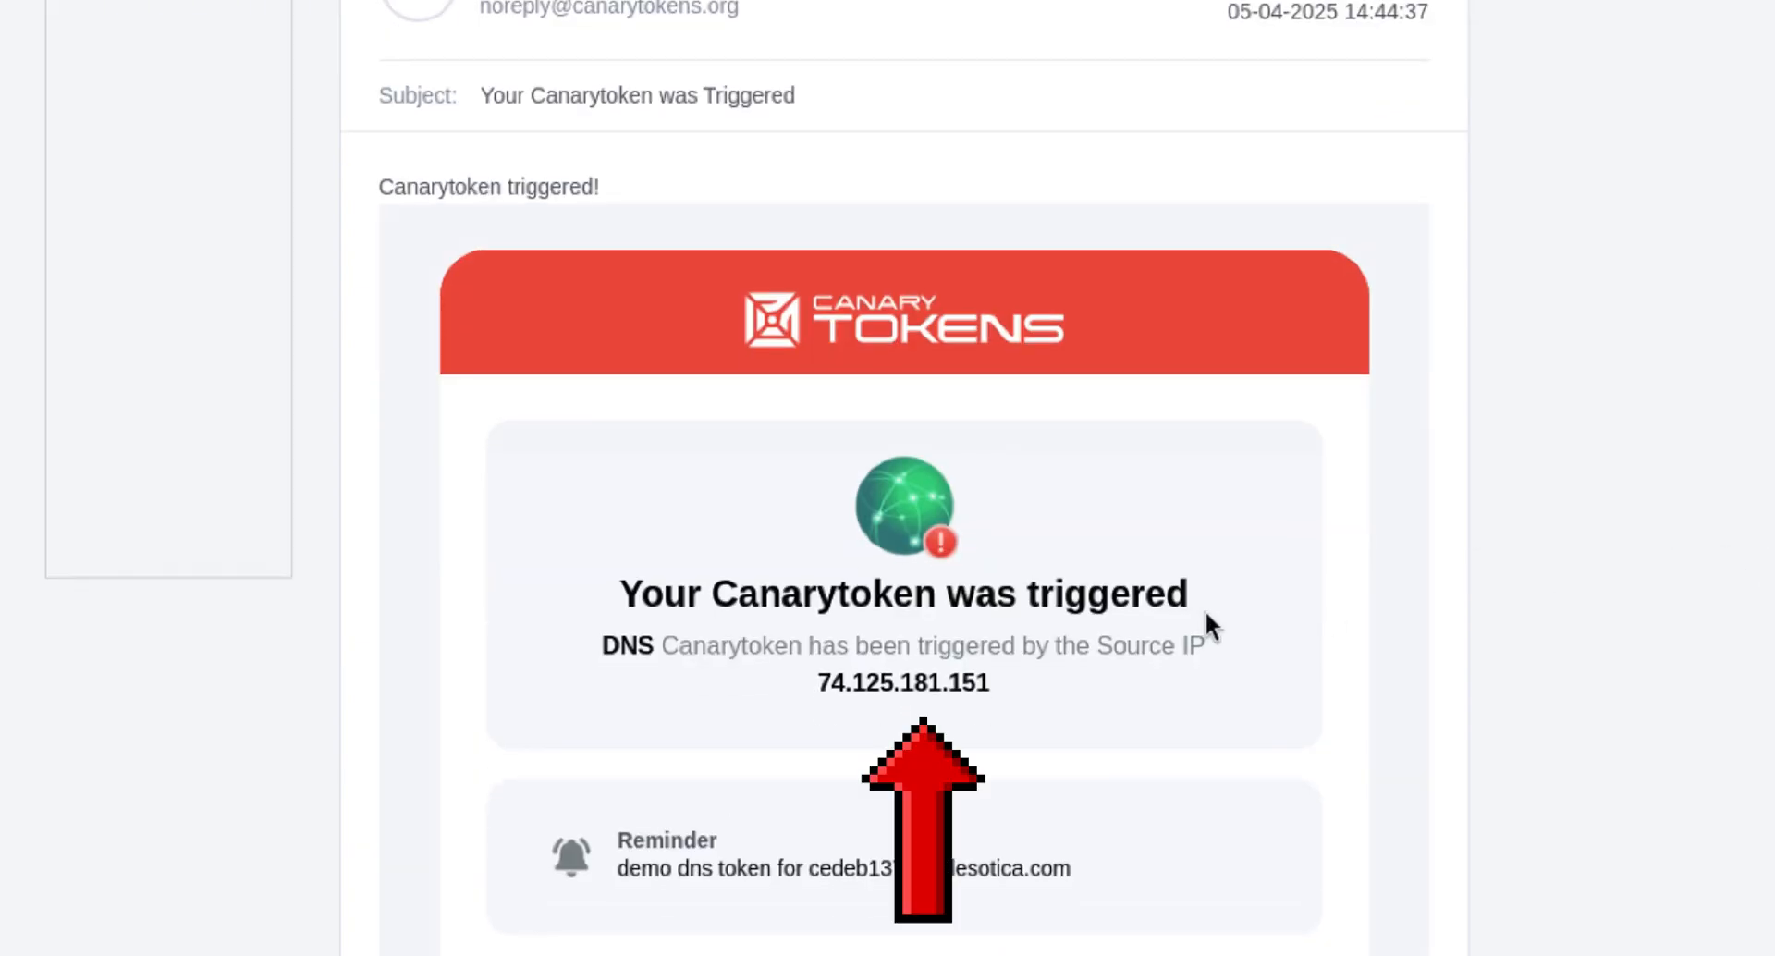
scroll(down, 3)
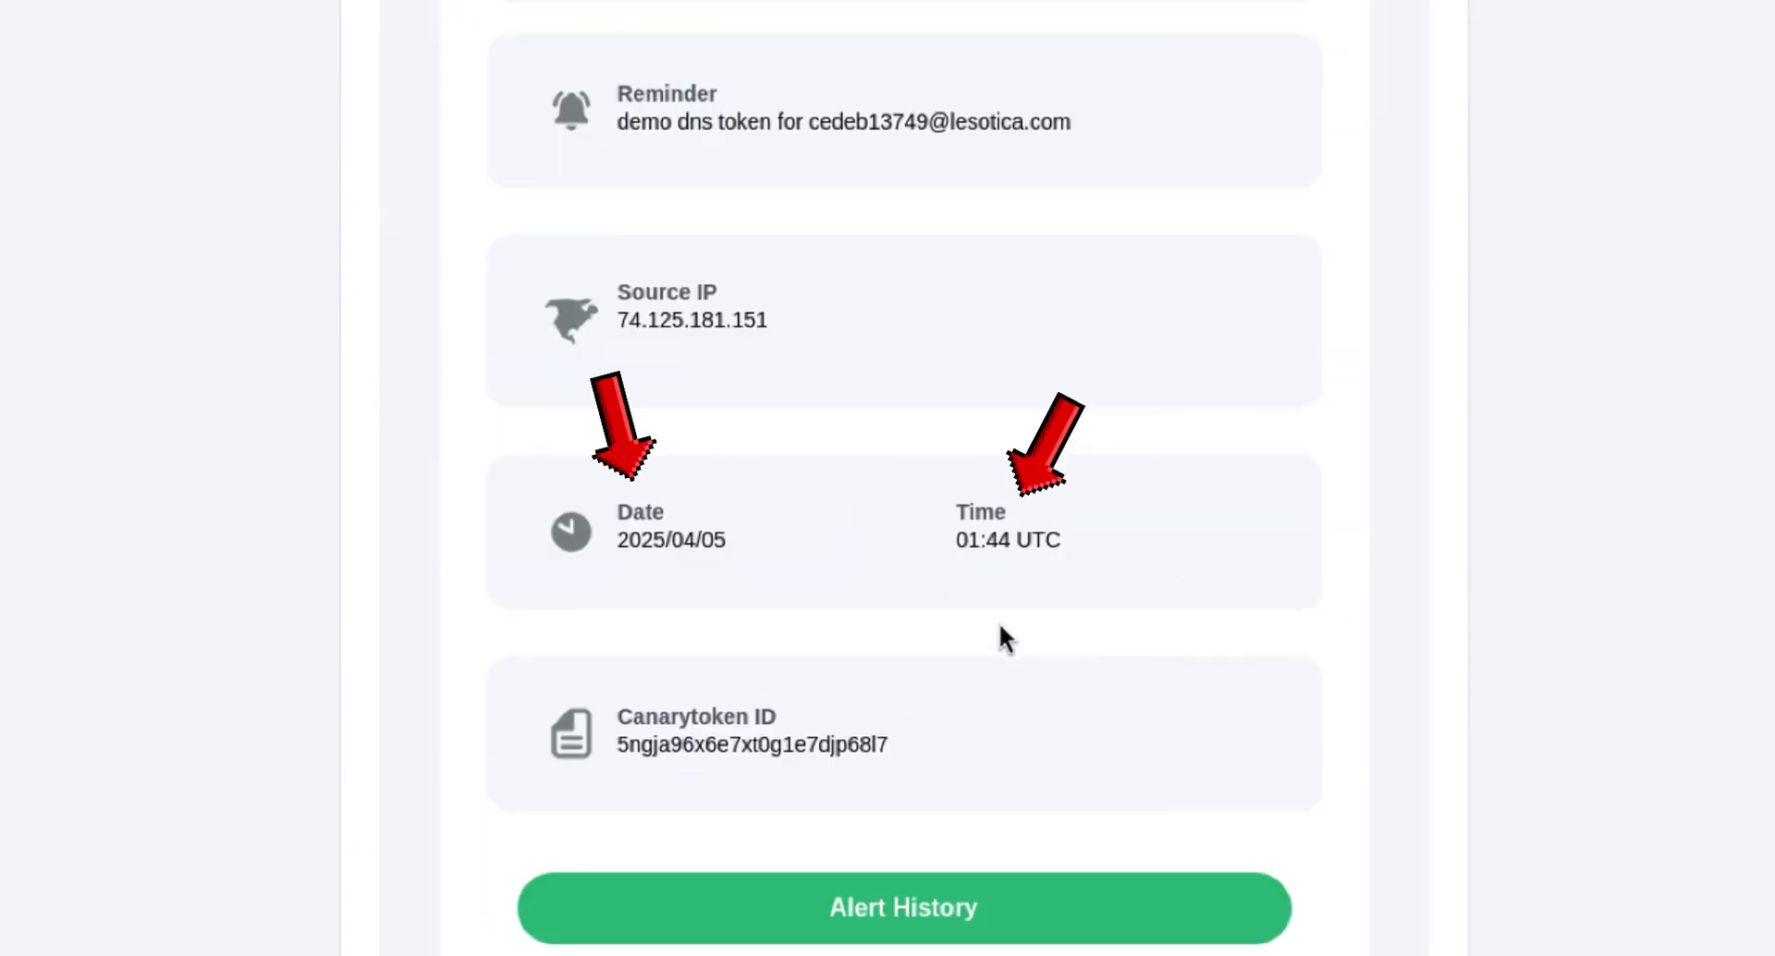
scroll(down, 3)
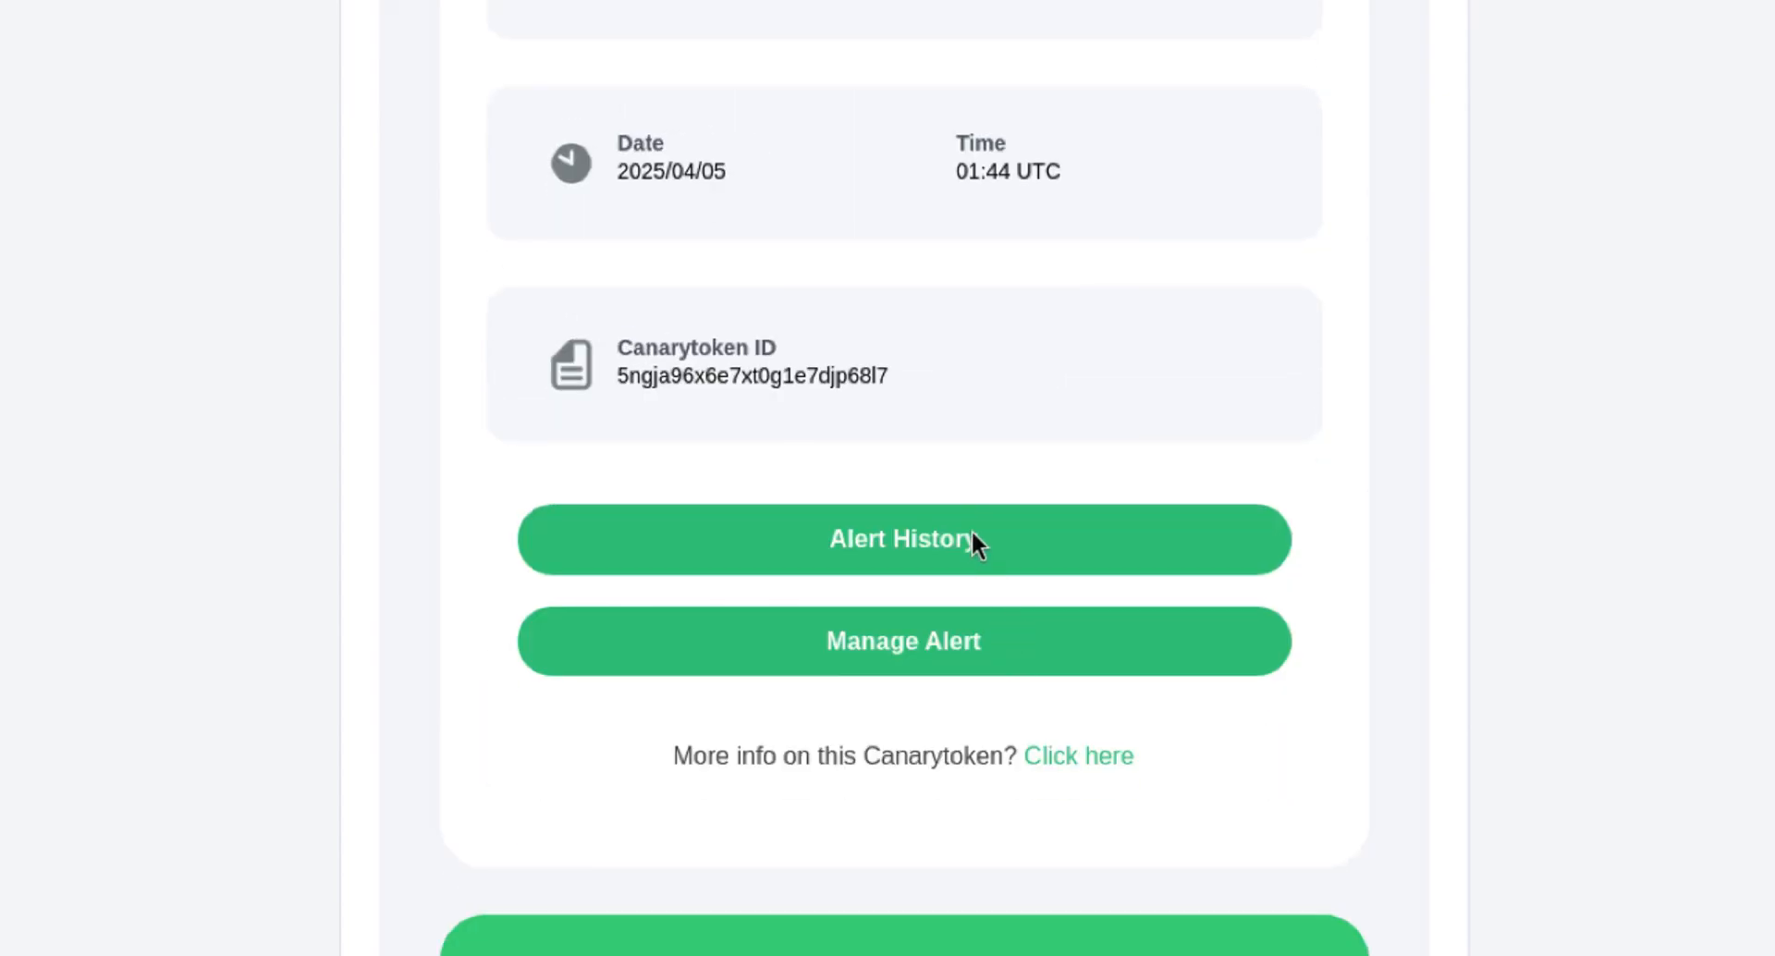
Step: Follow the email's Alert History link to the token's alerts list with IP and location map
click(903, 540)
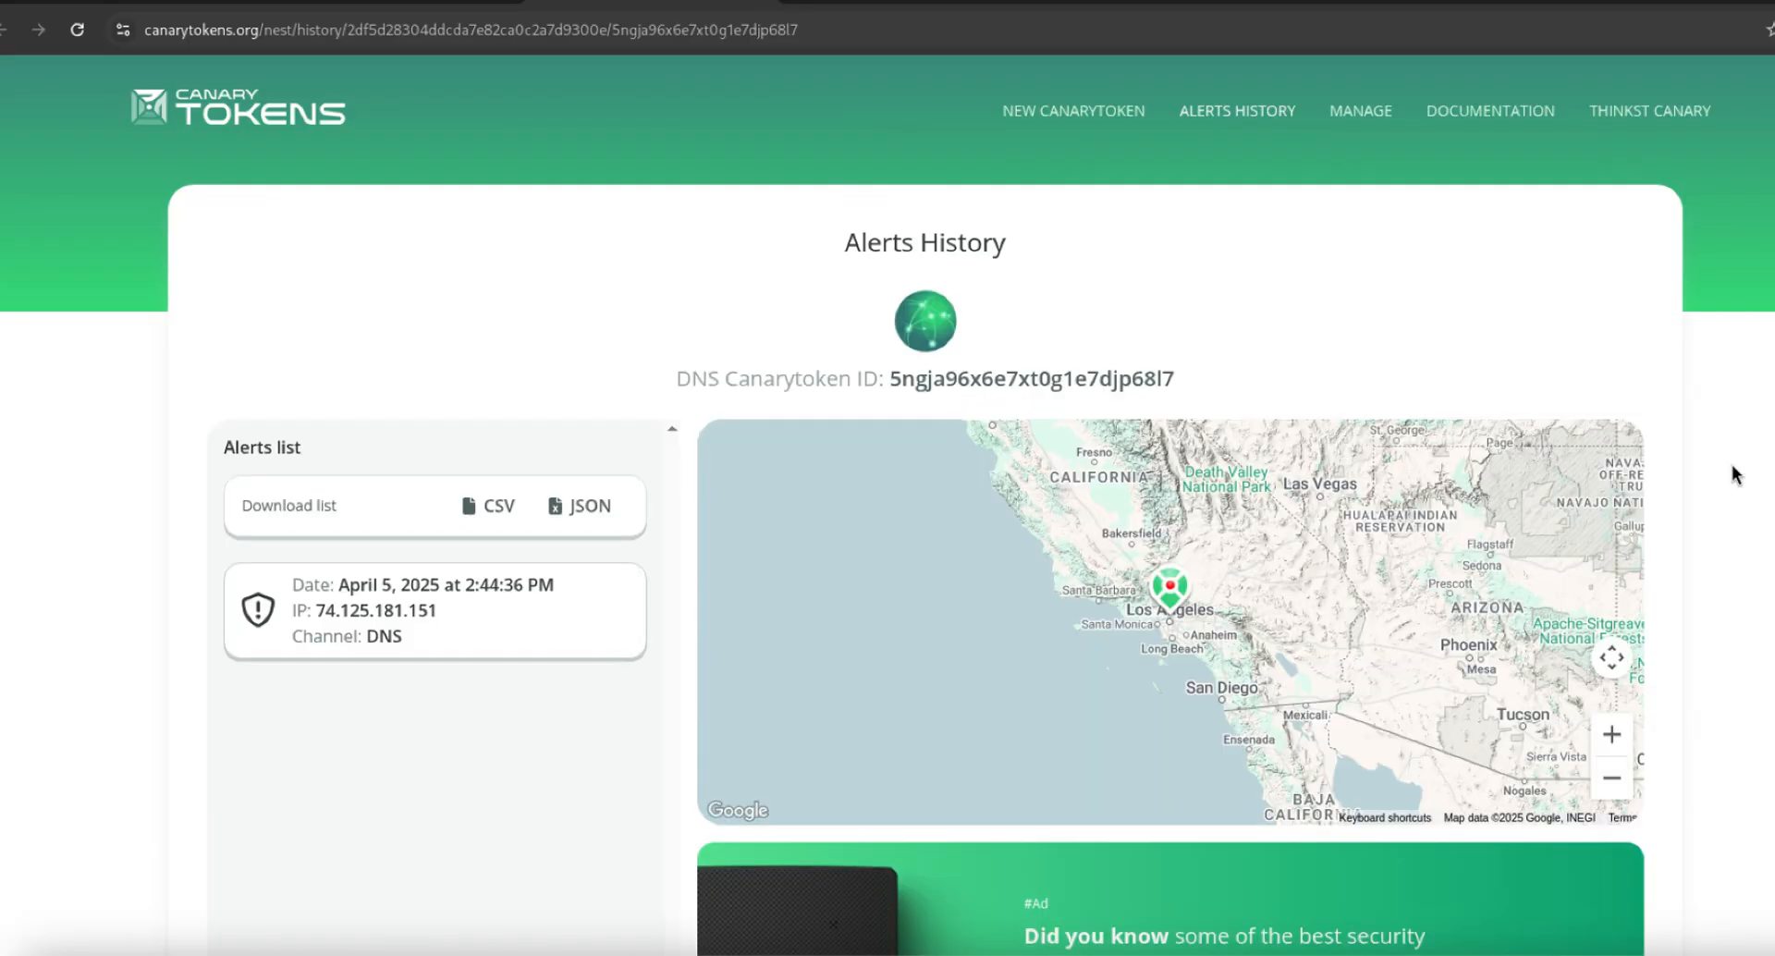
scroll(down, 3)
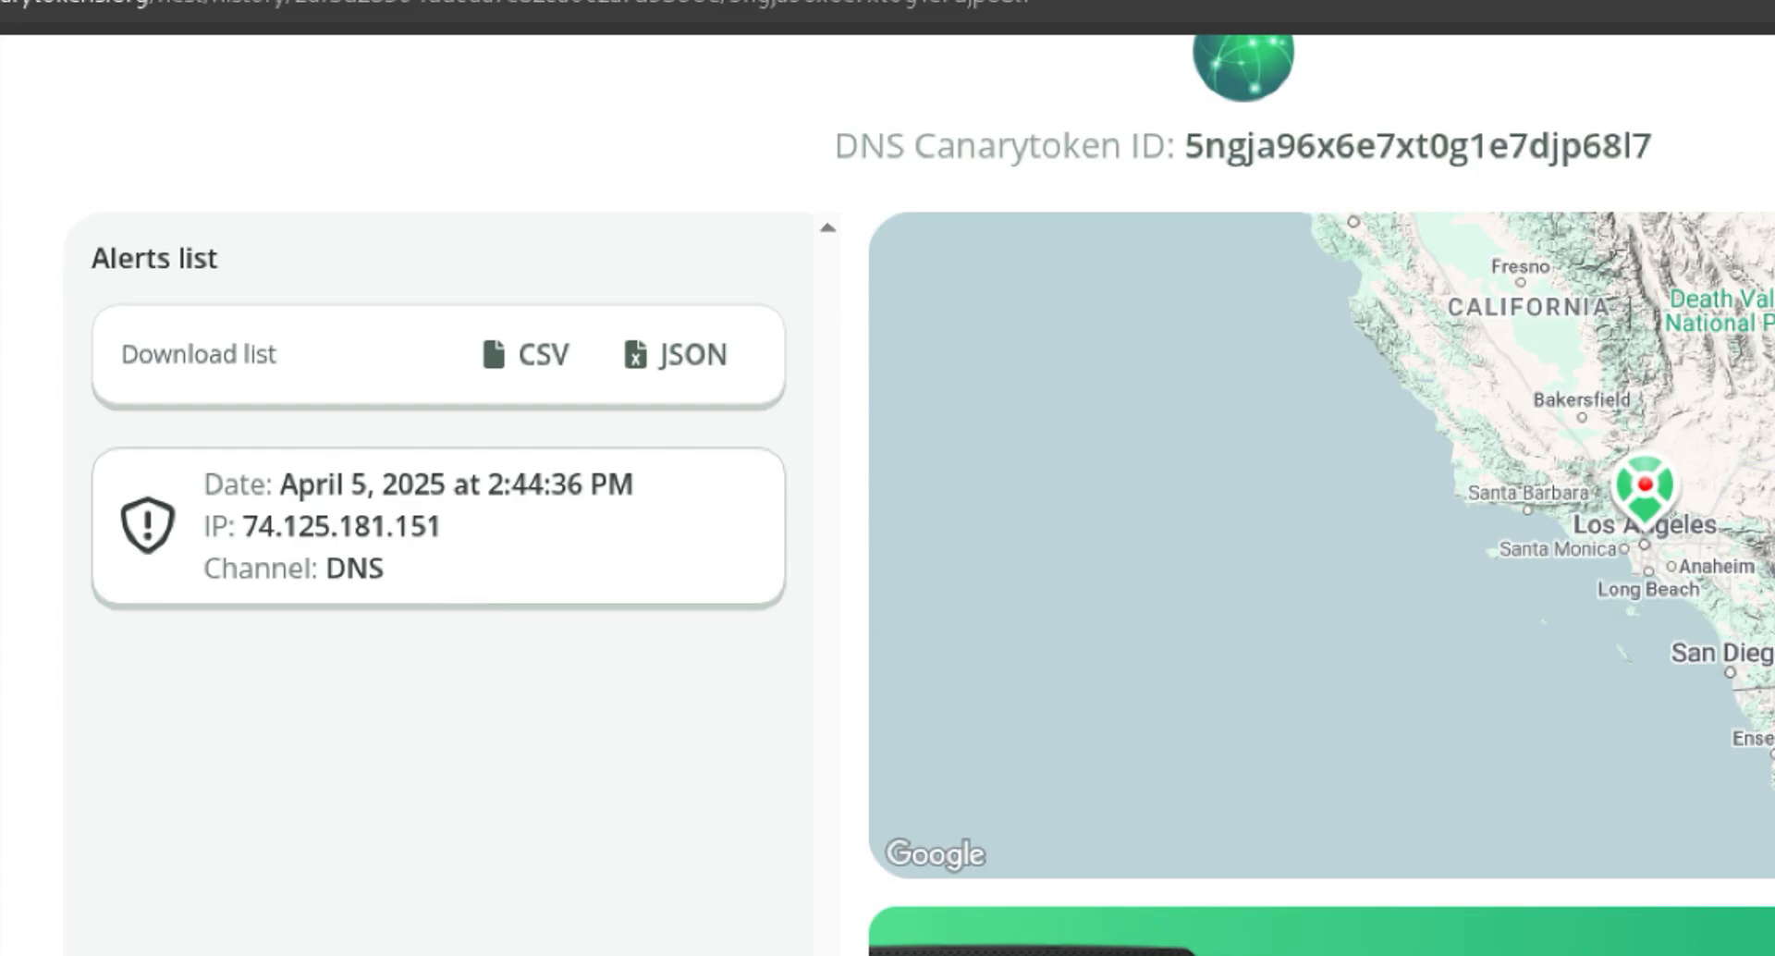
Step: Return to the token catalog and start an AWS keys token with the pasted alert email
click(153, 54)
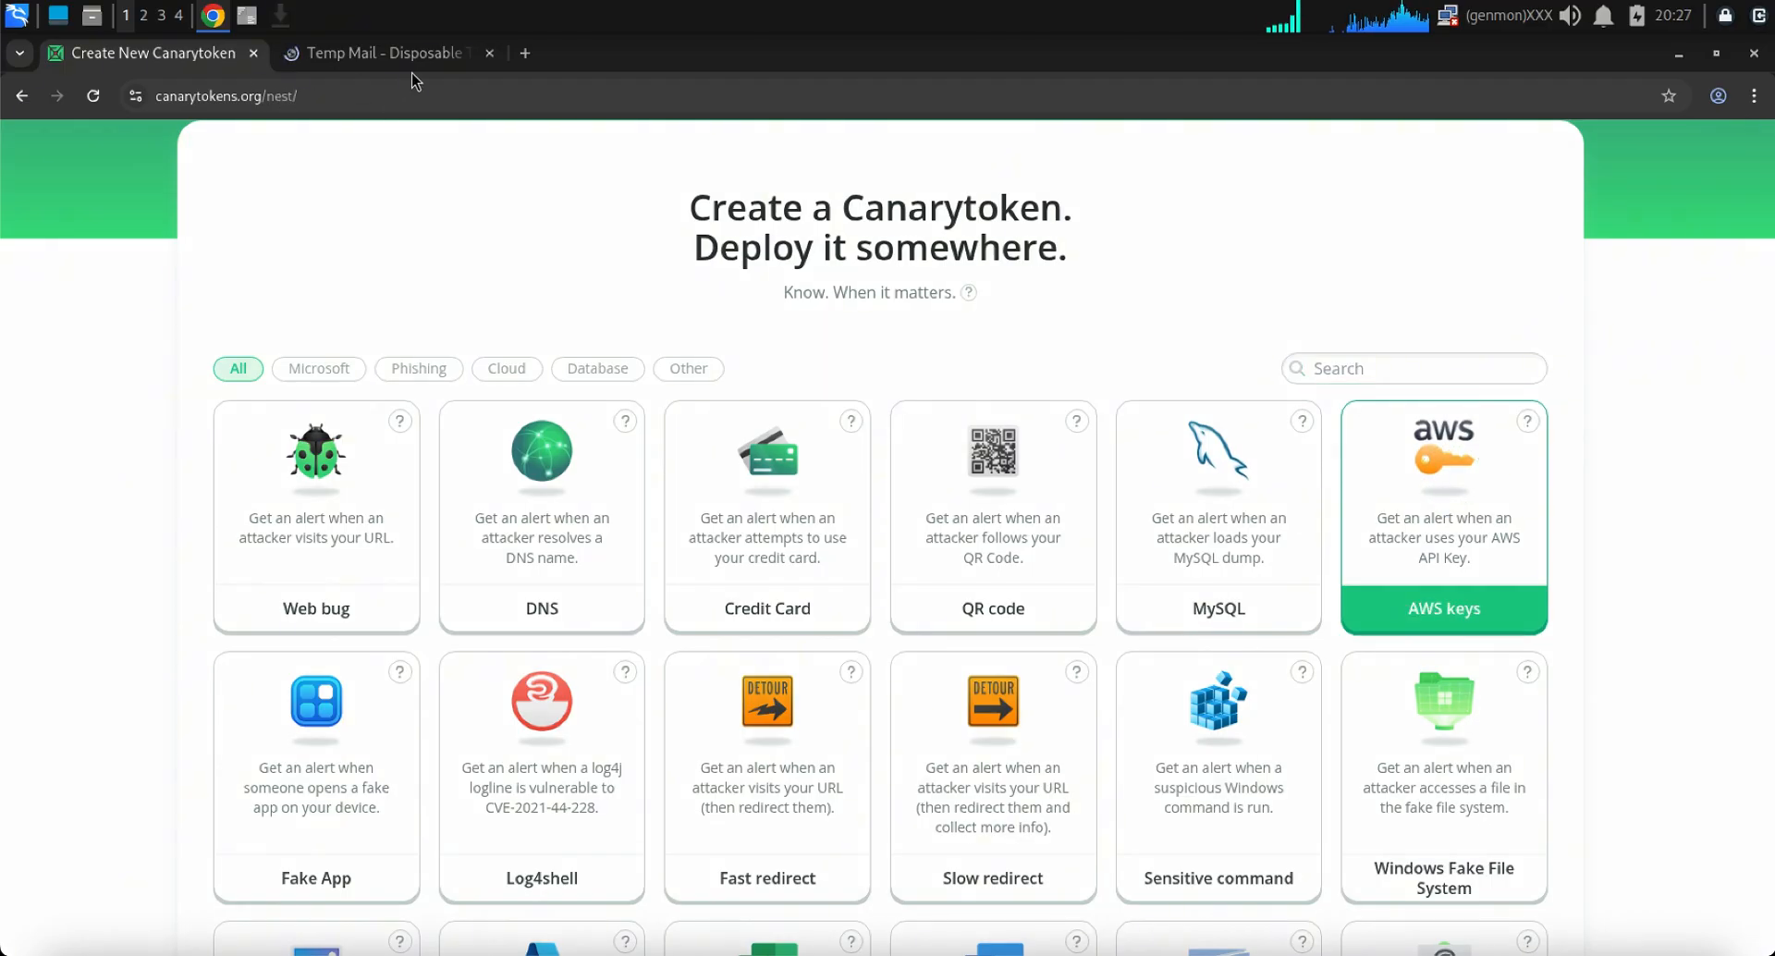
click(1442, 516)
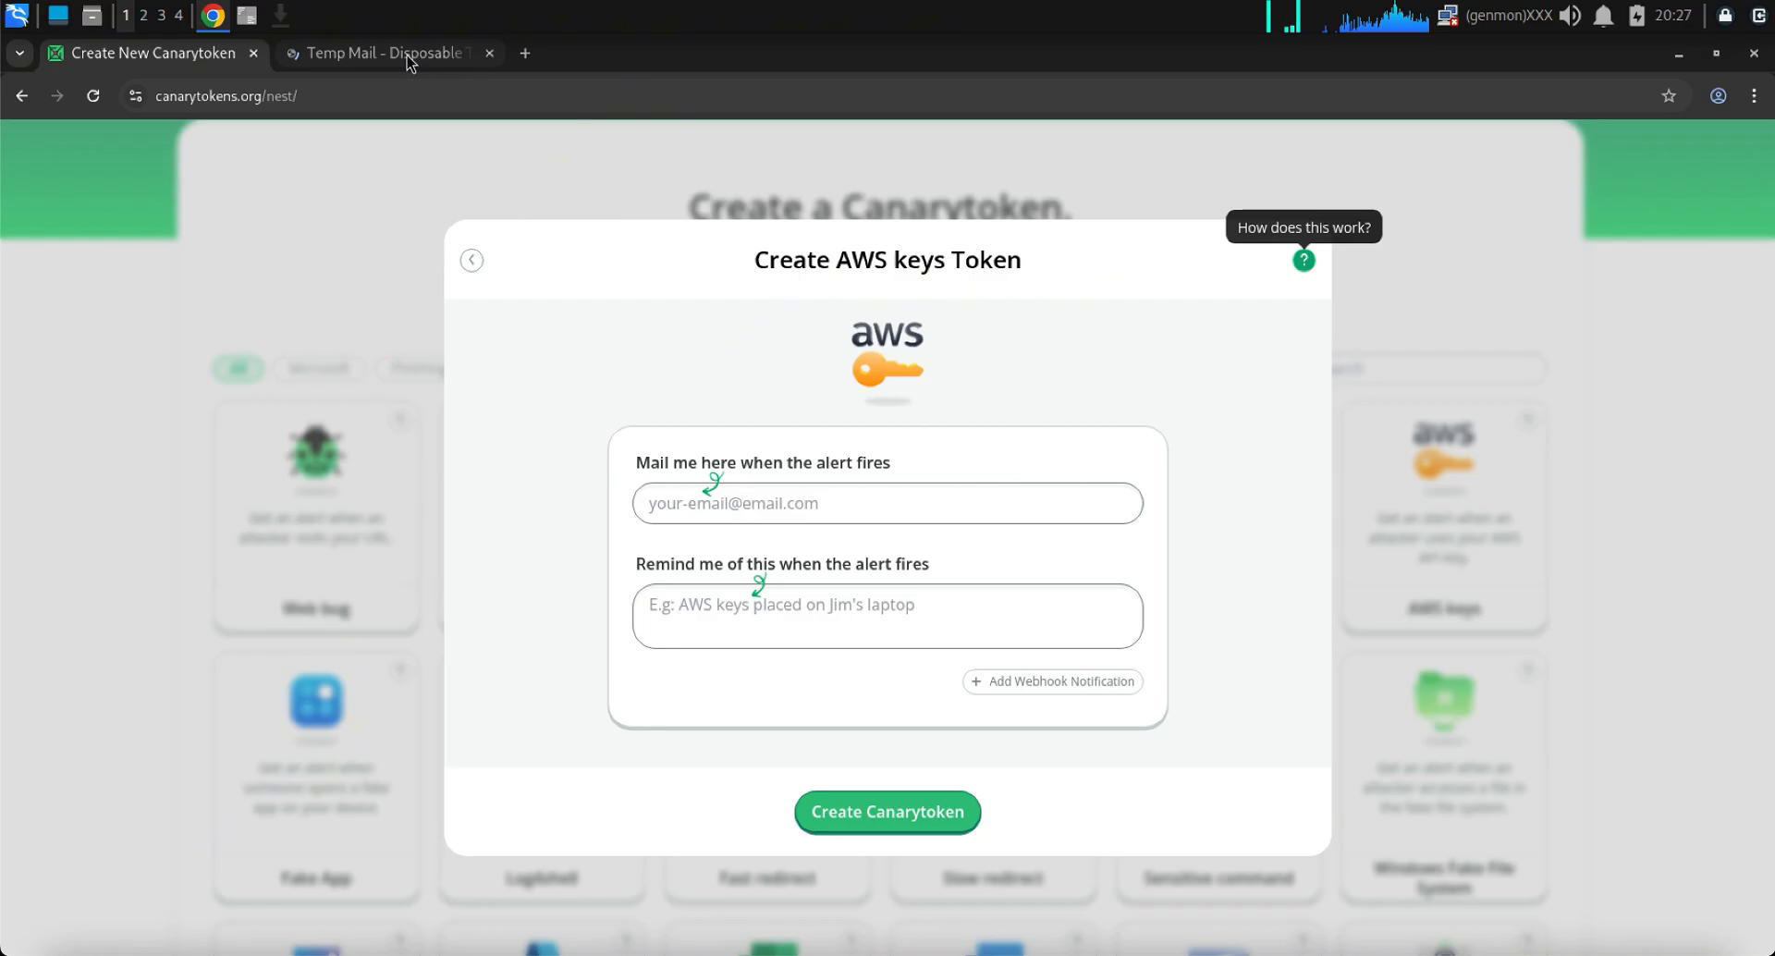
key(cmd+v)
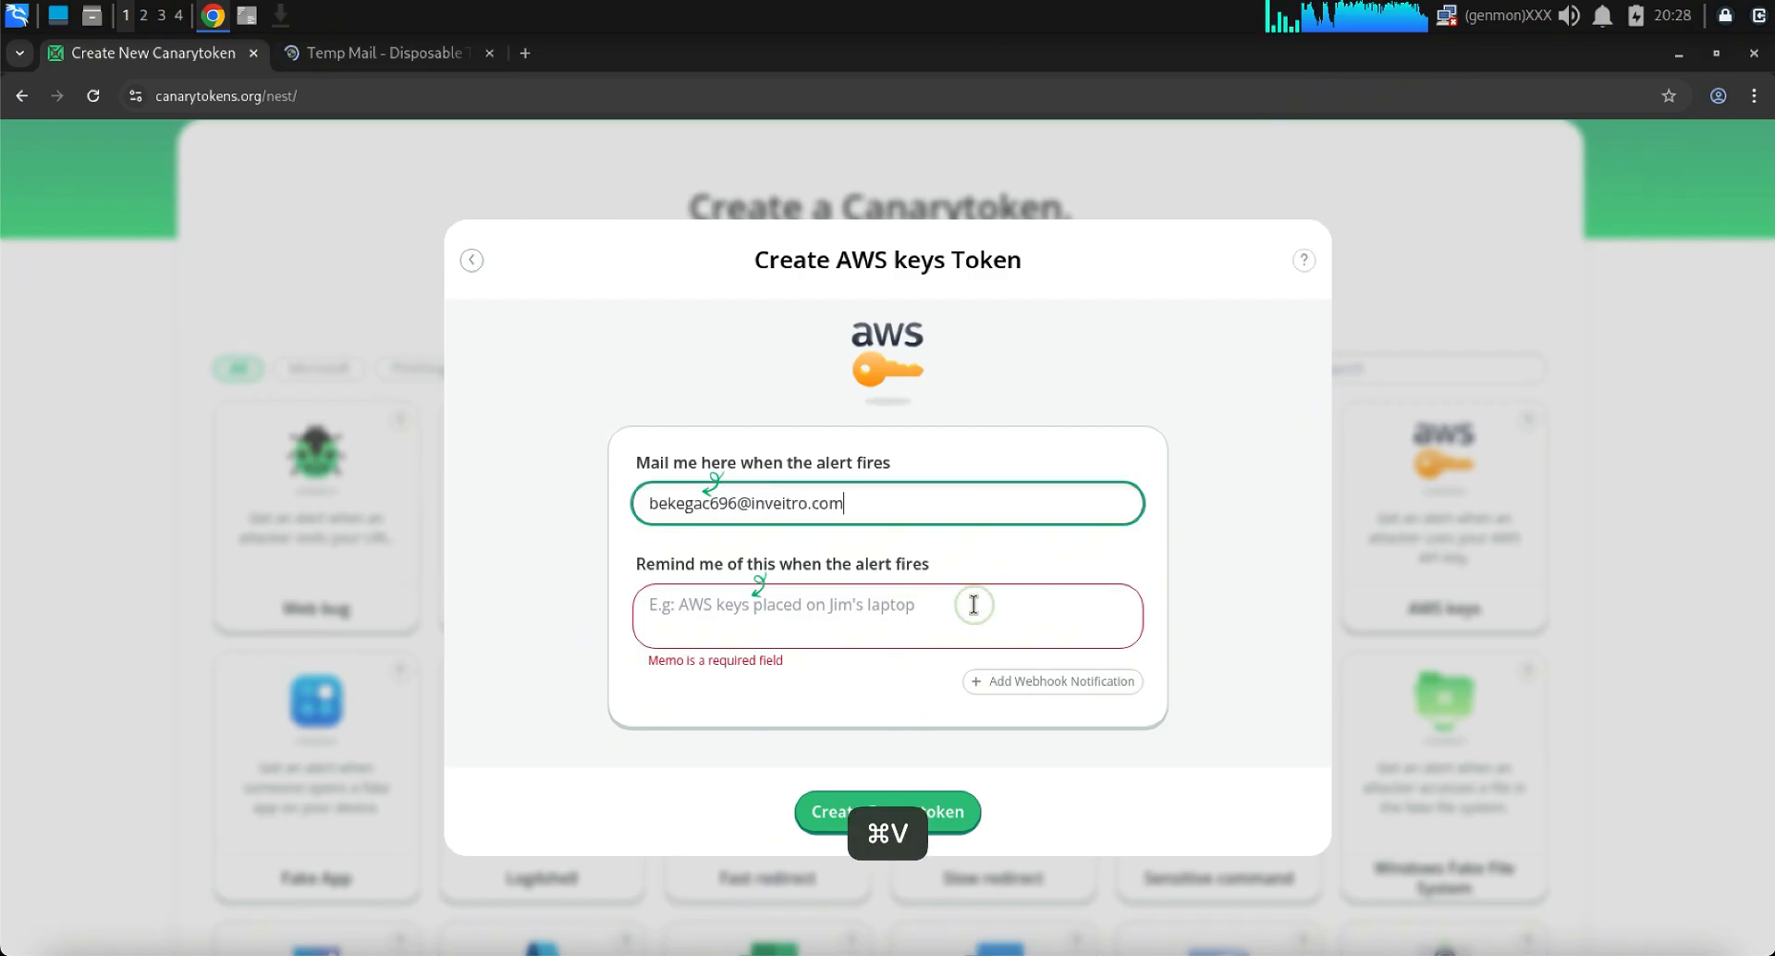
Step: Add the reminder 'AWS keys on my personal laptop' and create the AWS keys token
click(886, 616)
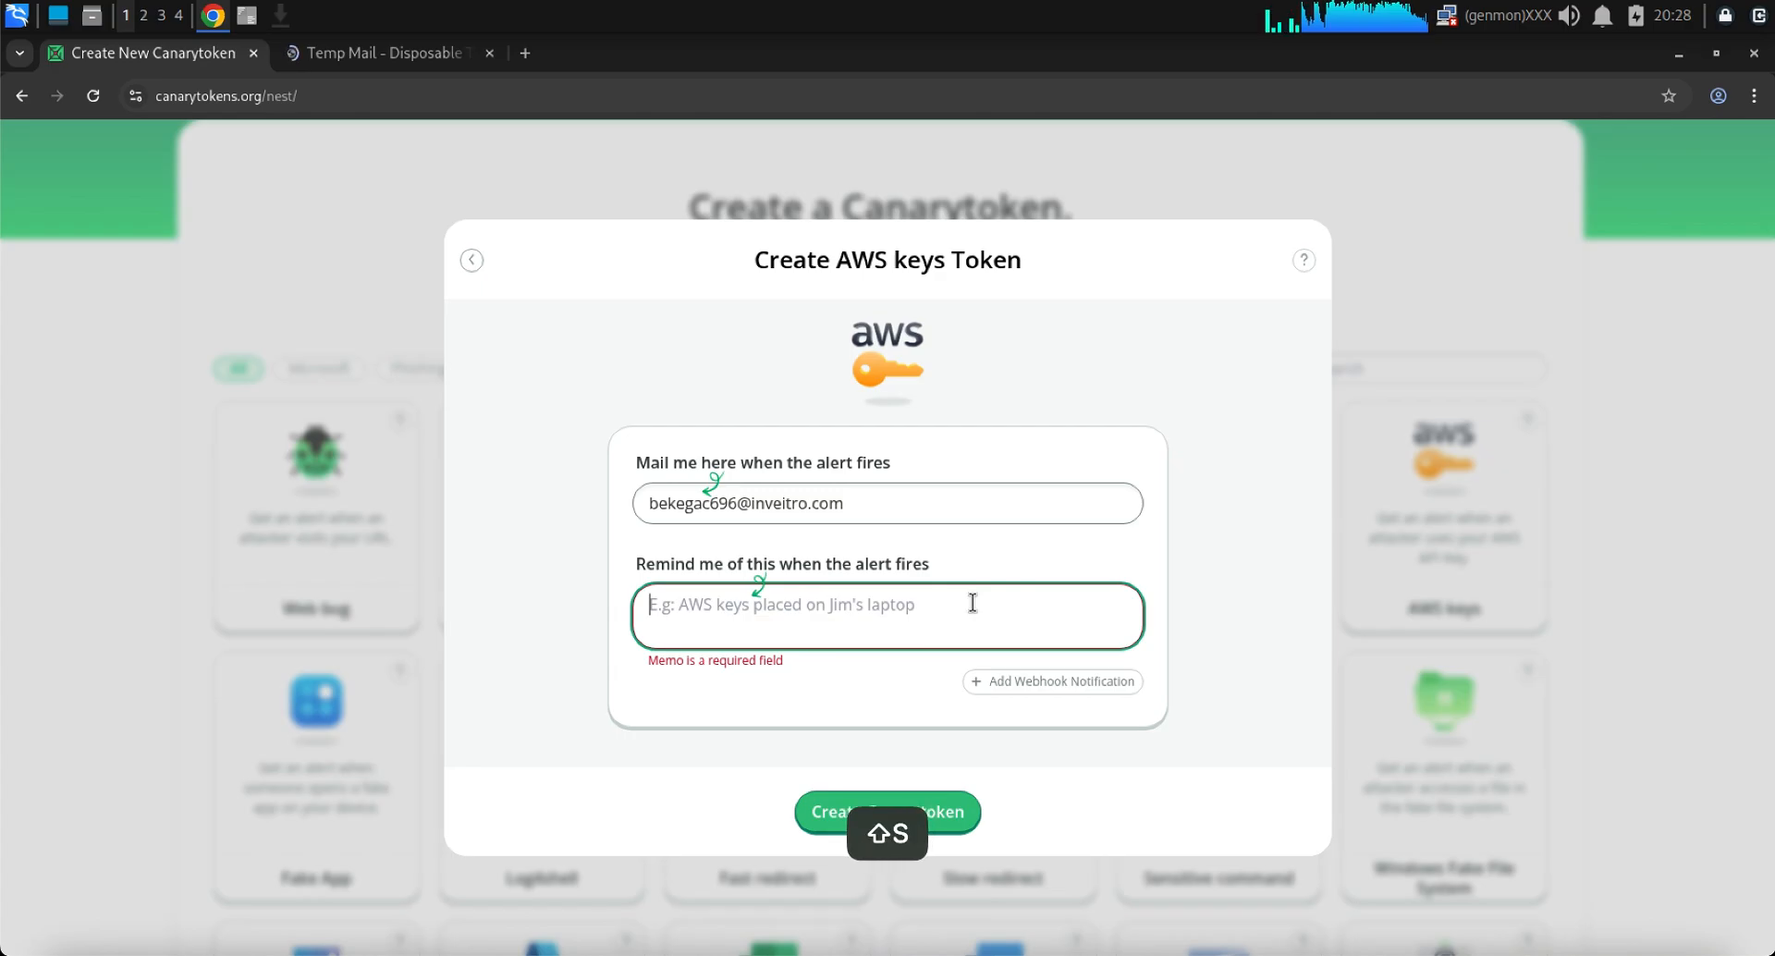
text(AWS keys o)
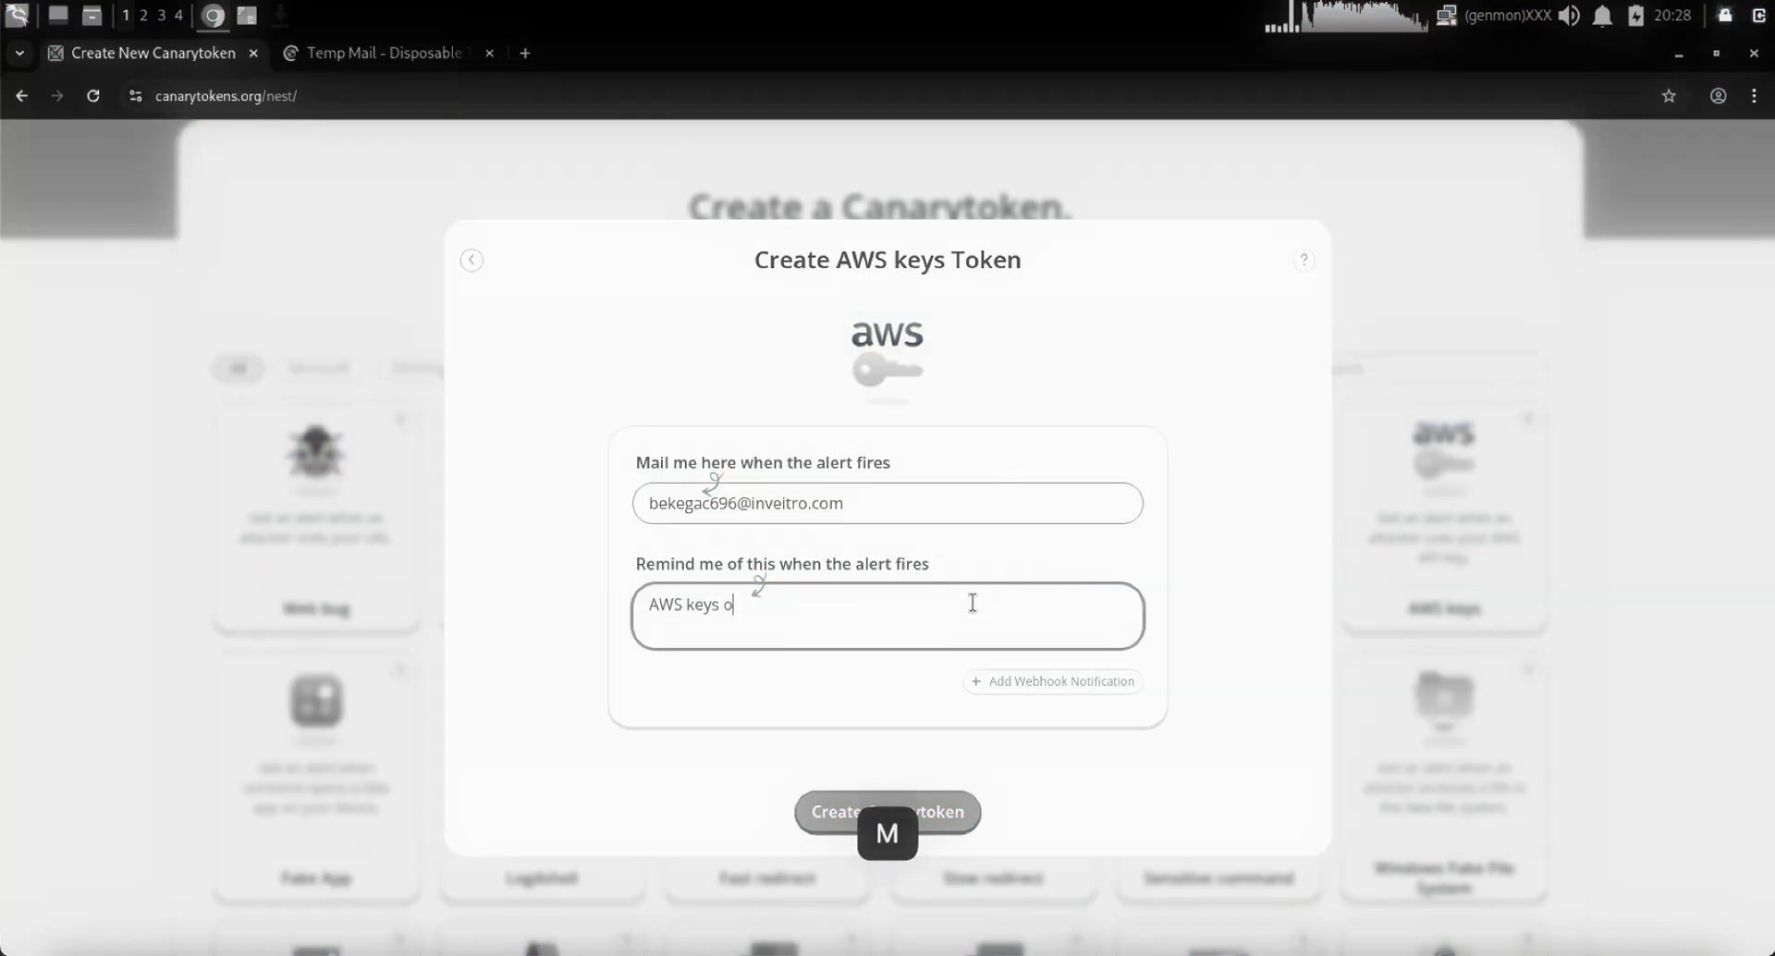
text(n my personal laptop)
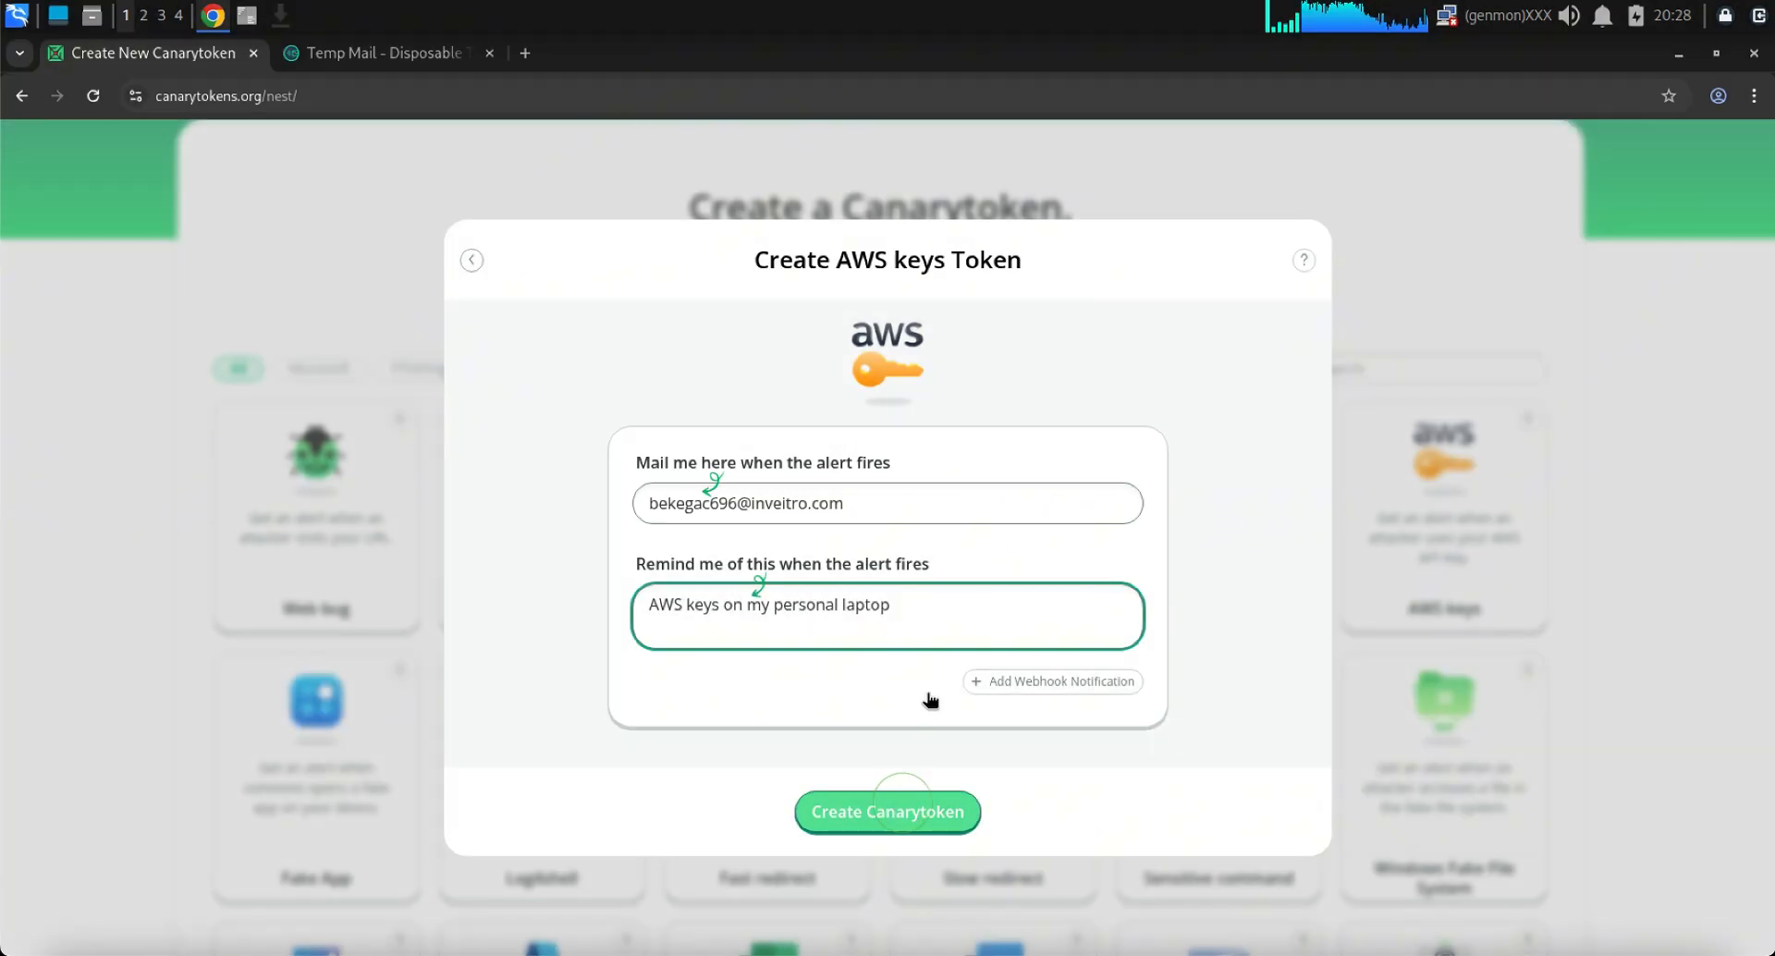
click(886, 812)
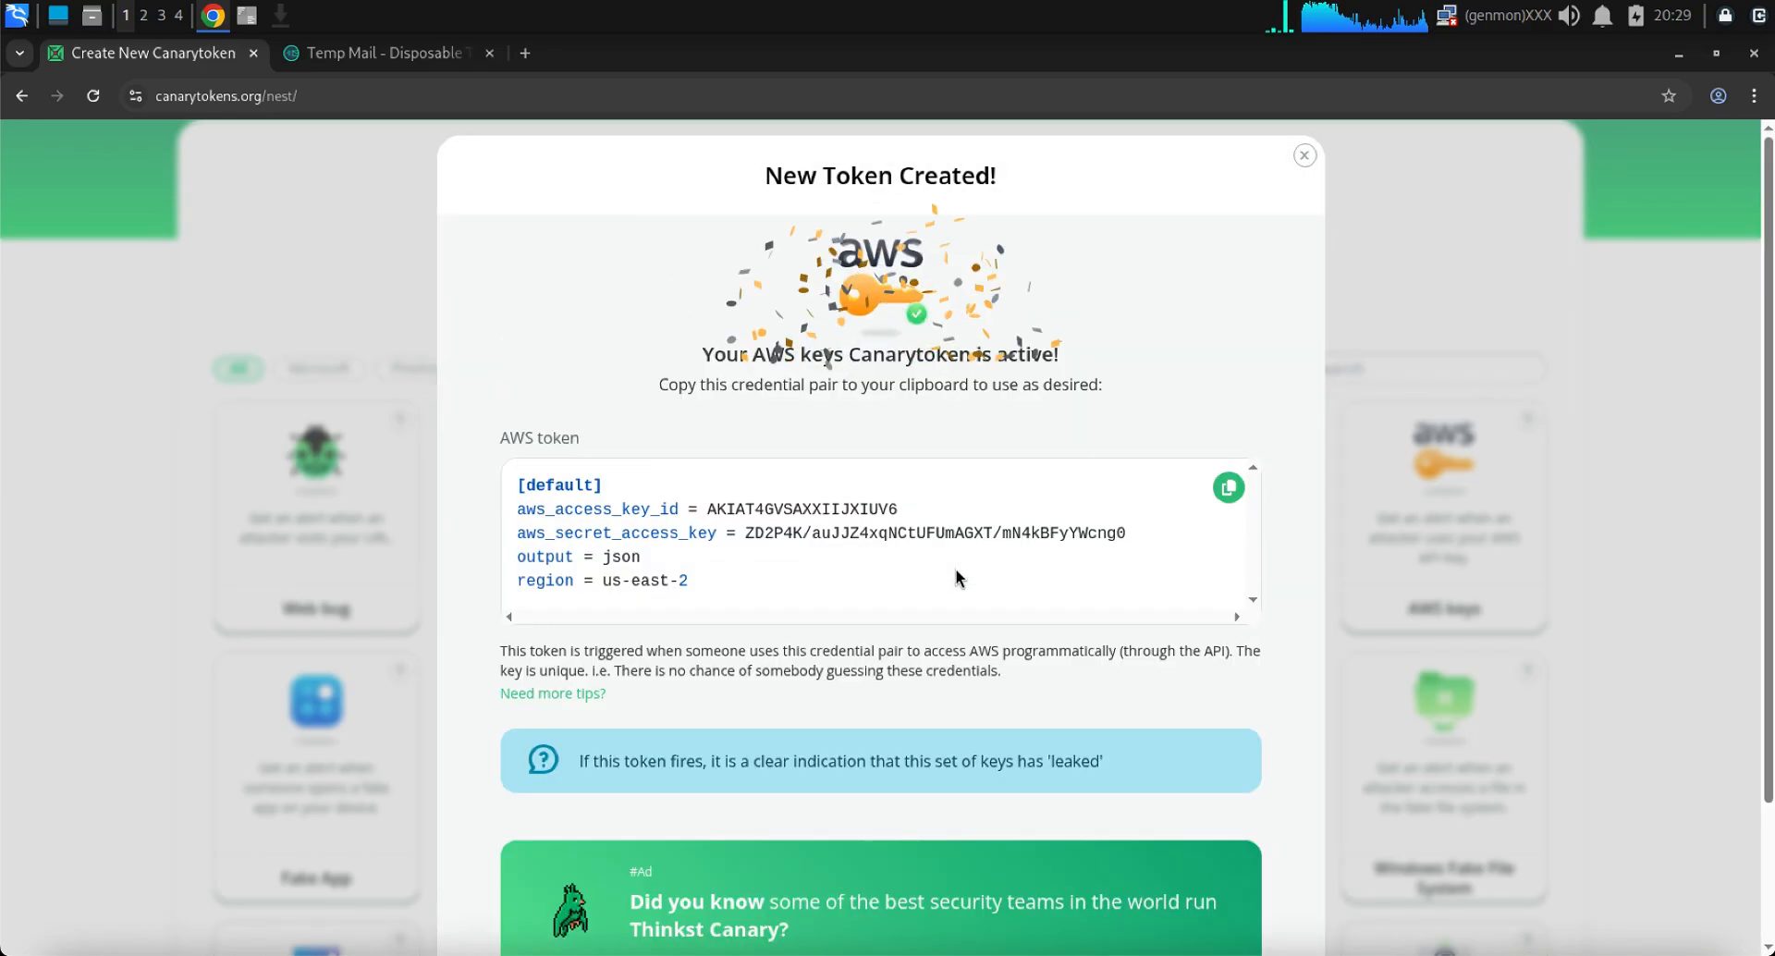
Step: Copy the canary credentials and run 'aws s3 ls' and the EC2 get-password-data command, both denied
click(1228, 489)
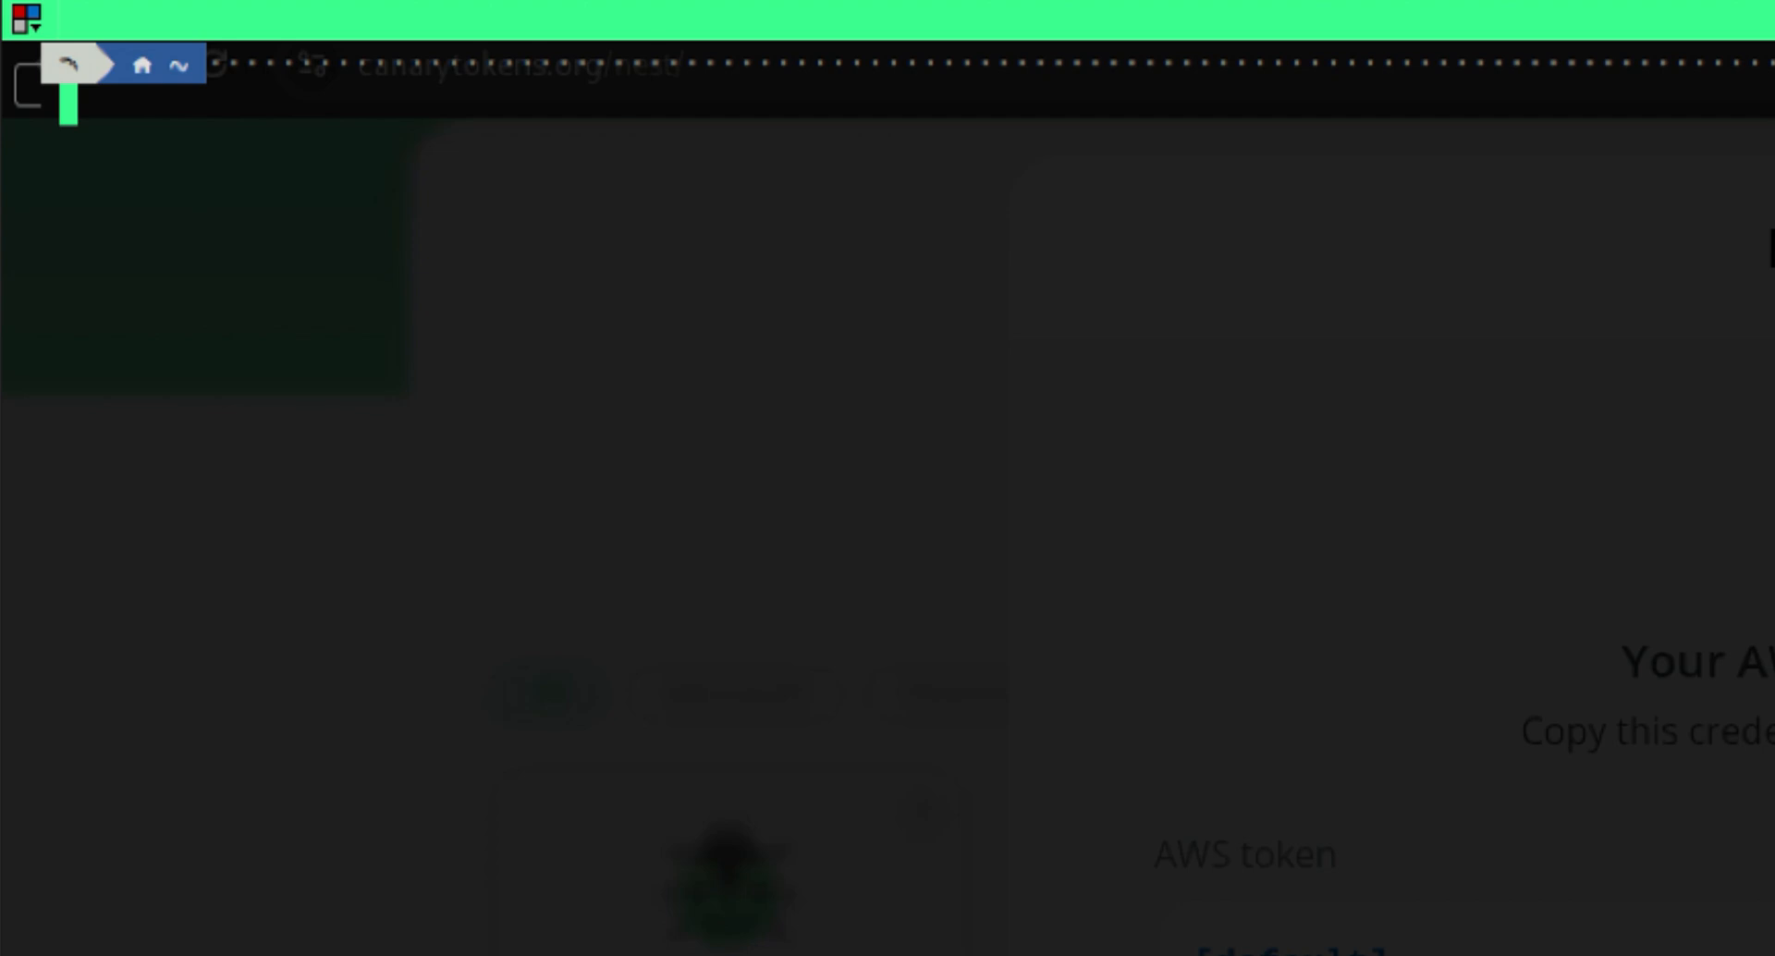
text(aws s ls)
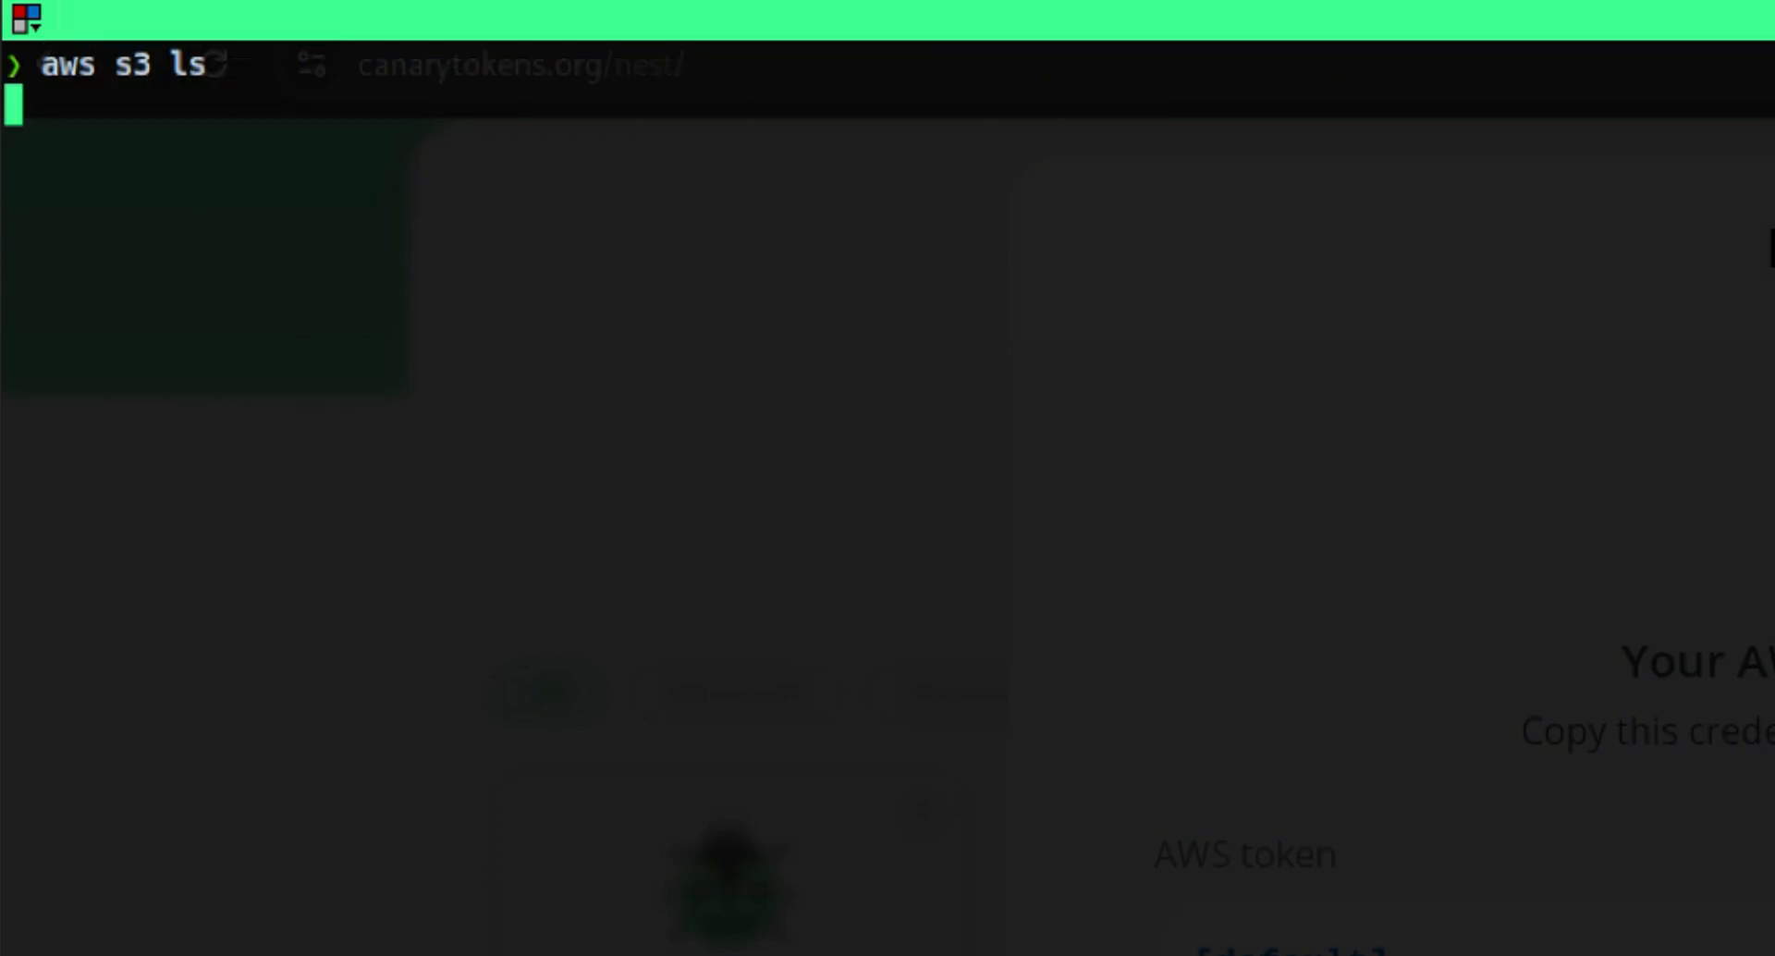
key(Return)
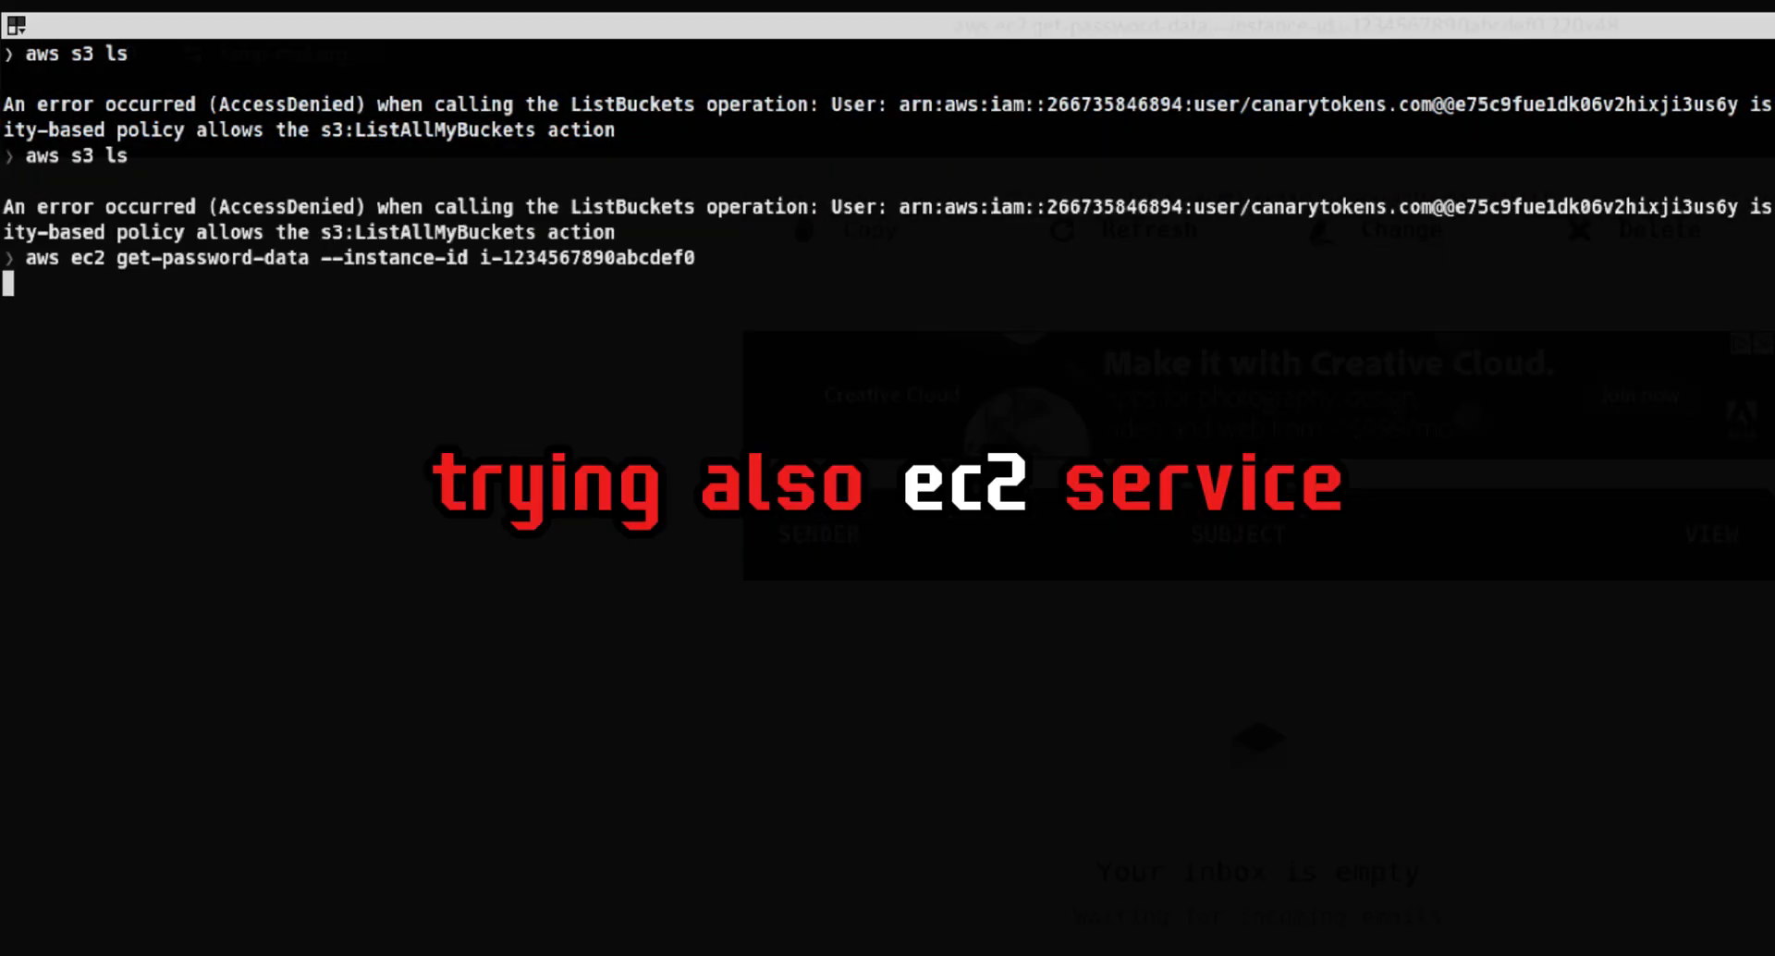
key(Return)
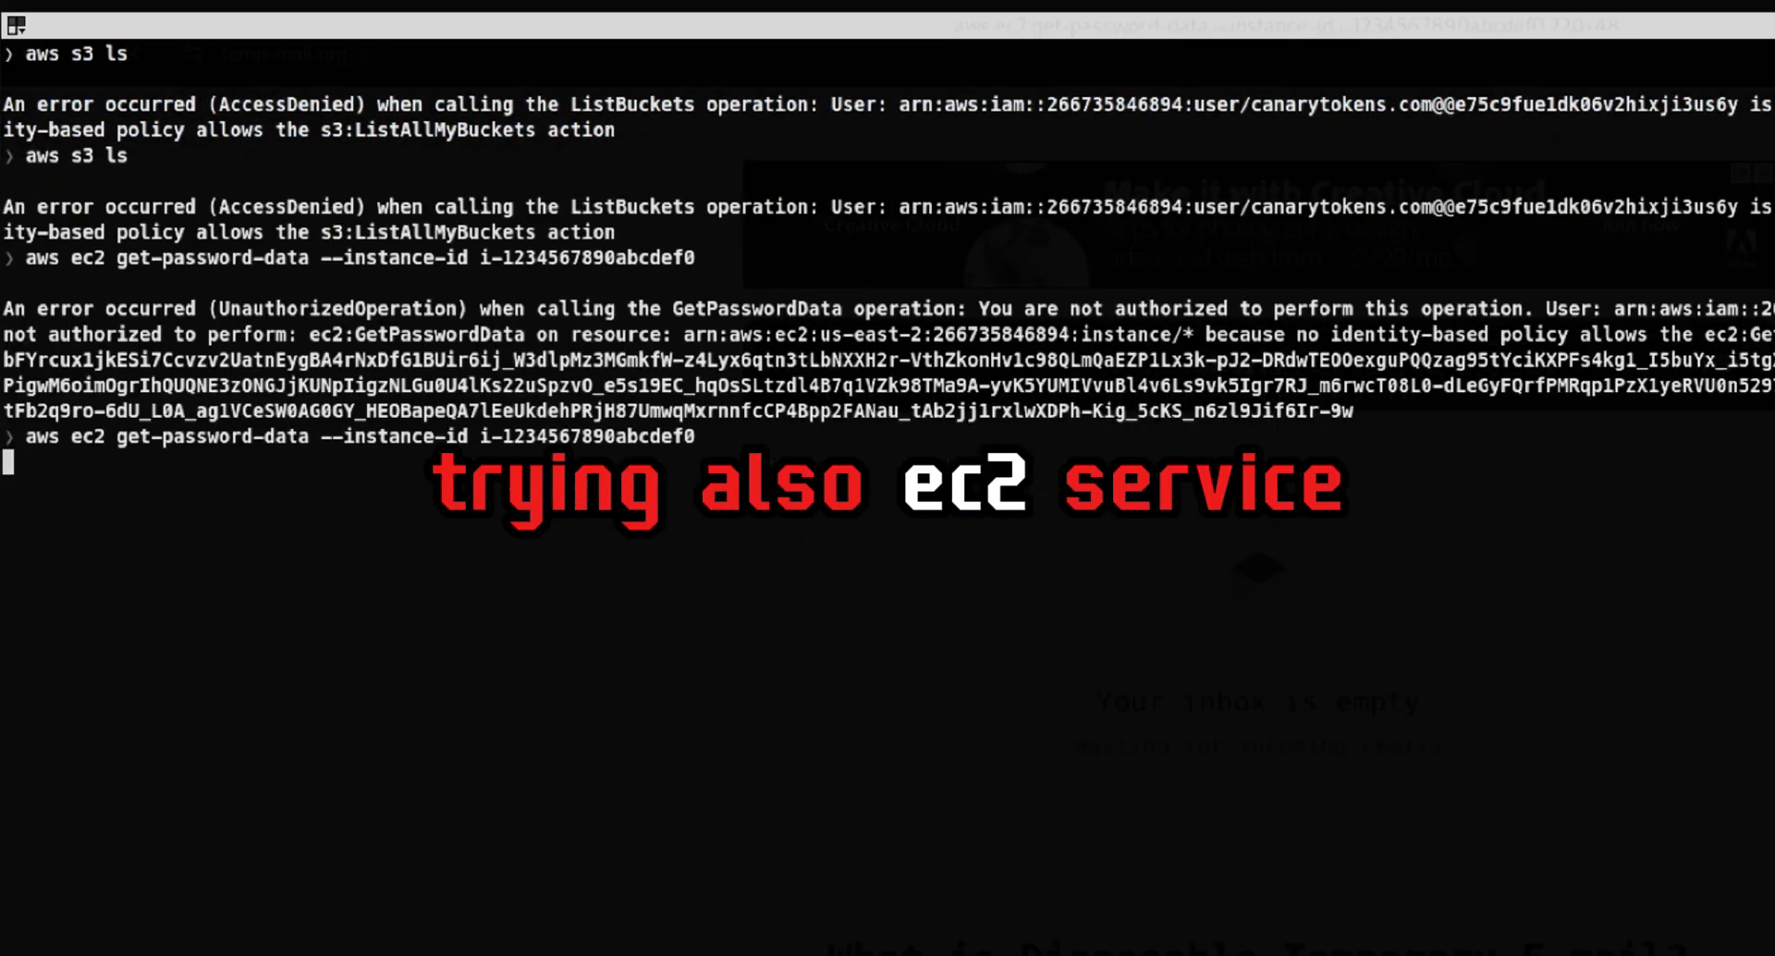
key(Return)
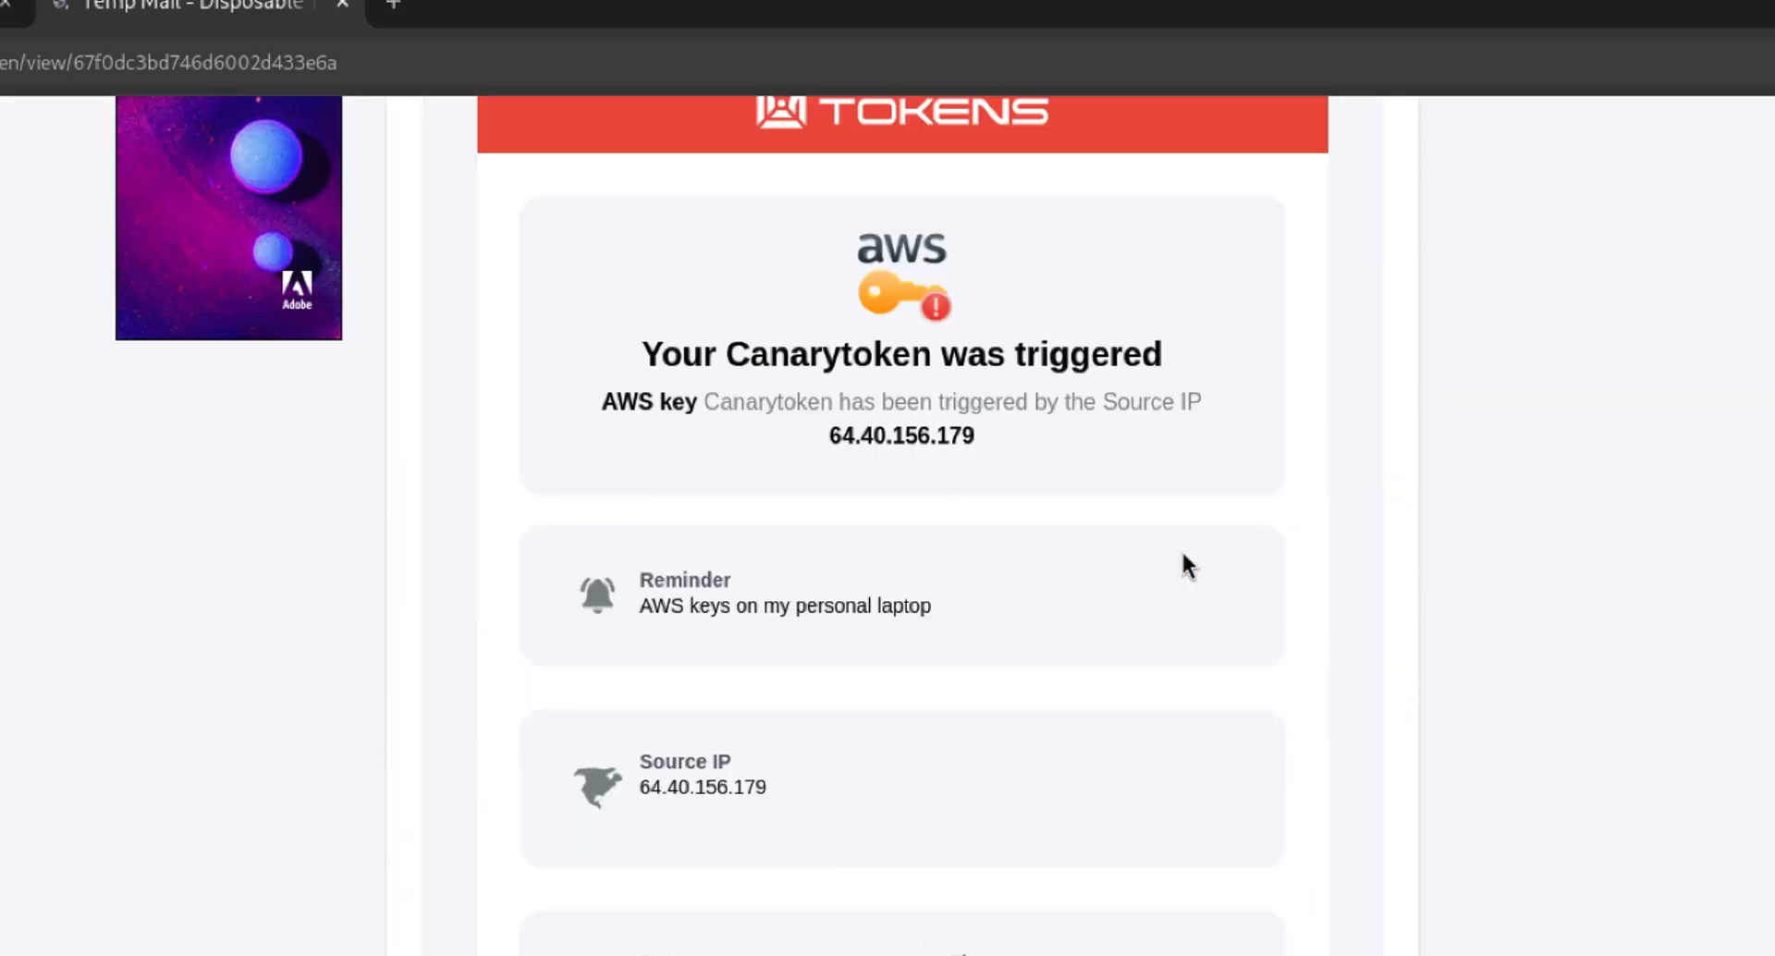
Step: Scroll through the AWS key Canarytoken alert email's details in Temp Mail
scroll(down, 3)
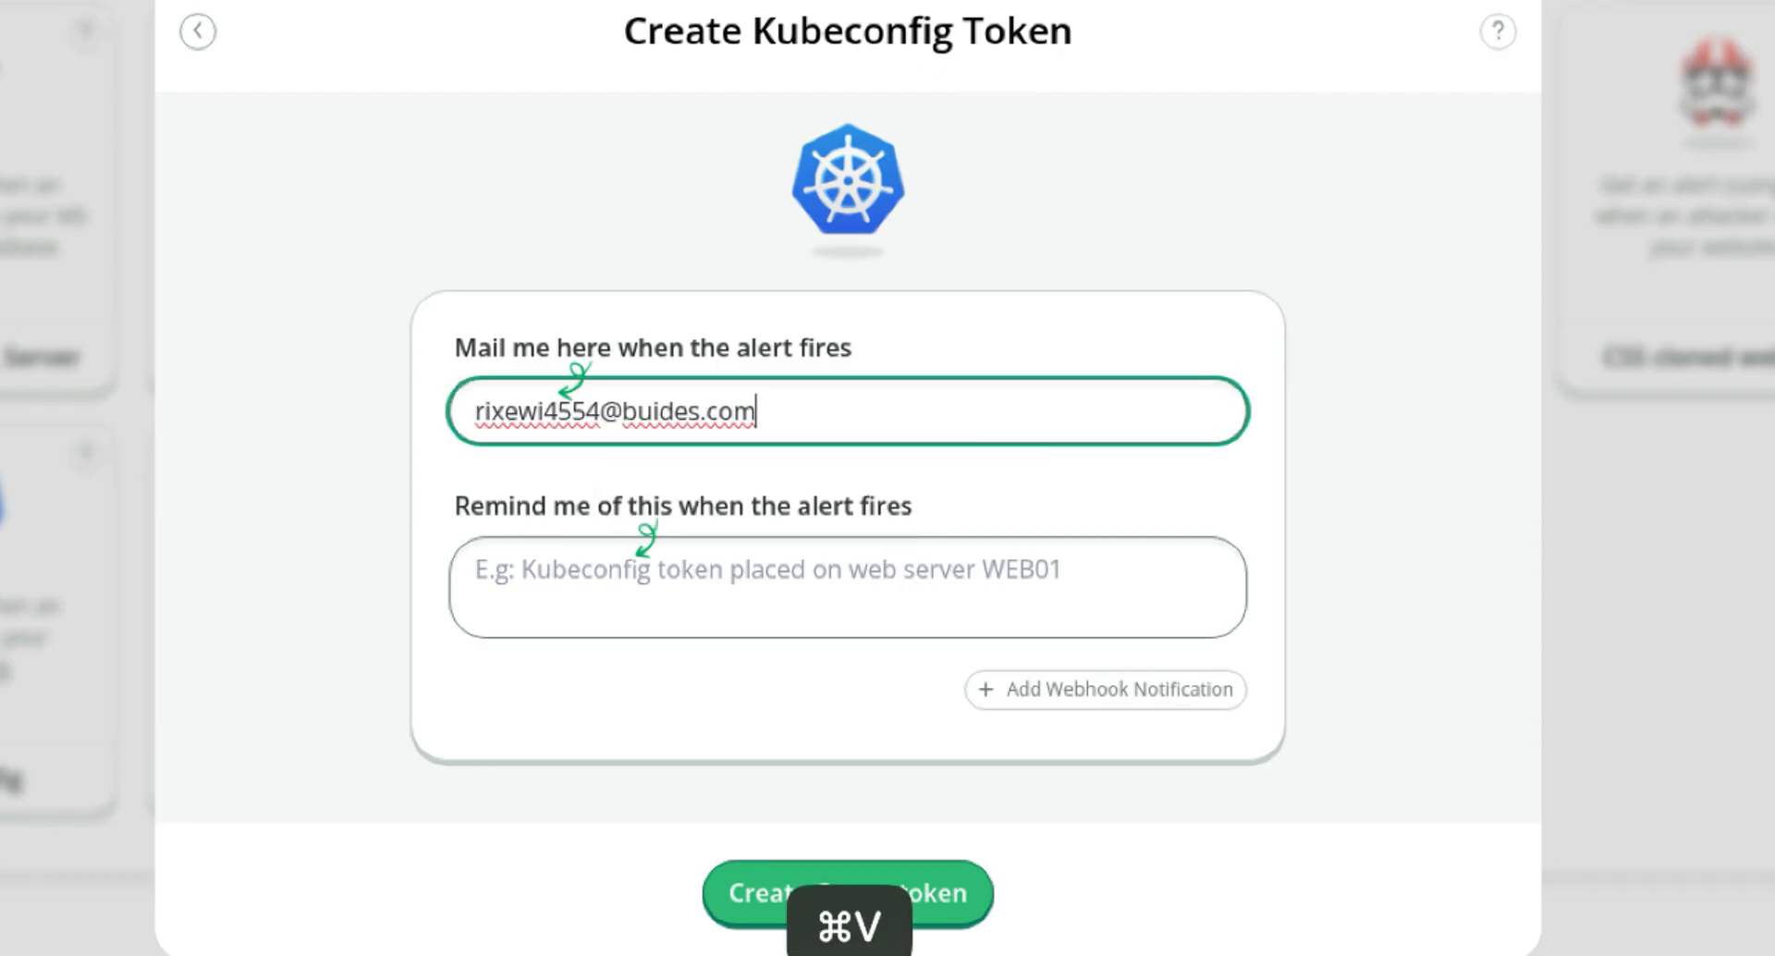
Step: Enter the Kubeconfig token reminder 'Kubeconfig for my private cluster'
text(Kubeconfig for my private clus)
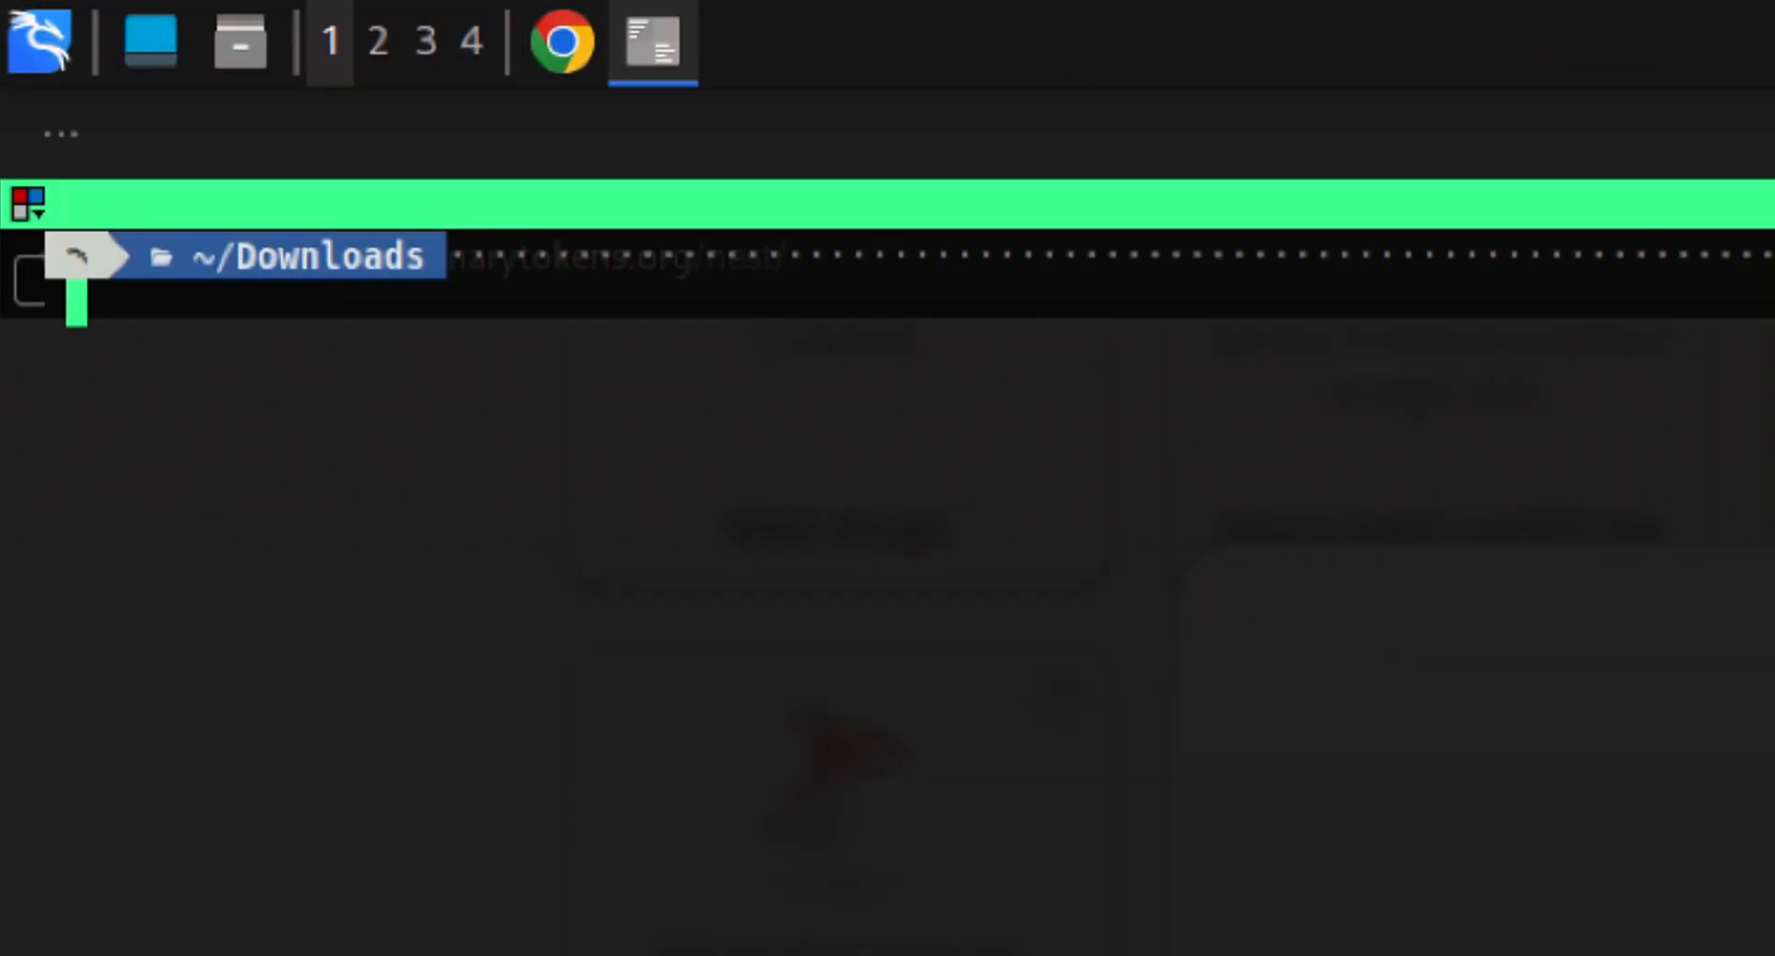
Step: Run 'kubectl --kubeconfig kubeconfig get nodes' in ~/Downloads, returning a login-required error
text(kubectl --kubeconfig kubeconfig get nodes)
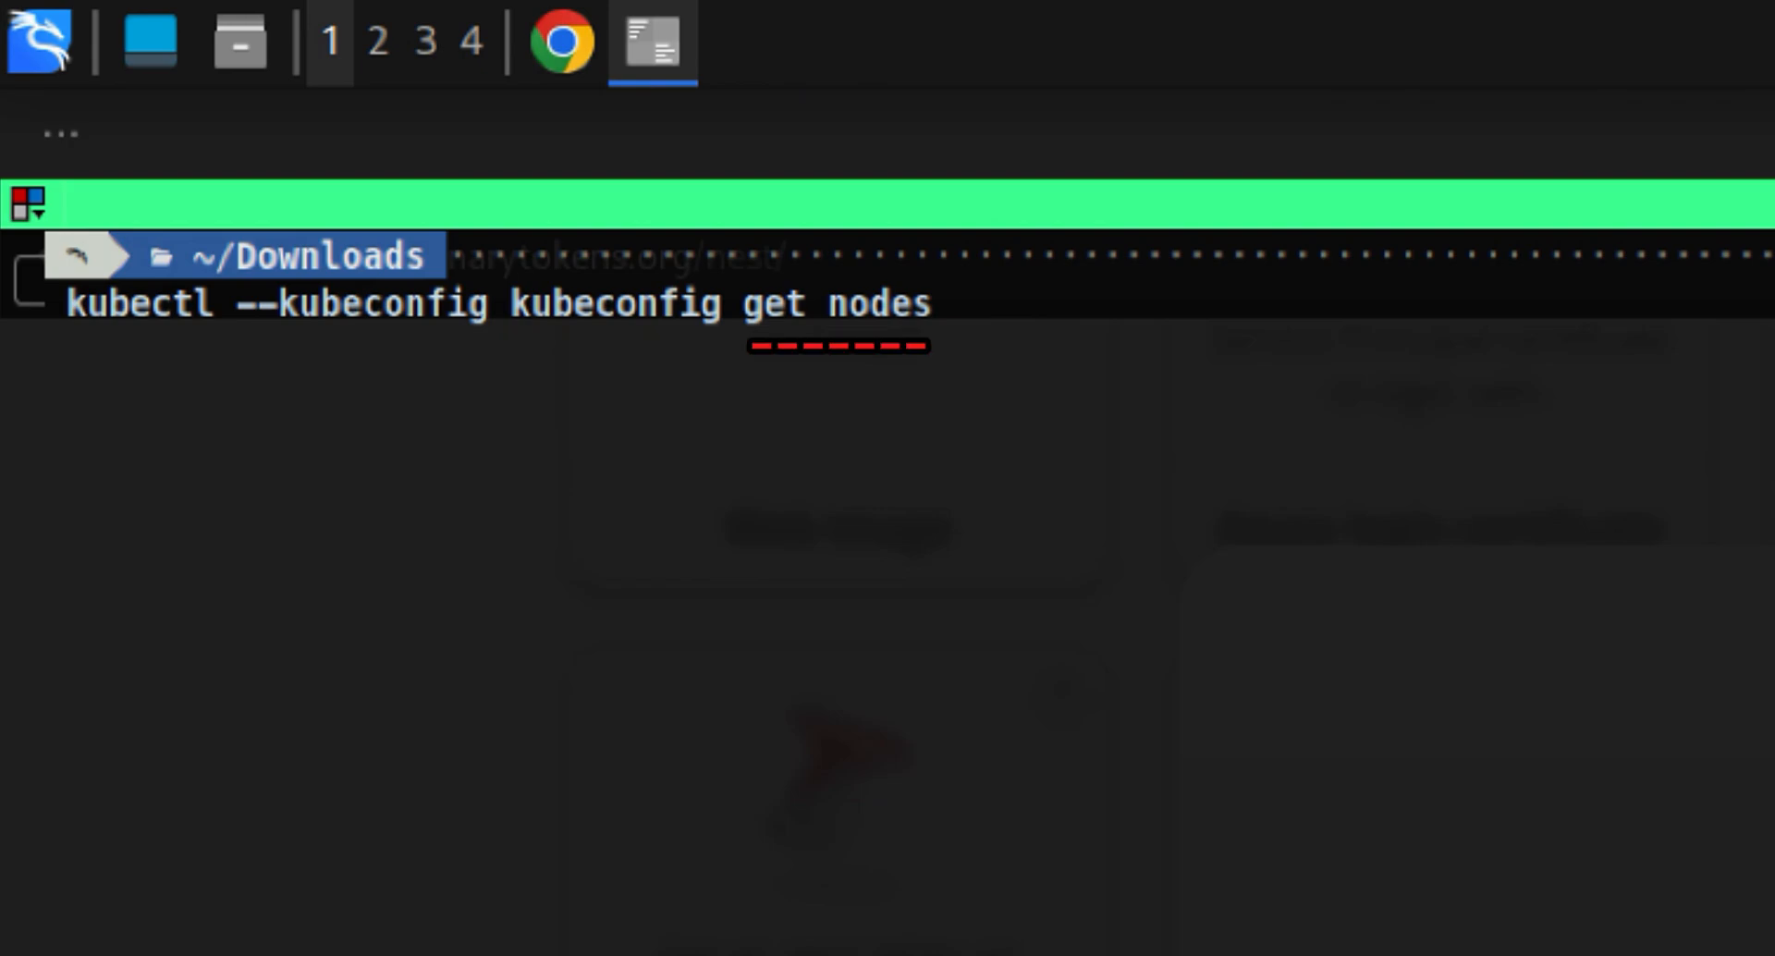
key(Return)
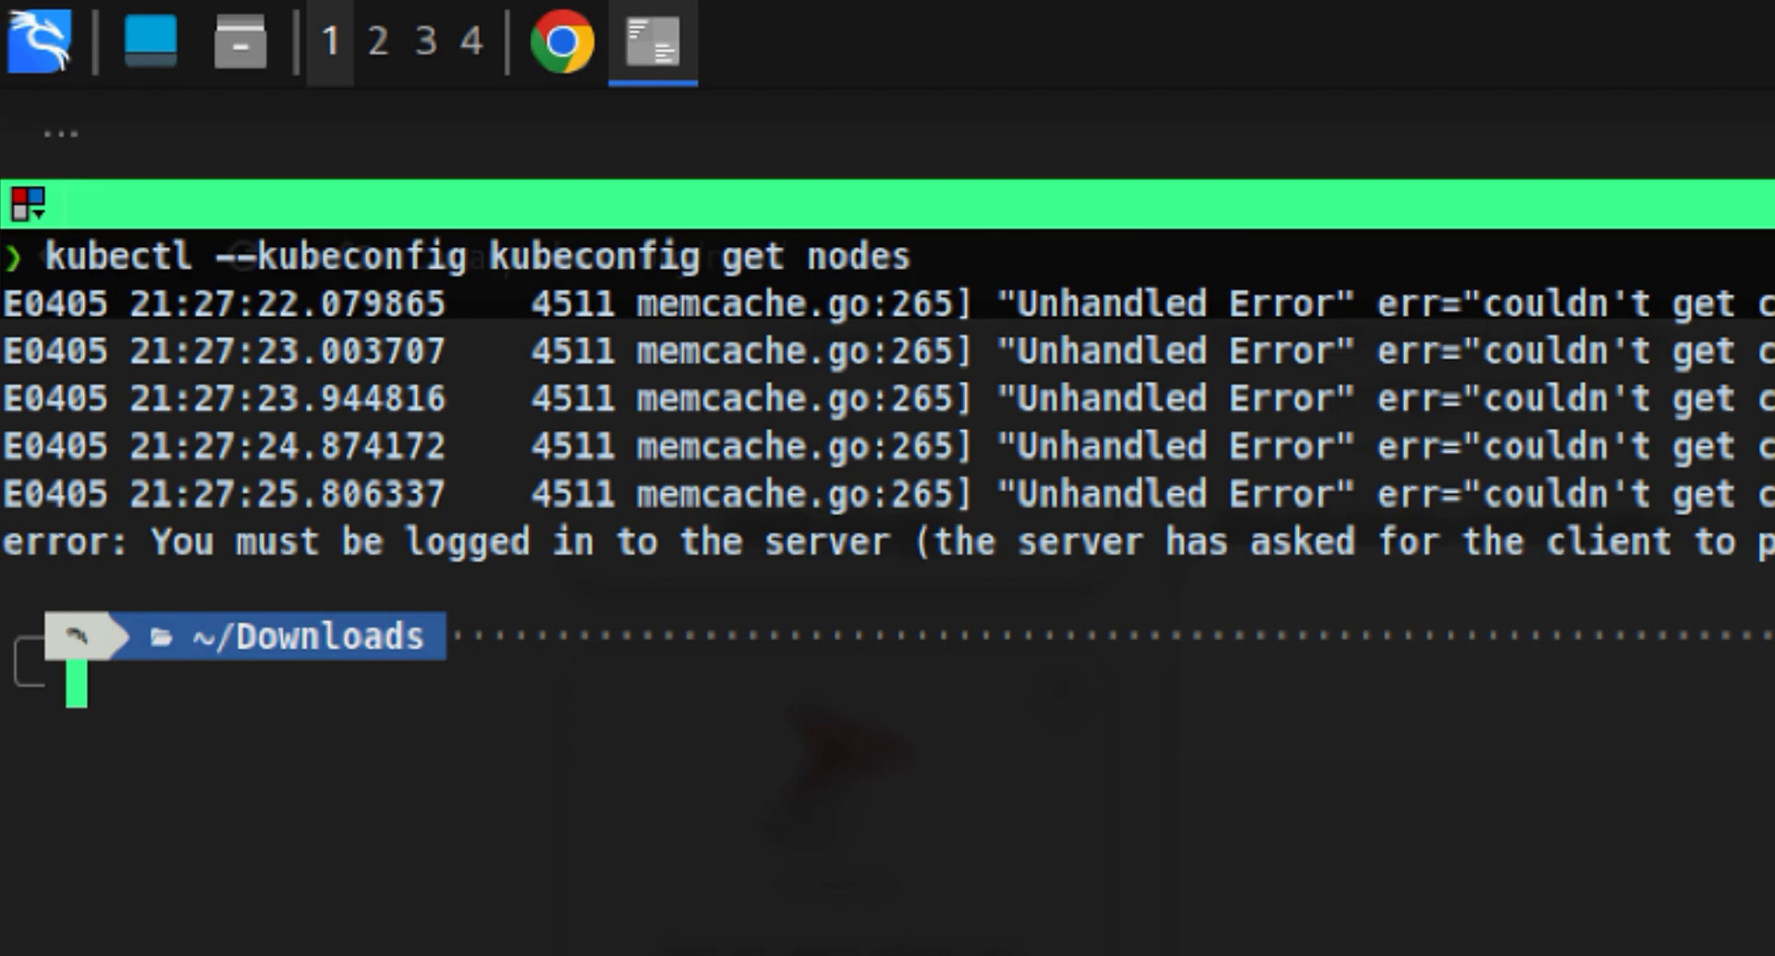
Step: Read the Kubeconfig 'Your Canarytoken was Triggered' email's reminder, source IP, date and time
click(562, 42)
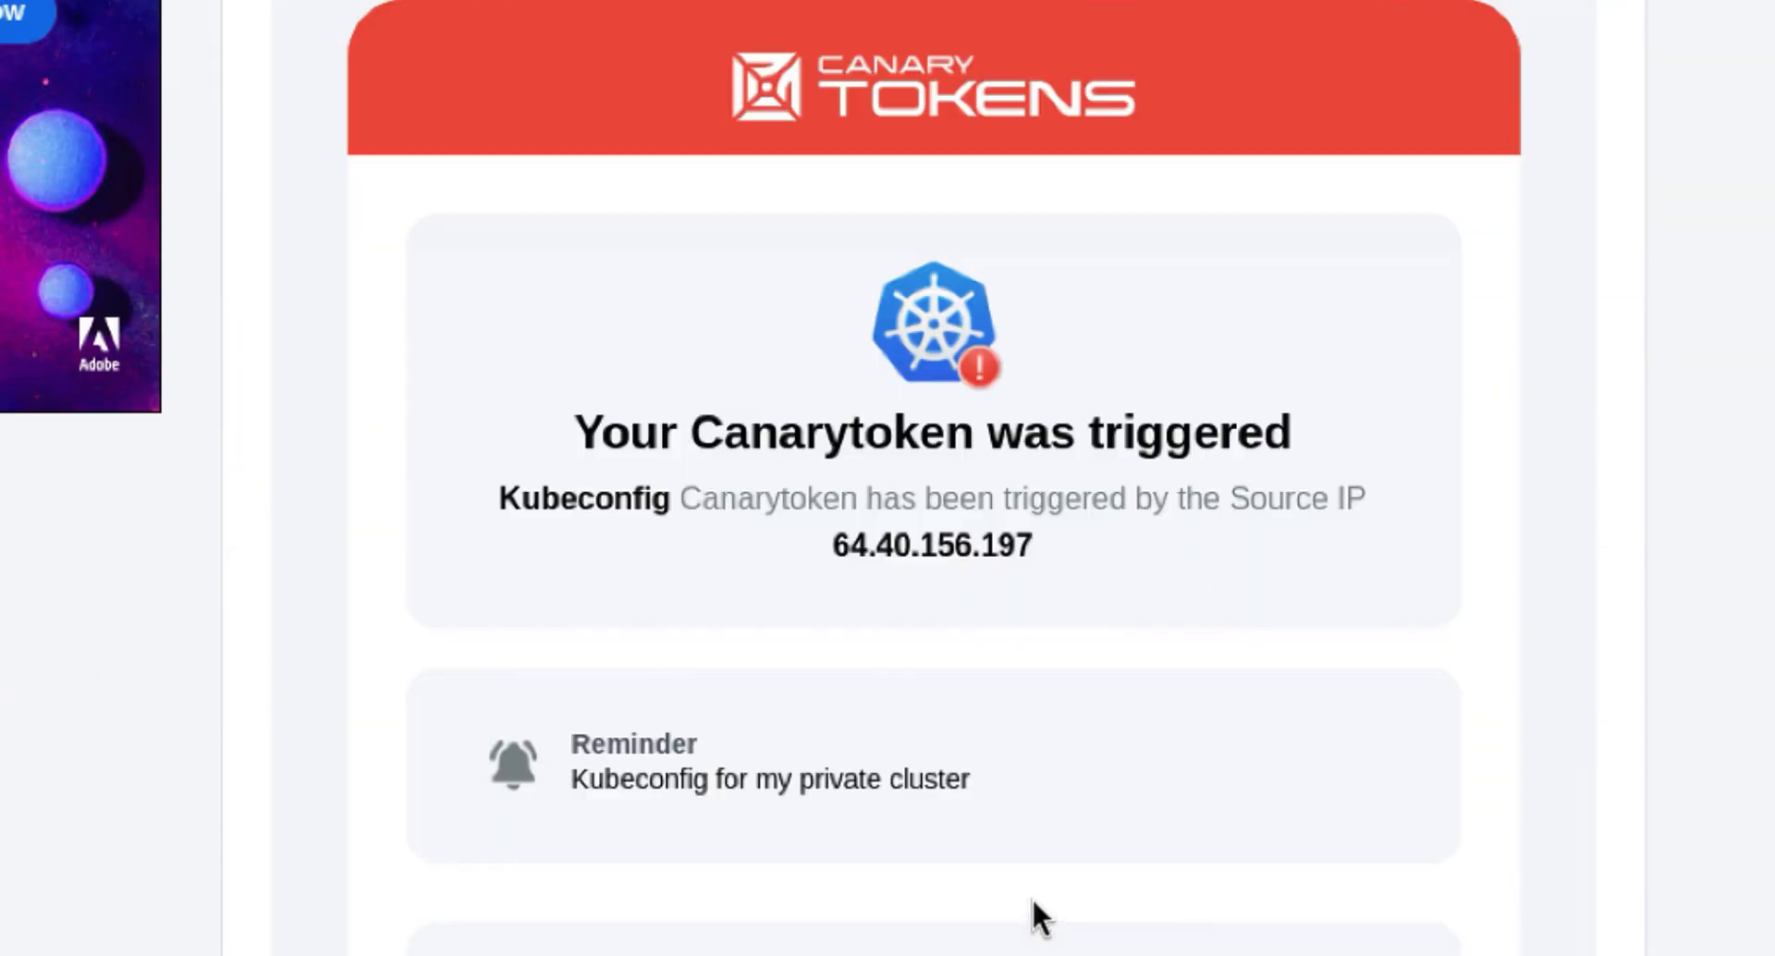
scroll(down, 3)
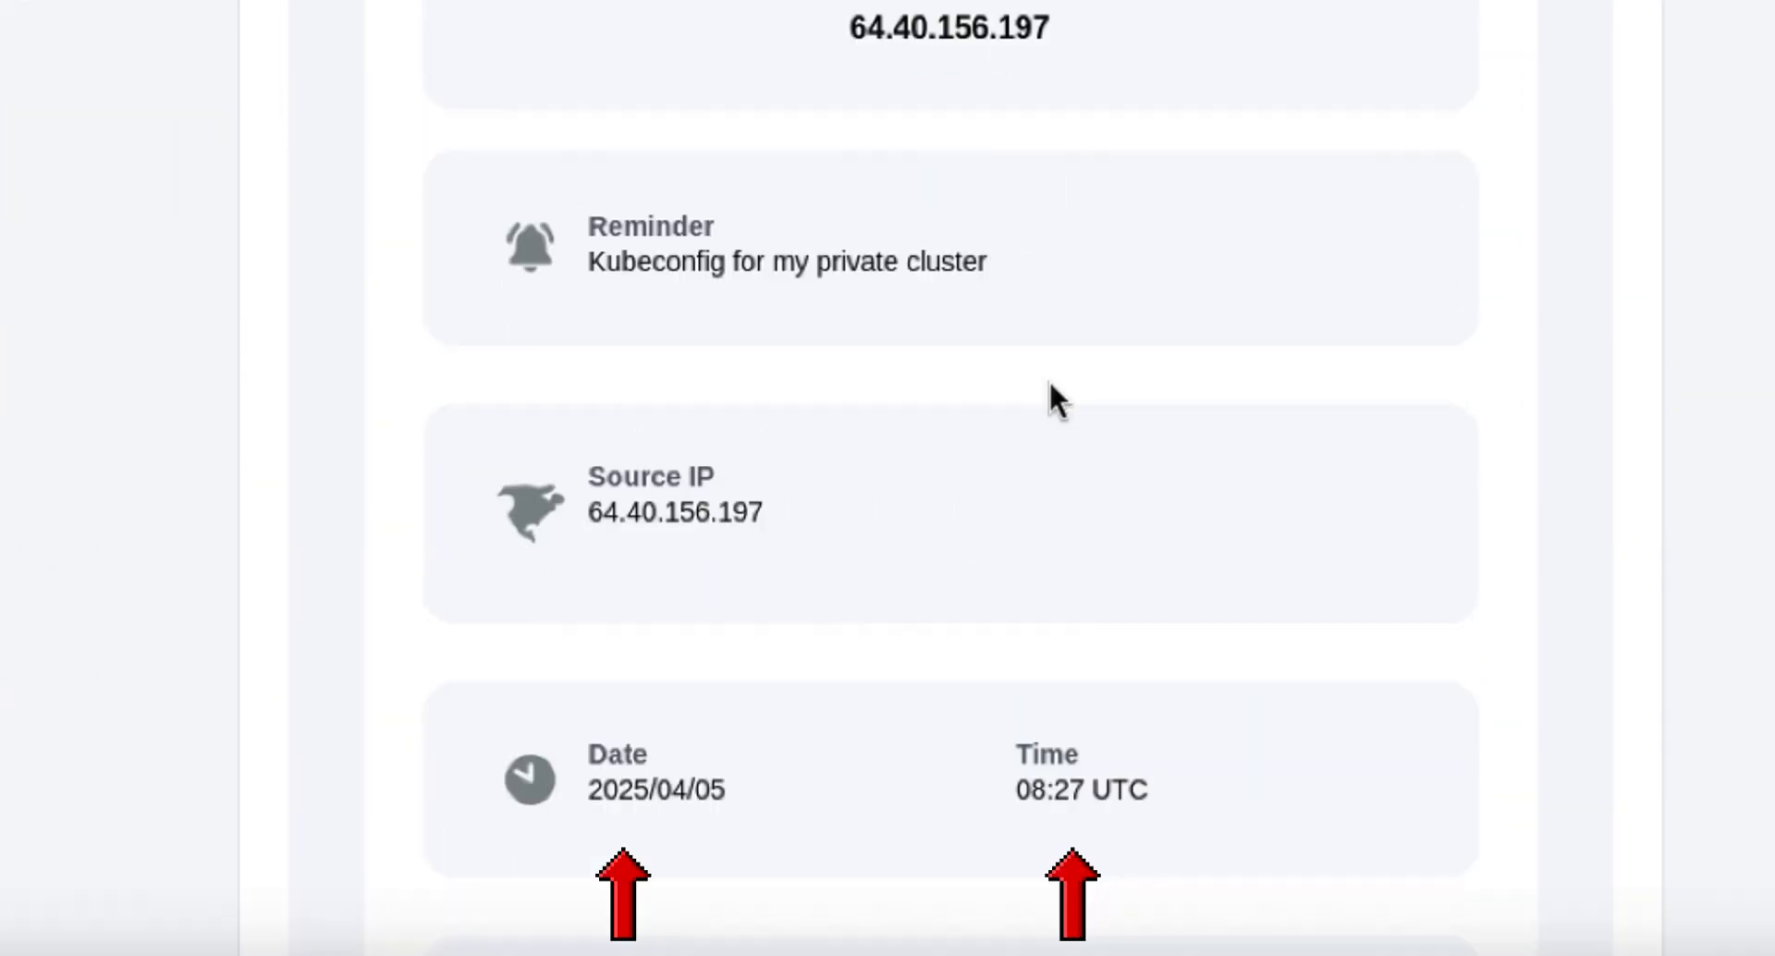
scroll(down, 3)
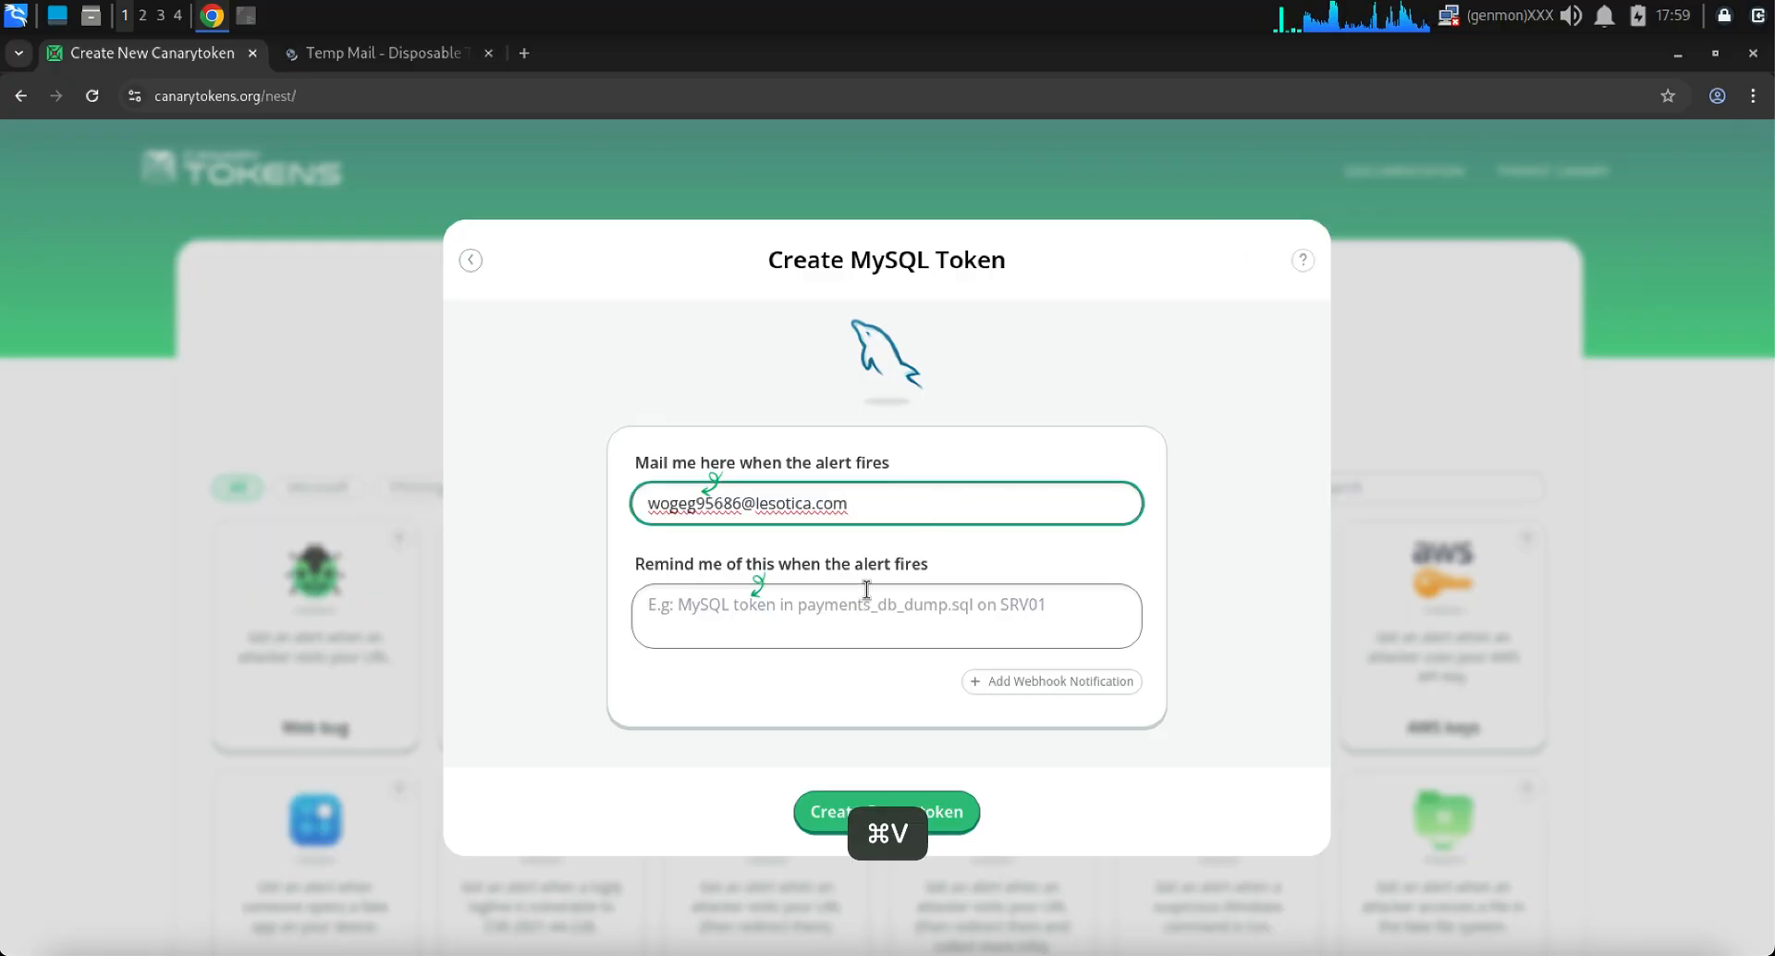
Step: Create the MySQL token with the temp mail address and reach its dump download
text(M)
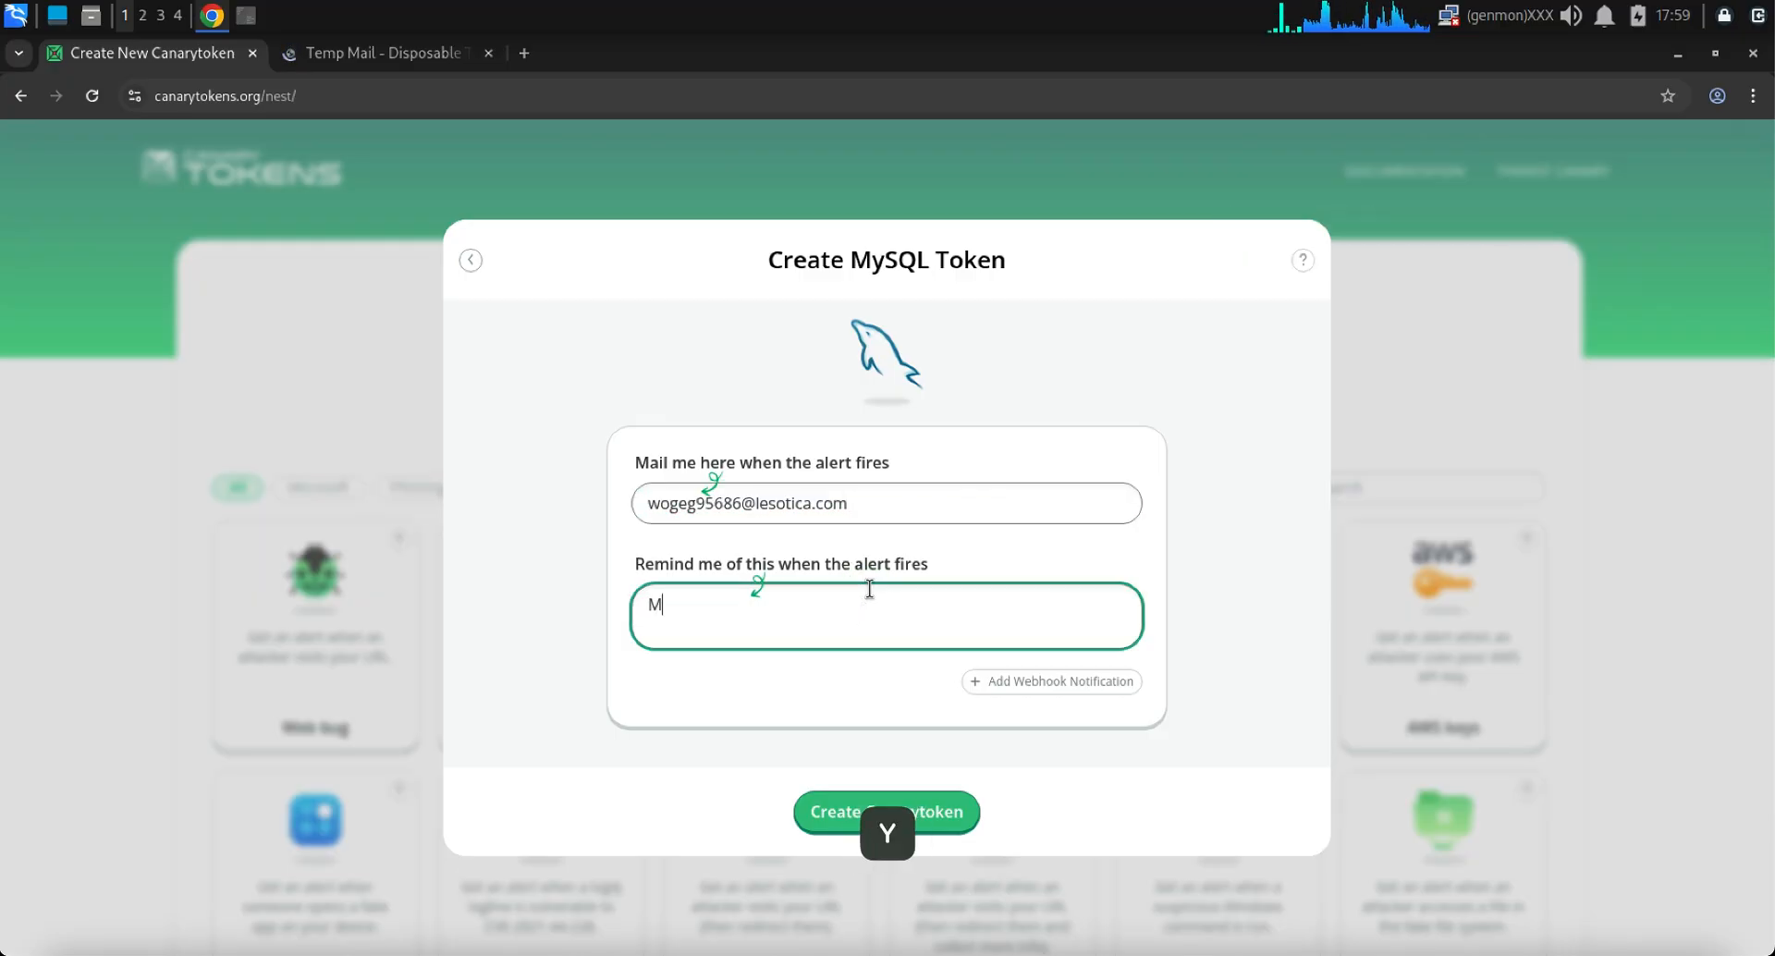
click(886, 812)
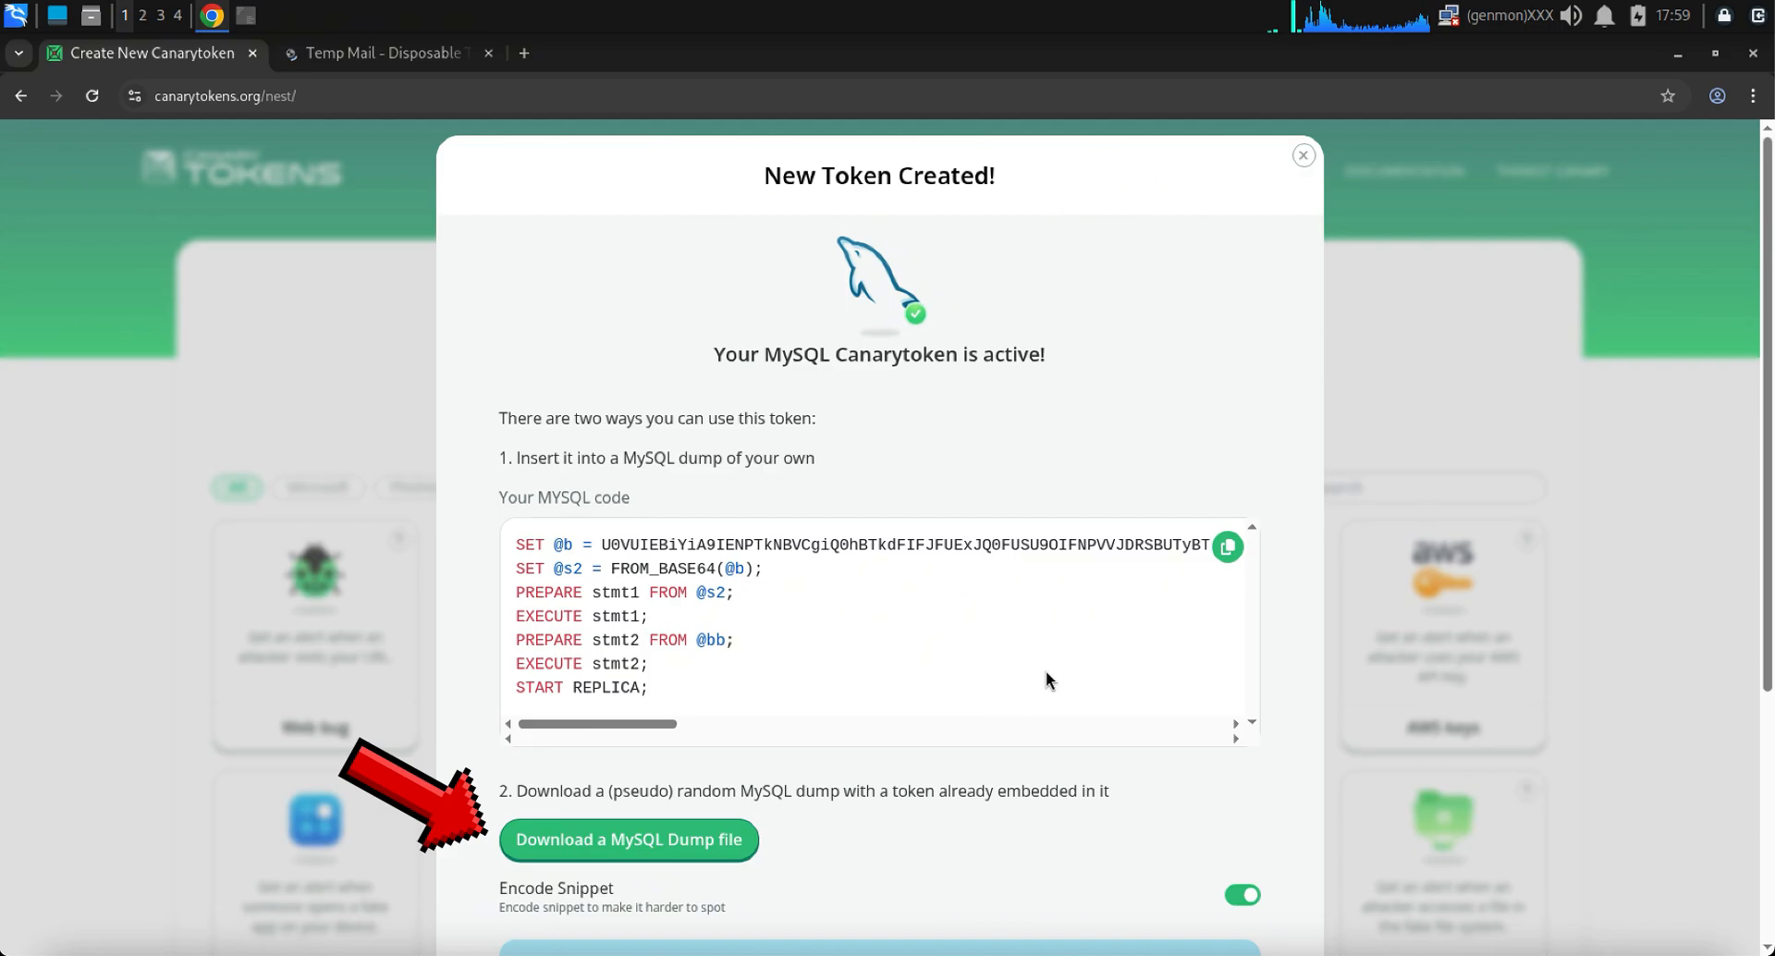
scroll(down, 3)
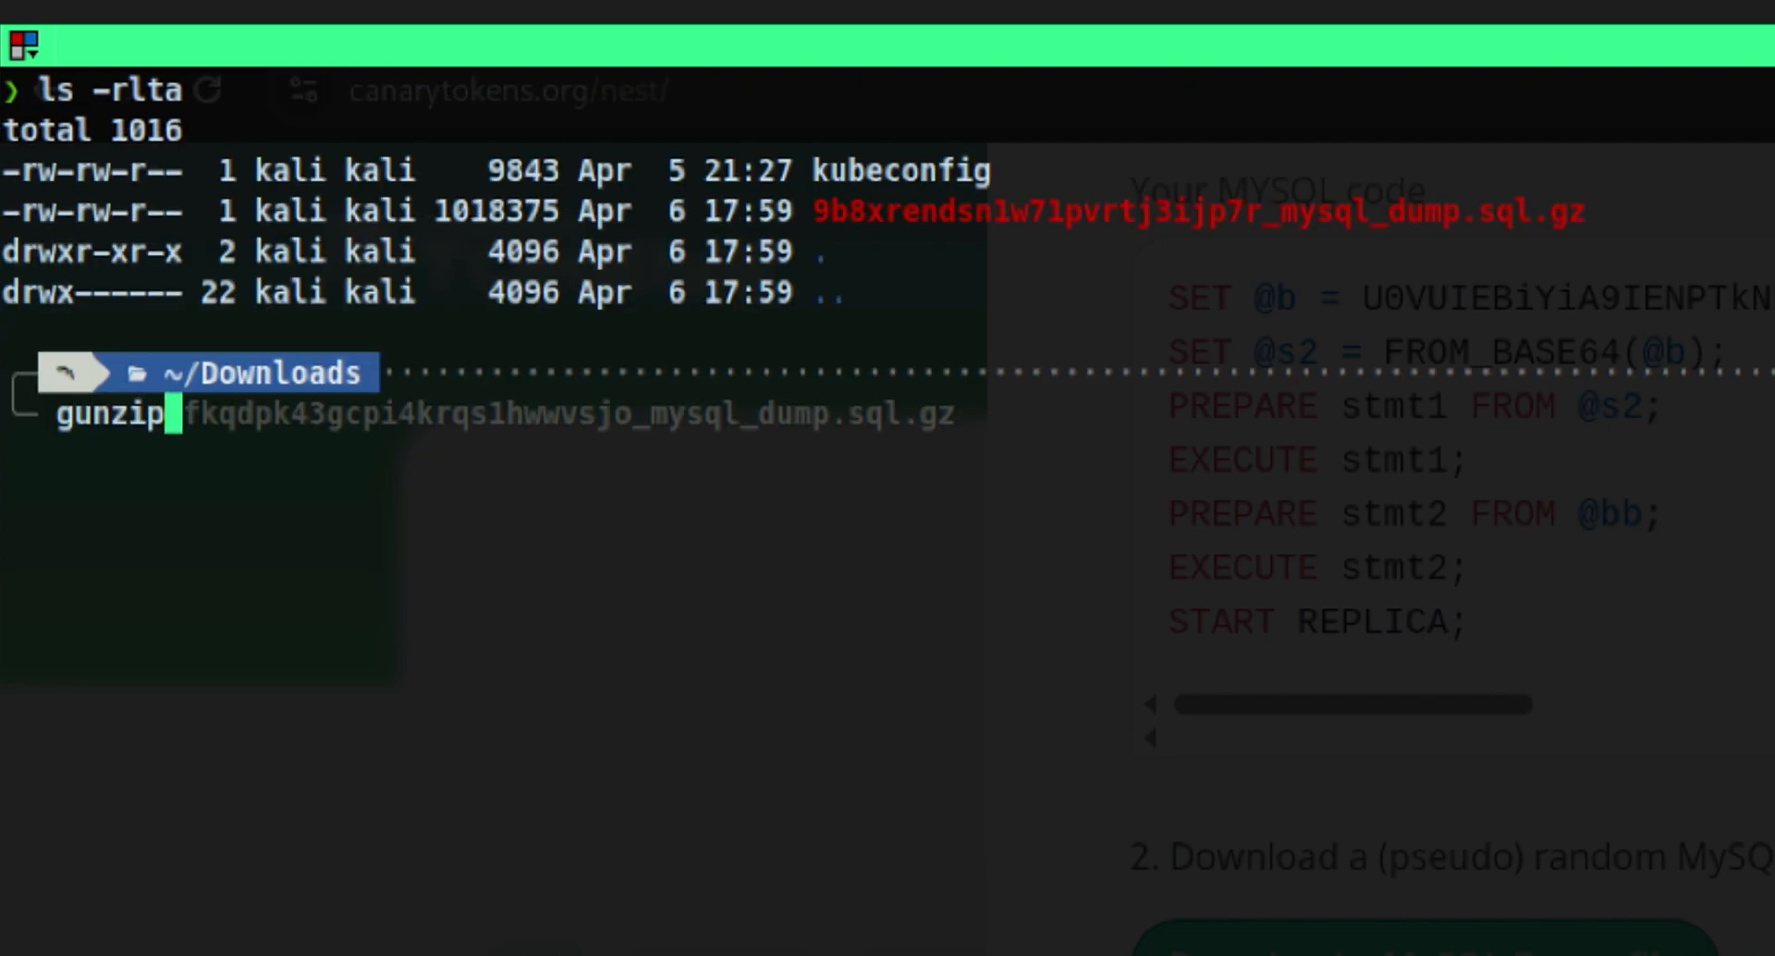
Step: Gunzip the downloaded dump and rename it to PROD_DB01_USERS.sql
key(Return)
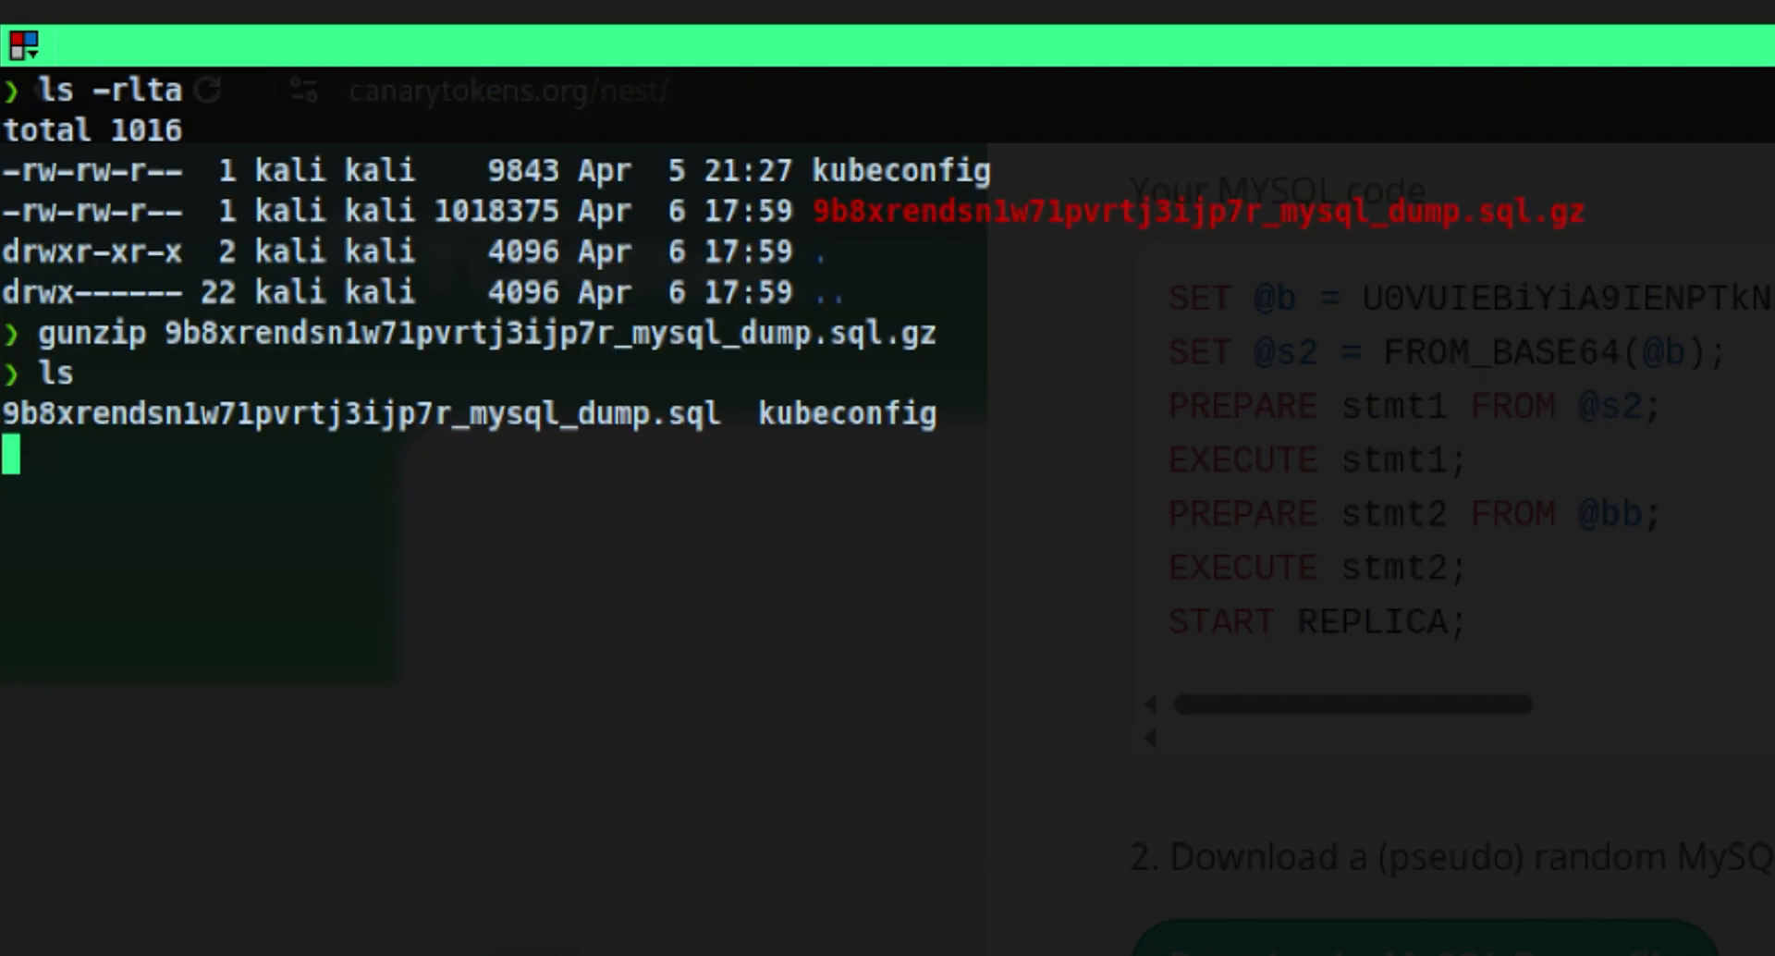
text(mv 9b8xrendsn1w71pvrtj3ijp7r_mysql_dump.sql PRO)
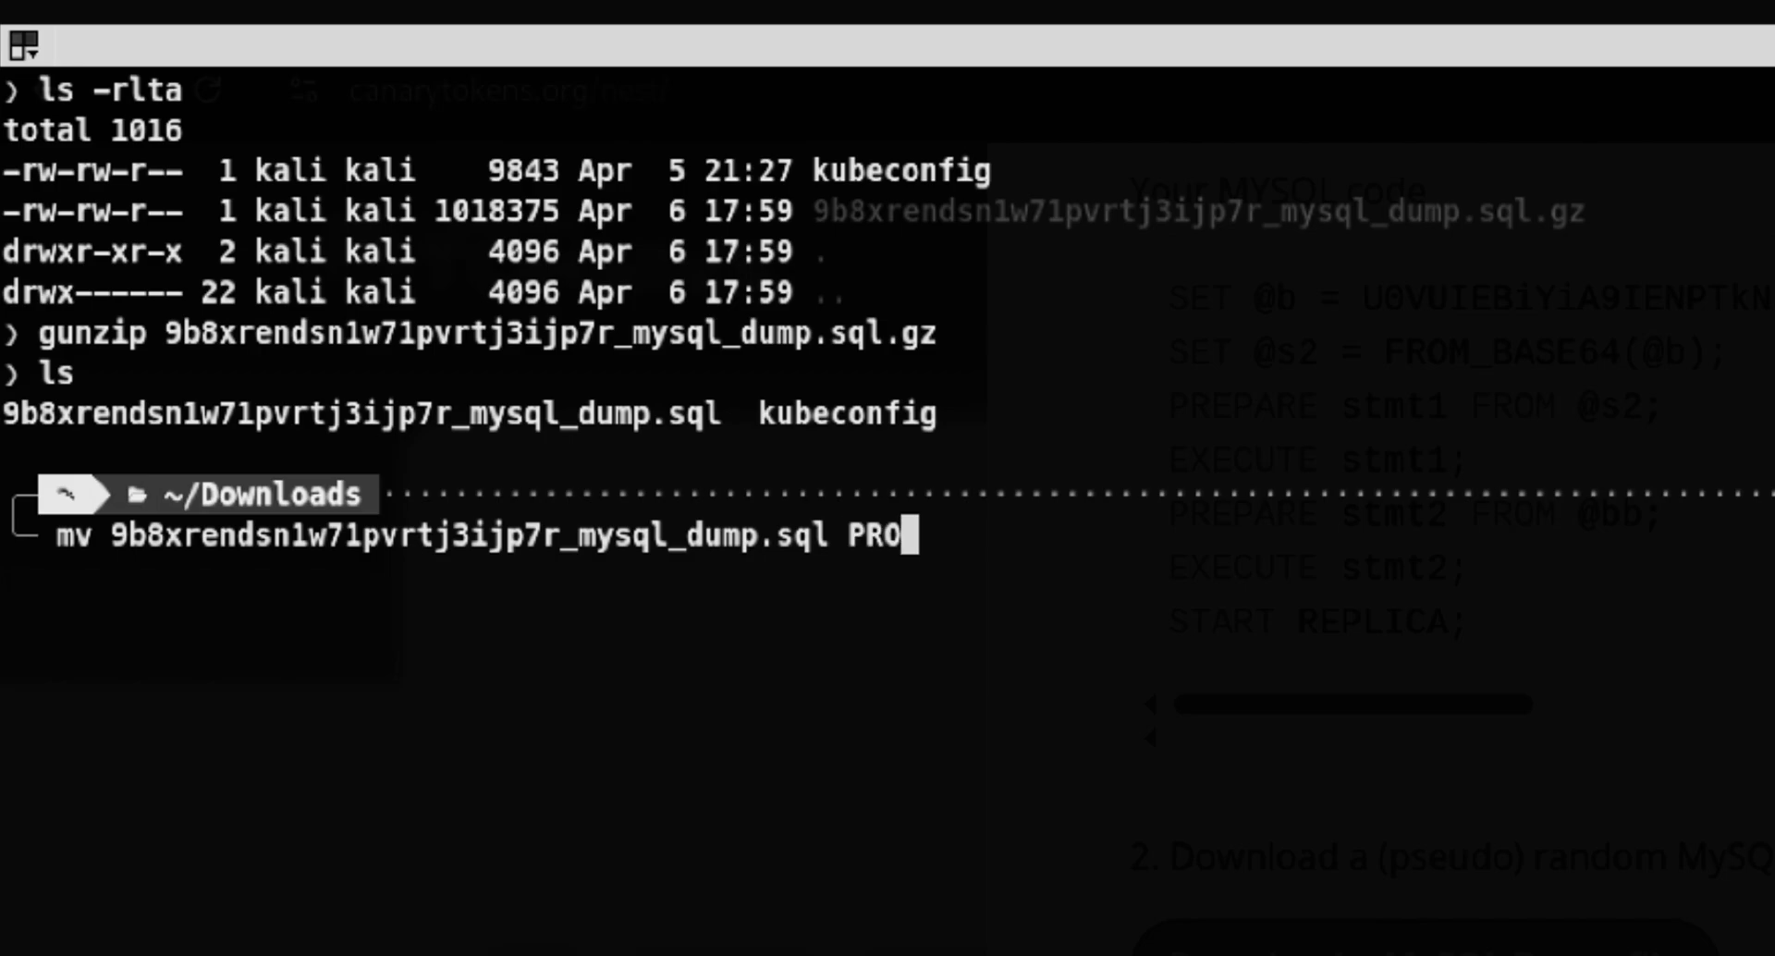
text(D_DB01.)
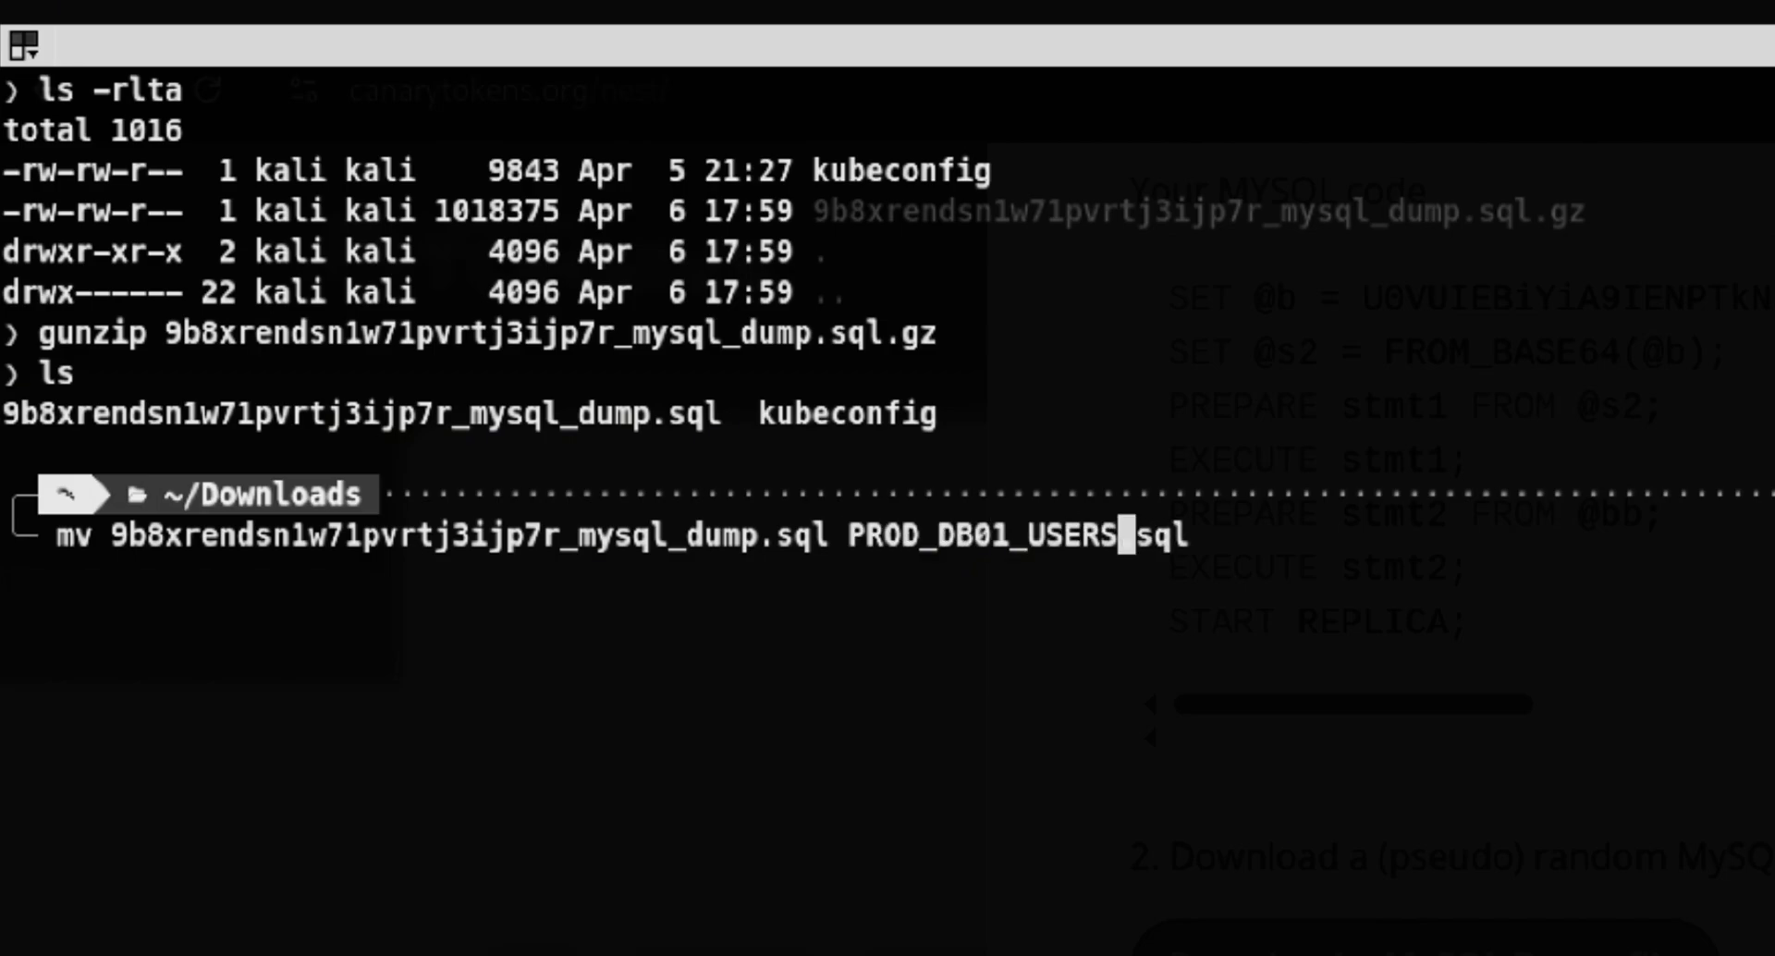
key(Return)
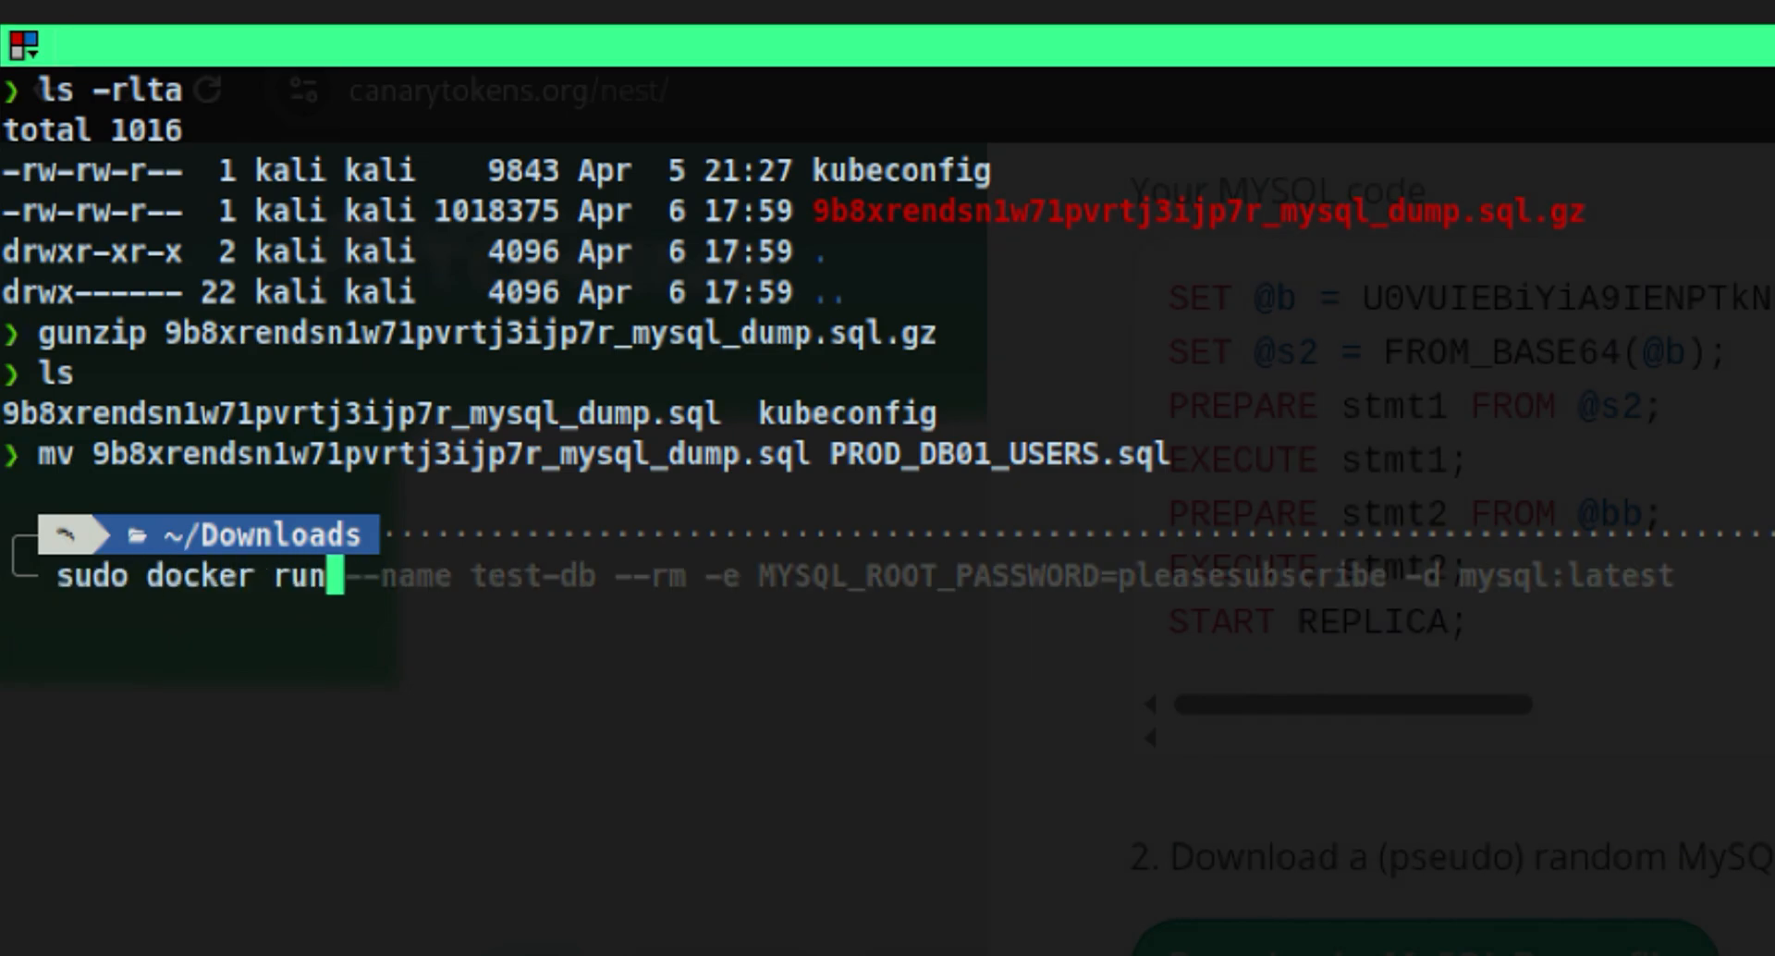
Step: Start the test-db MySQL container, copy the dump into /tmp and list it there
key(Return)
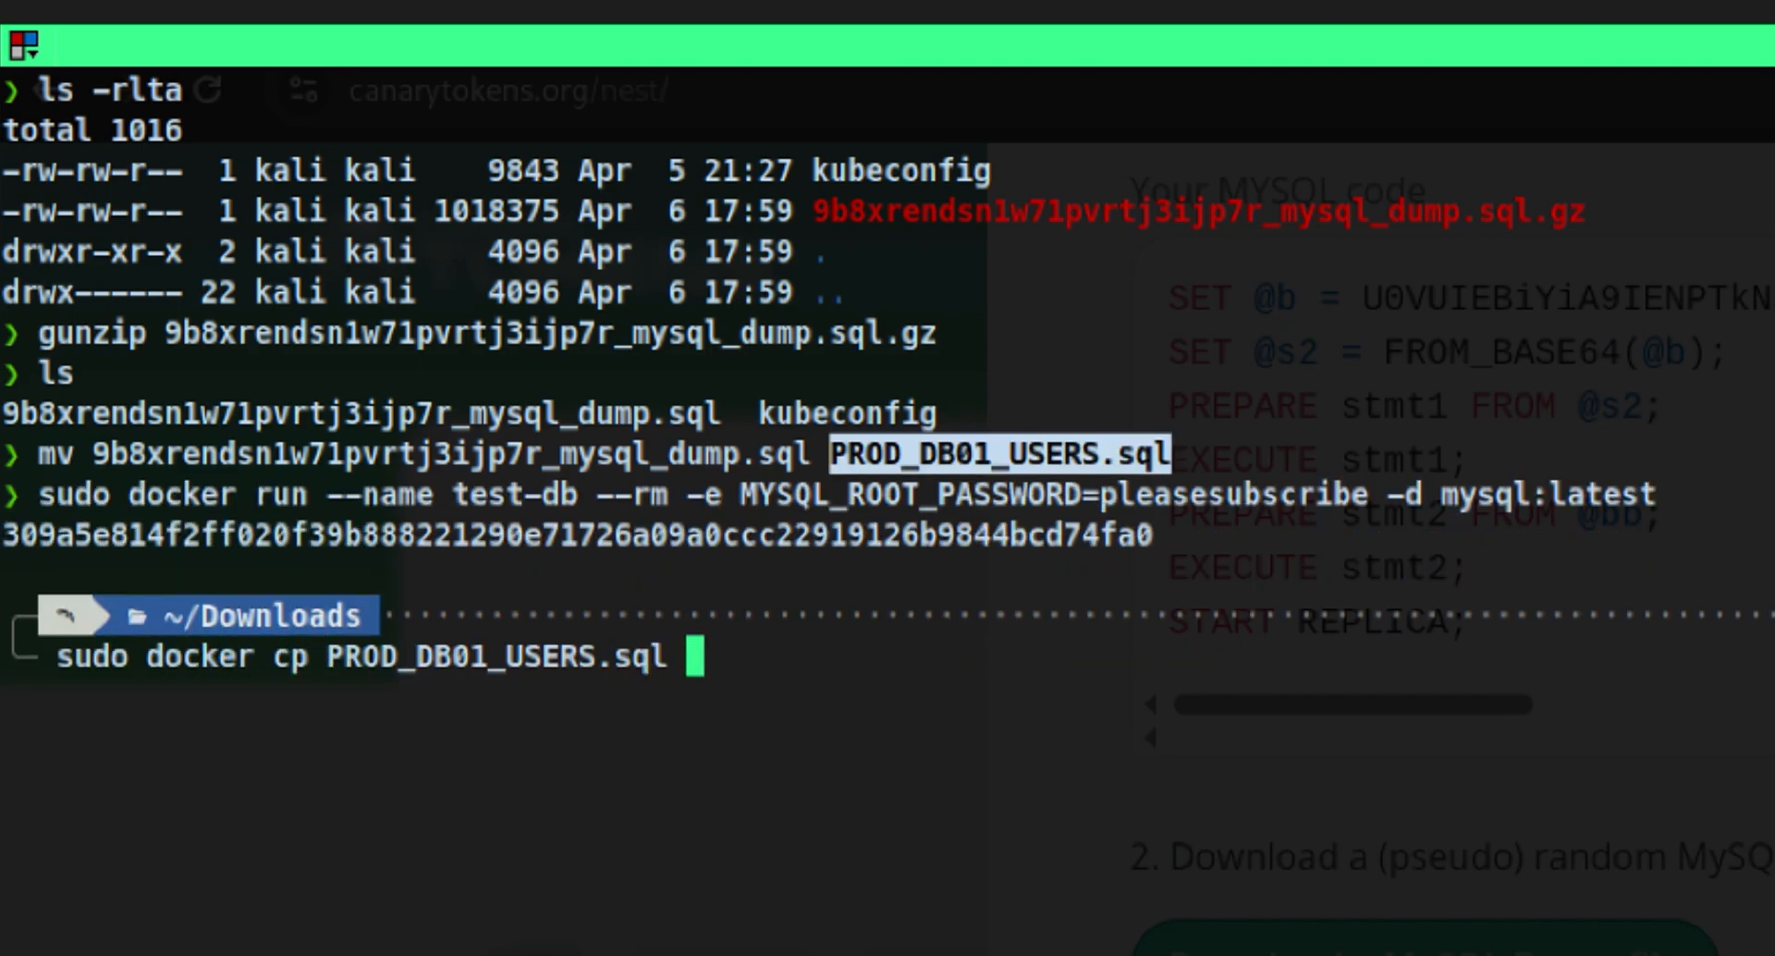
text(test-db)
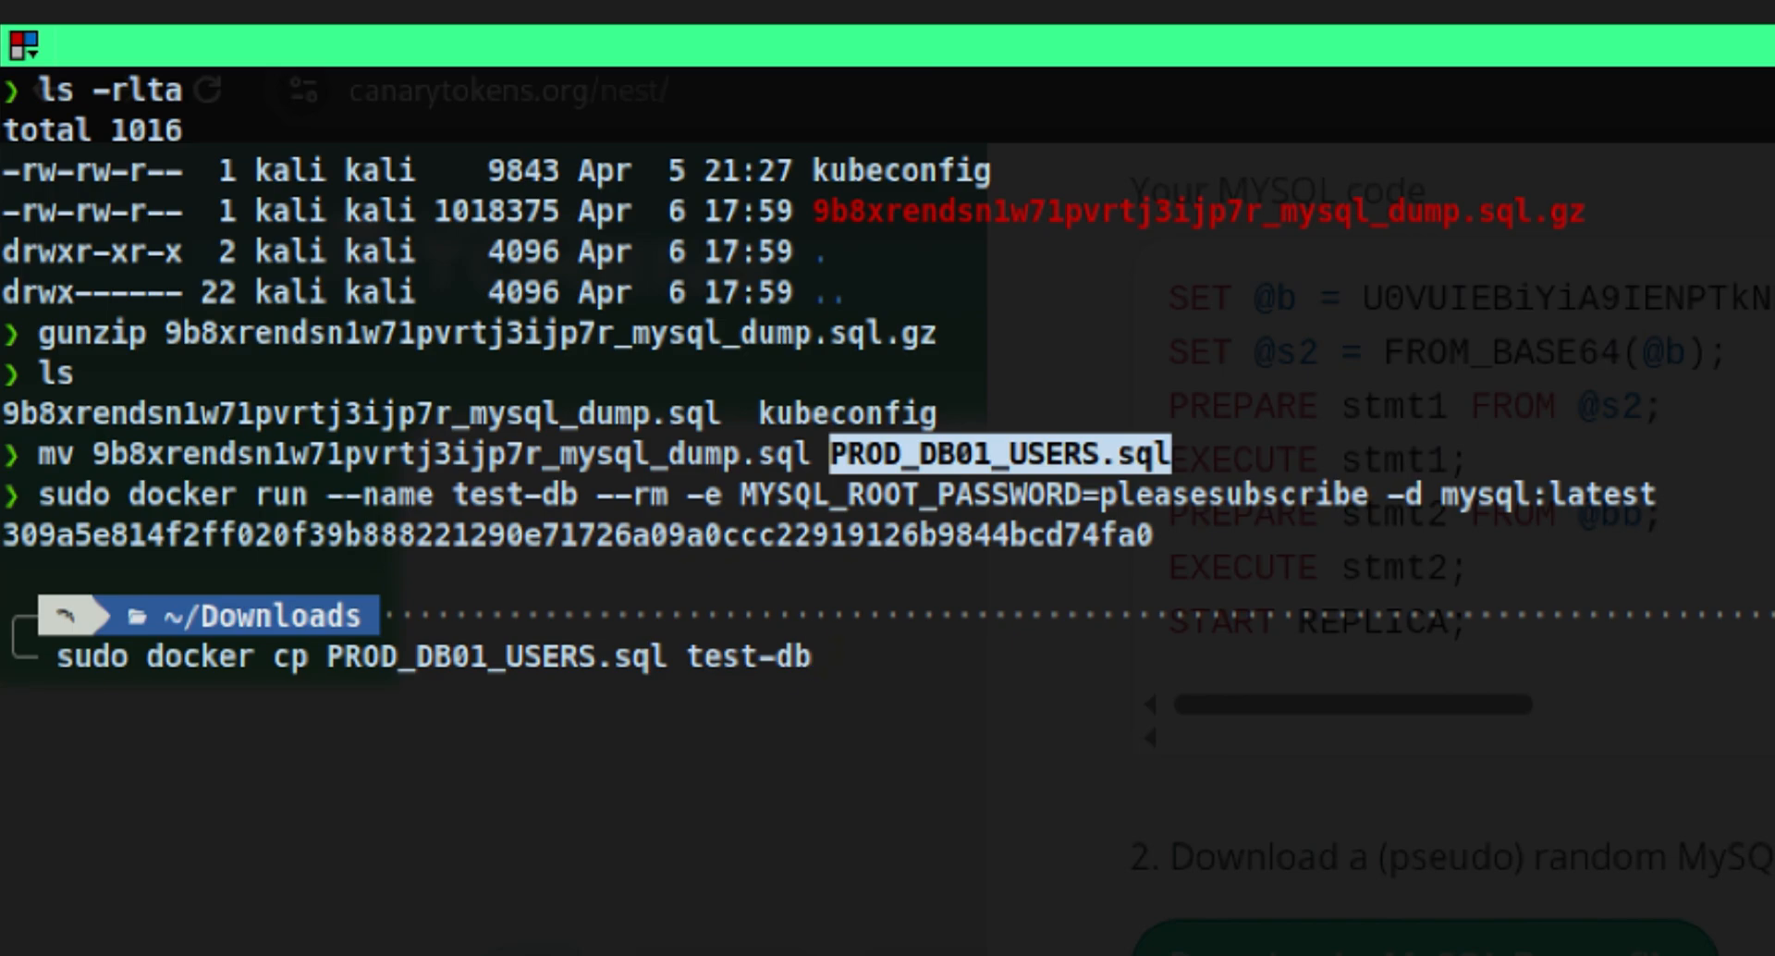
key(Return)
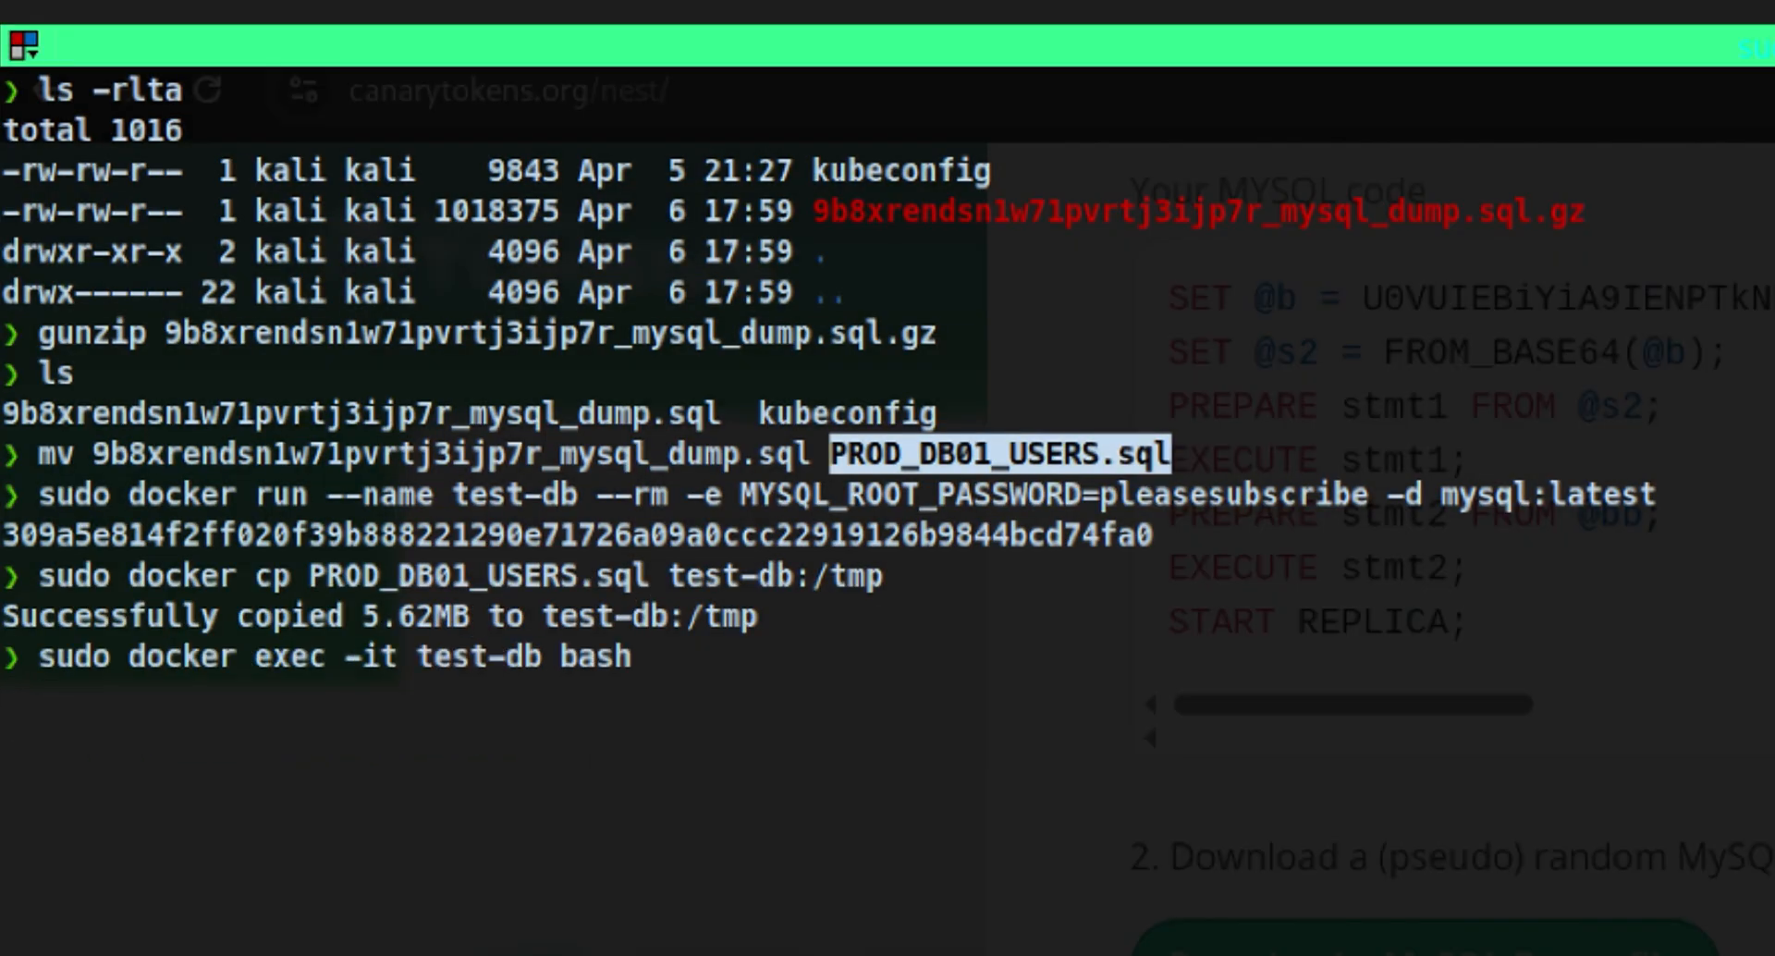
text(ls -rlta /tmp)
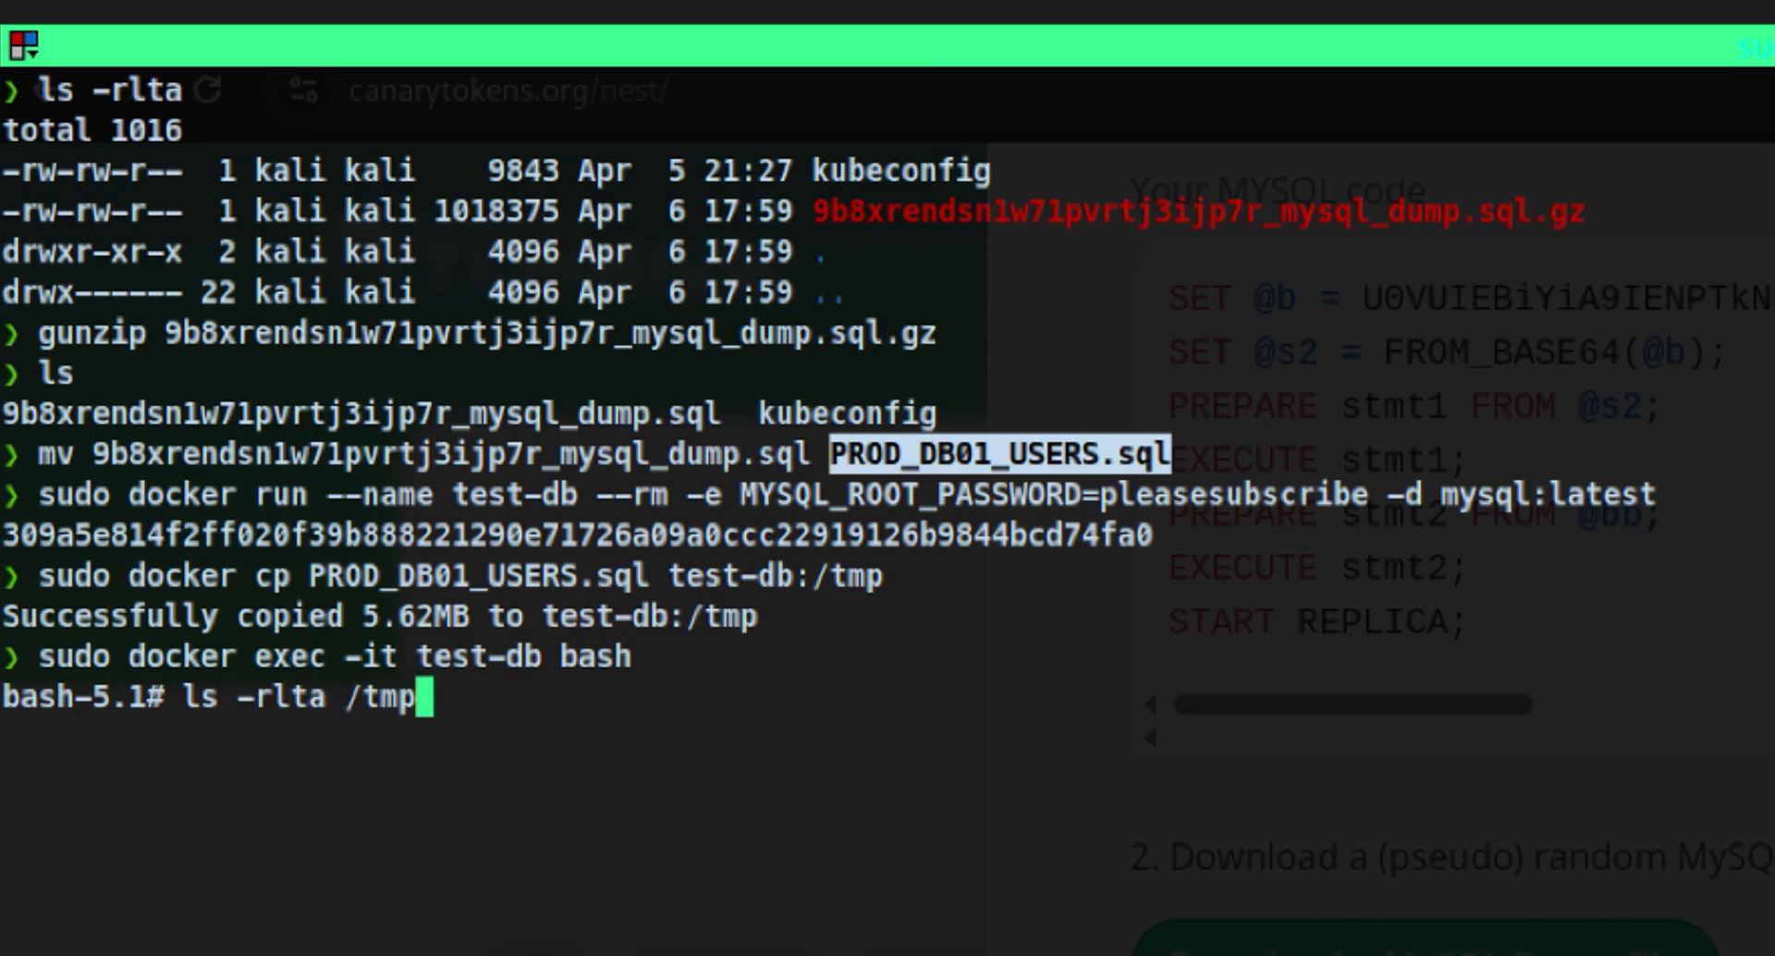
key(Return)
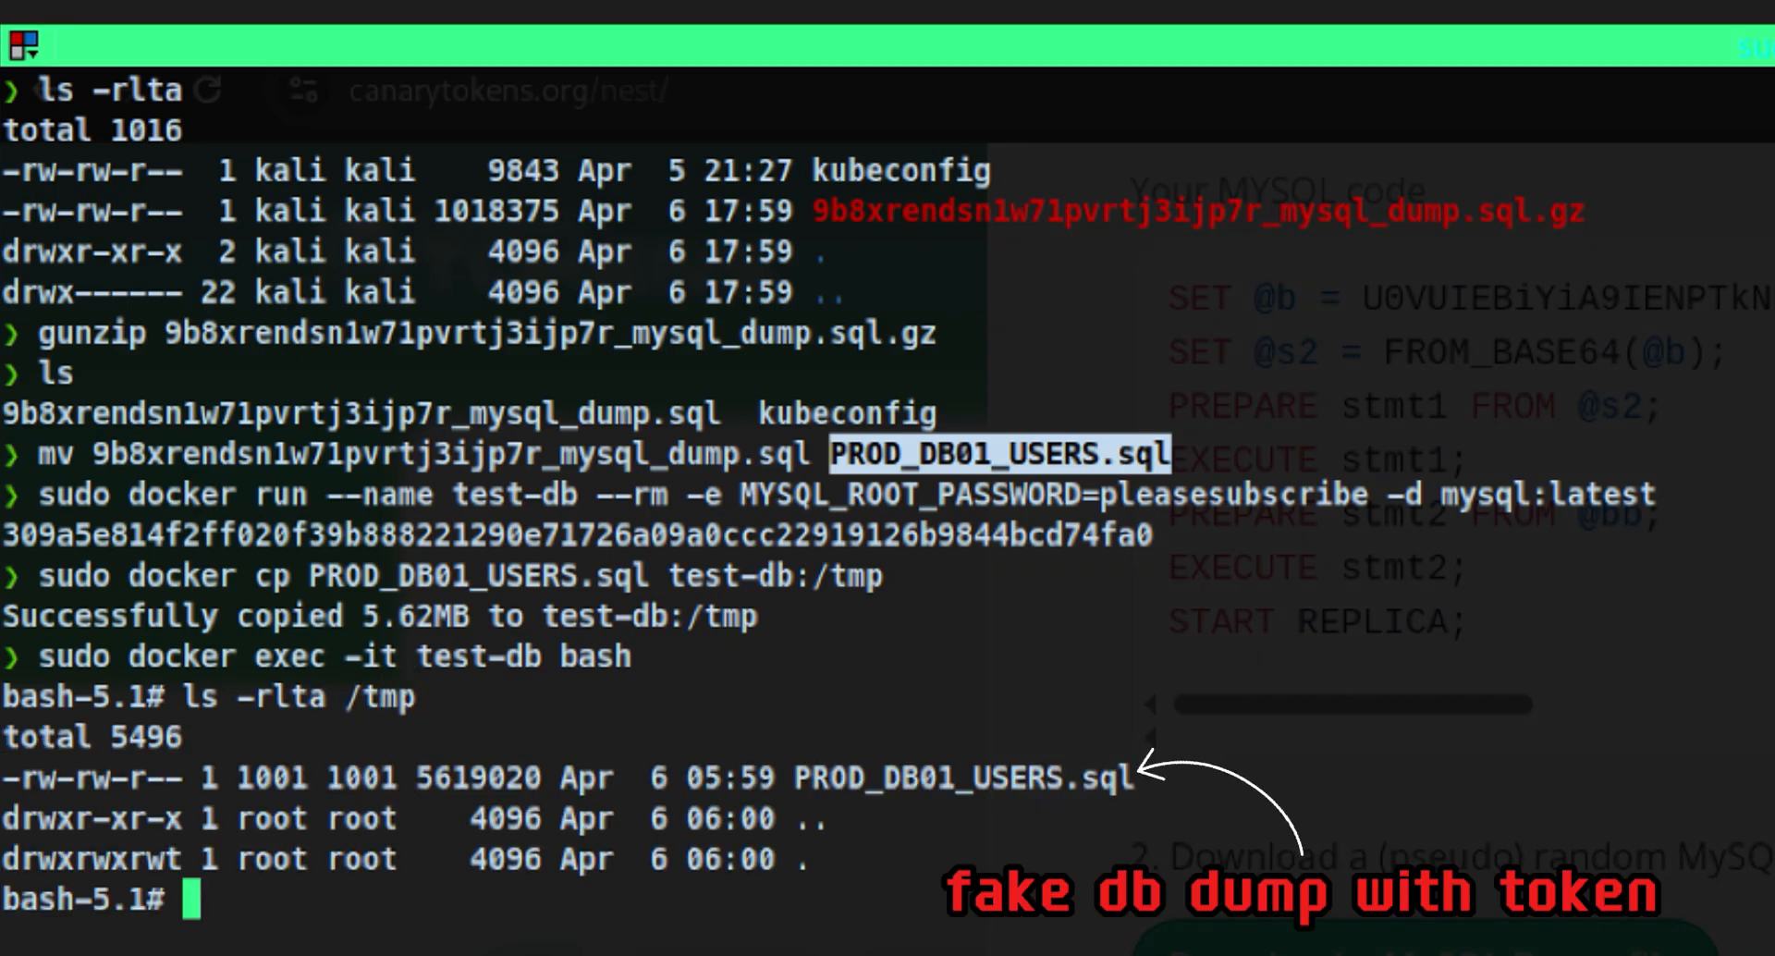
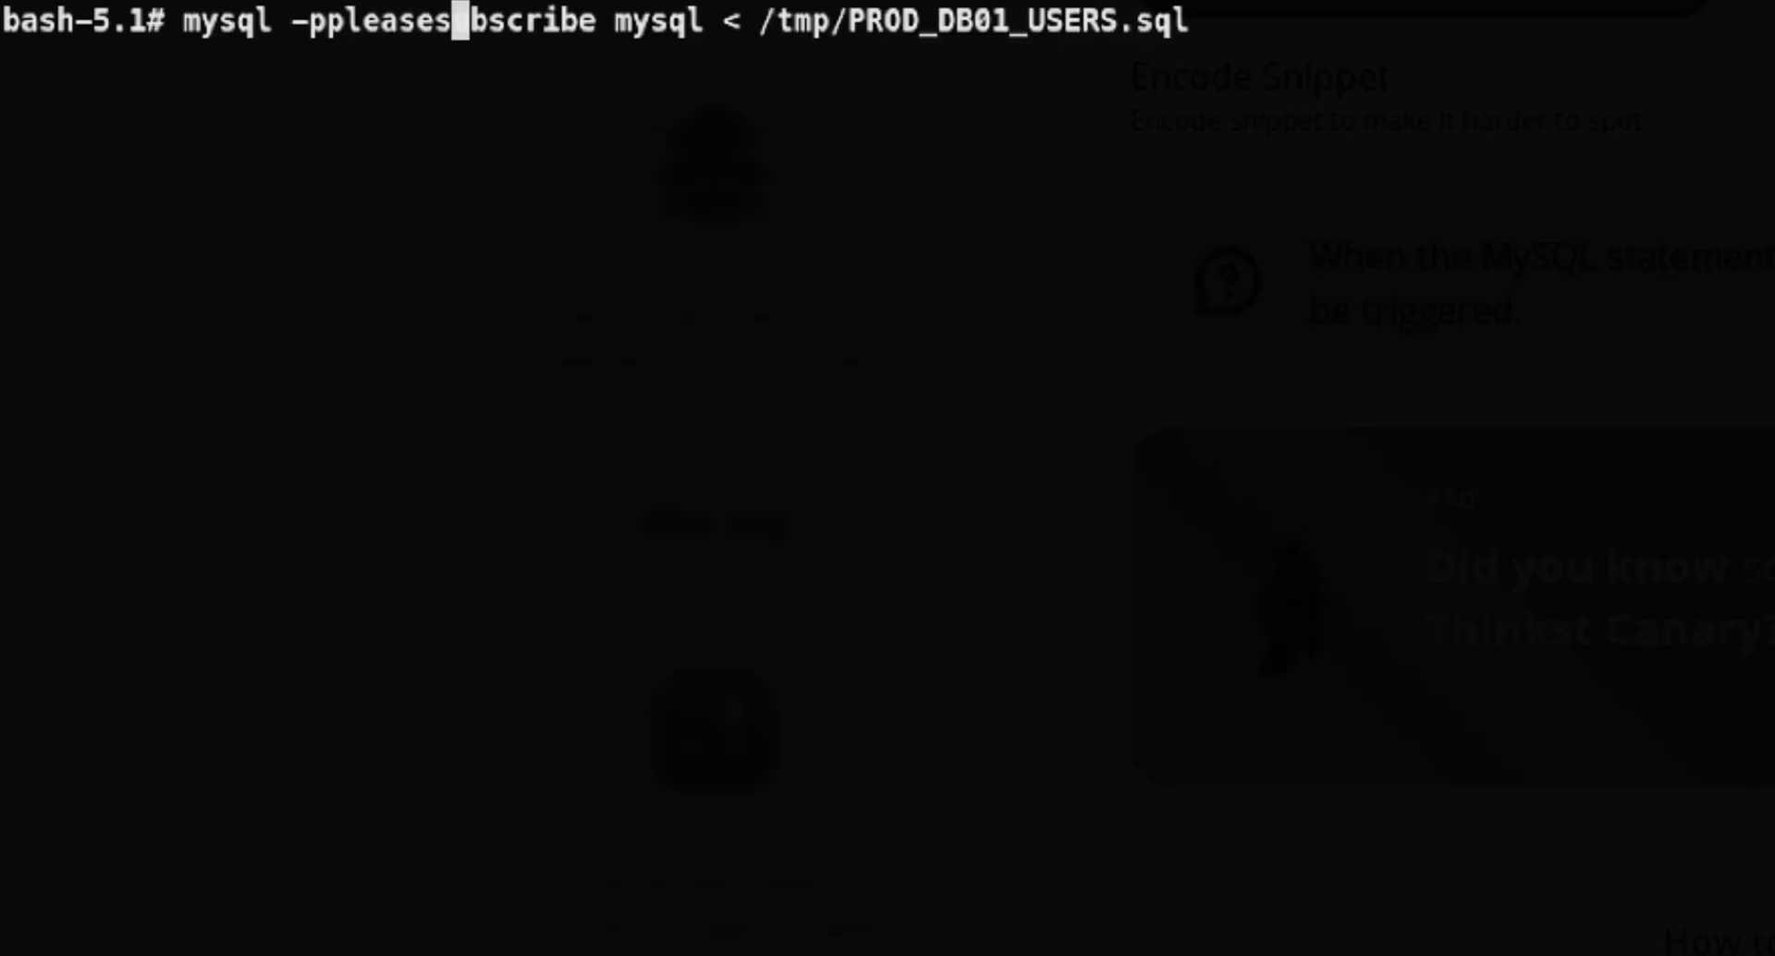
Step: Import /tmp/PROD_DB01_USERS.sql into the mysql database with the mysql client
key(Return)
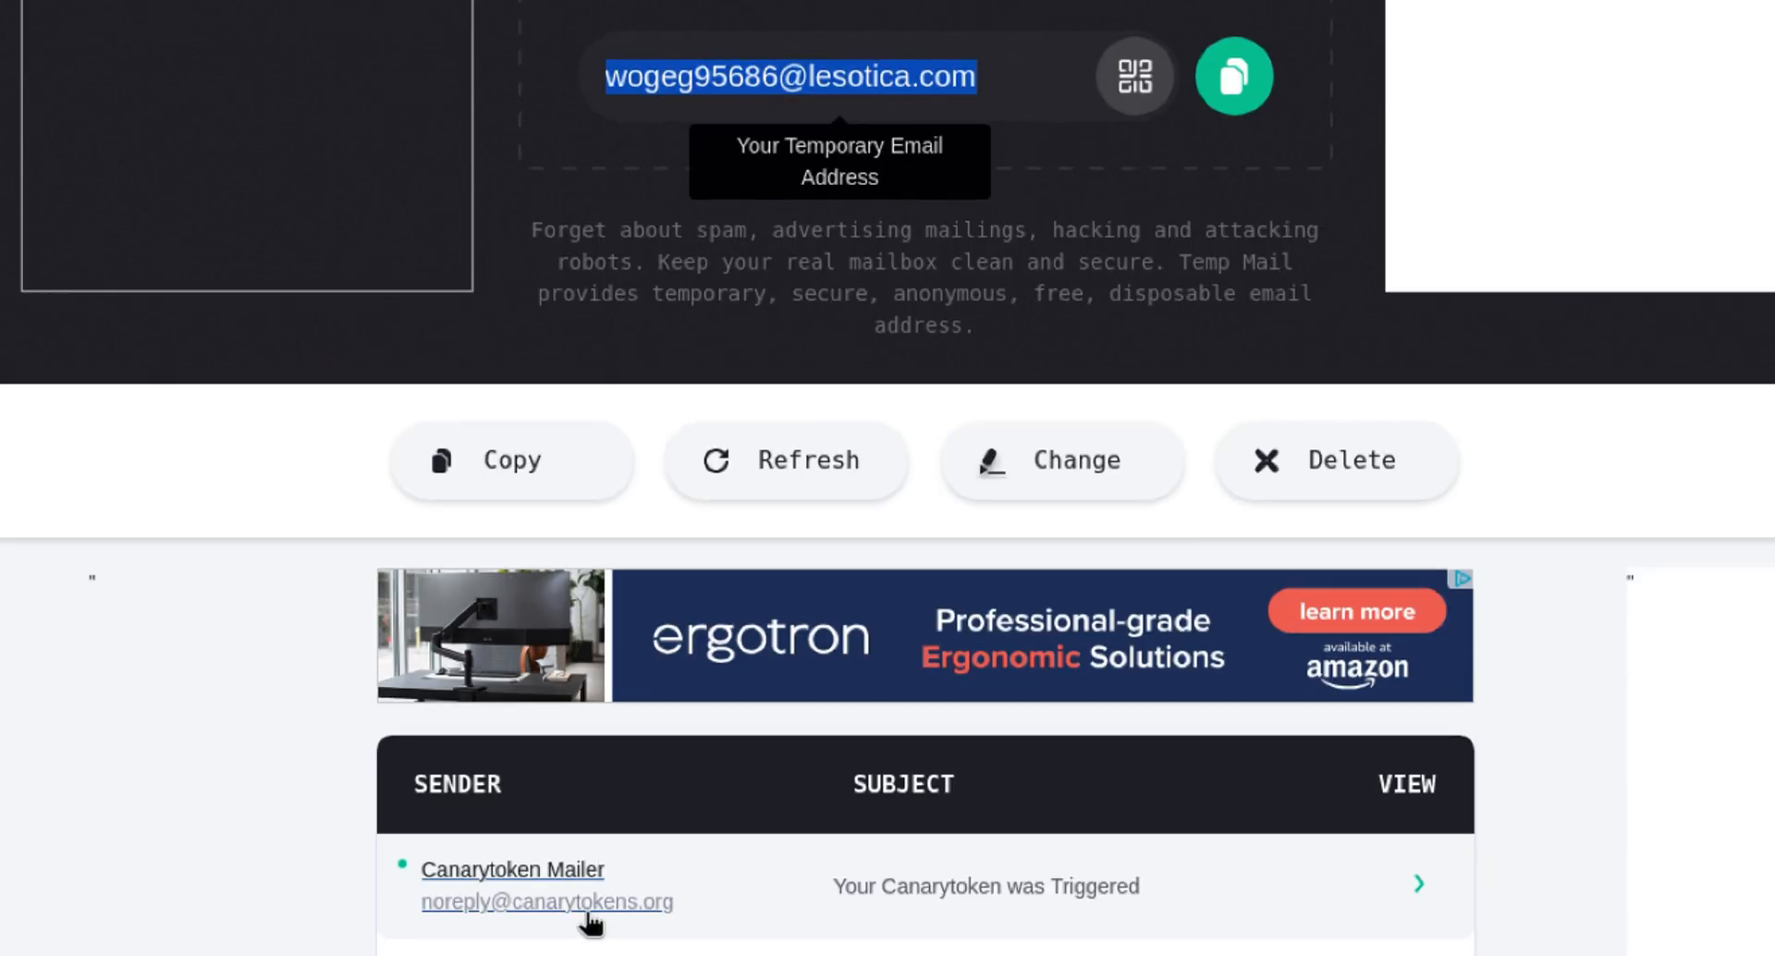
Step: Open the 'Your Canarytoken was Triggered' MySQL alert and review its details
scroll(down, 3)
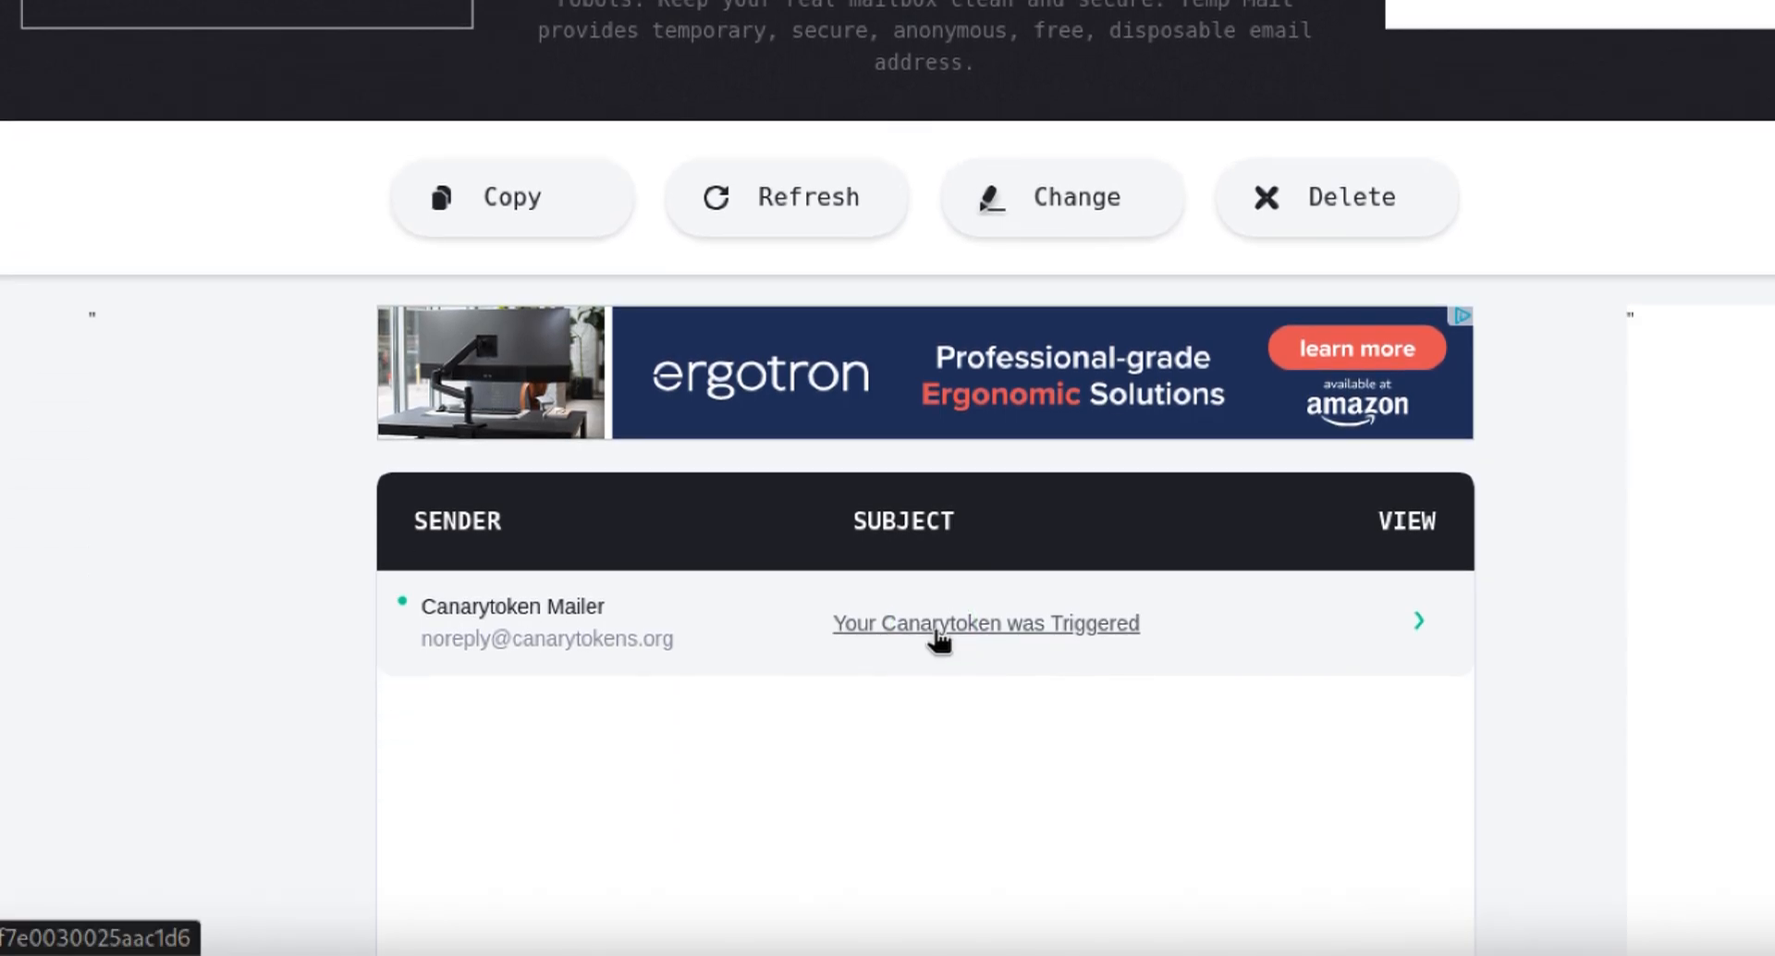
click(984, 624)
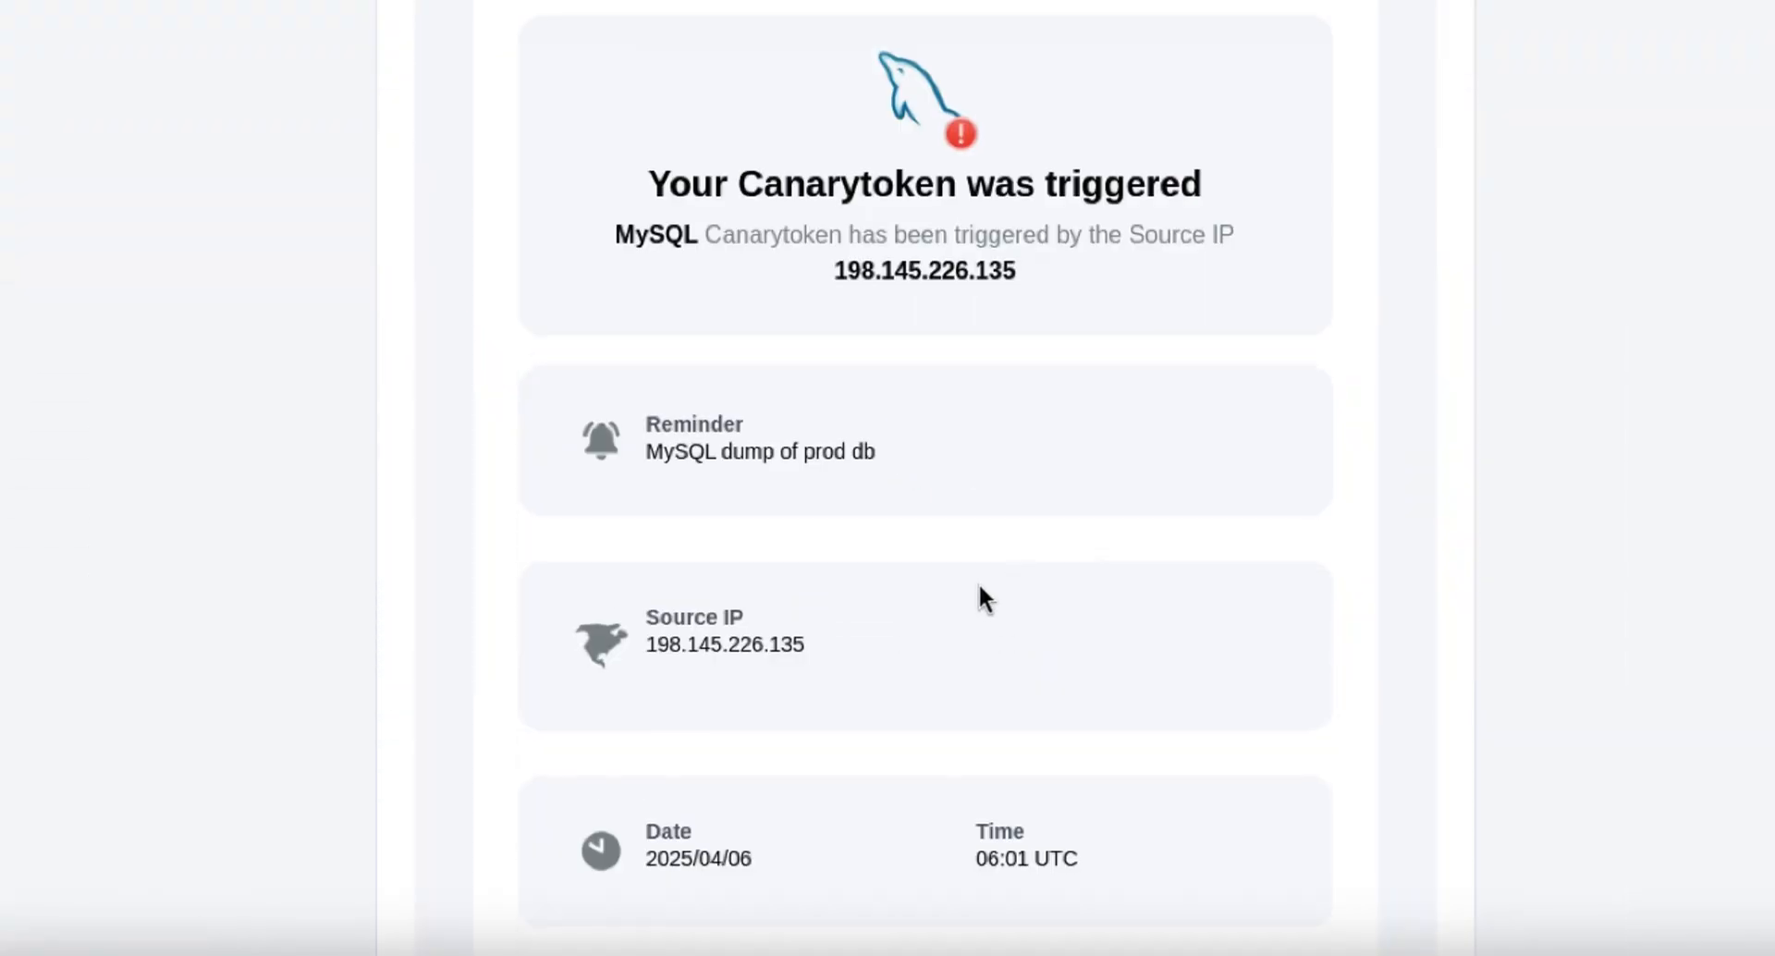
scroll(up, 3)
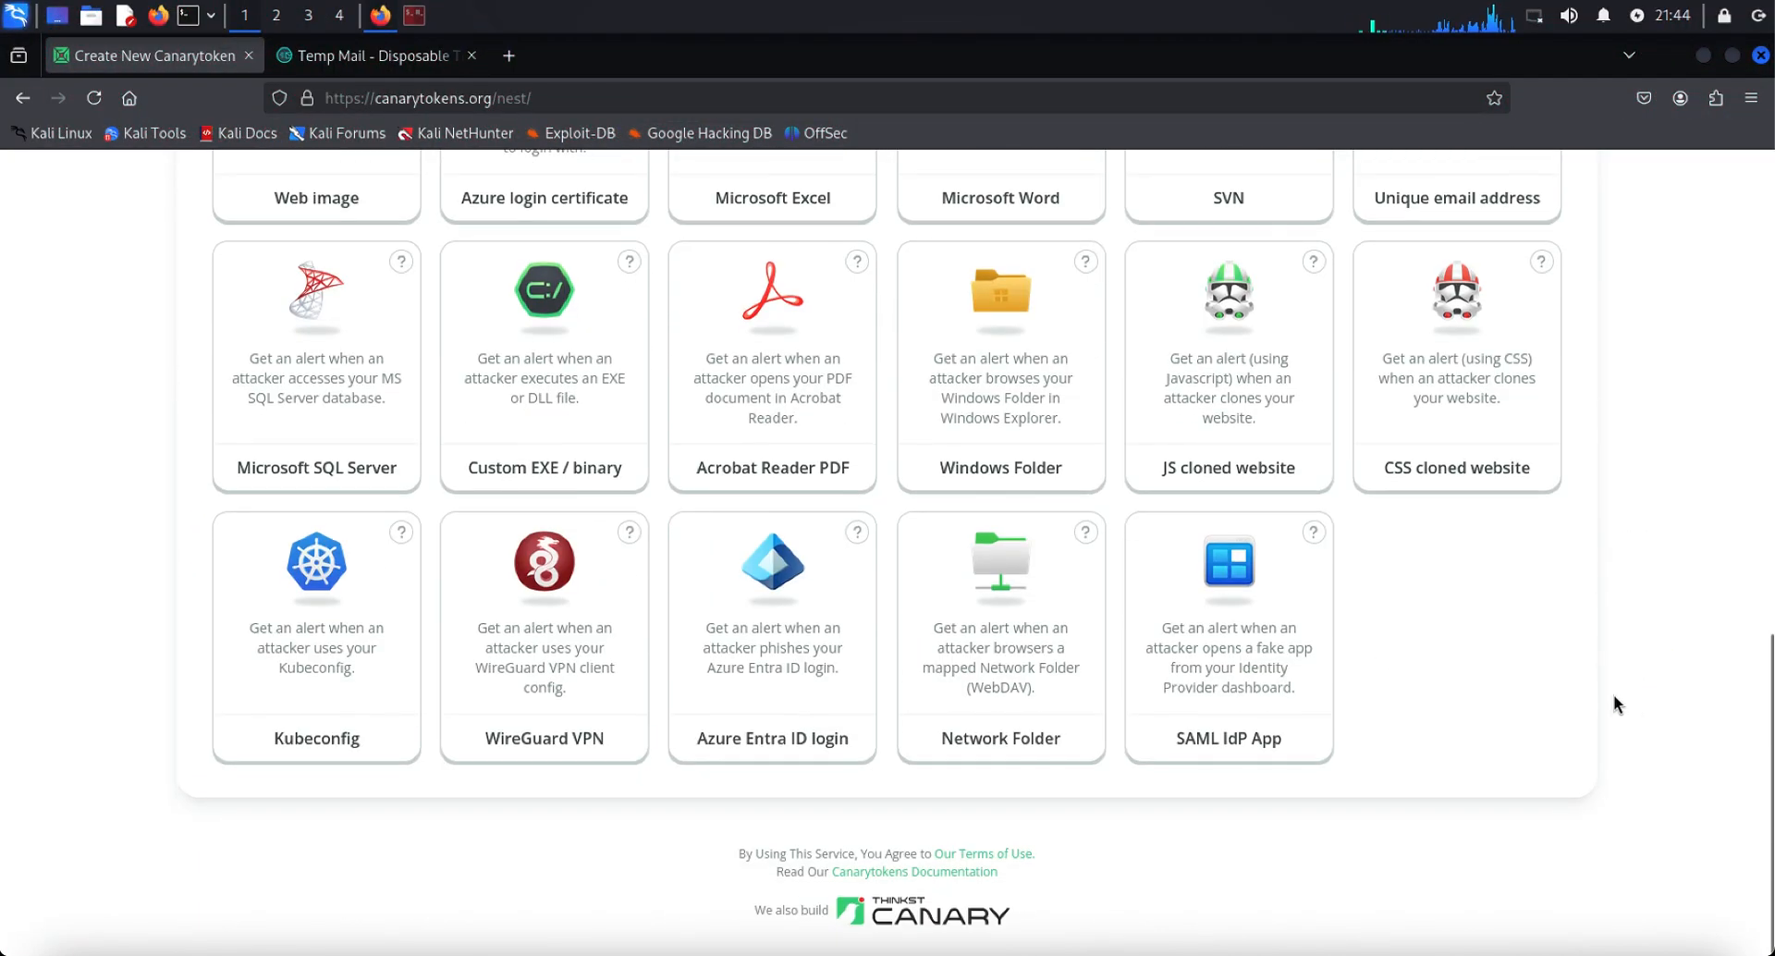
Step: Create a WireGuard VPN token with reminder 'Wireguard conf' and view its config
click(543, 634)
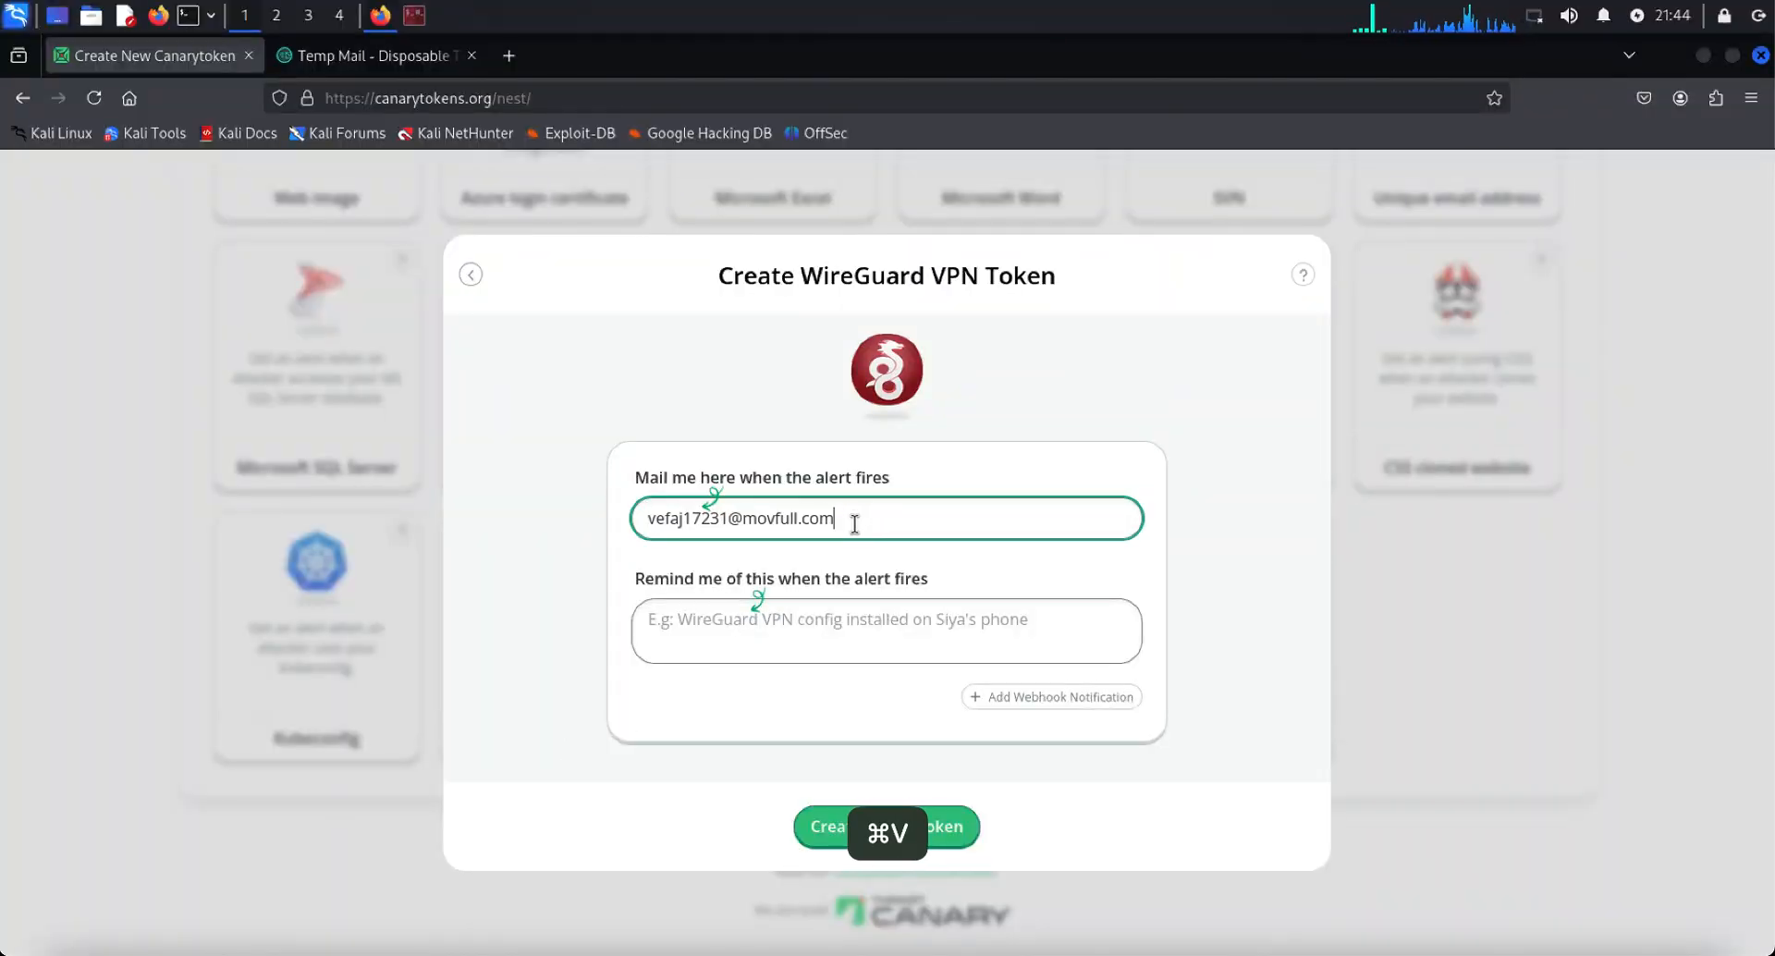
text(Wireguard conf)
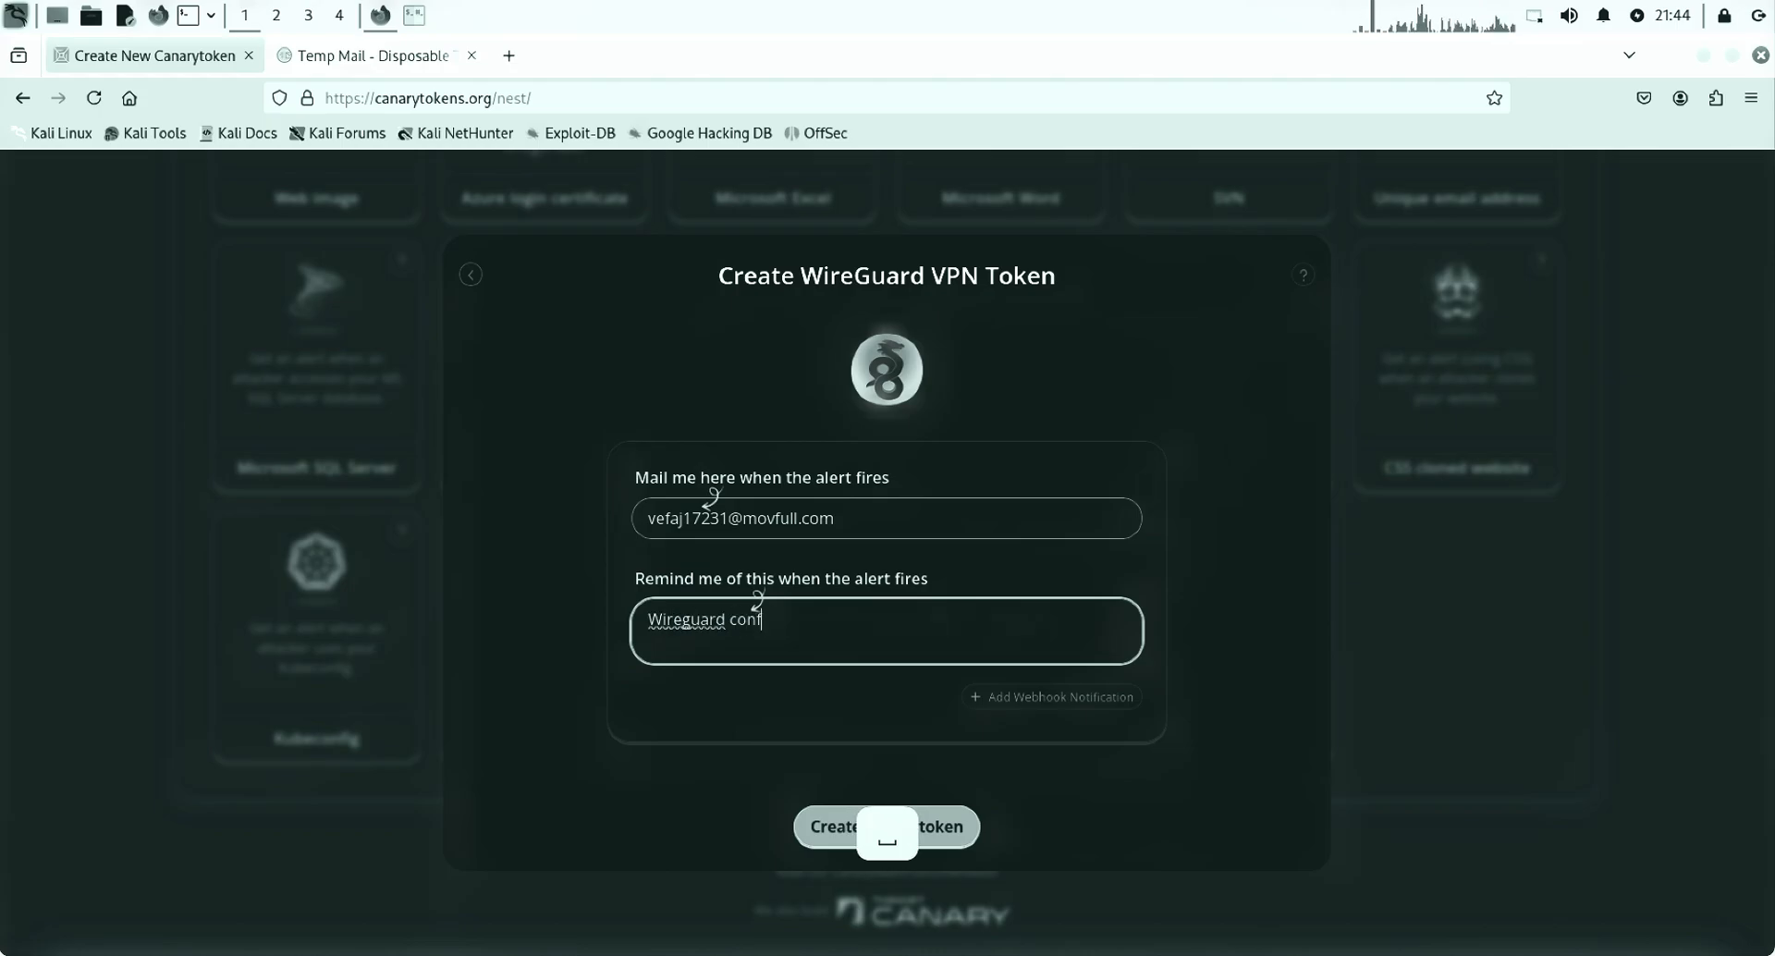
click(885, 827)
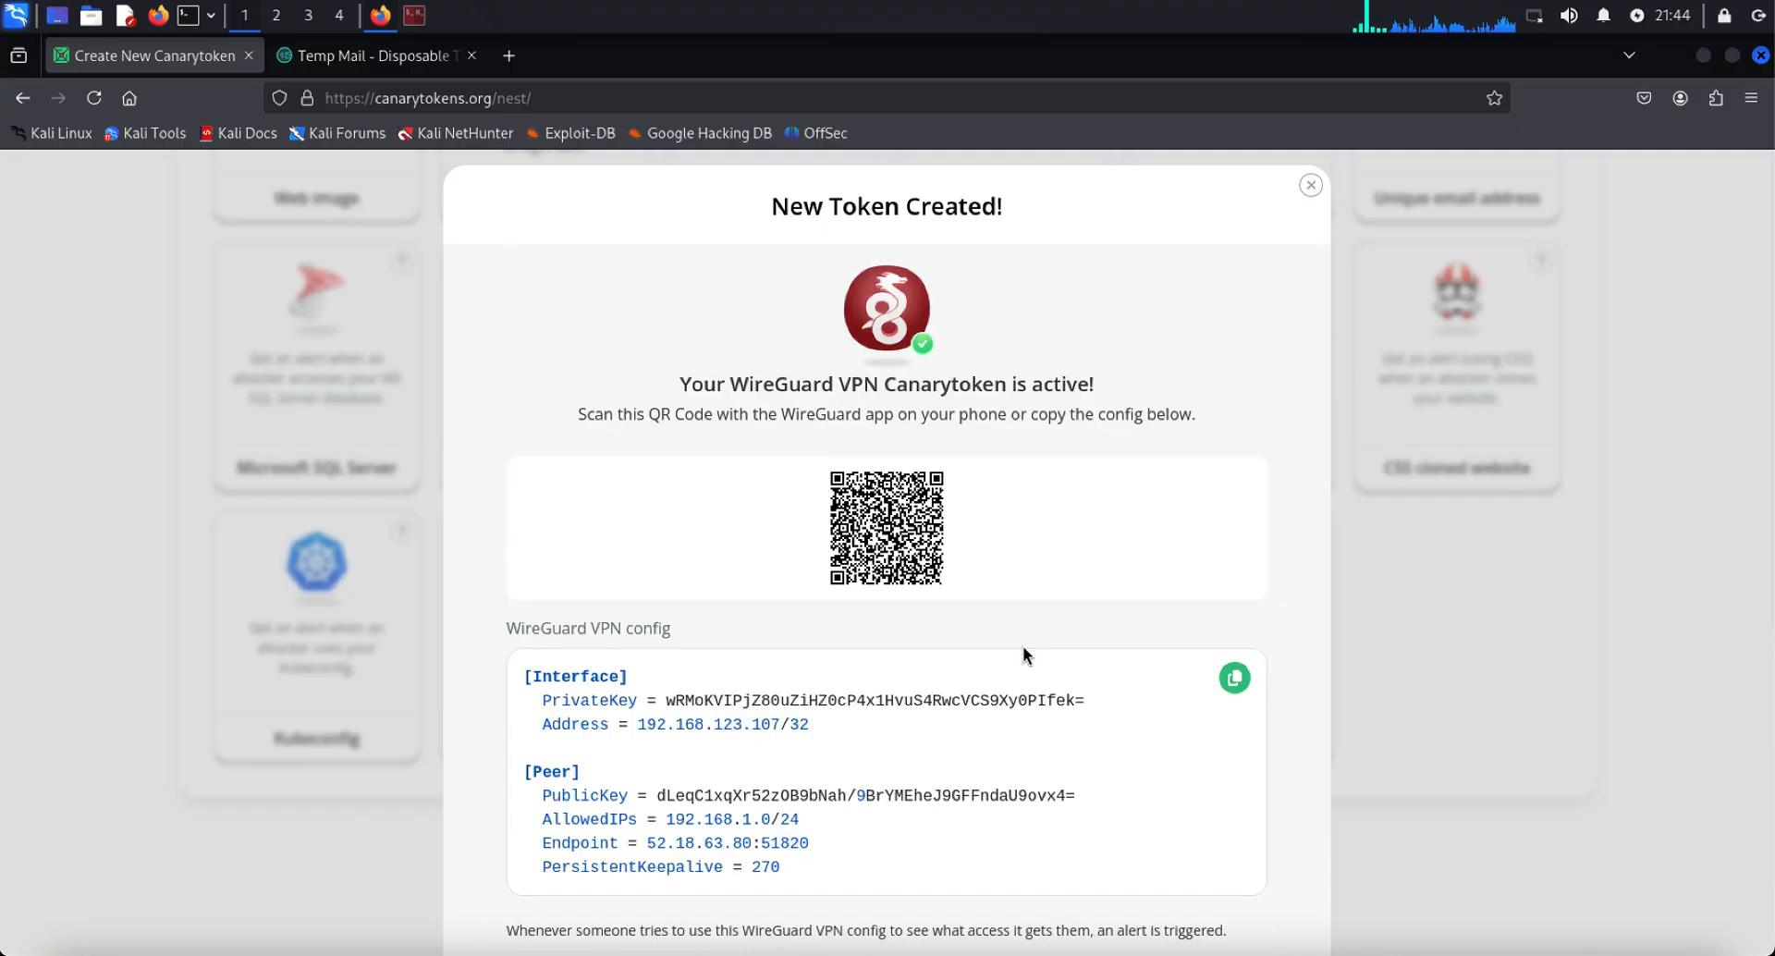
scroll(down, 3)
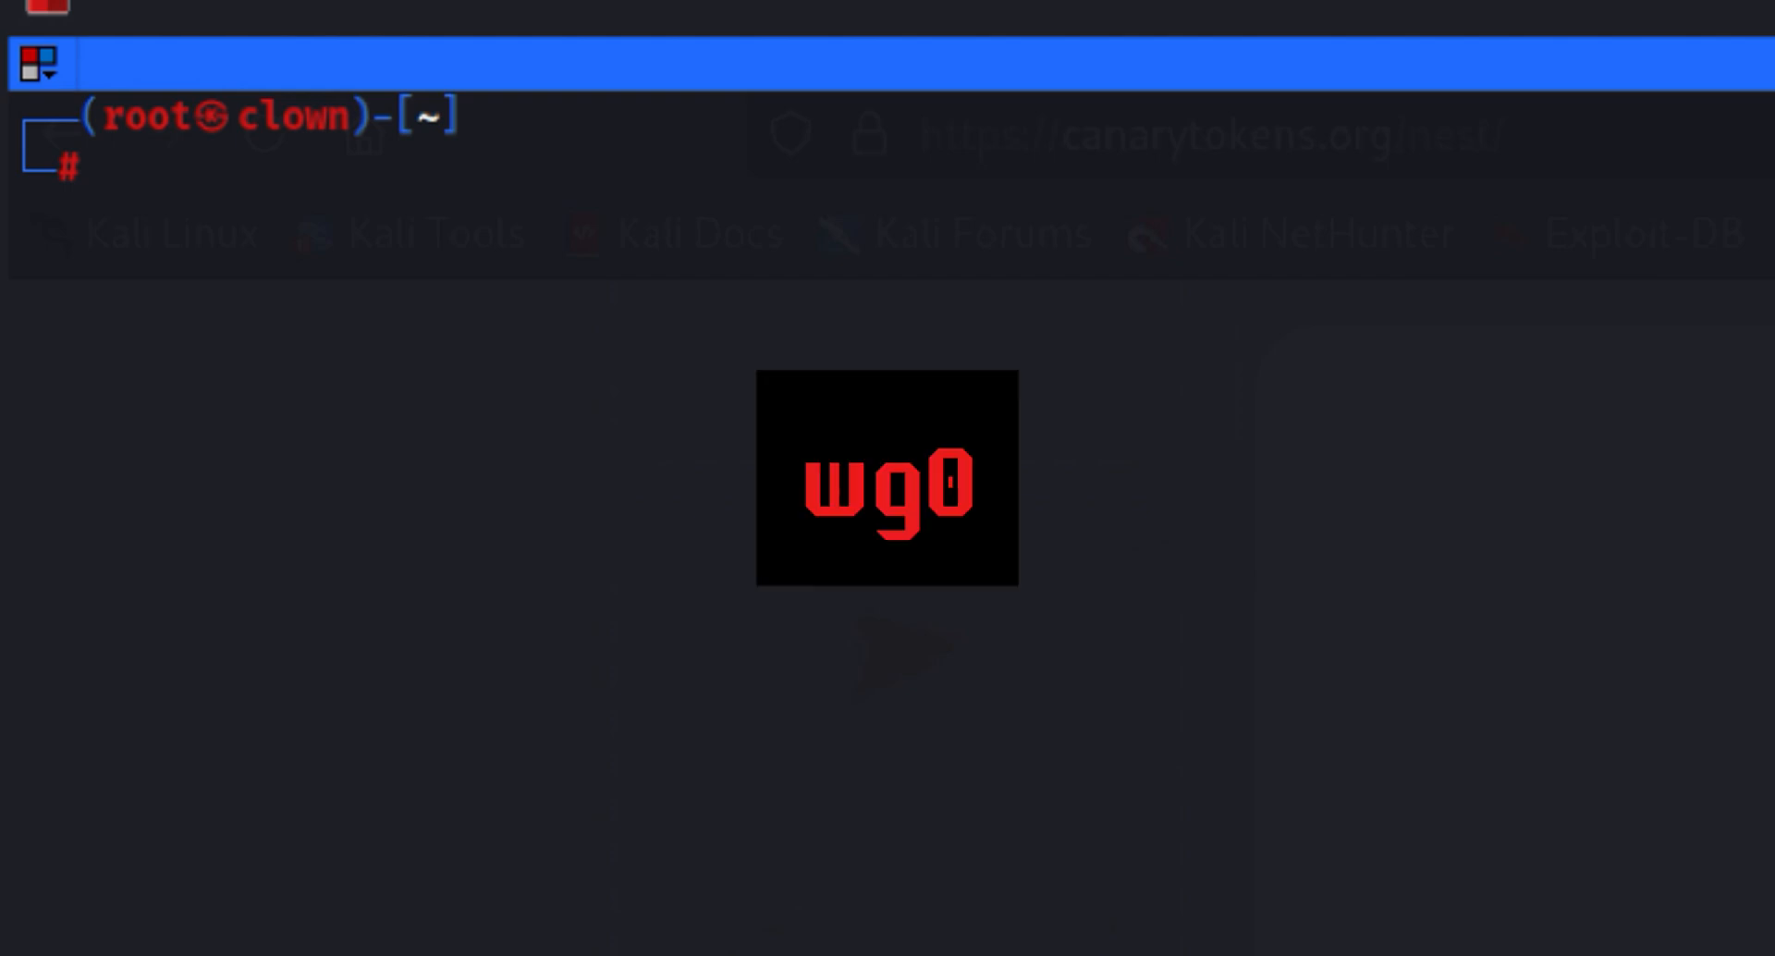
Step: Show the contents of /etc/wireguard/wg0.conf in the terminal
text(cat /etc/wireguard/wg0.conf)
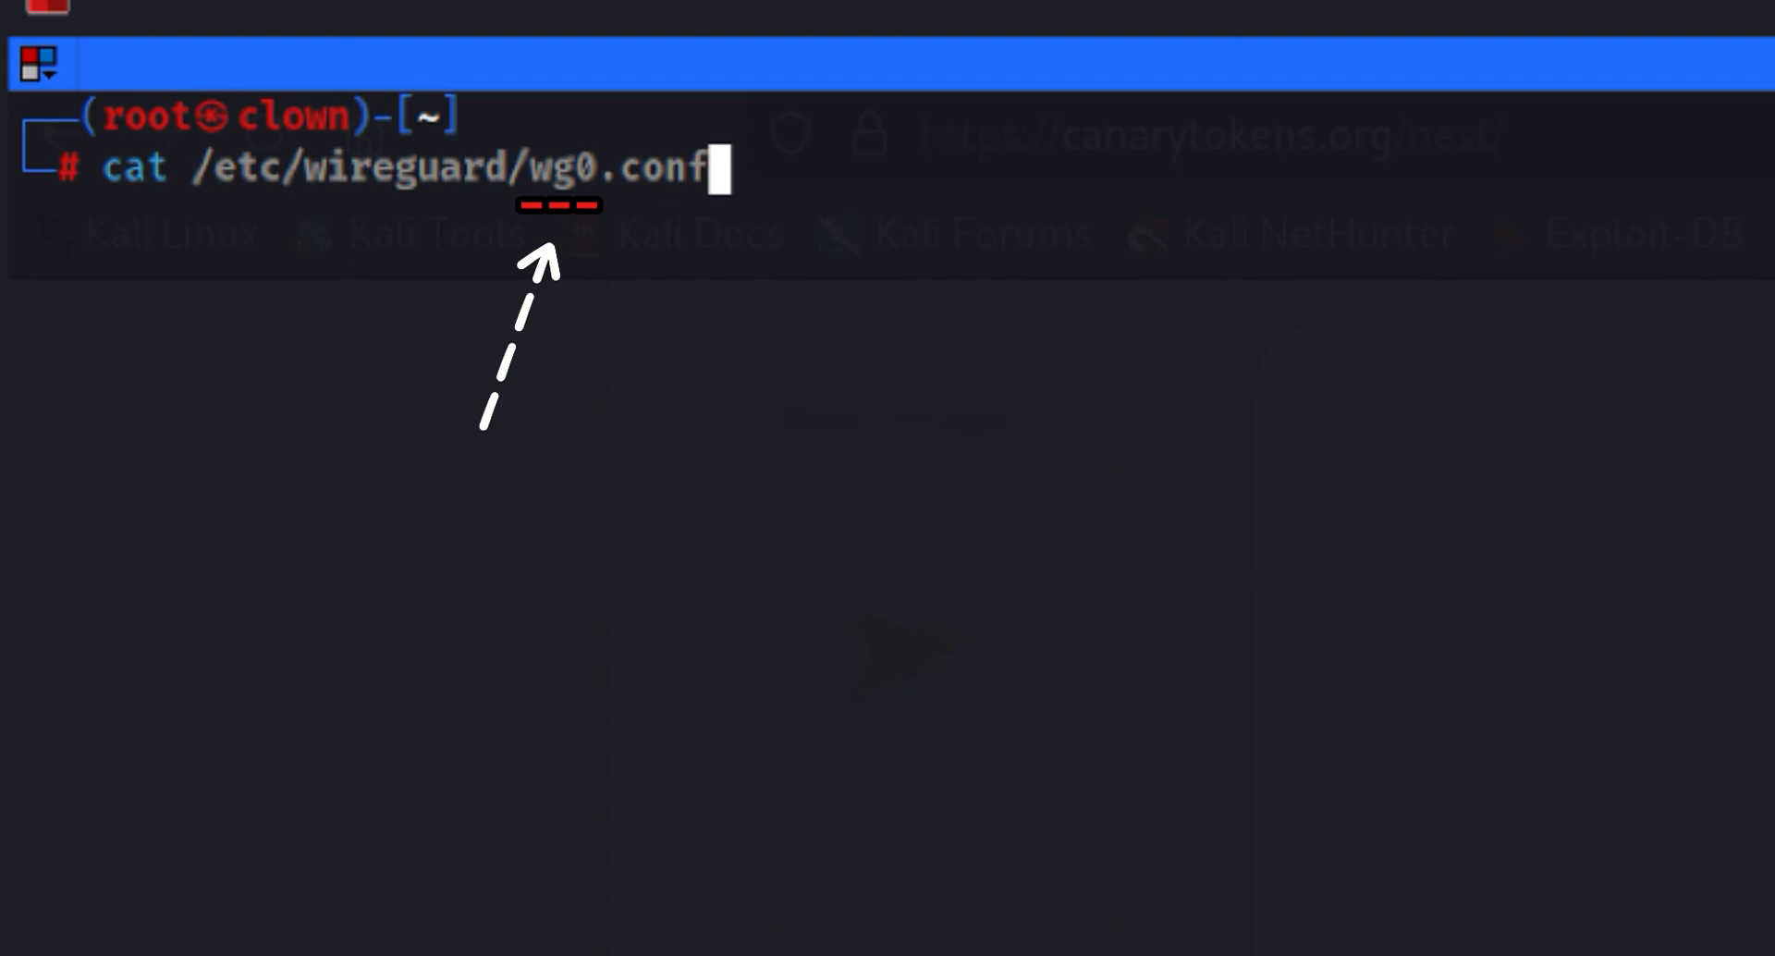
key(Return)
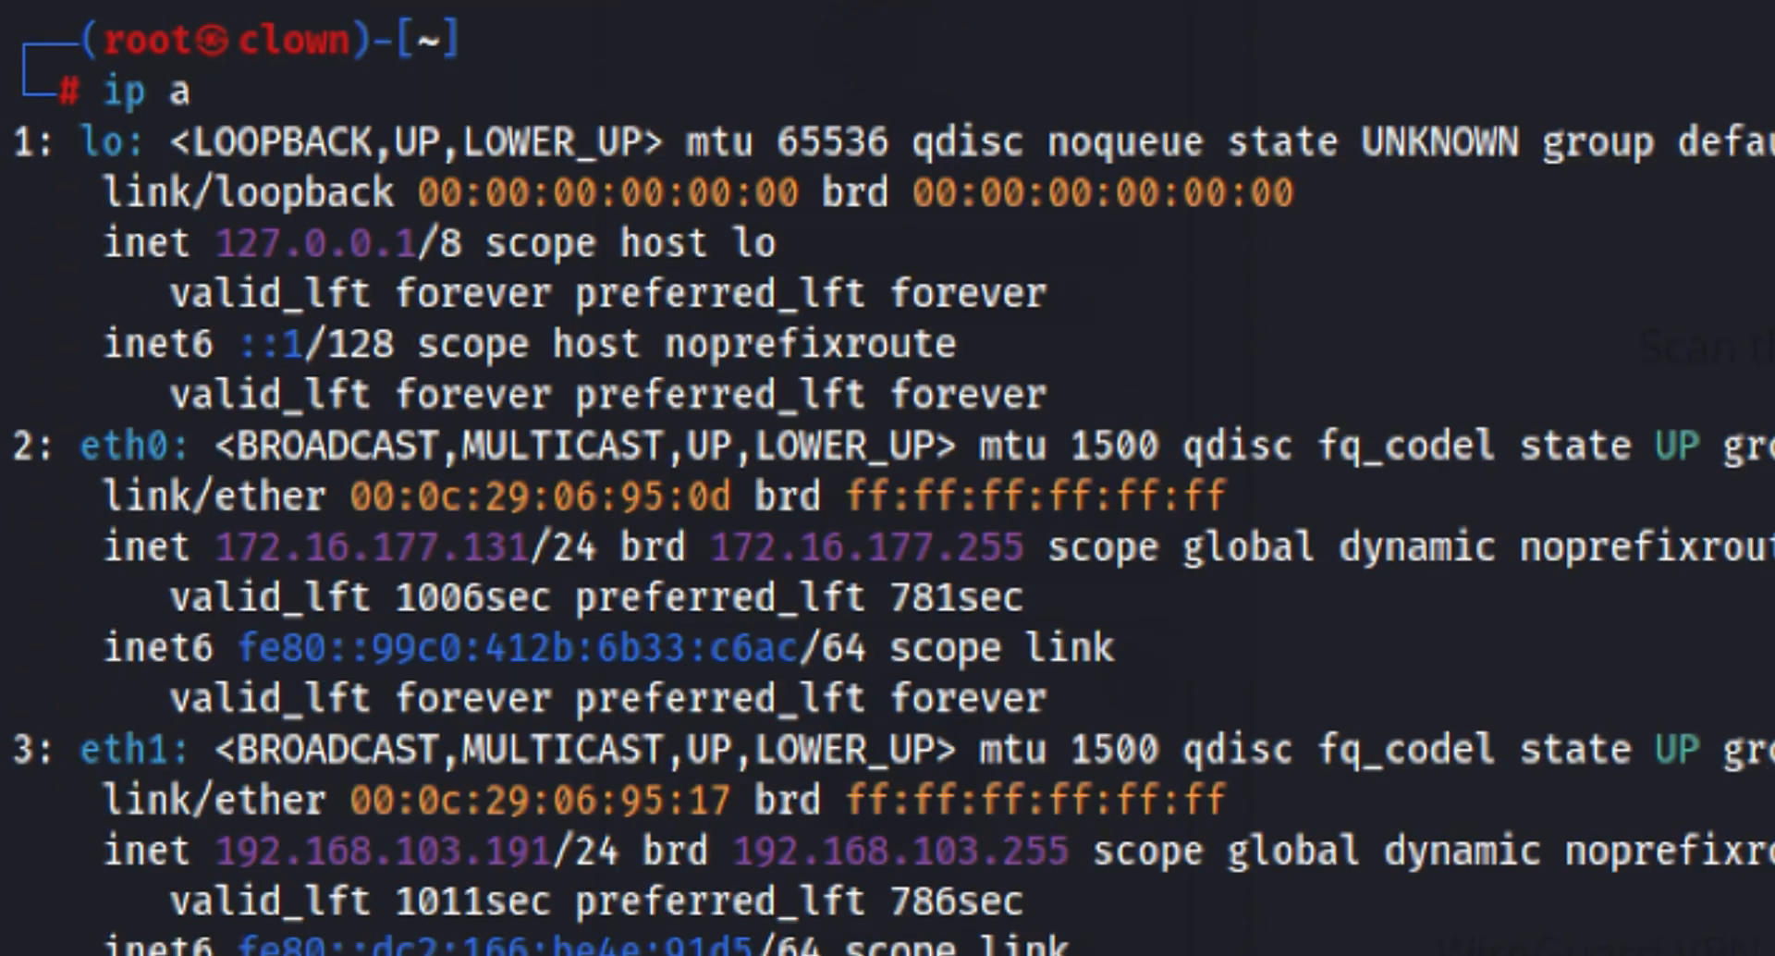
scroll(down, 3)
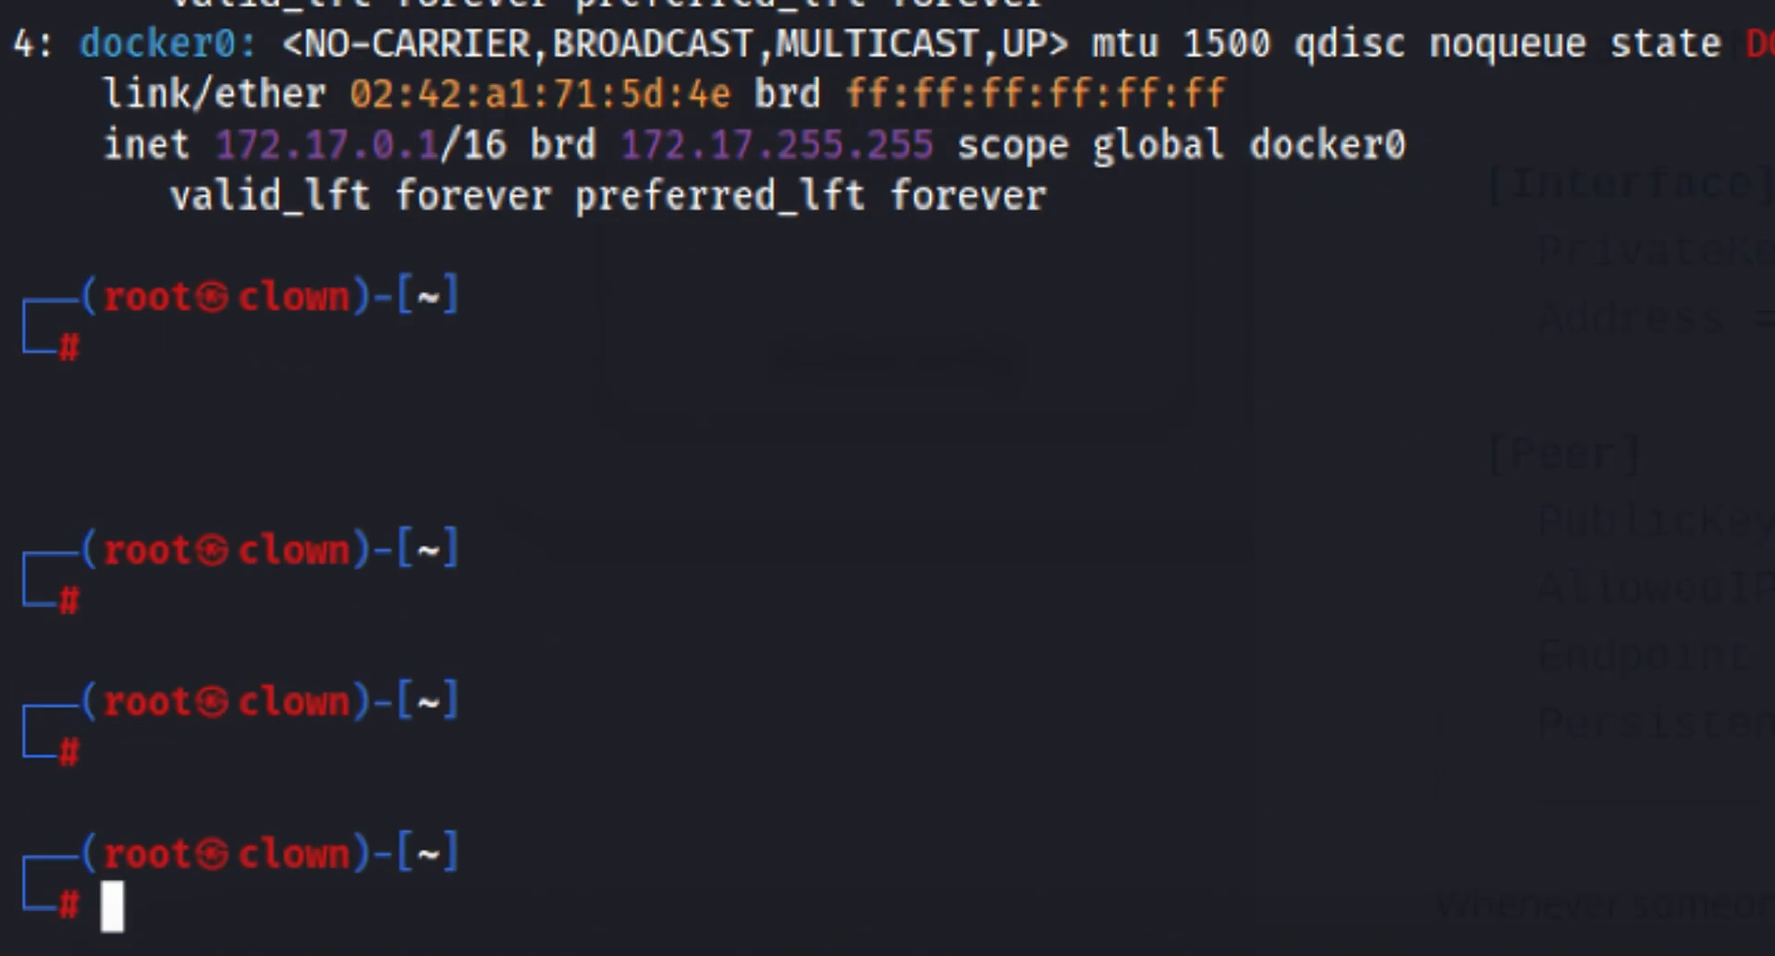
Step: Restart the wg0 interface via systemctl wg-quick@wg0 so the token config is used
text(systemctl stop wg-quick@wg0)
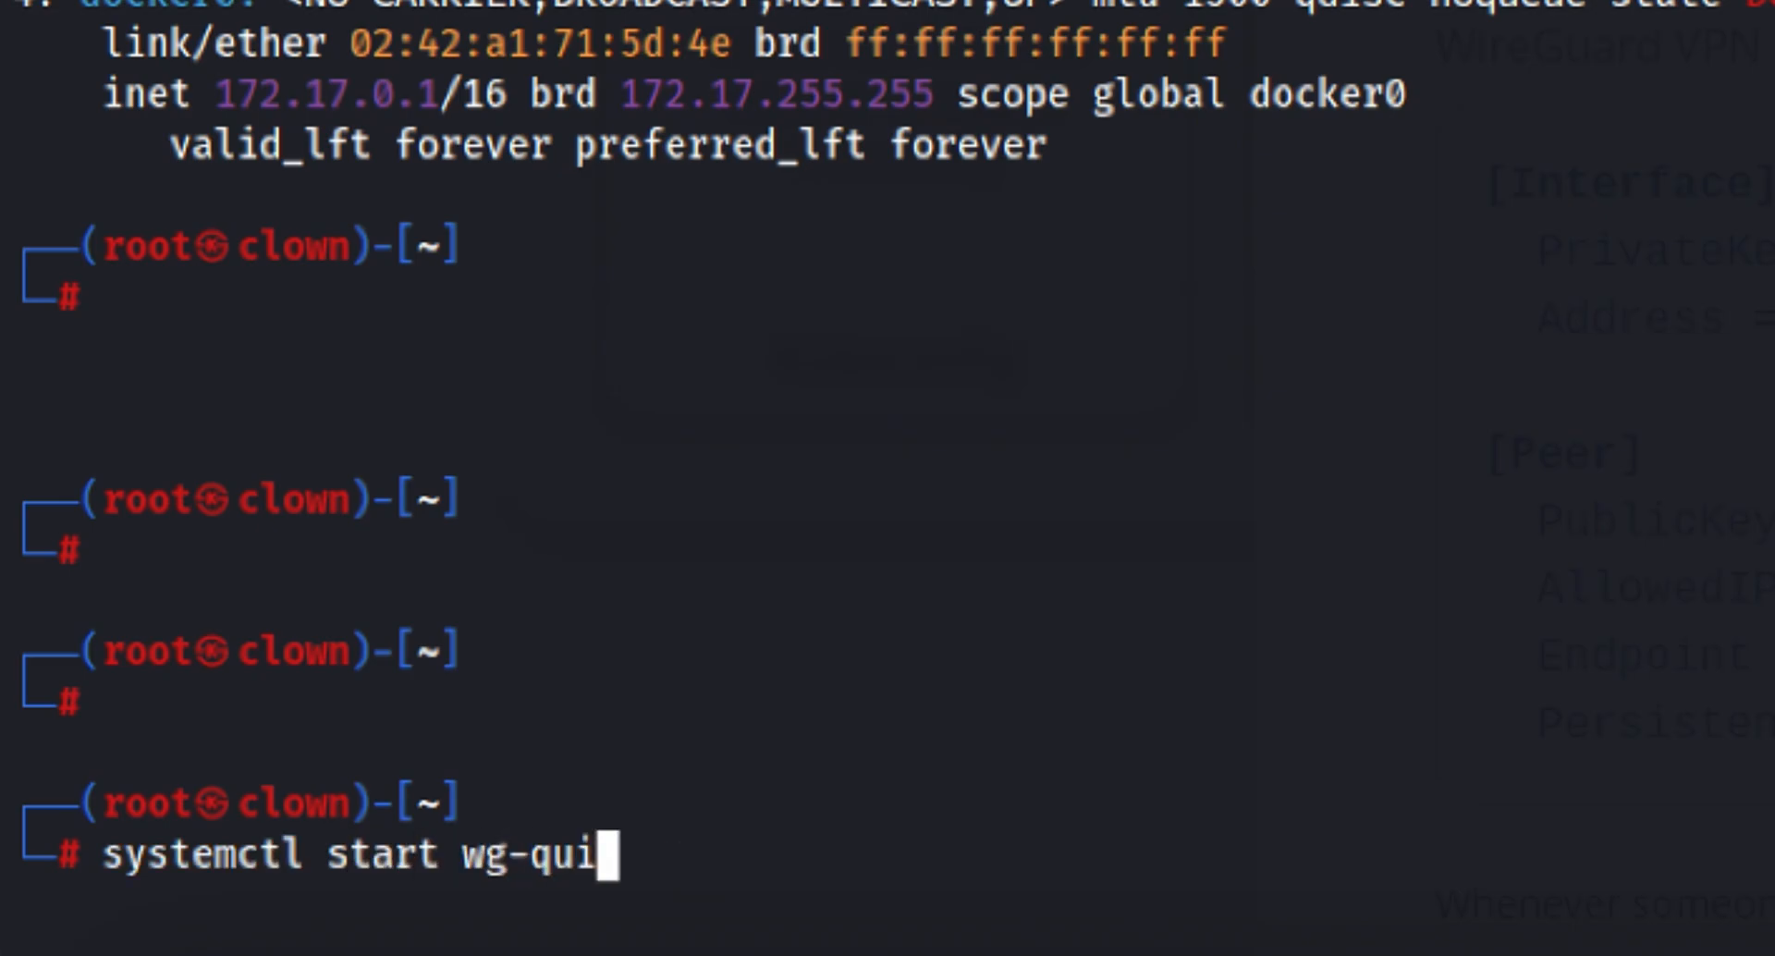
text(ck@wg0)
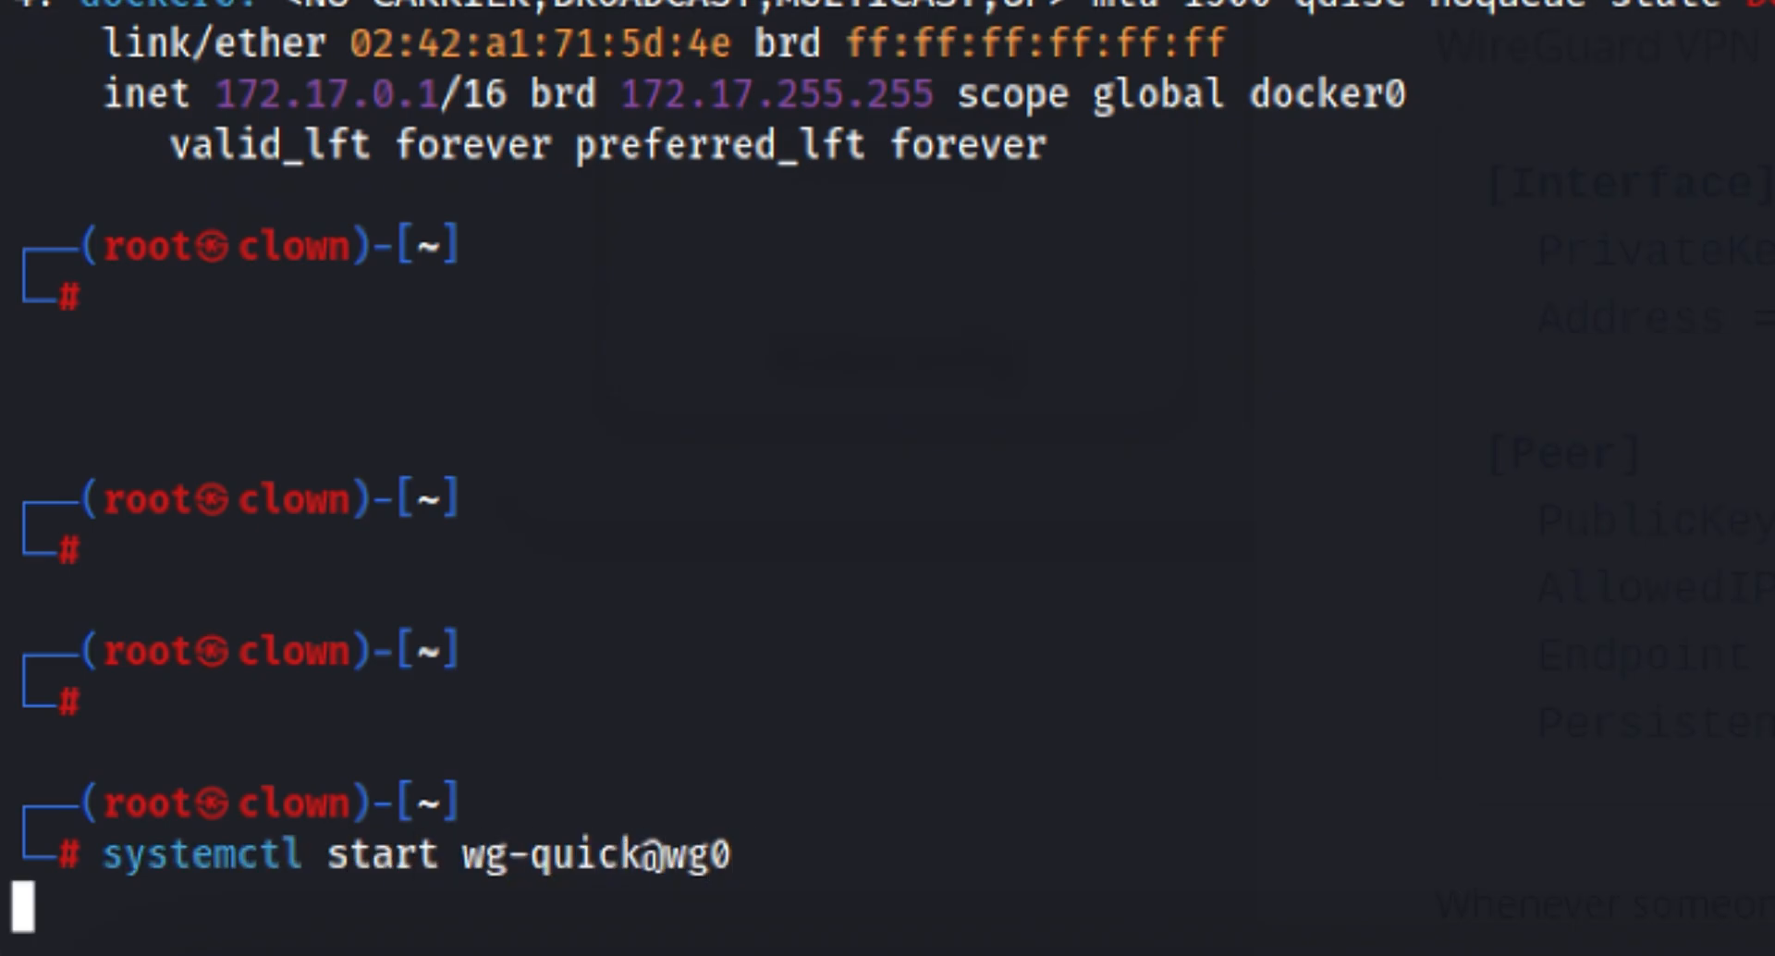
key(Return)
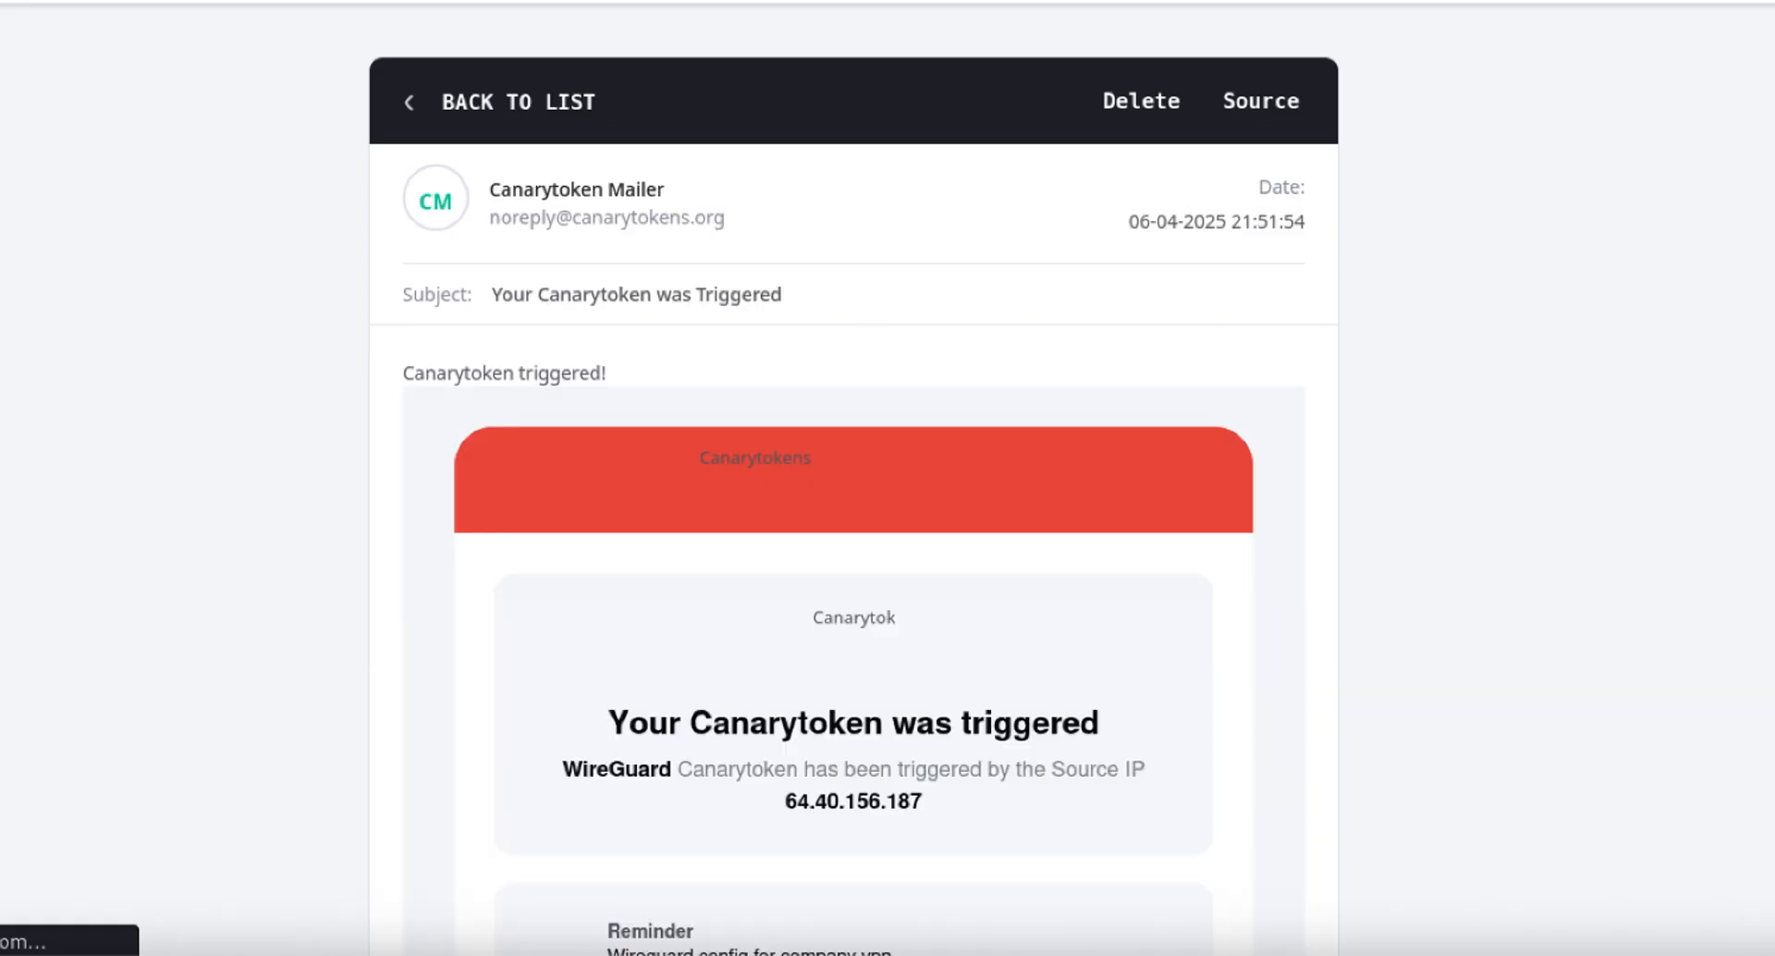
Step: Review the WireGuard alert email and go to the token's Alert History
scroll(down, 3)
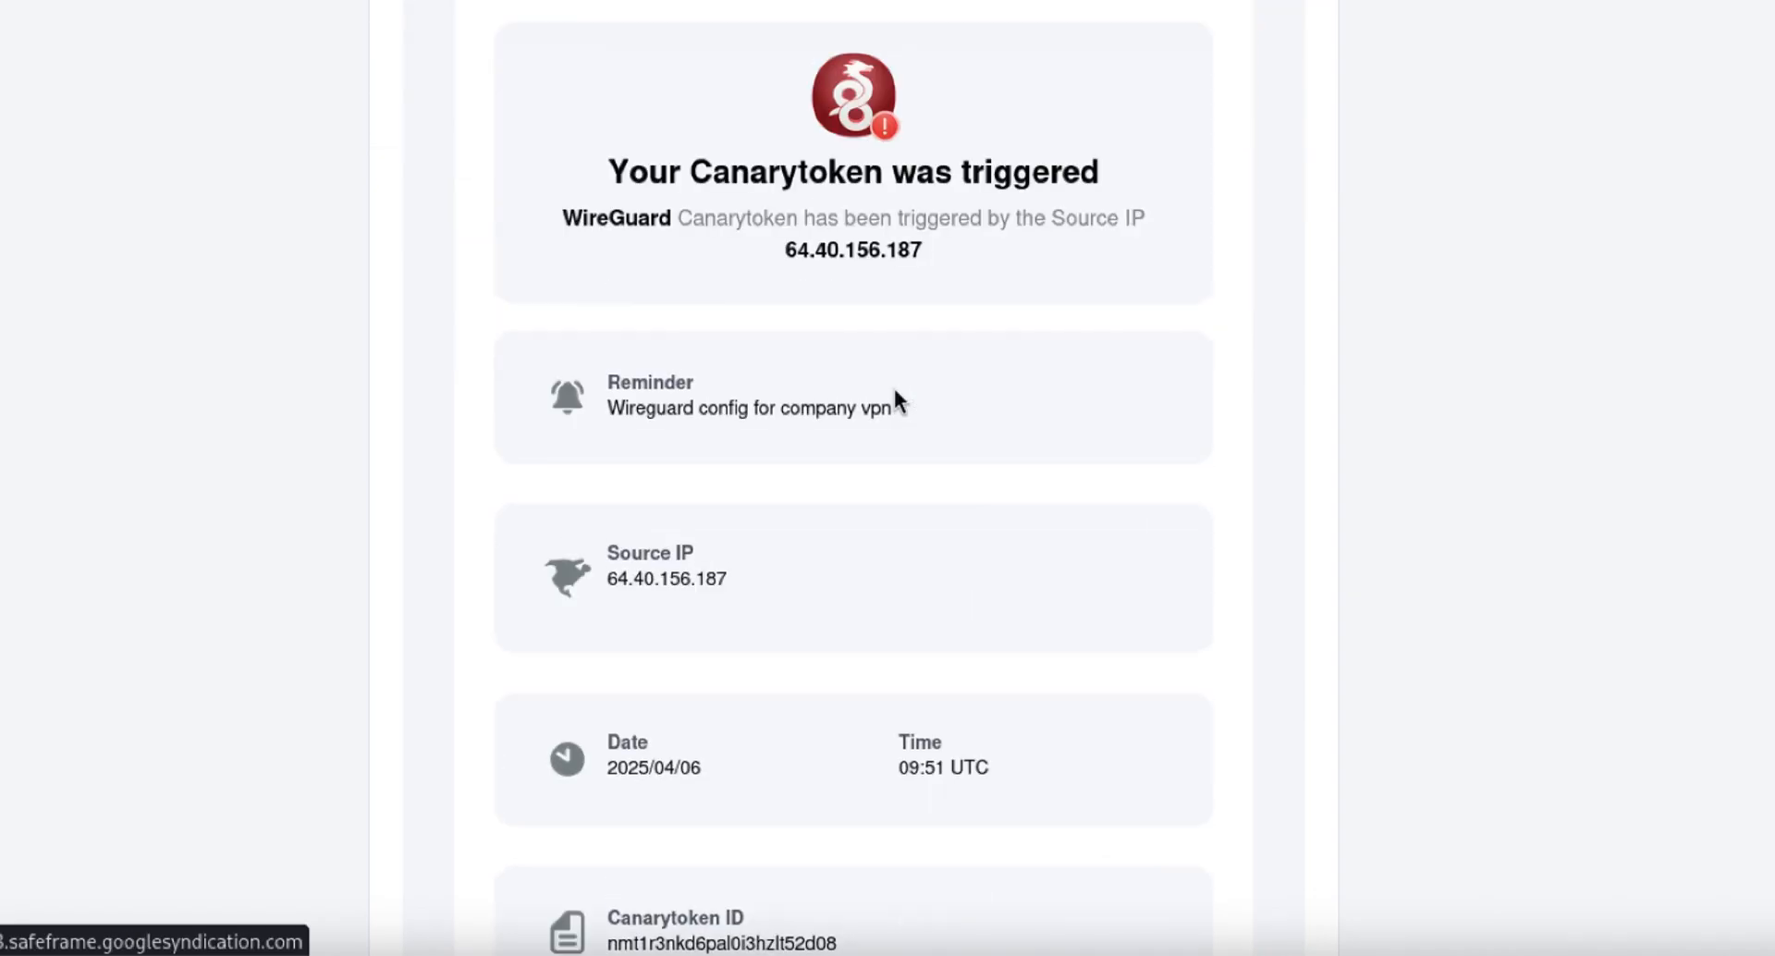
scroll(down, 3)
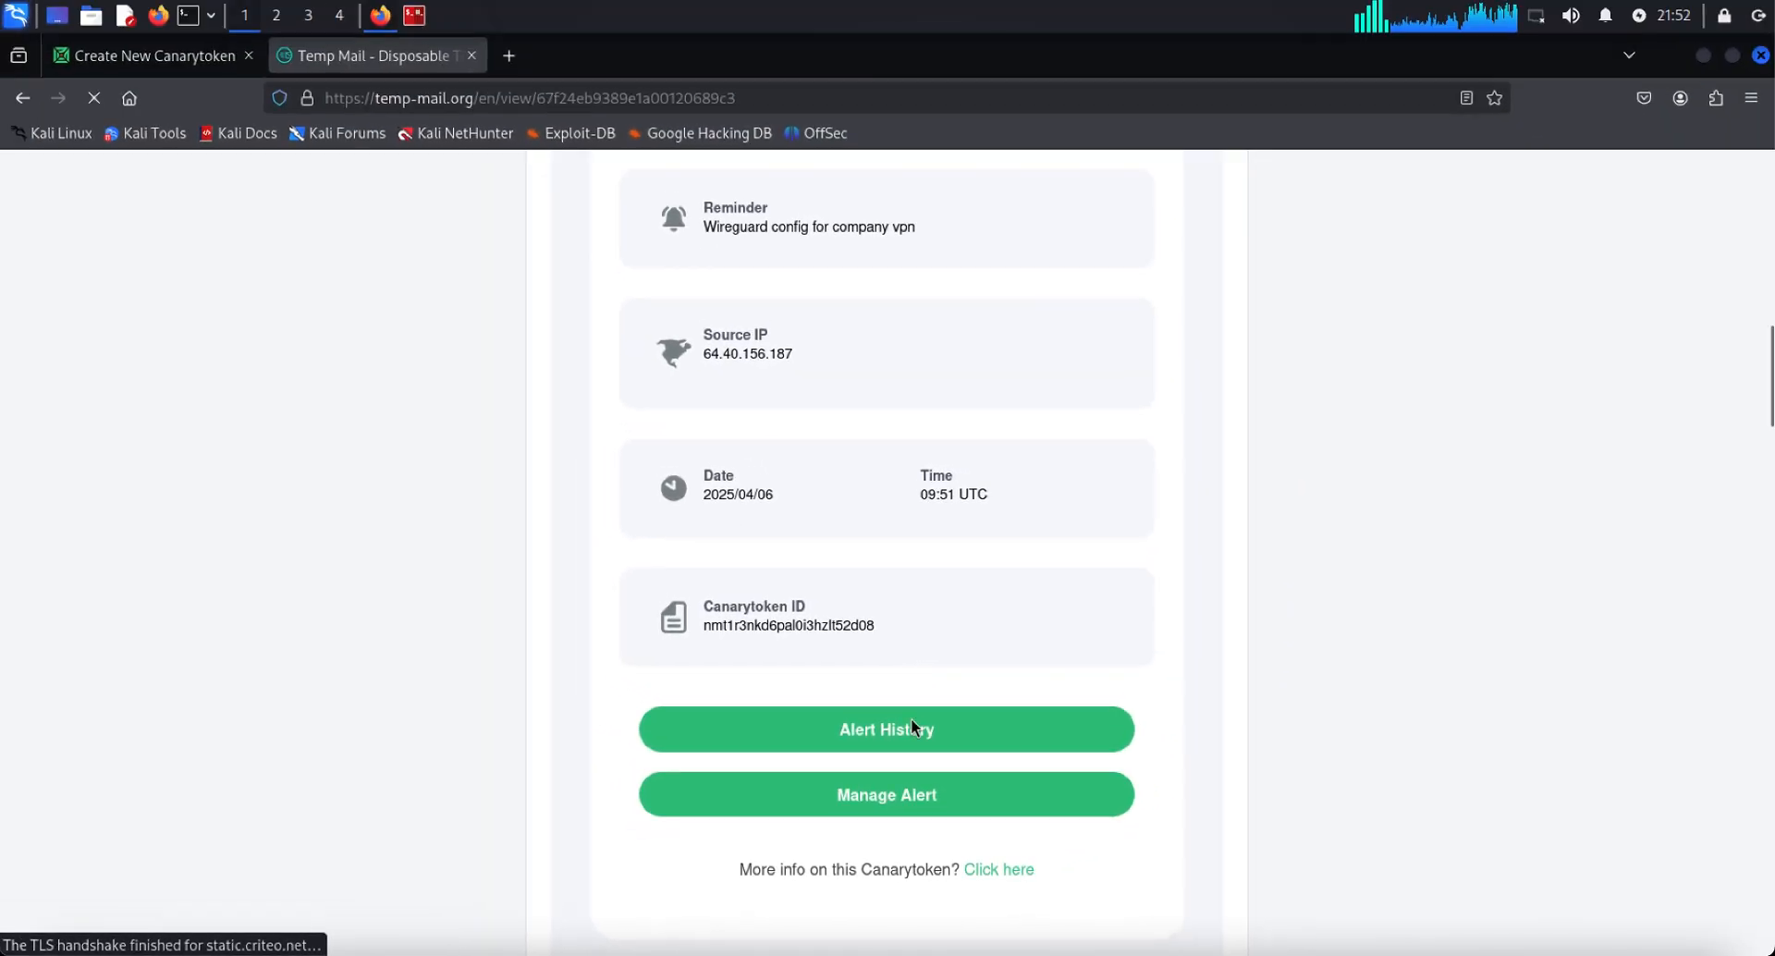
click(885, 729)
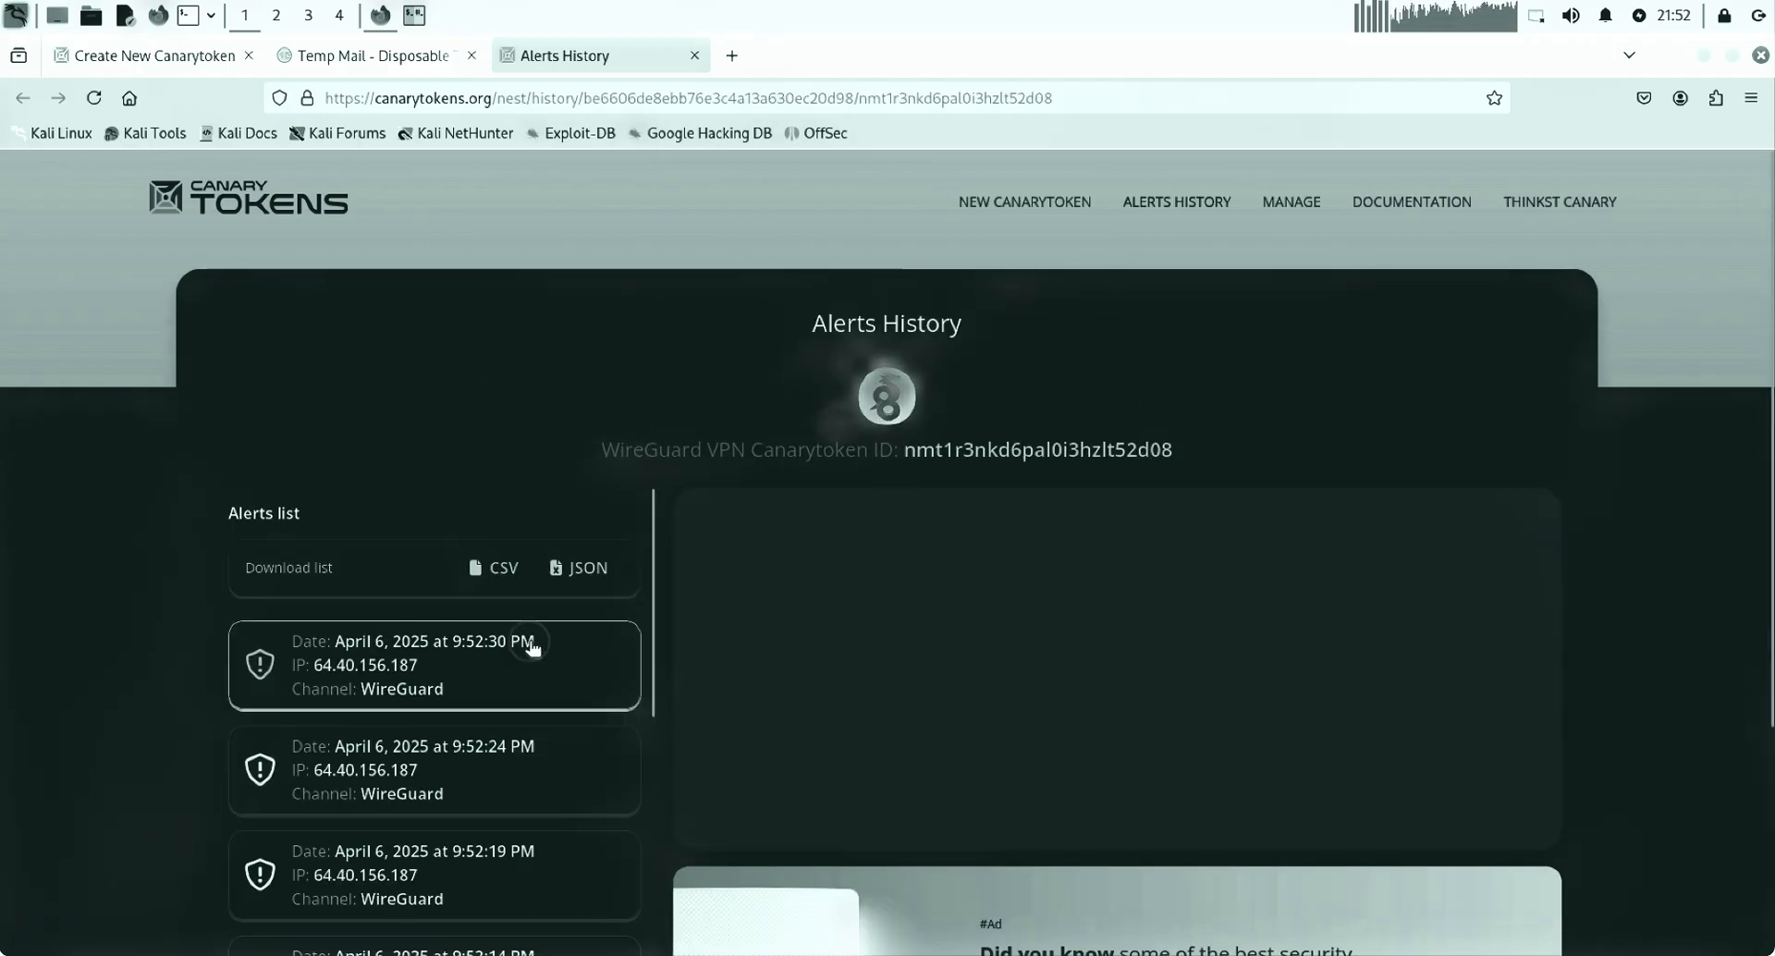
Step: Show the incident info of the newest WireGuard alert from 64.40.156.187
click(432, 666)
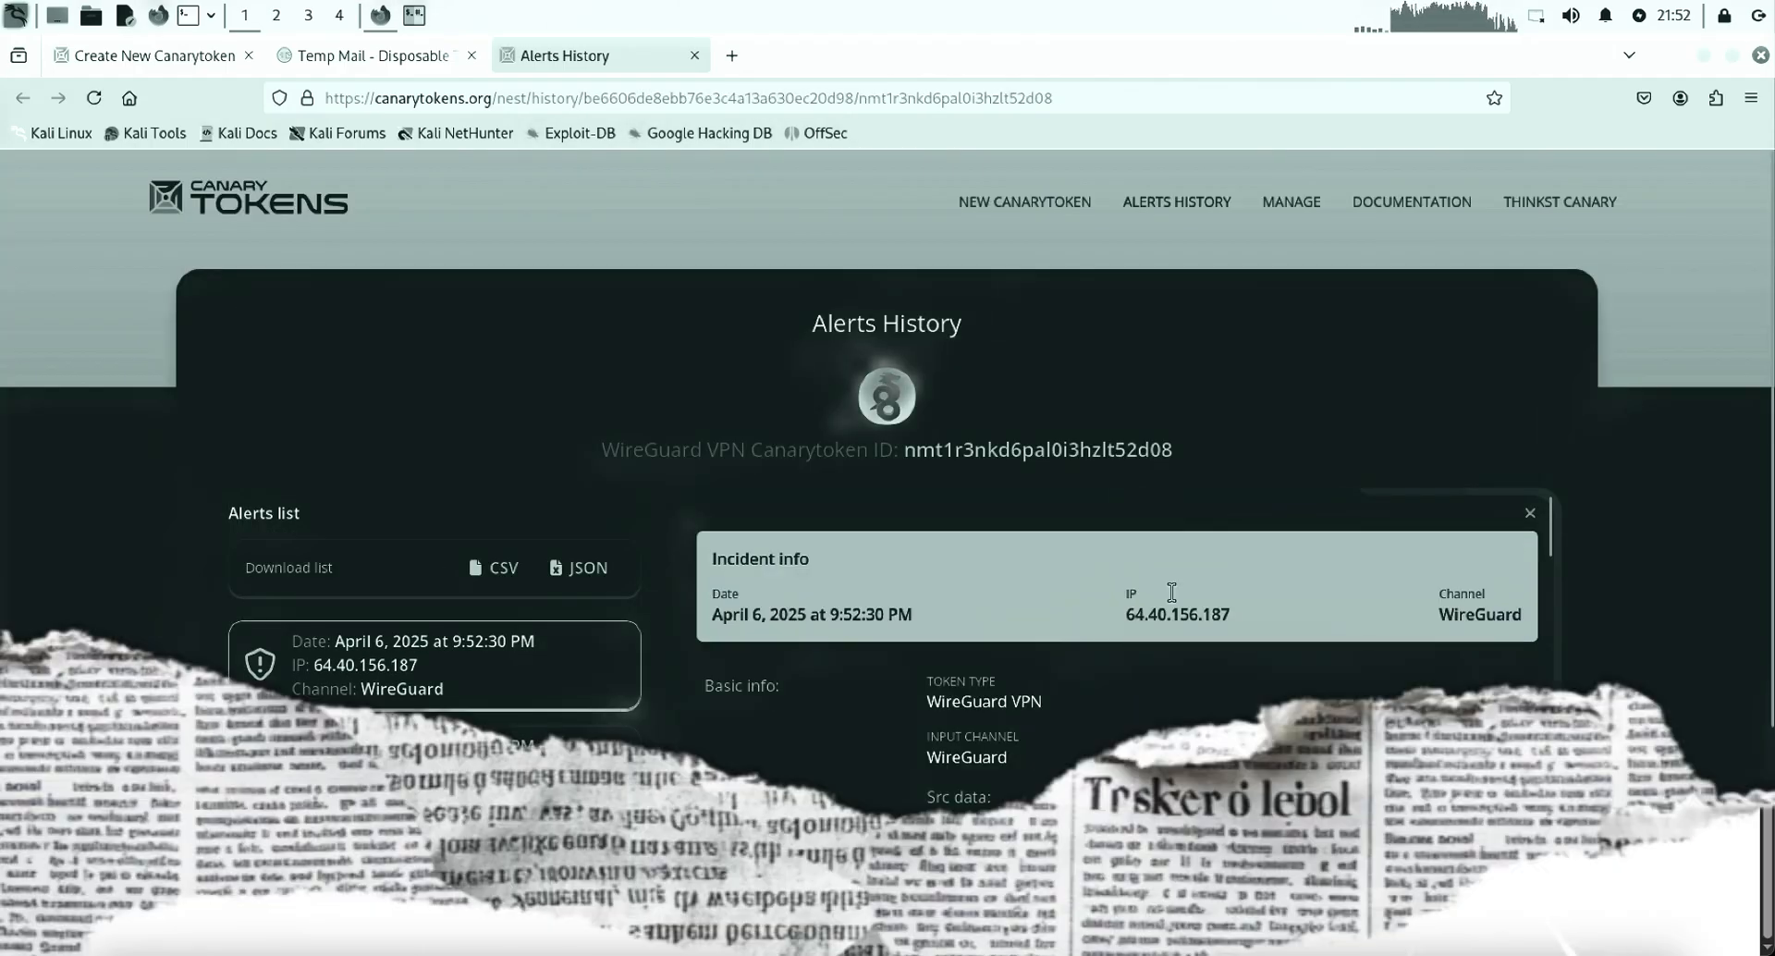
click(148, 54)
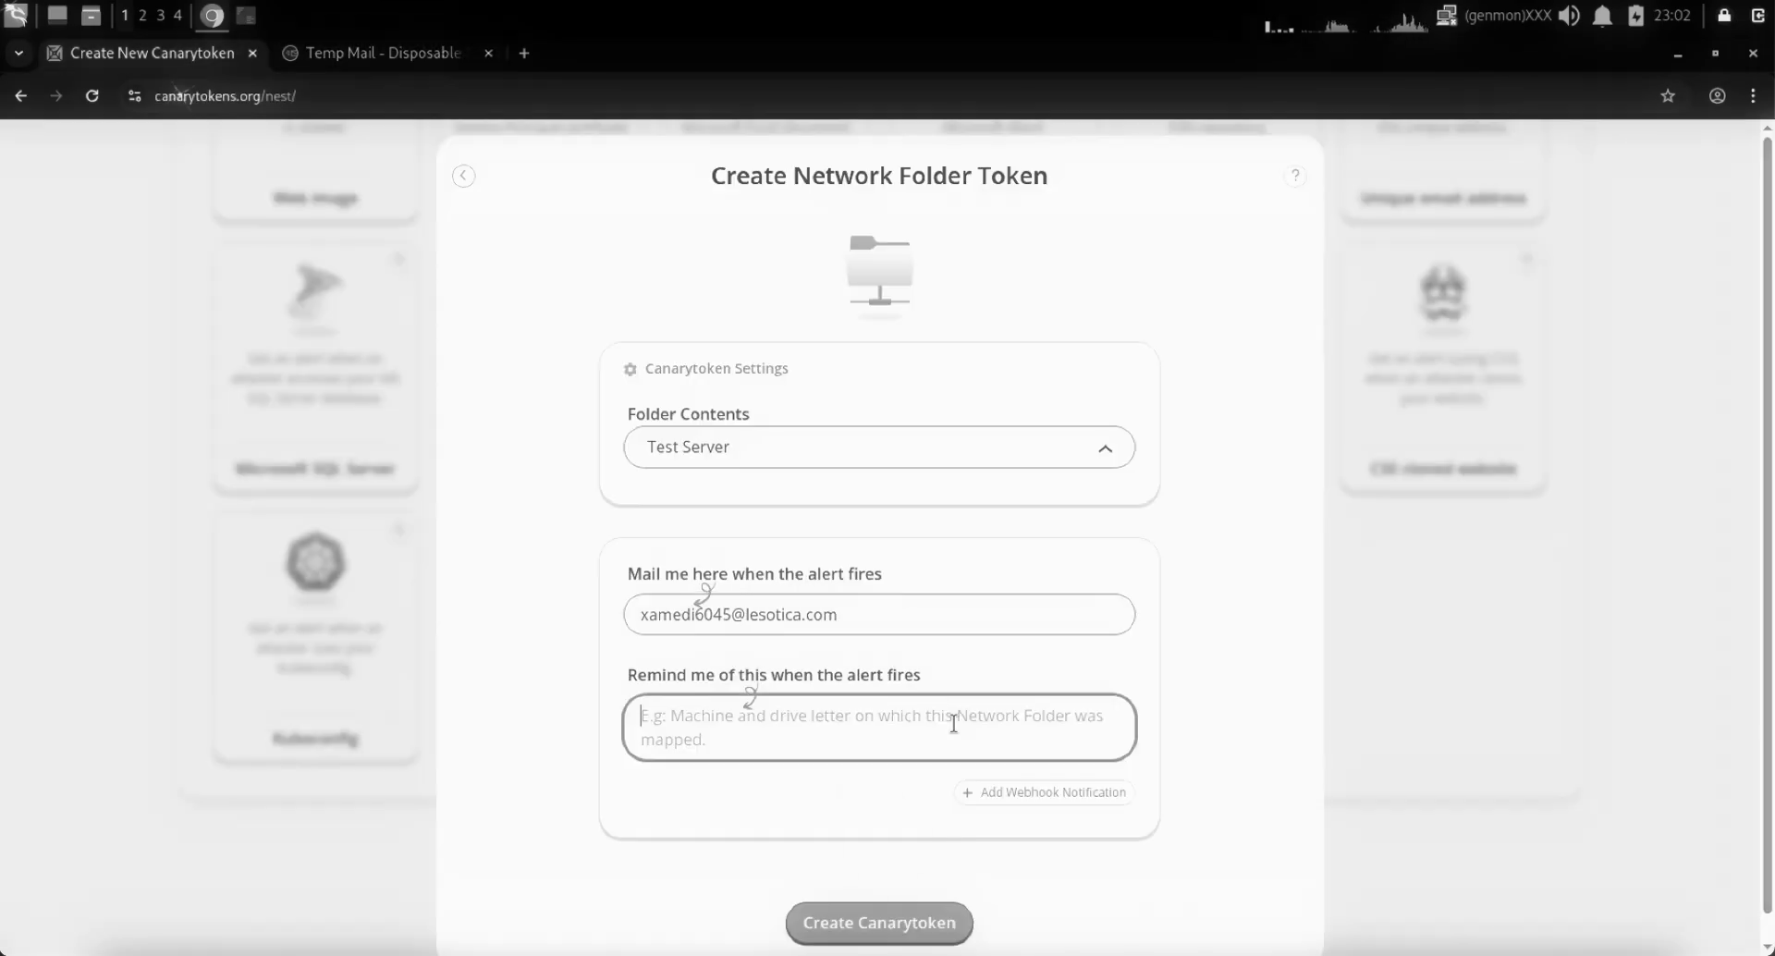
Step: Create the Test Server network folder token, check webdav_creds.txt and sign in at the WebDAV URL
click(877, 922)
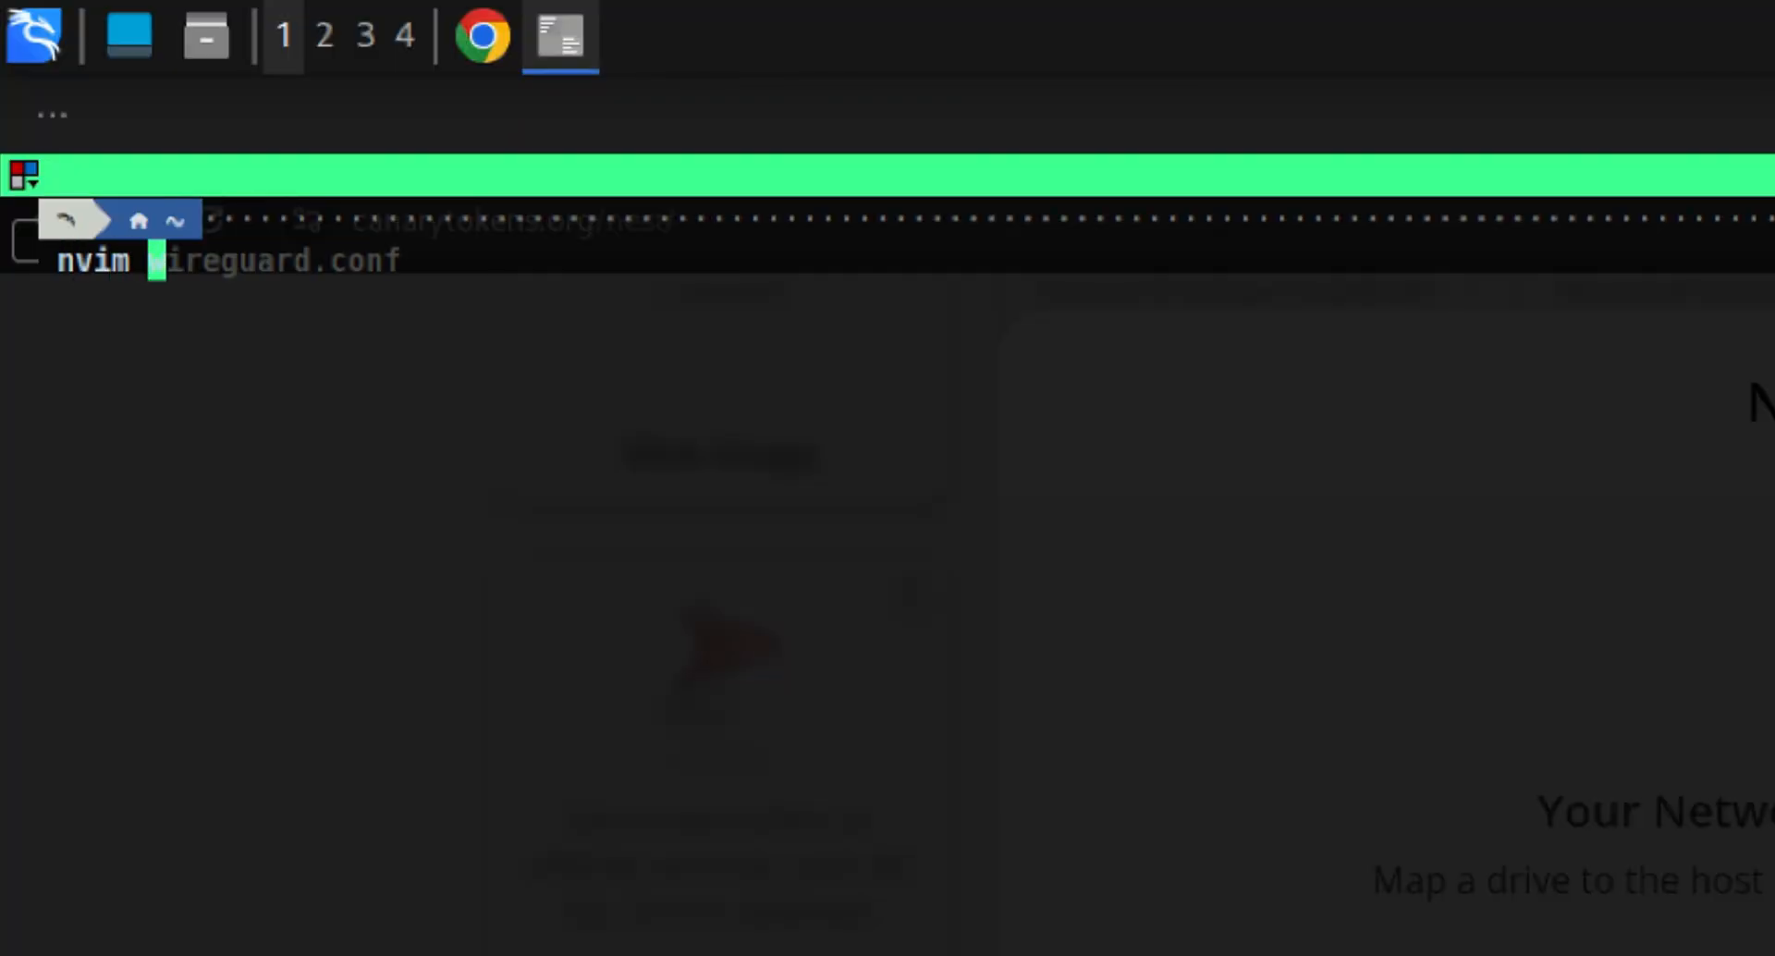
text(webdav_creds.txt)
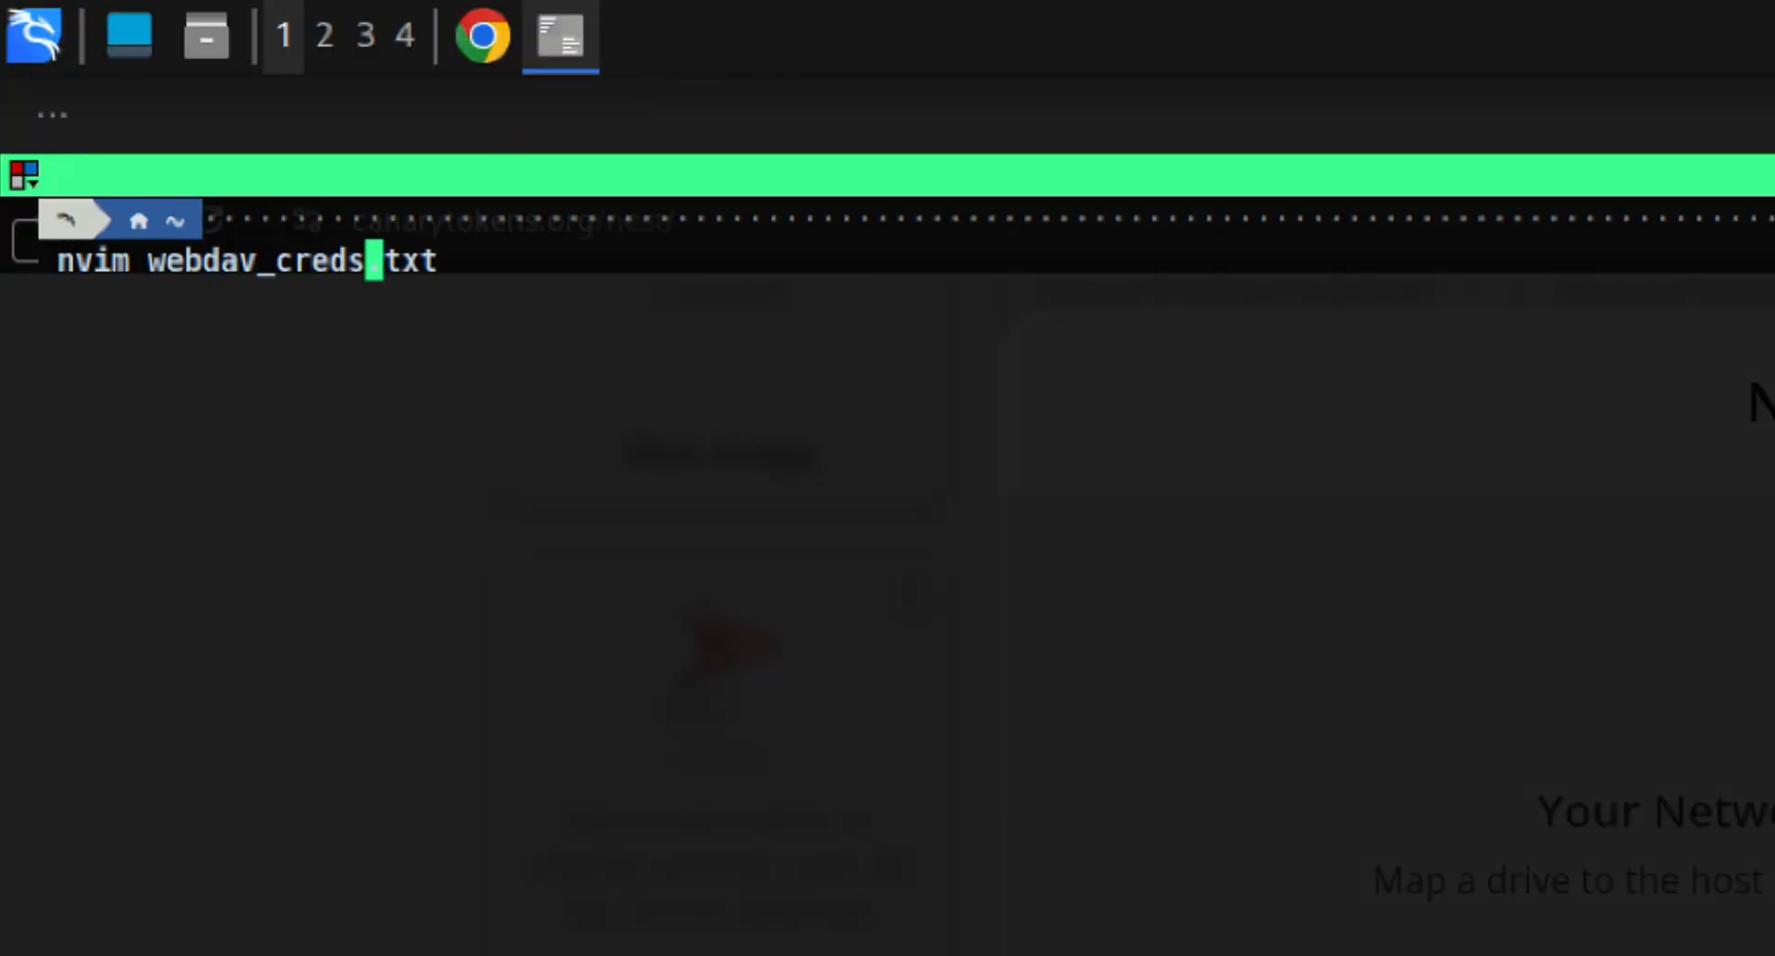
click(480, 36)
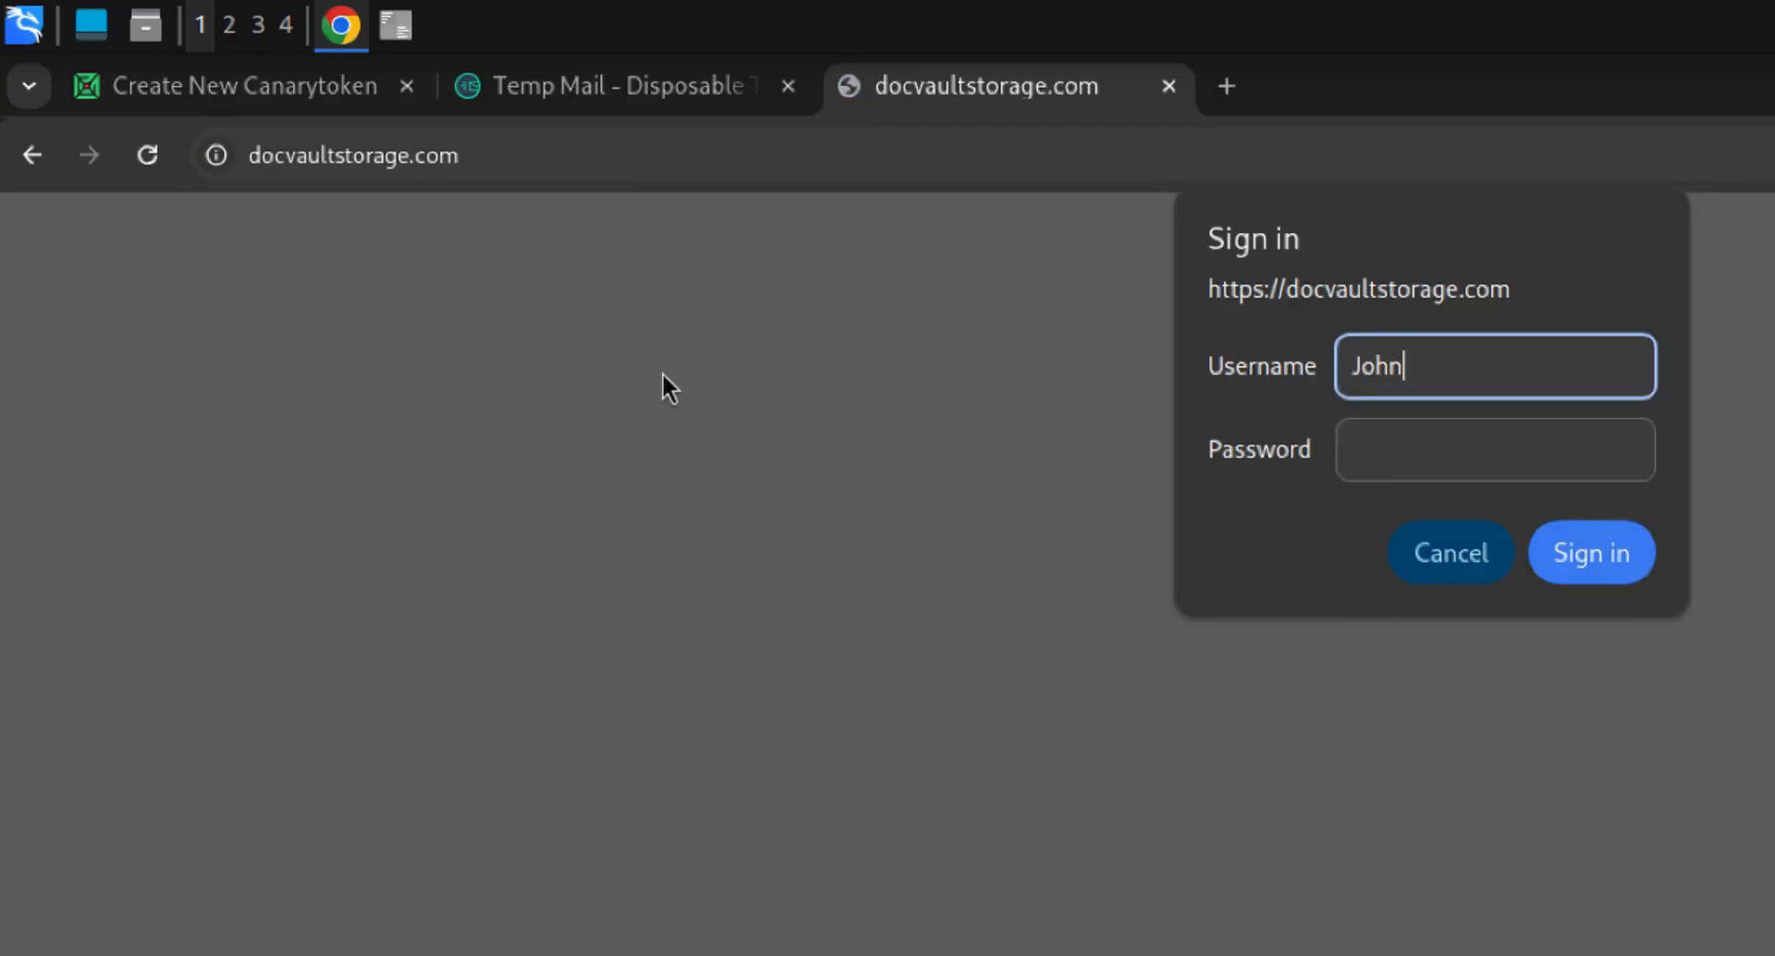
click(1590, 553)
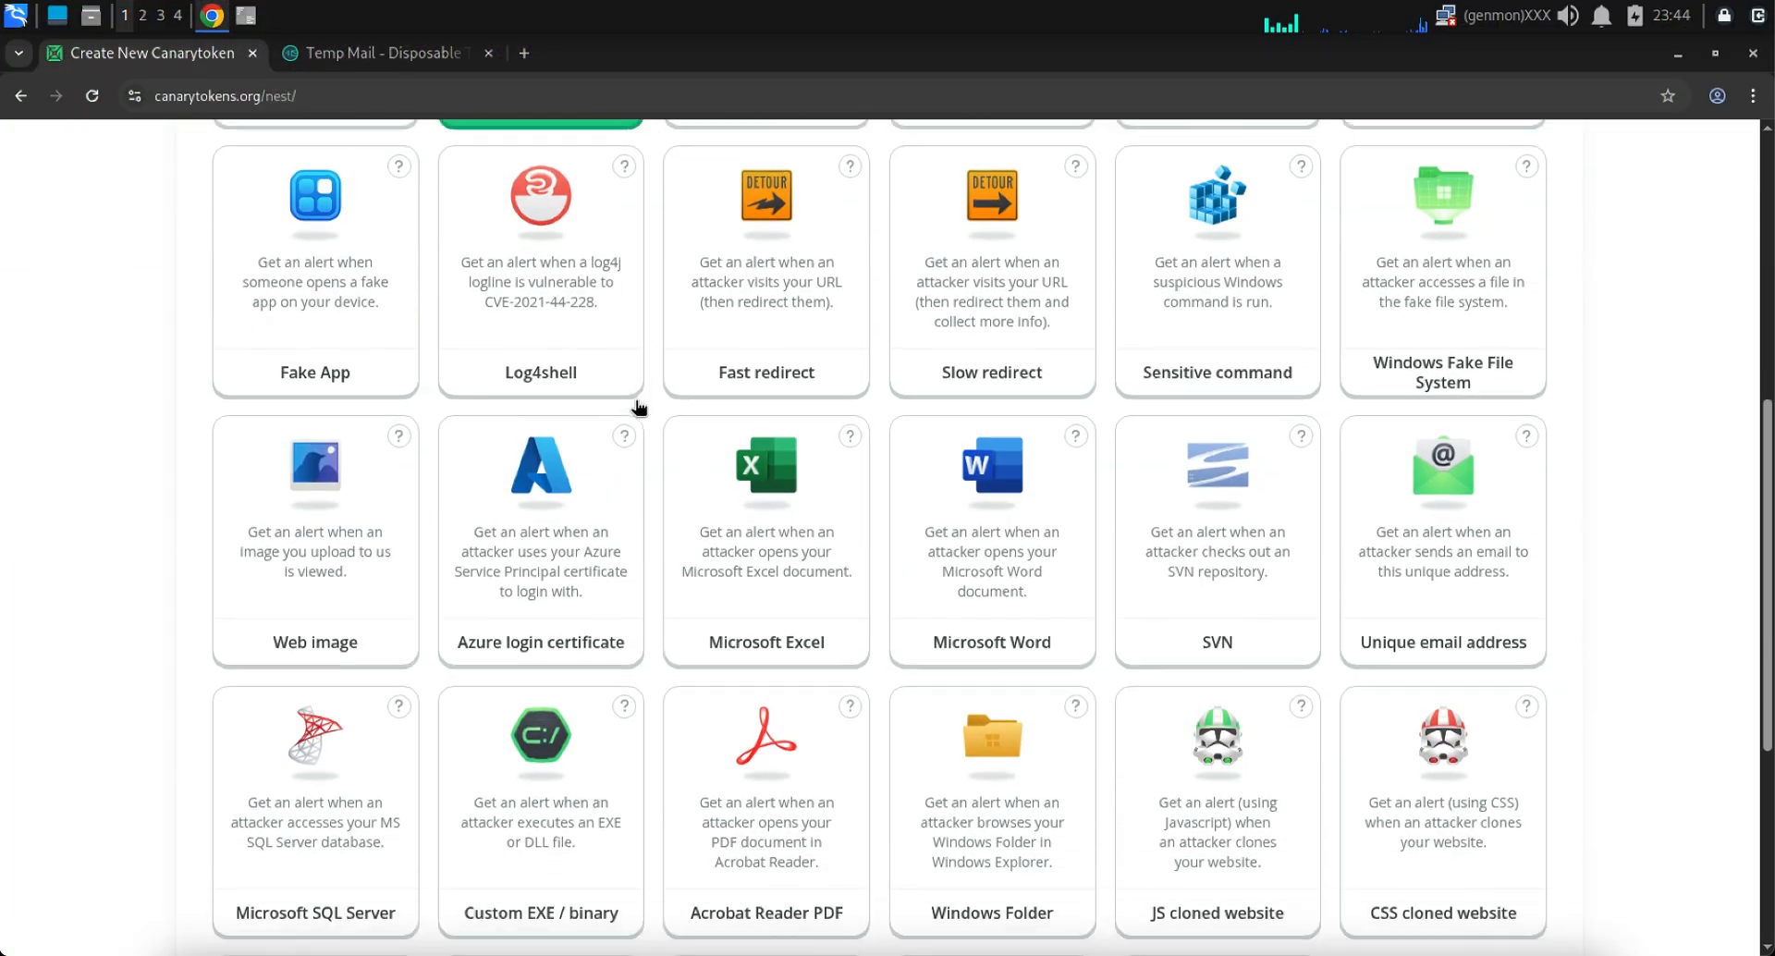
Step: Create an SVN token with the temp mail address and reminder 'SVN'
click(1217, 538)
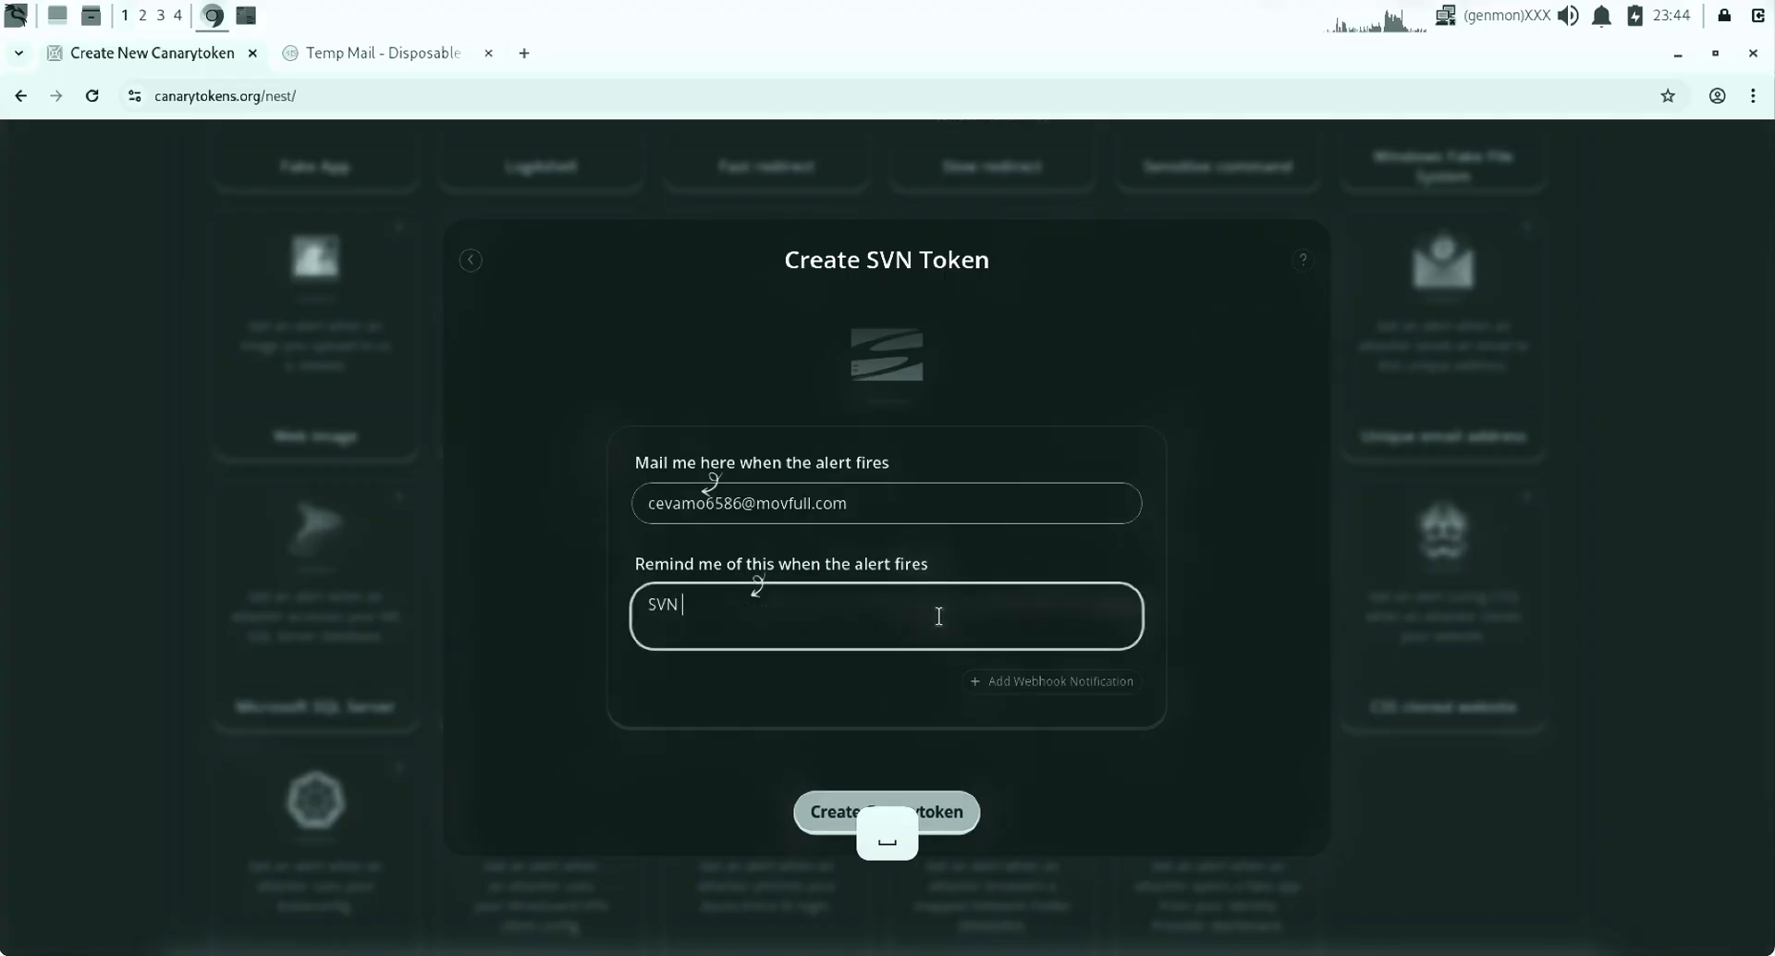
click(886, 812)
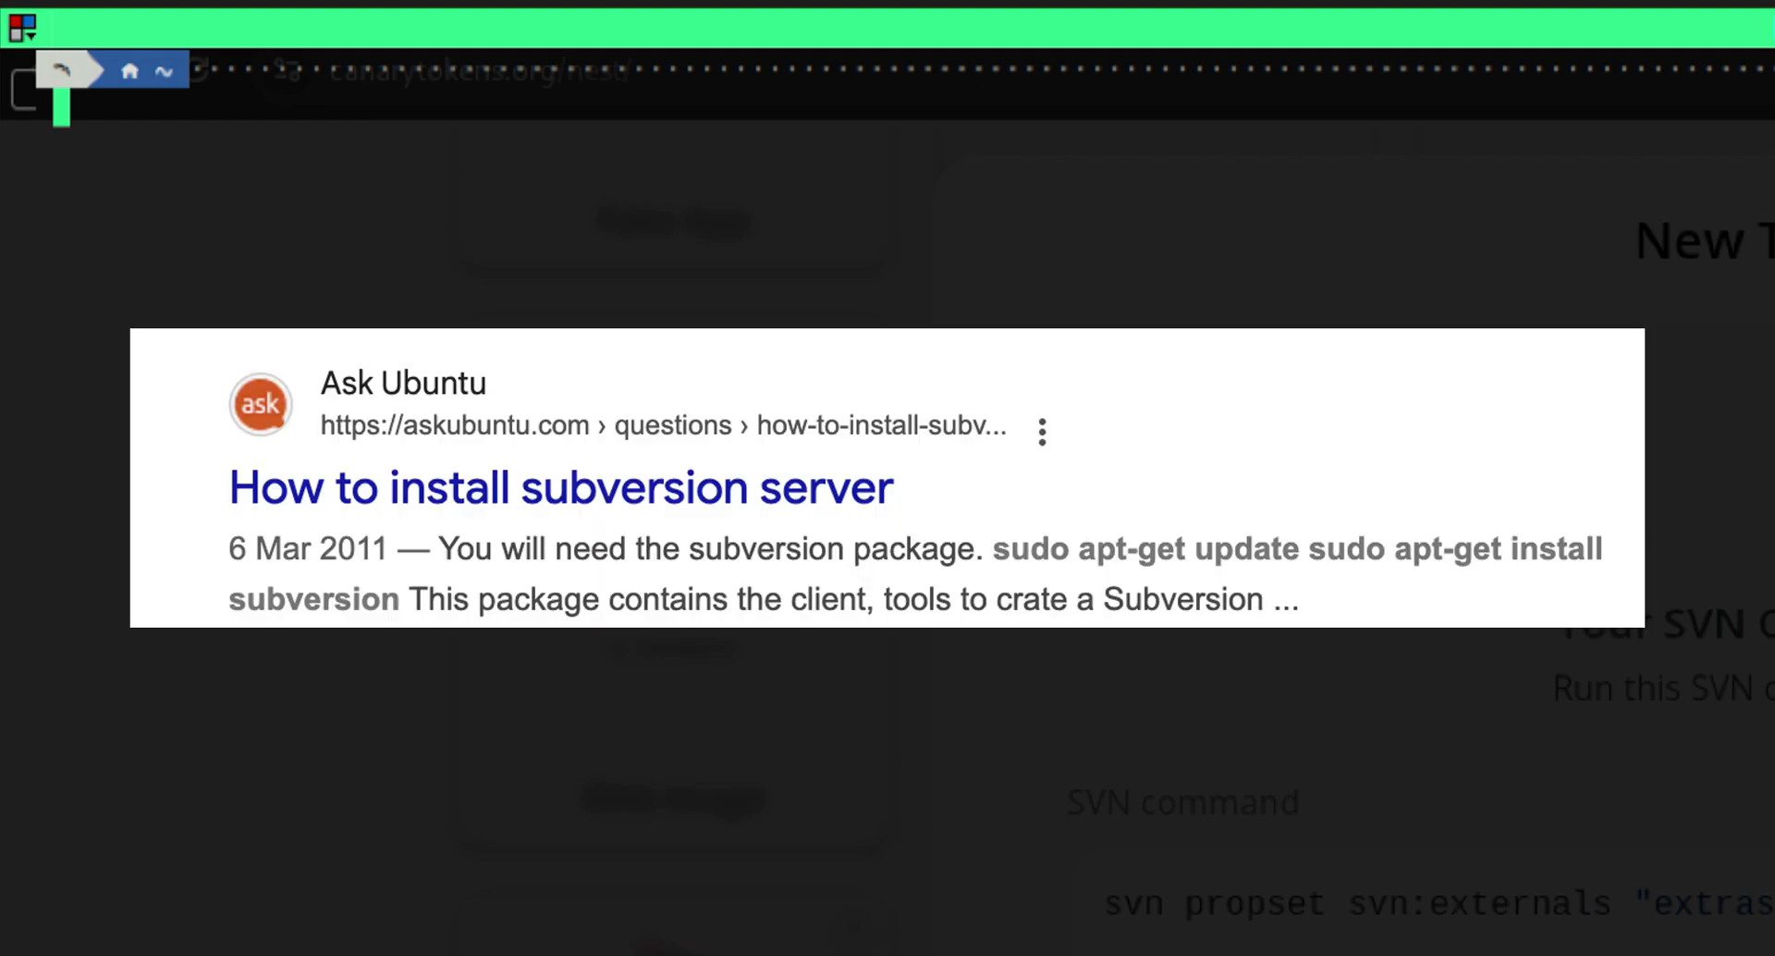
double_click(305, 548)
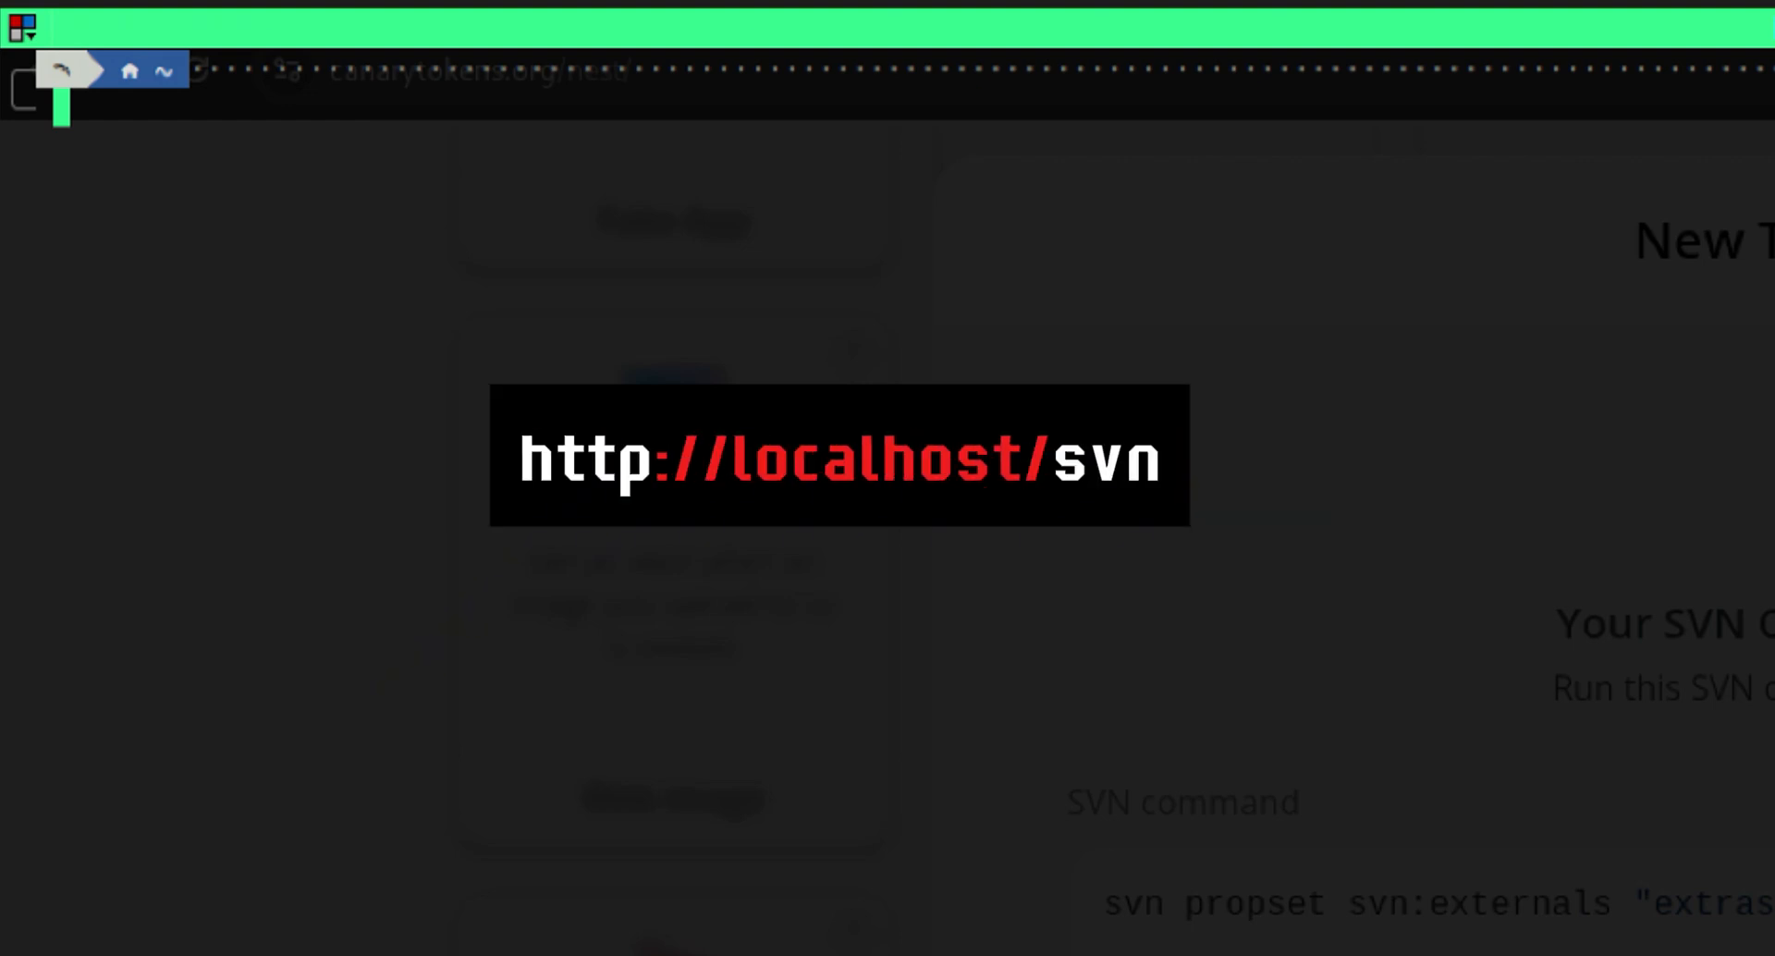
text(mkdir /tmp/attacker)
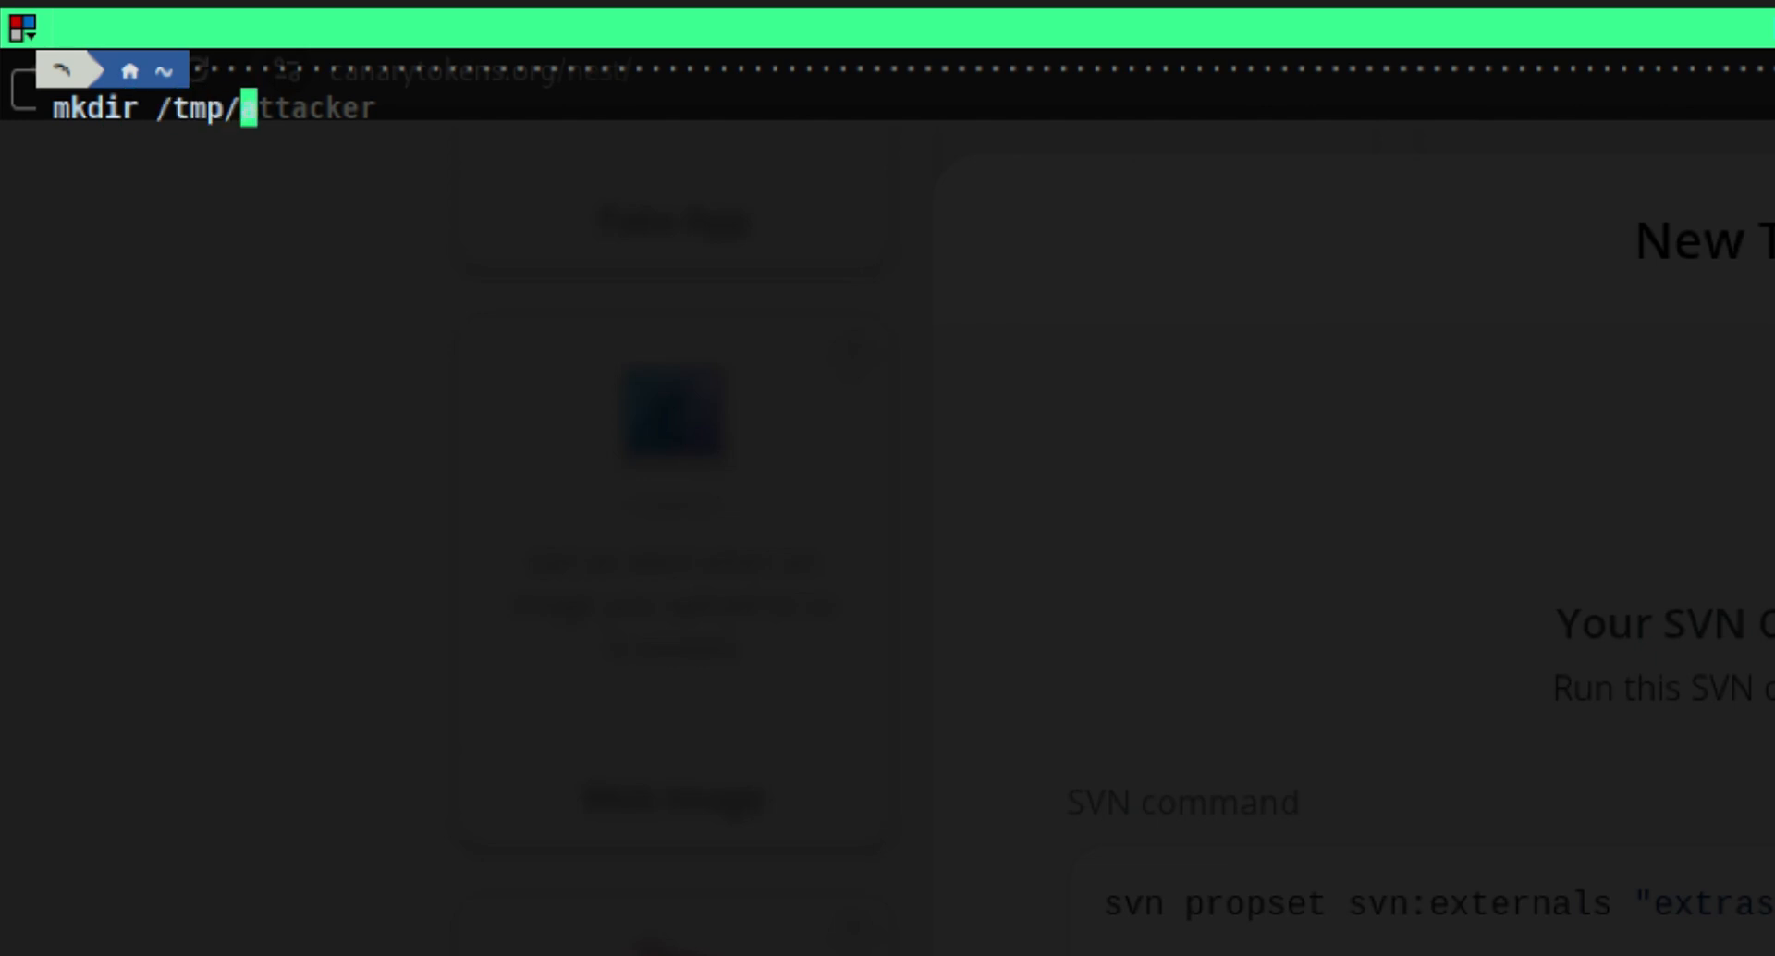
key(Return)
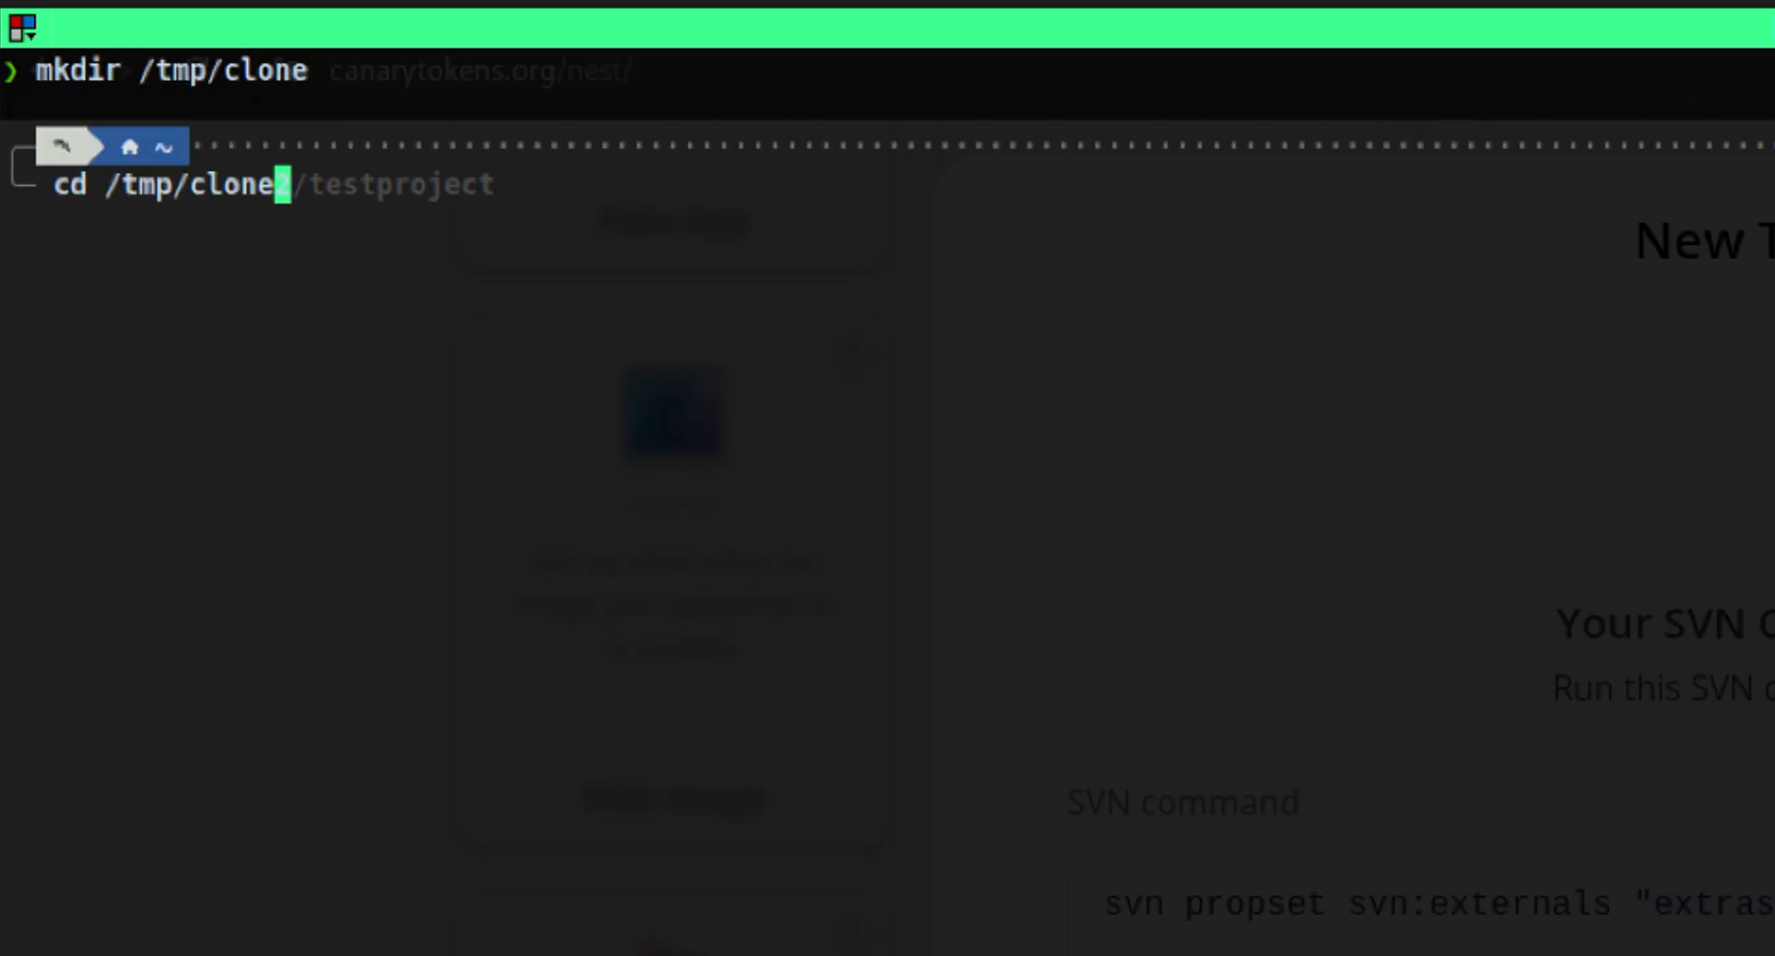
key(Return)
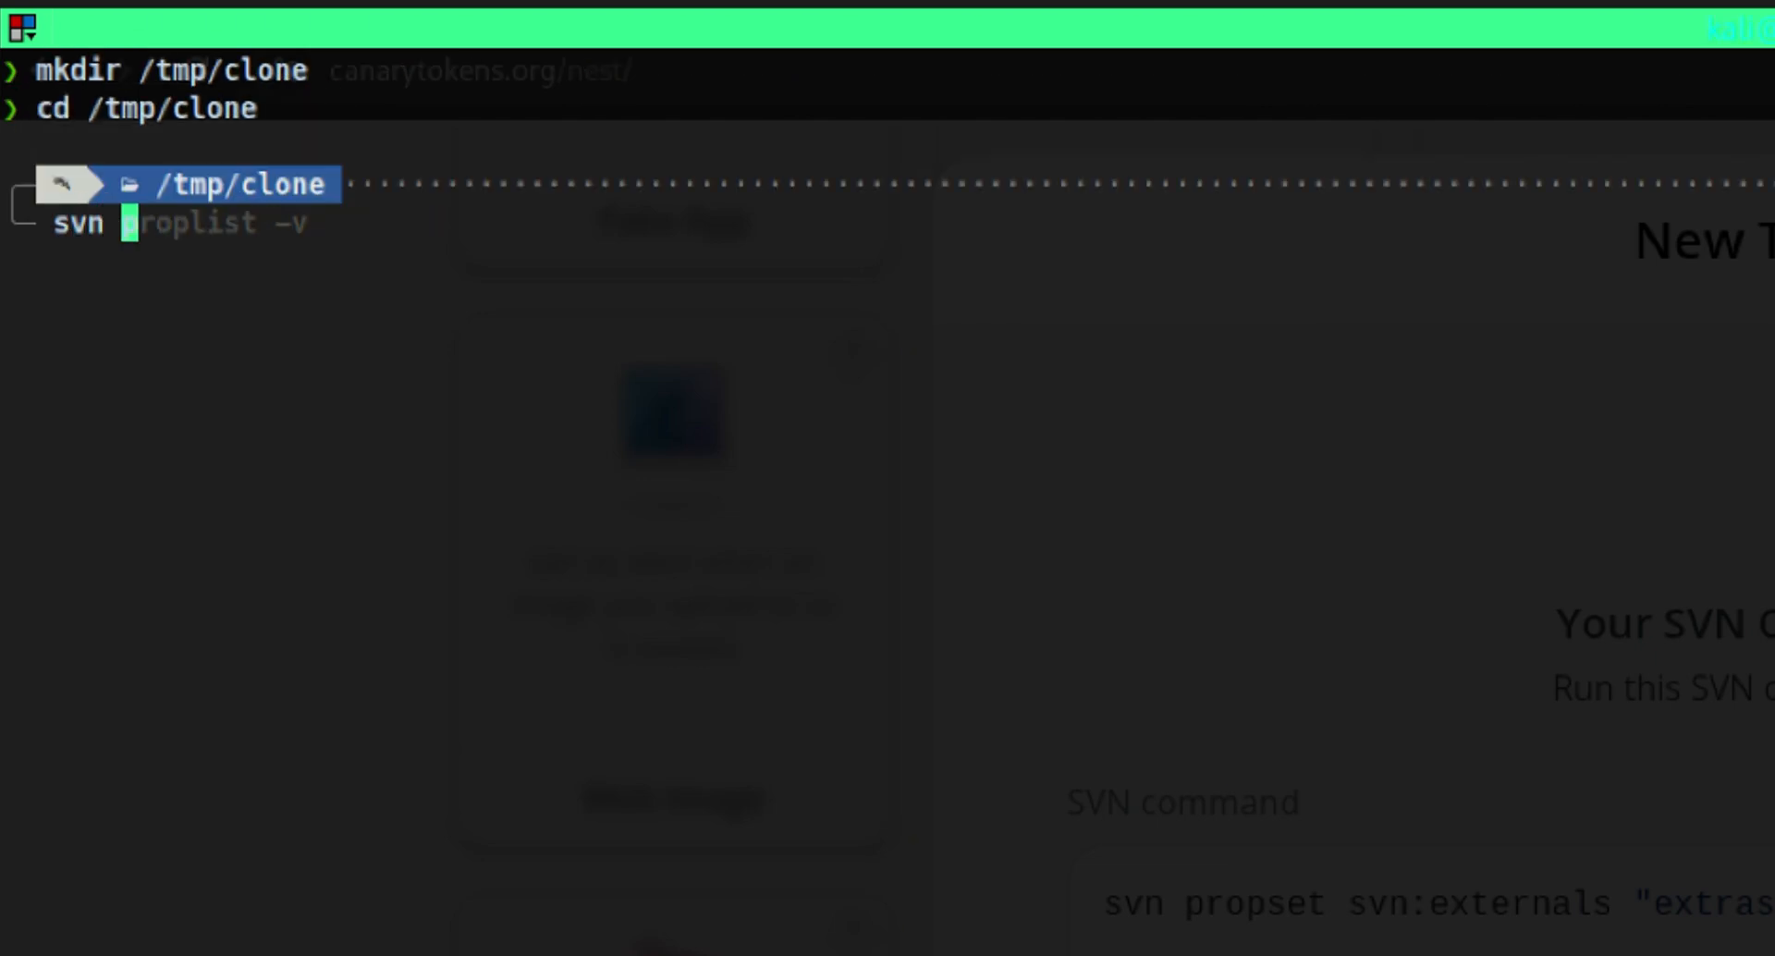
text(checkout http://localhost/svn/testproject)
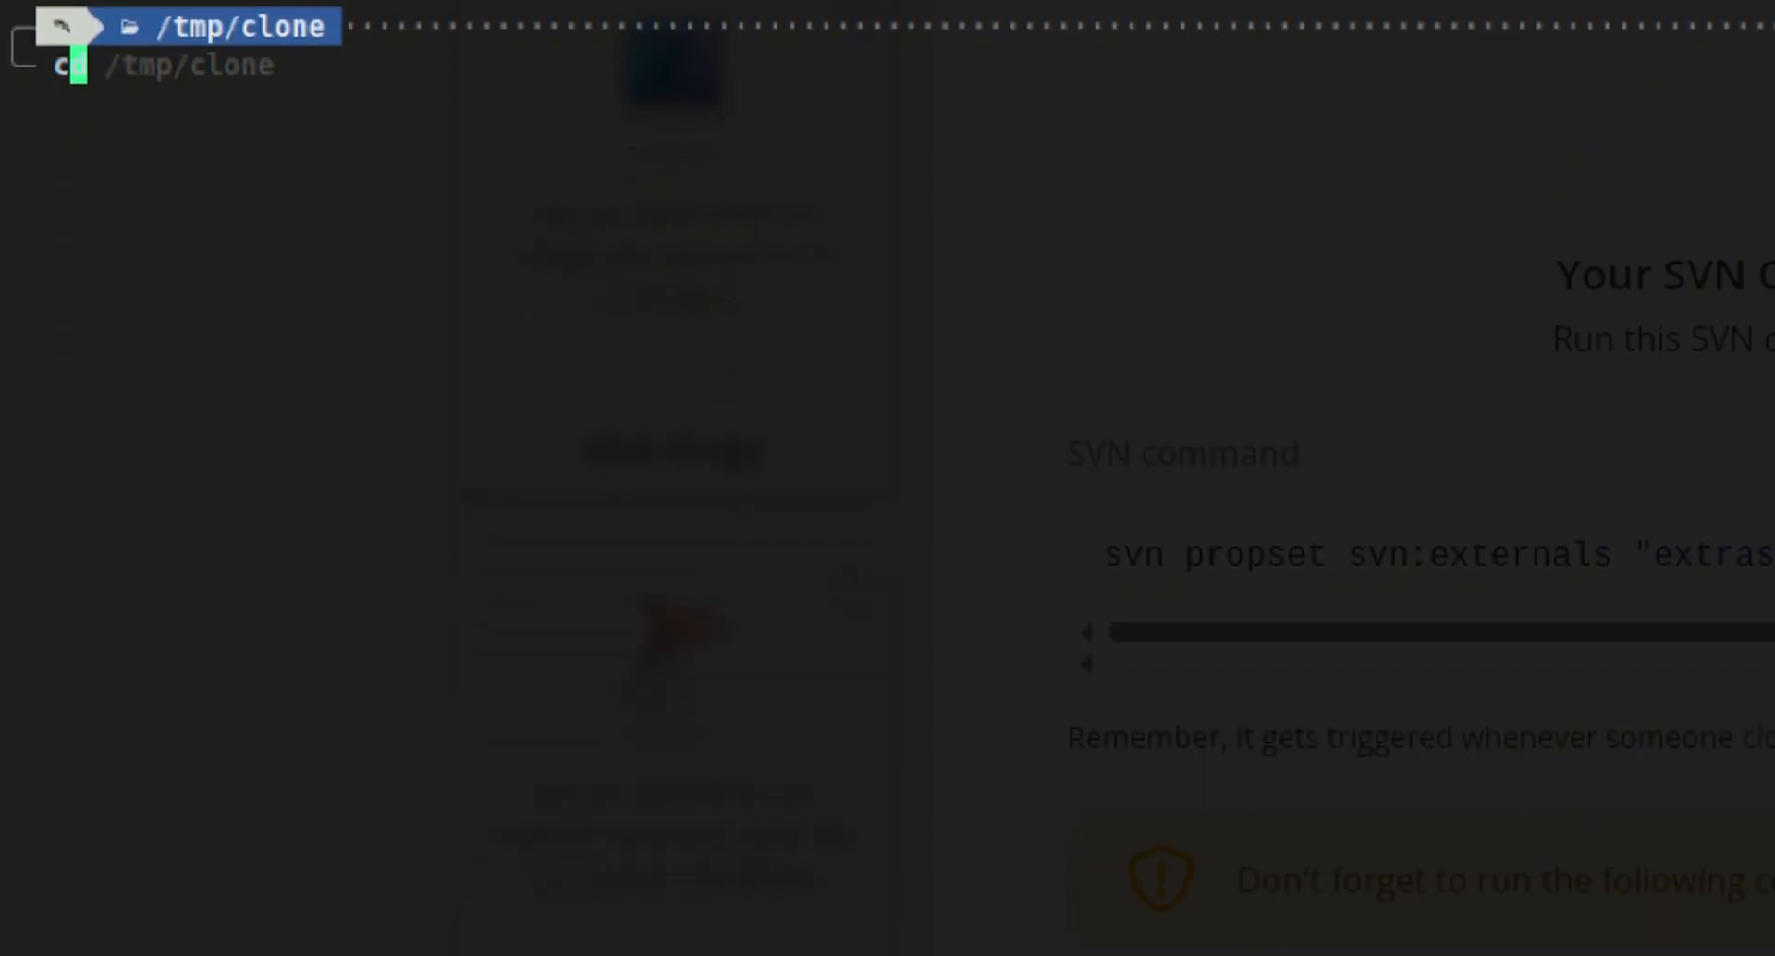
text(svn status)
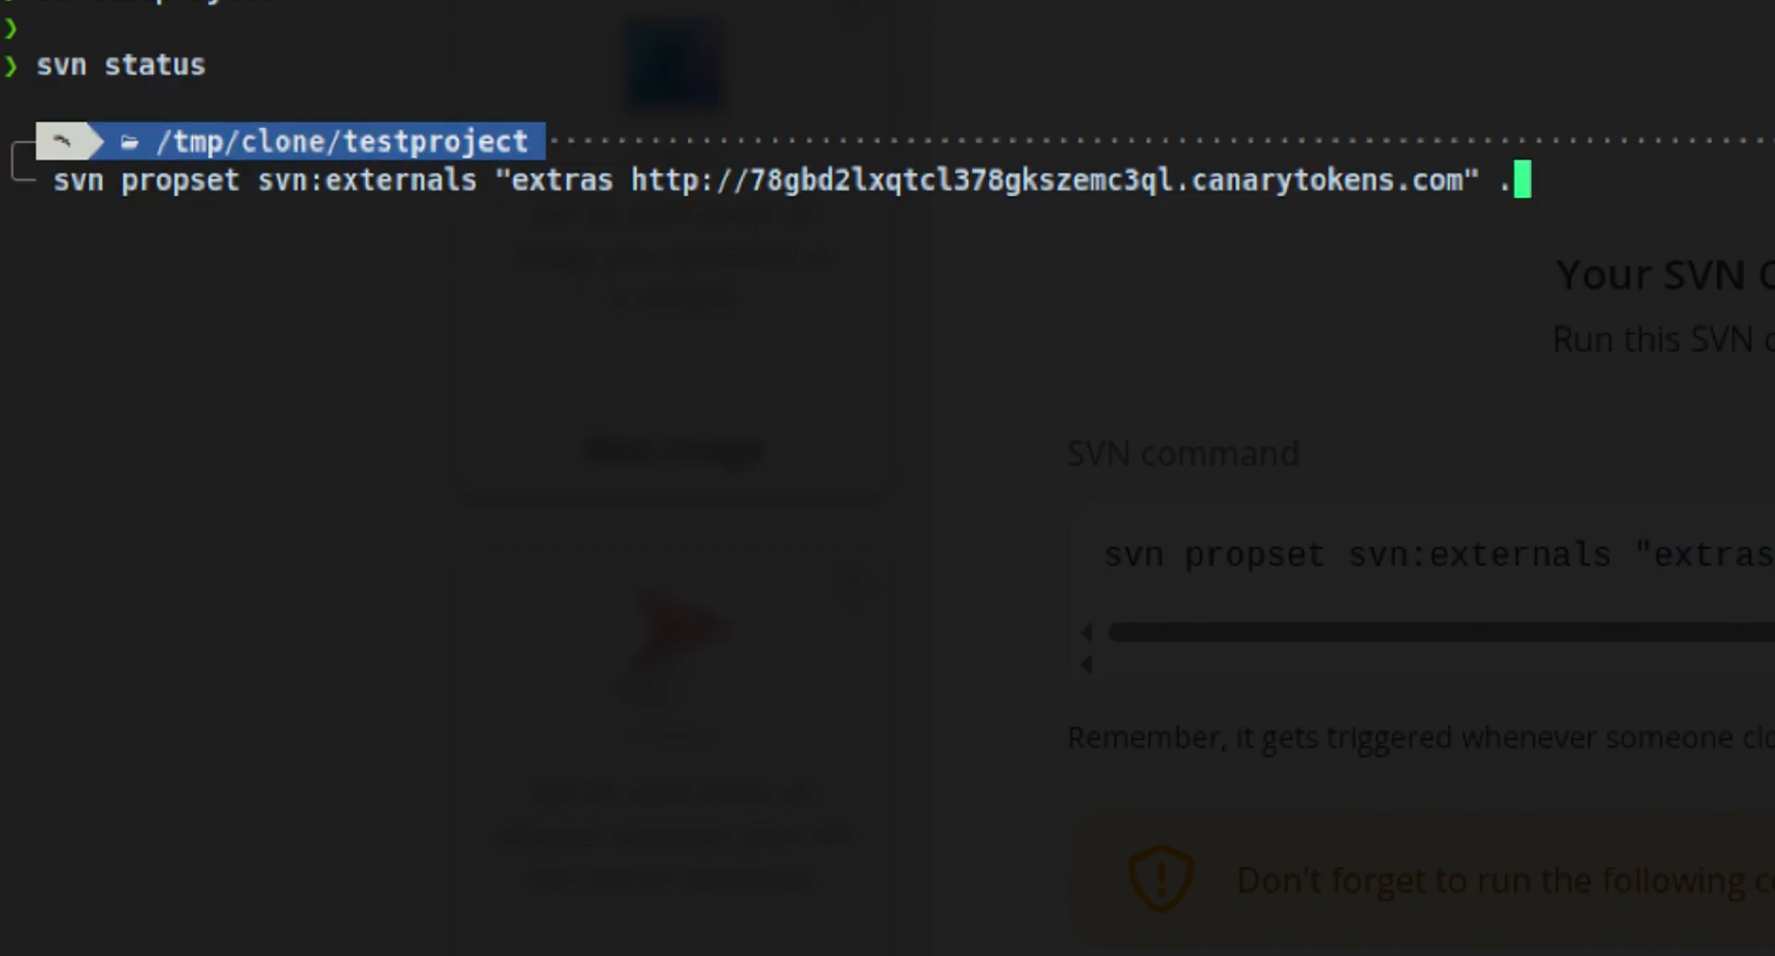
Step: Set the svn:externals property to the token URL and commit it as revision 4
key(Return)
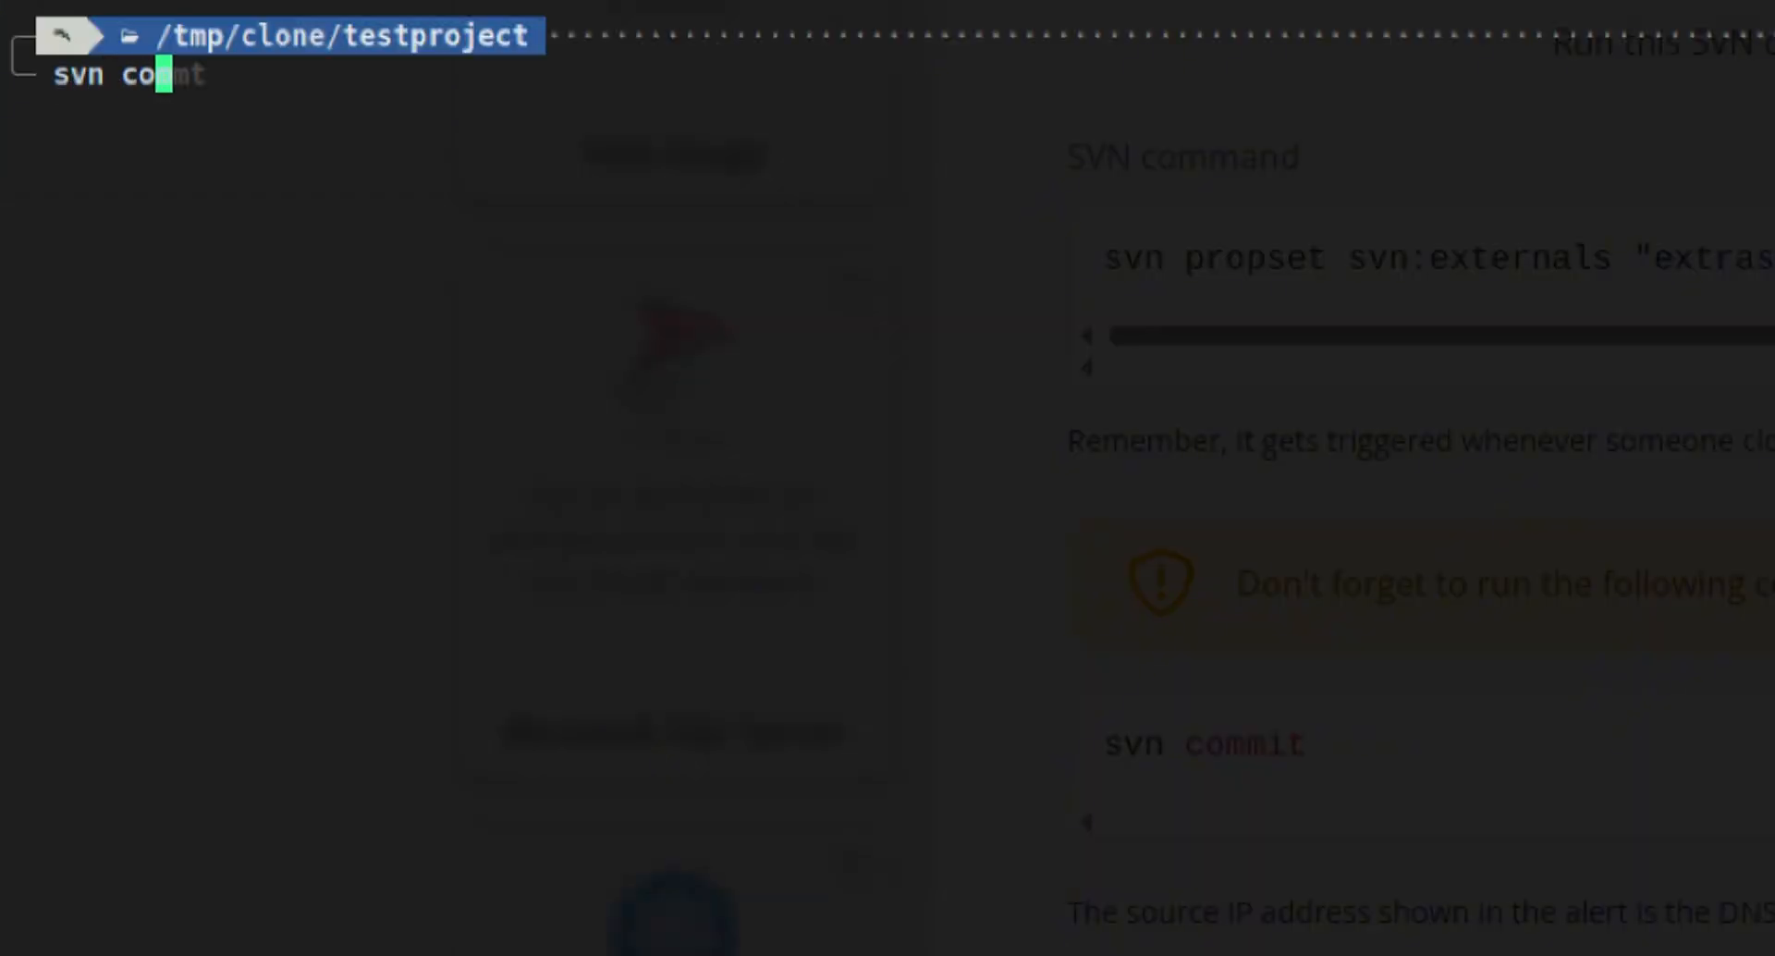
key(Return)
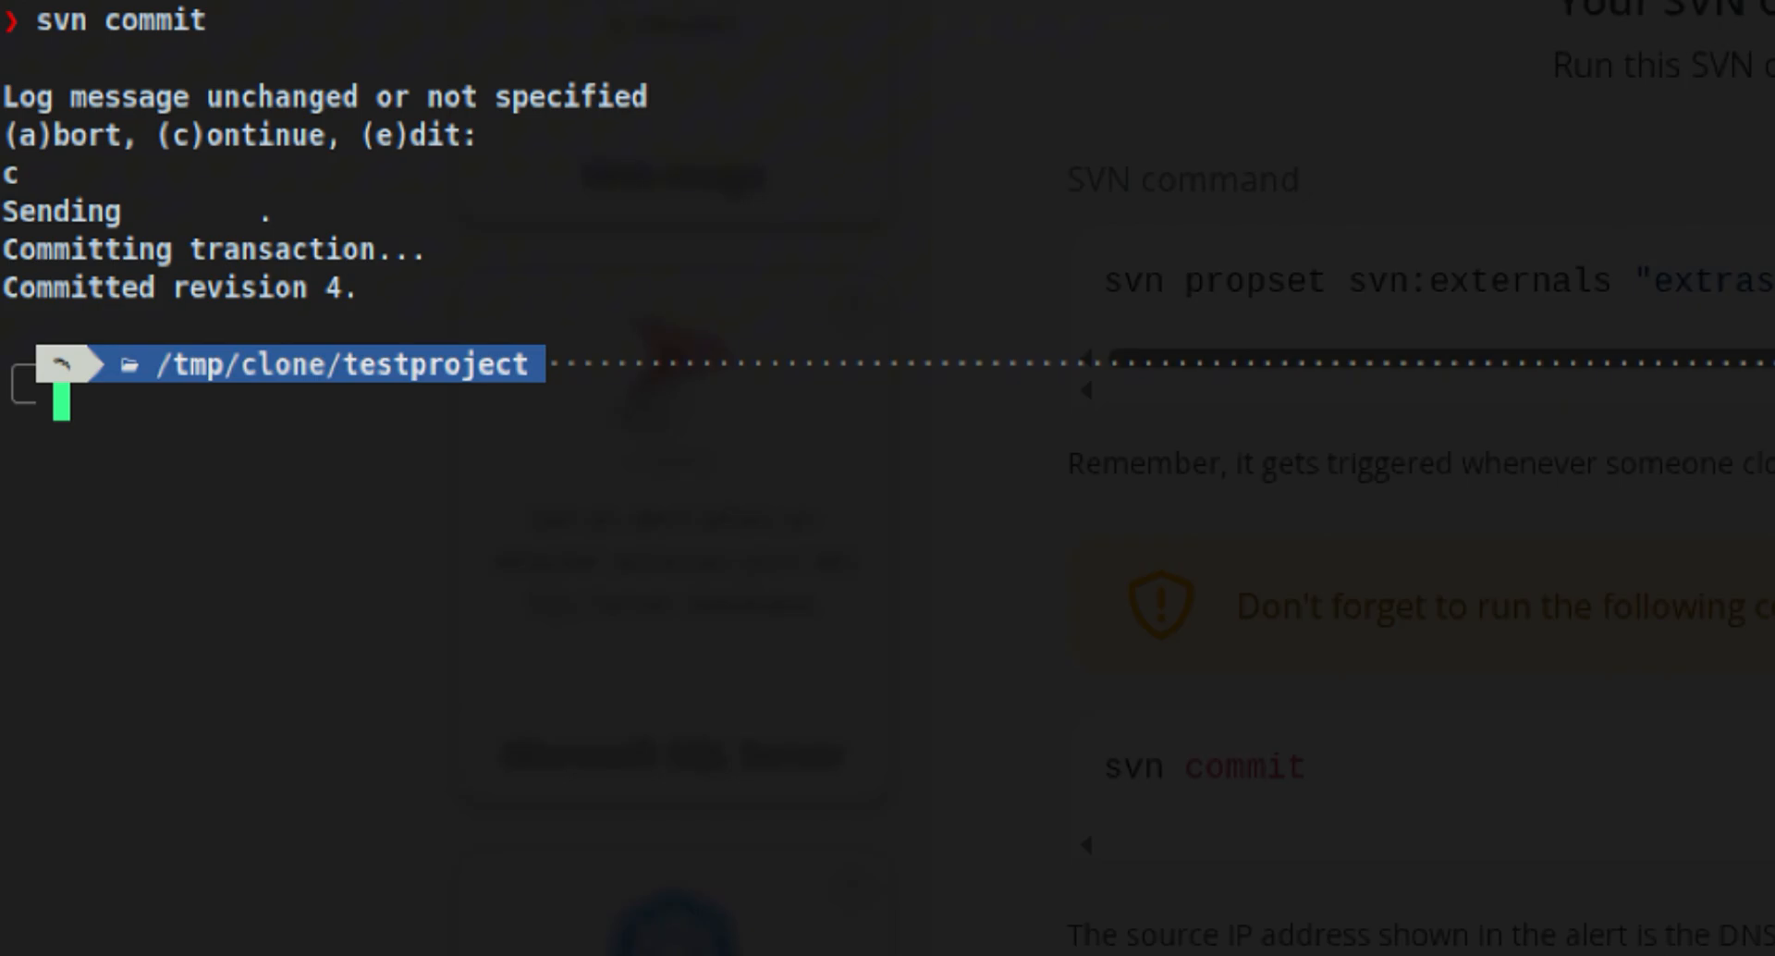
text(snmpwalk -v1 -c public 10.10.11.248 NET-SNMP-EXTEND-MIB::nsExtendObjects)
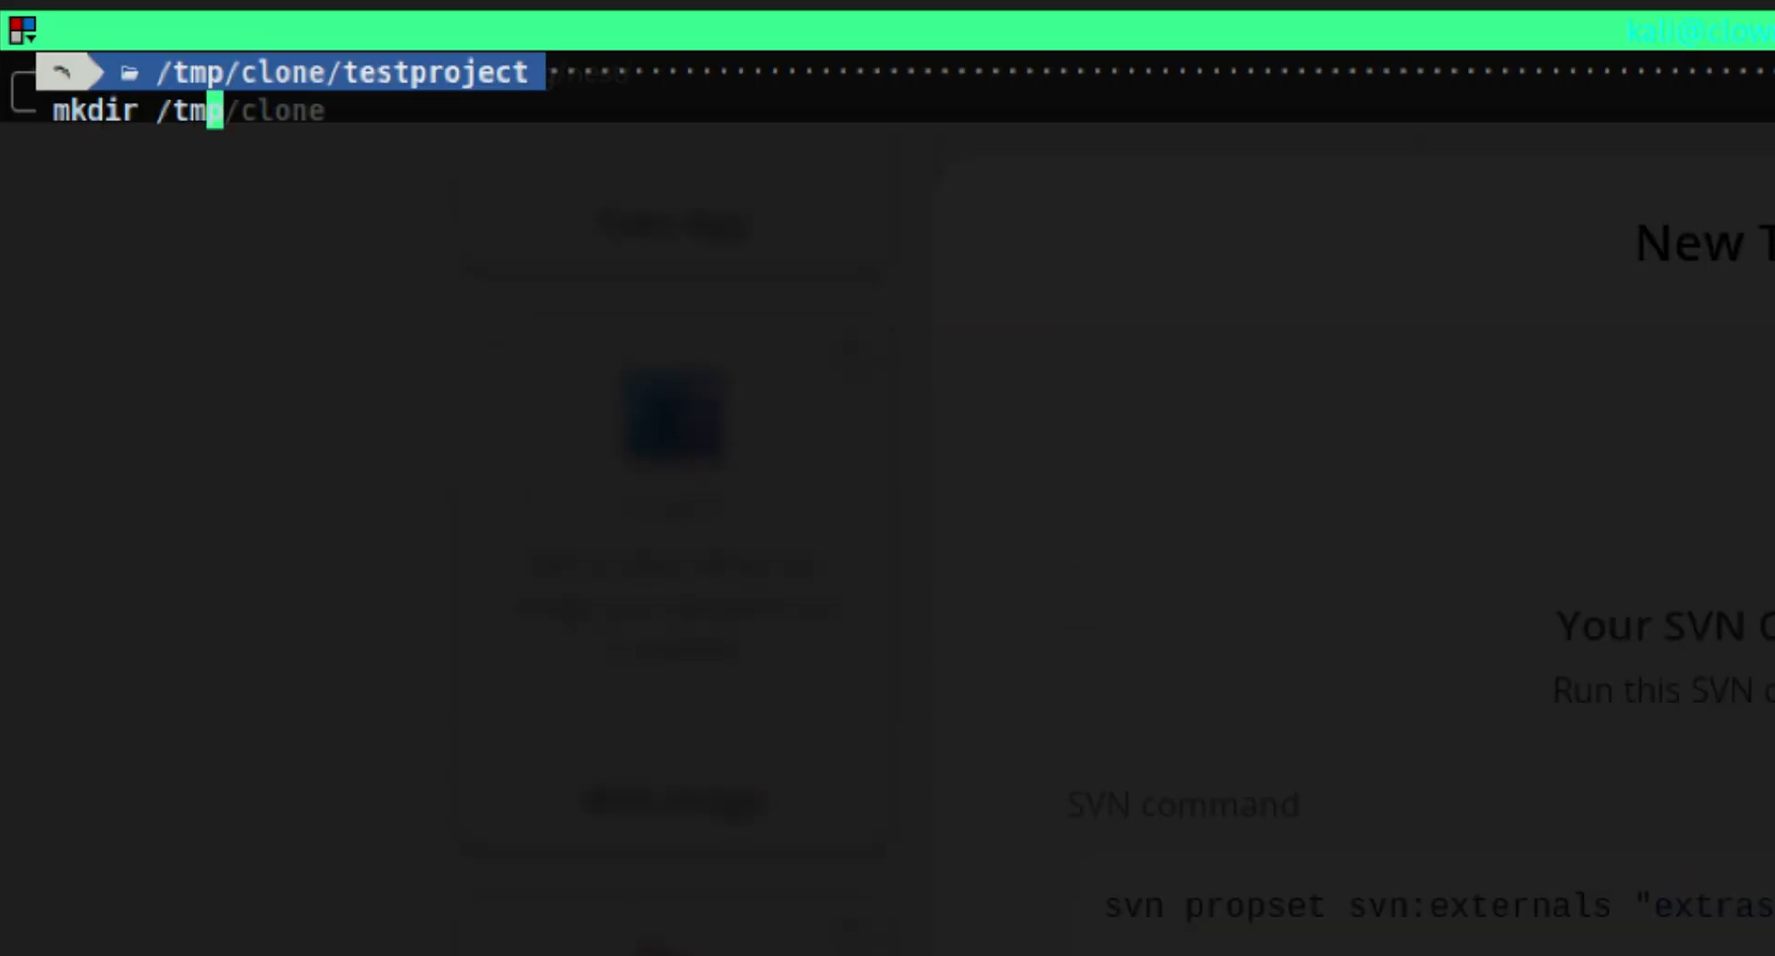
text(attacker)
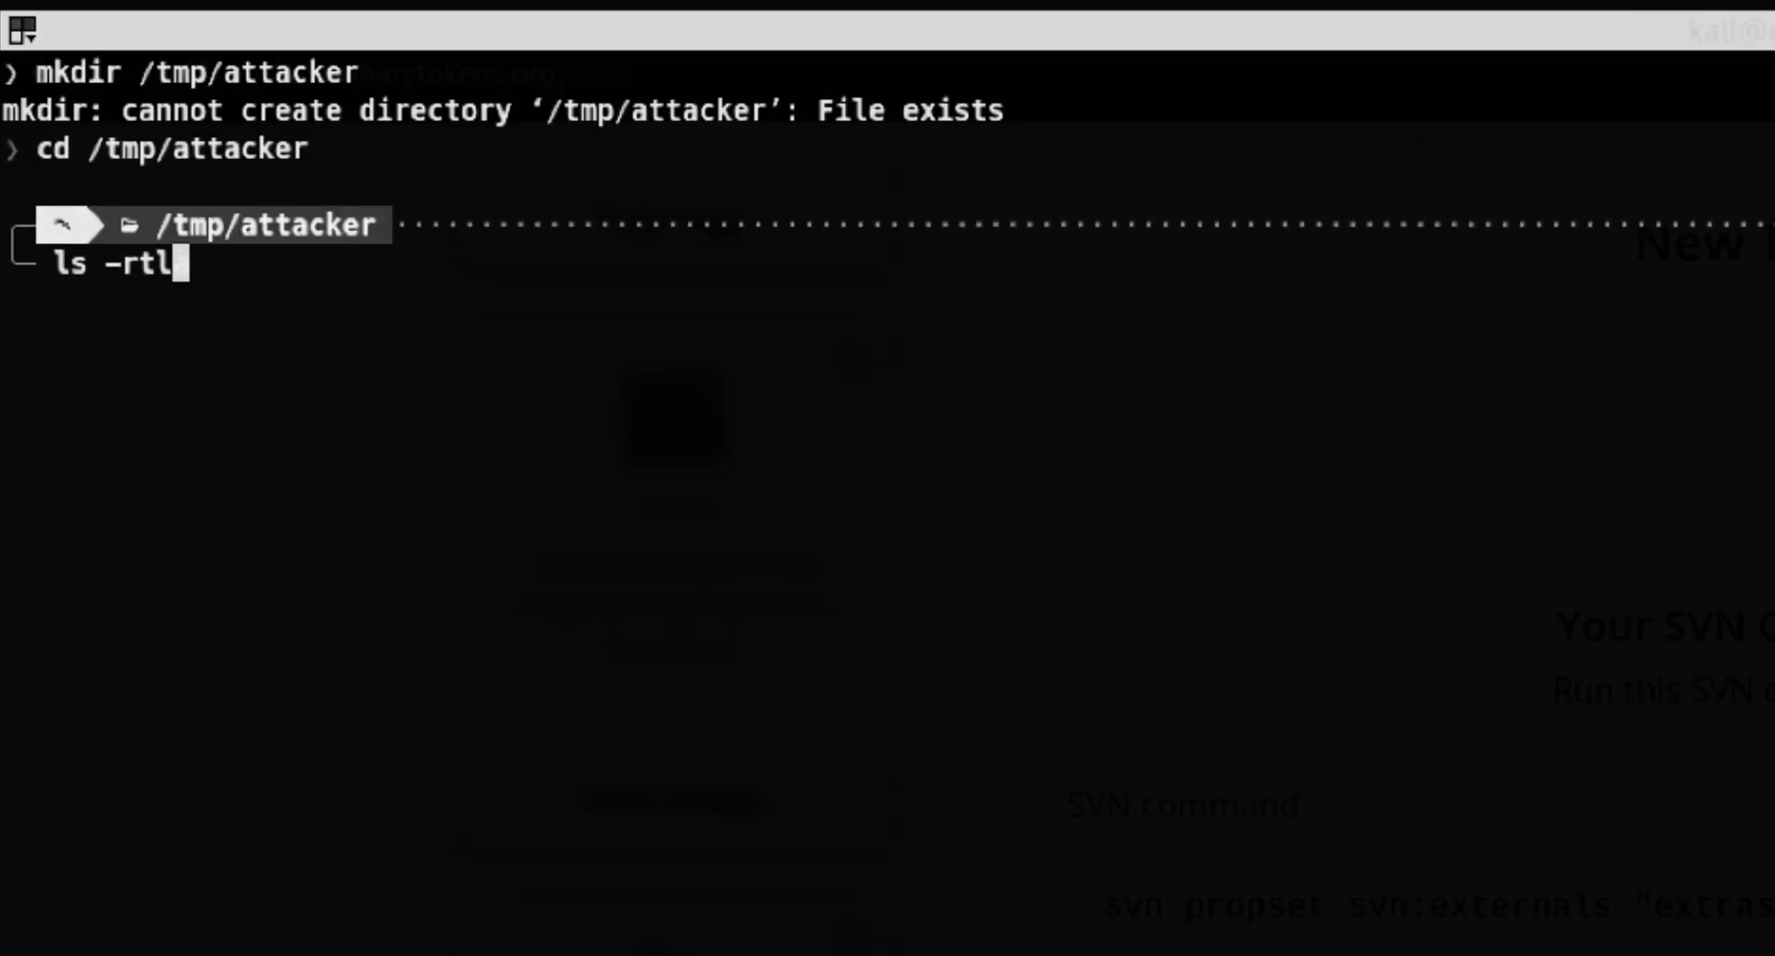
key(Return)
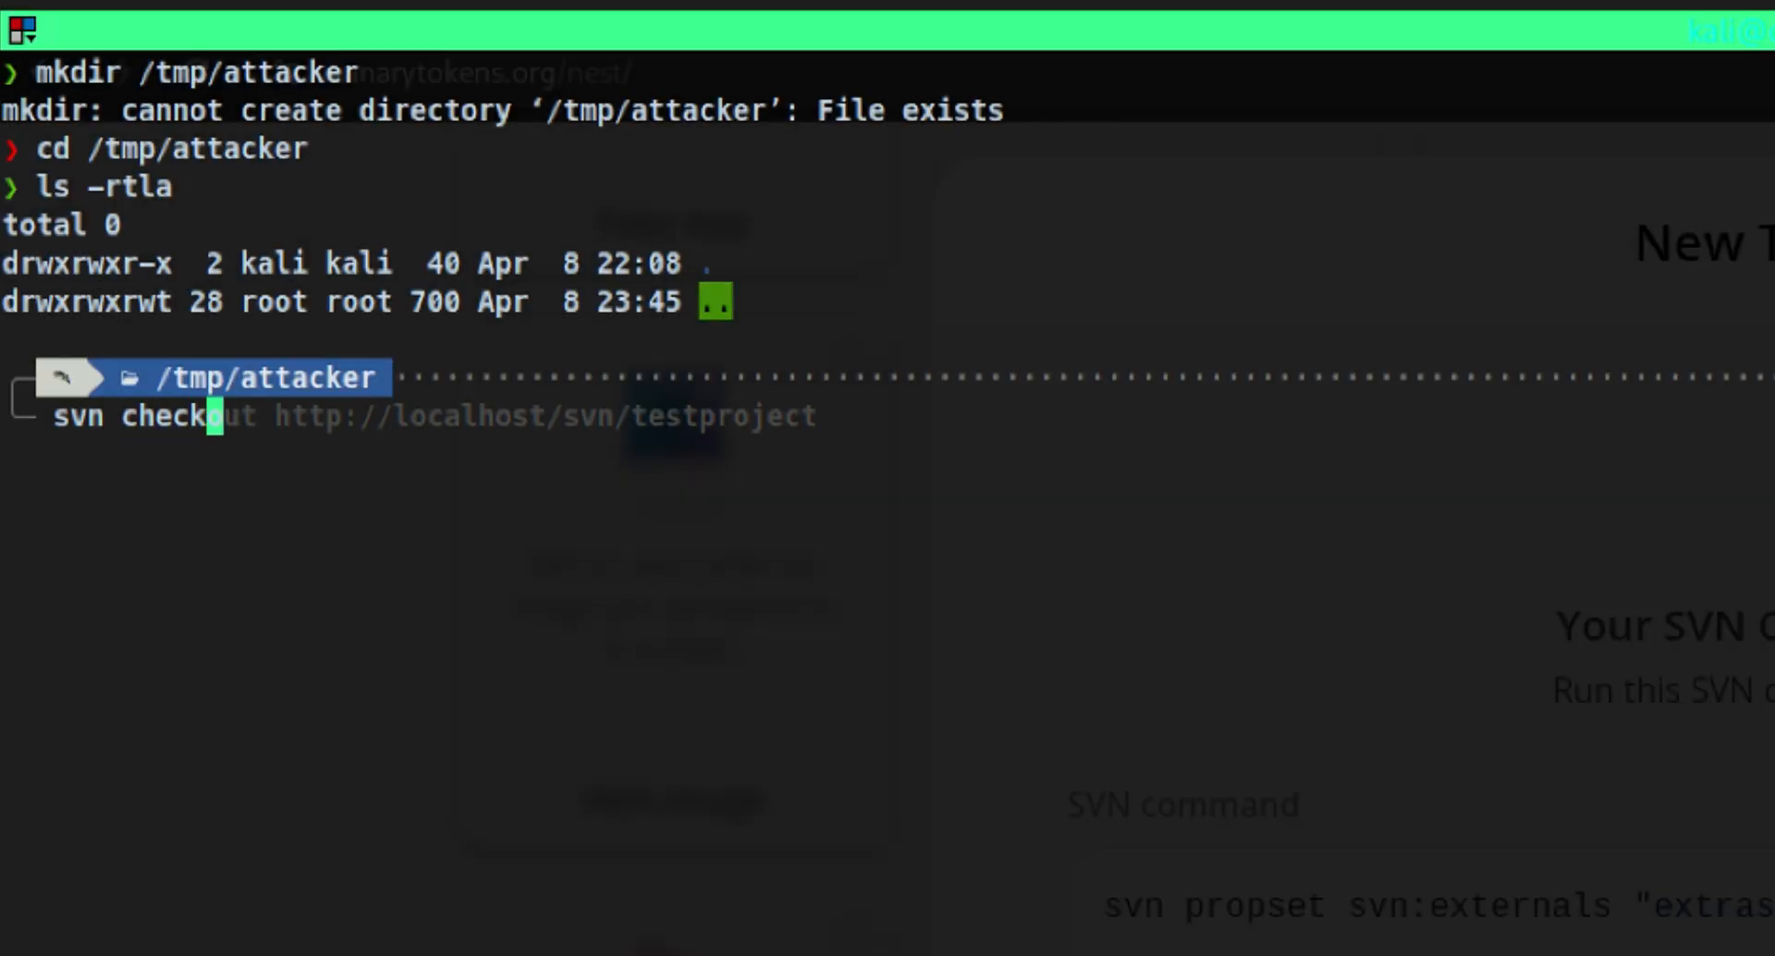
key(Return)
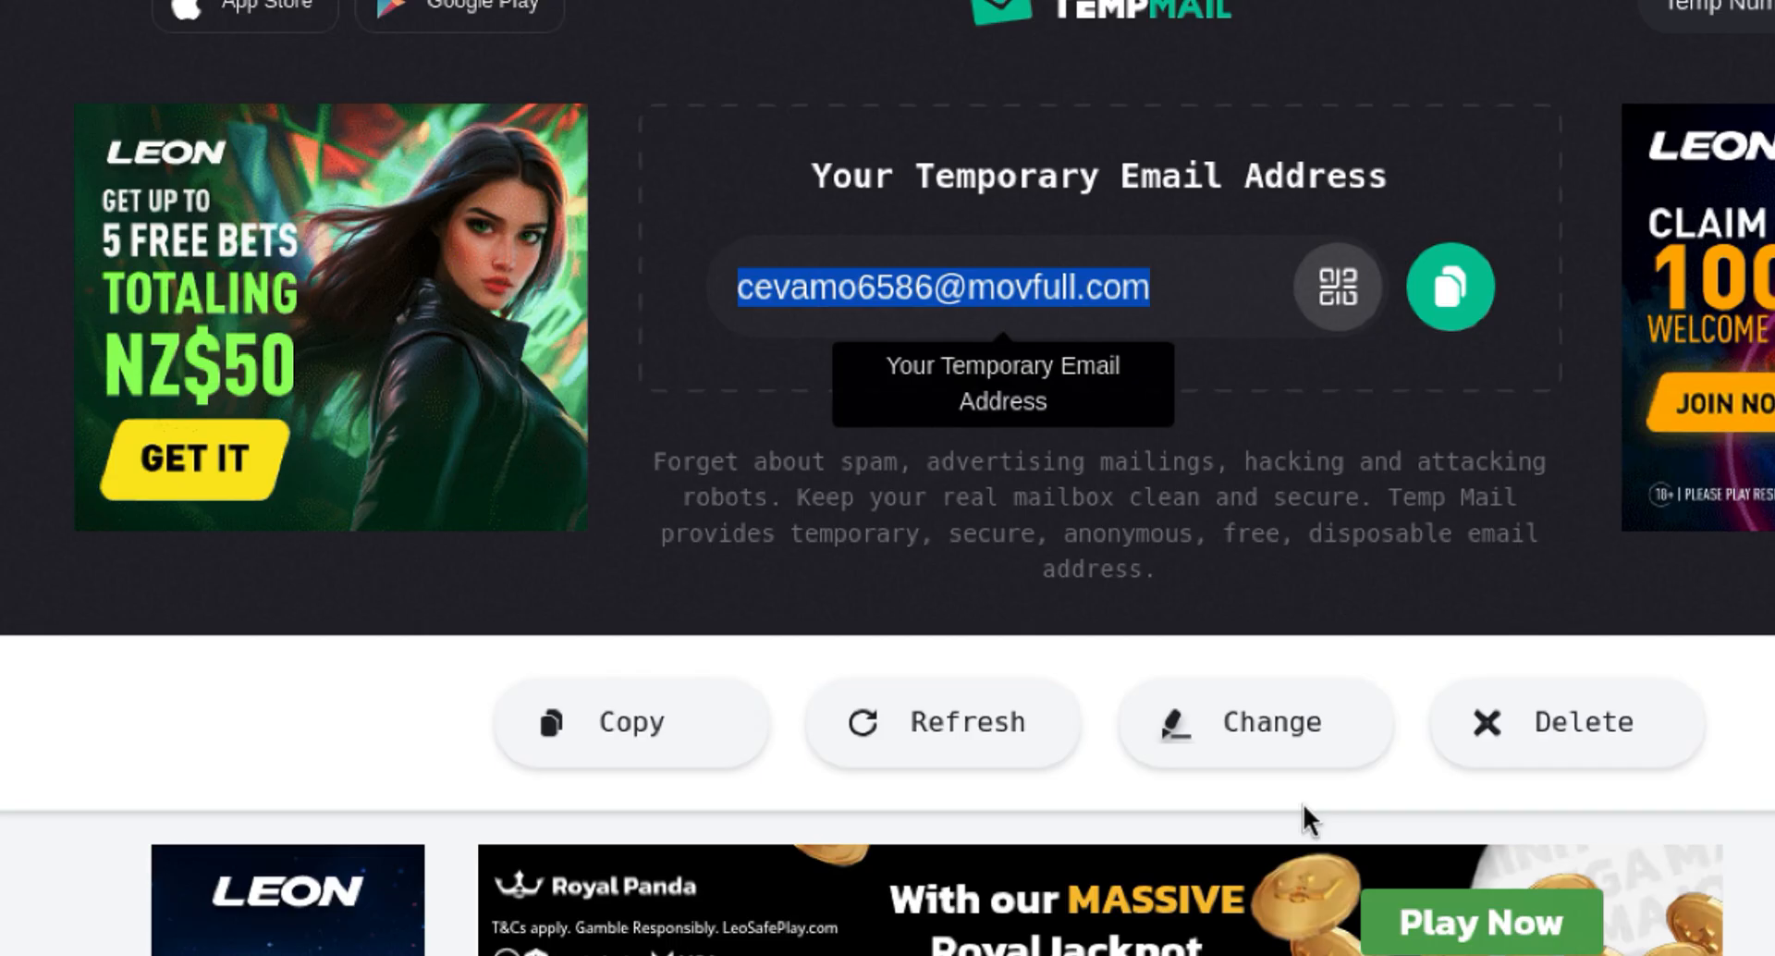
scroll(down, 3)
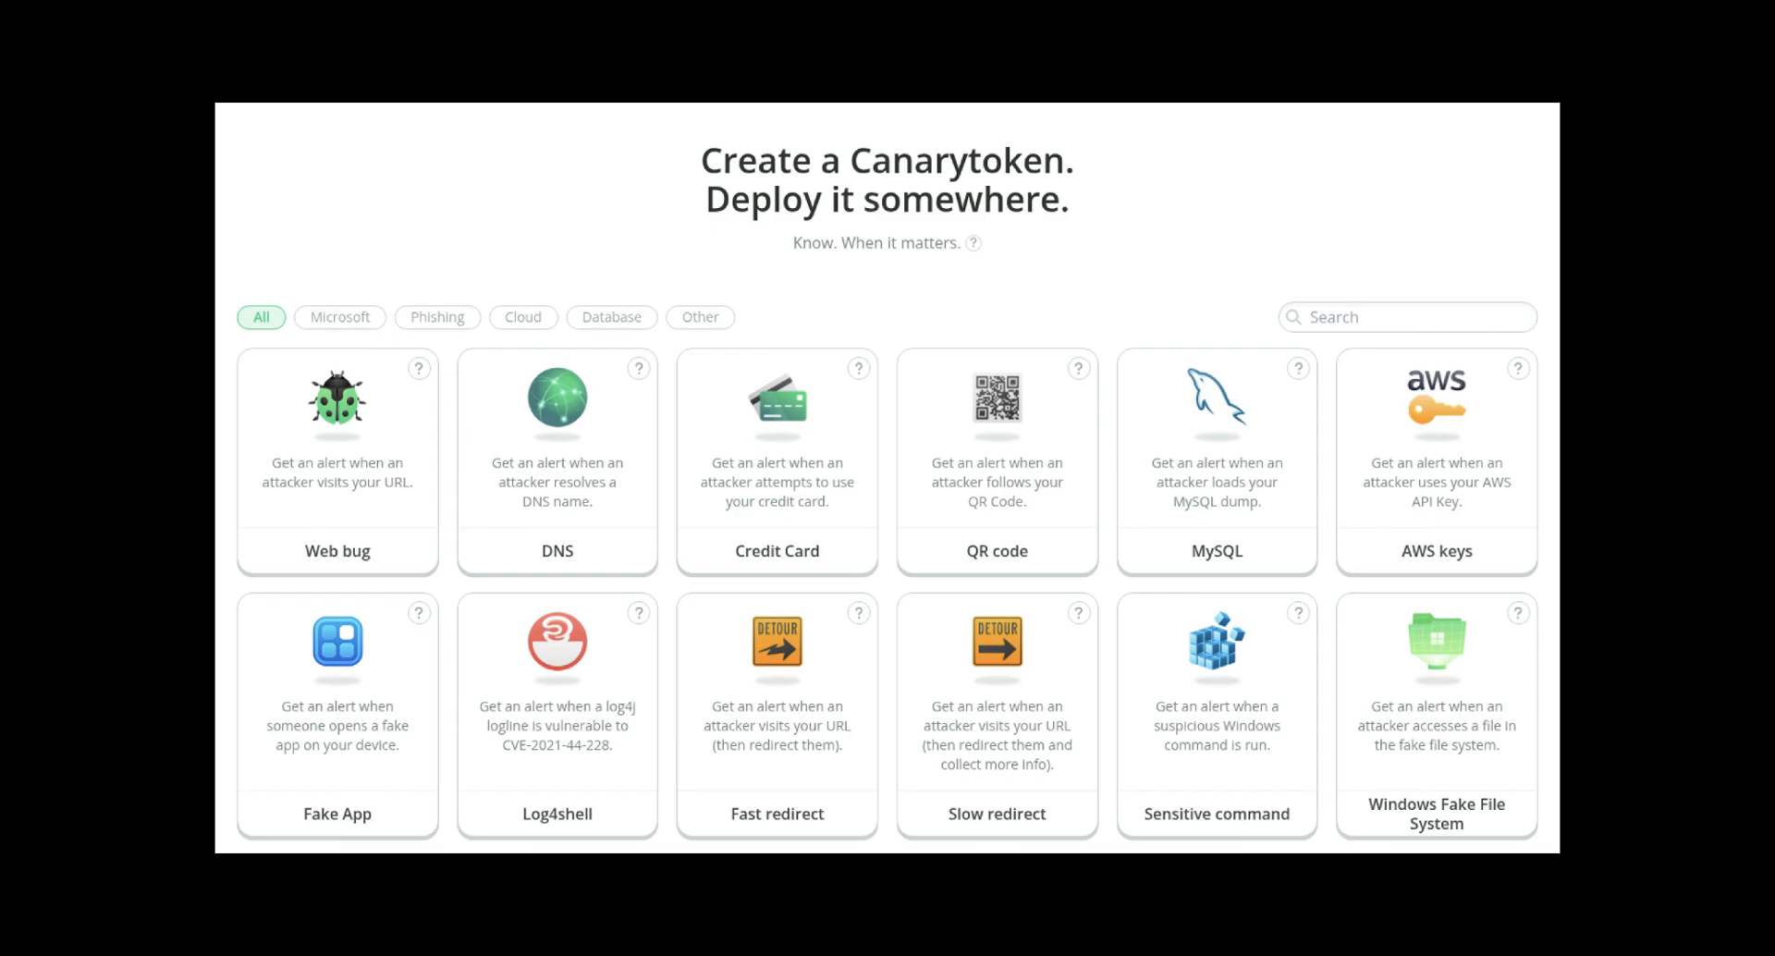
Step: Create a Unique email address token and obtain its canarytokens.com address
click(777, 461)
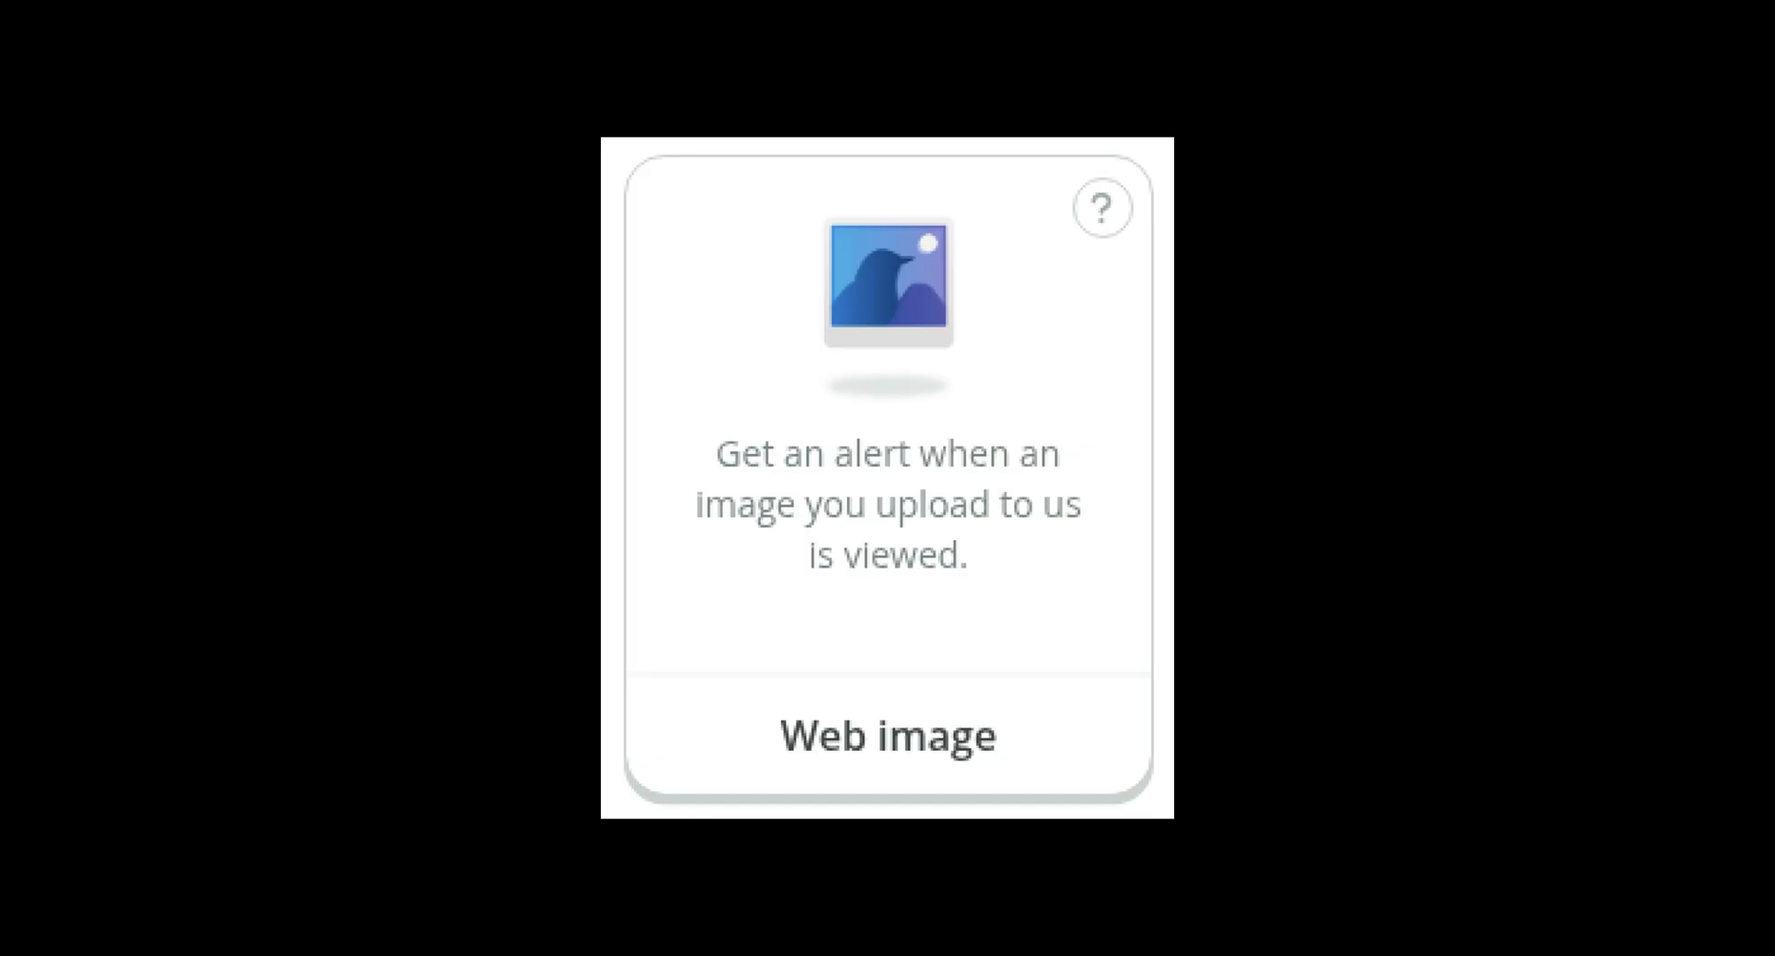
click(886, 734)
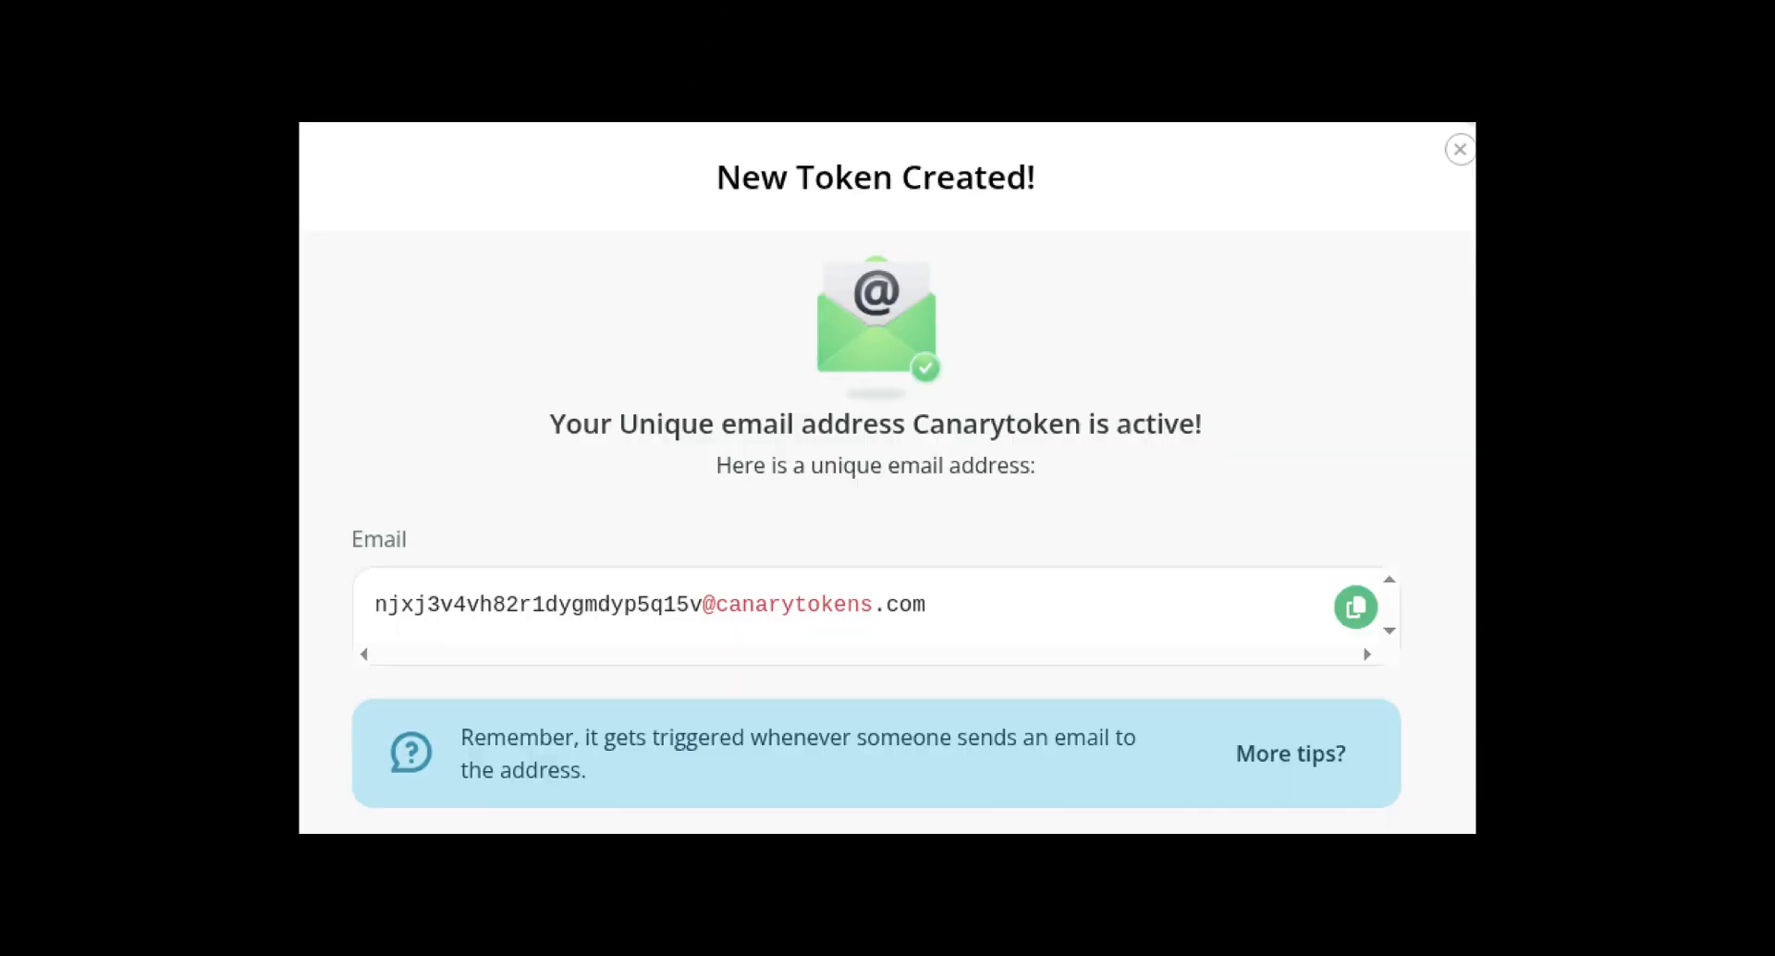